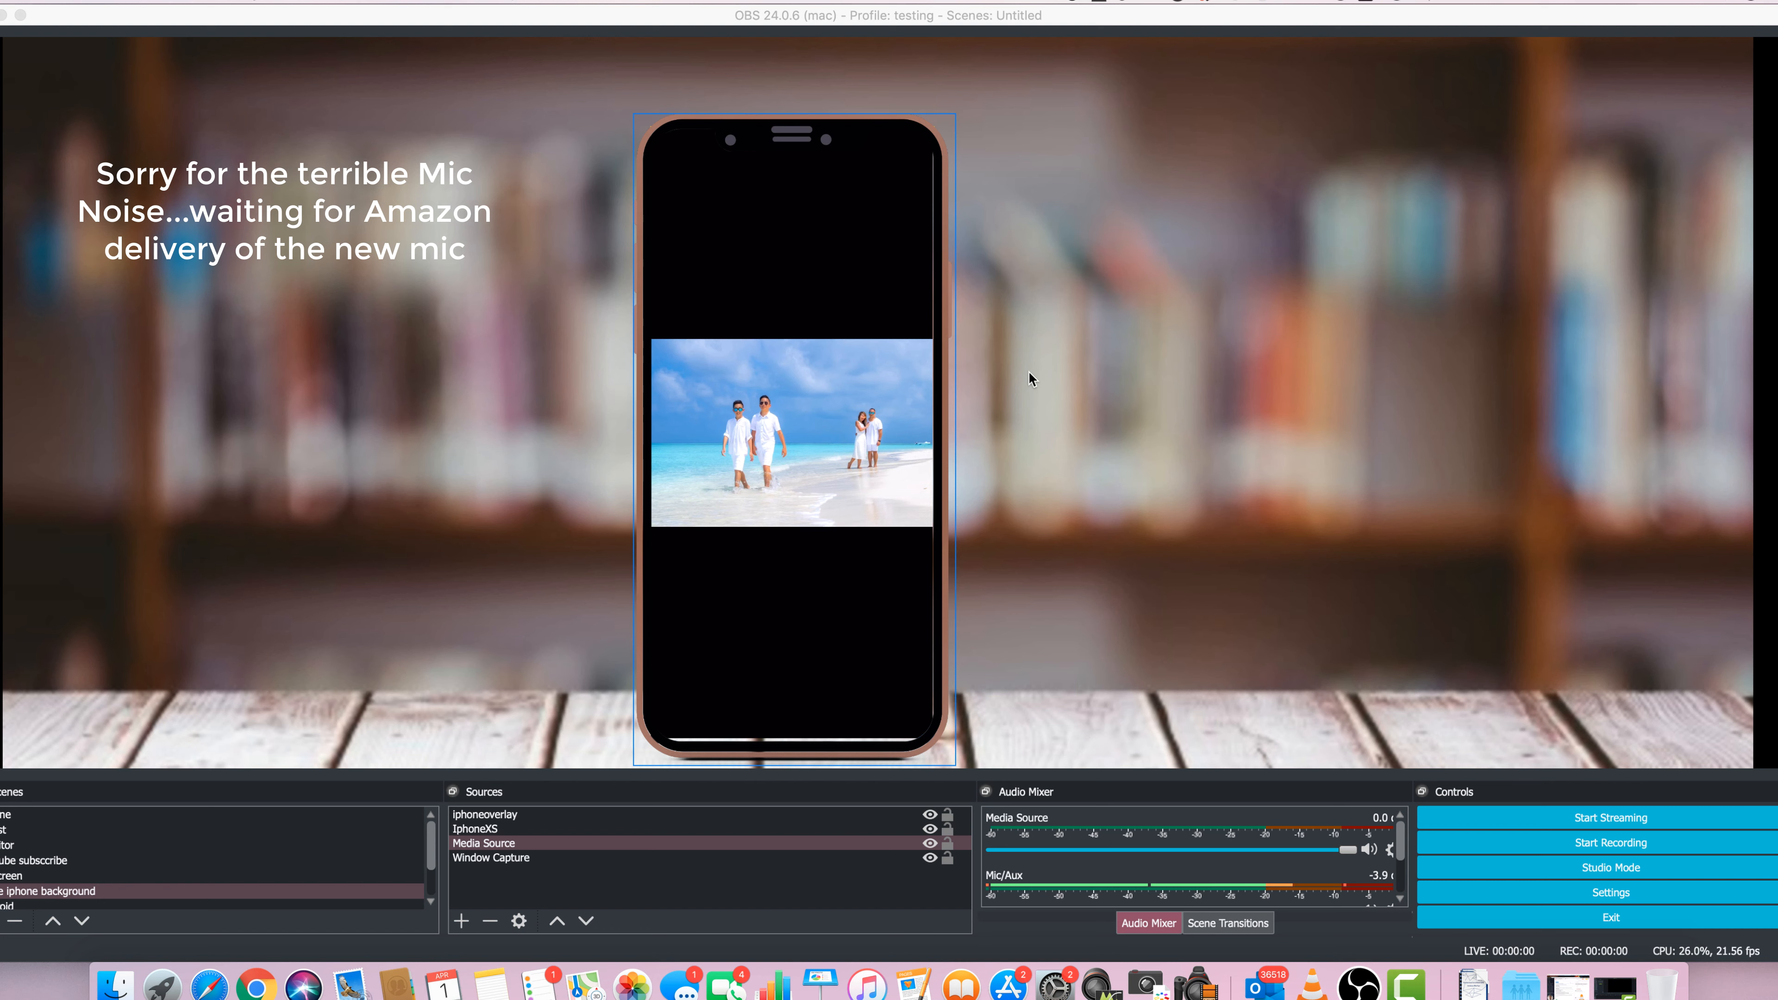
pyautogui.moveTo(514, 183)
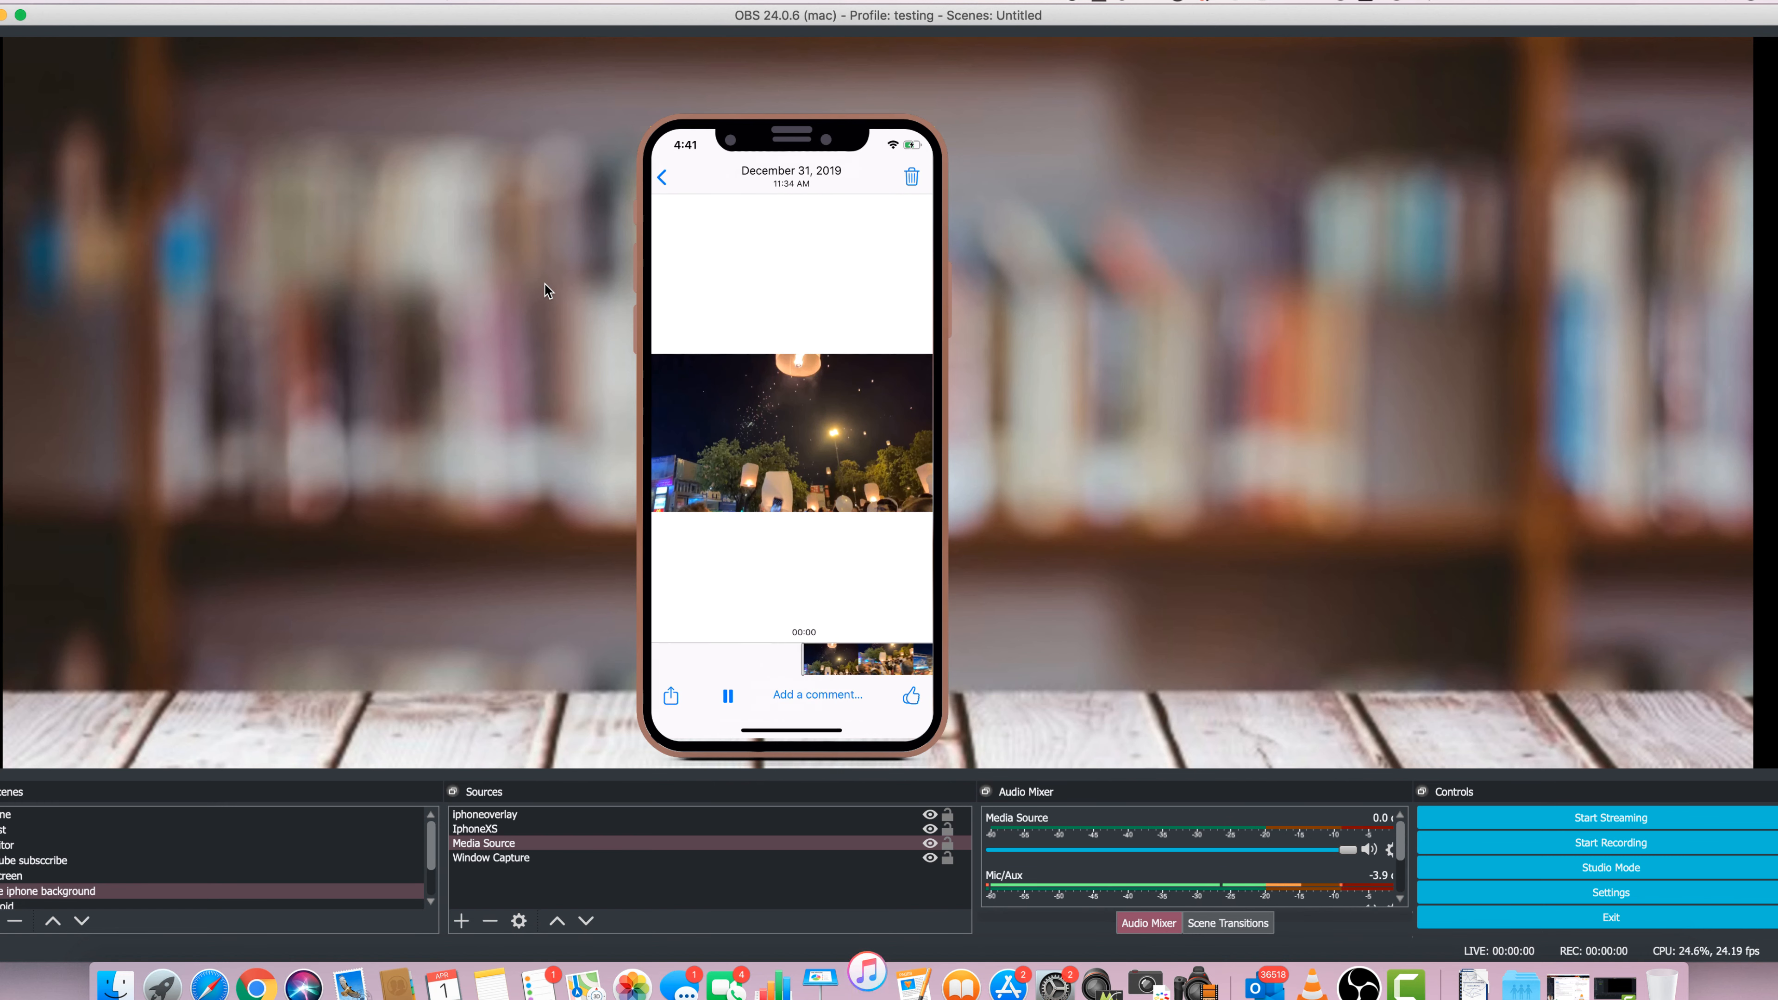
pyautogui.moveTo(624, 491)
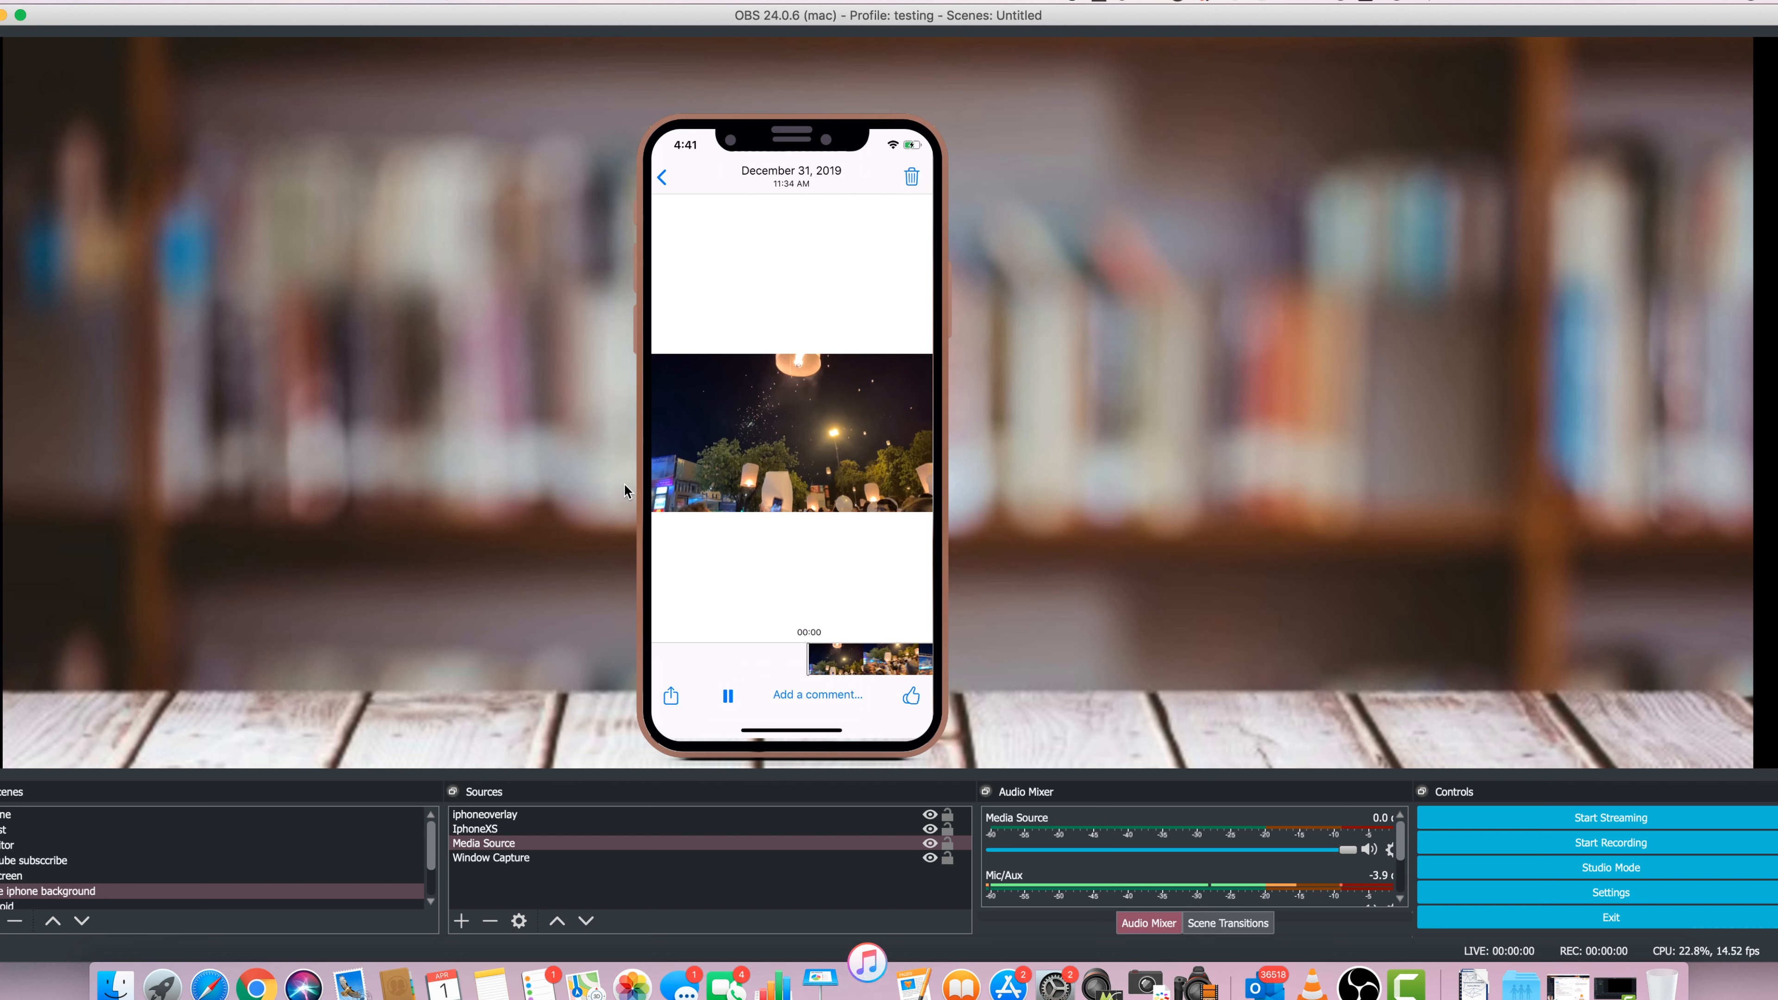
pyautogui.moveTo(999, 469)
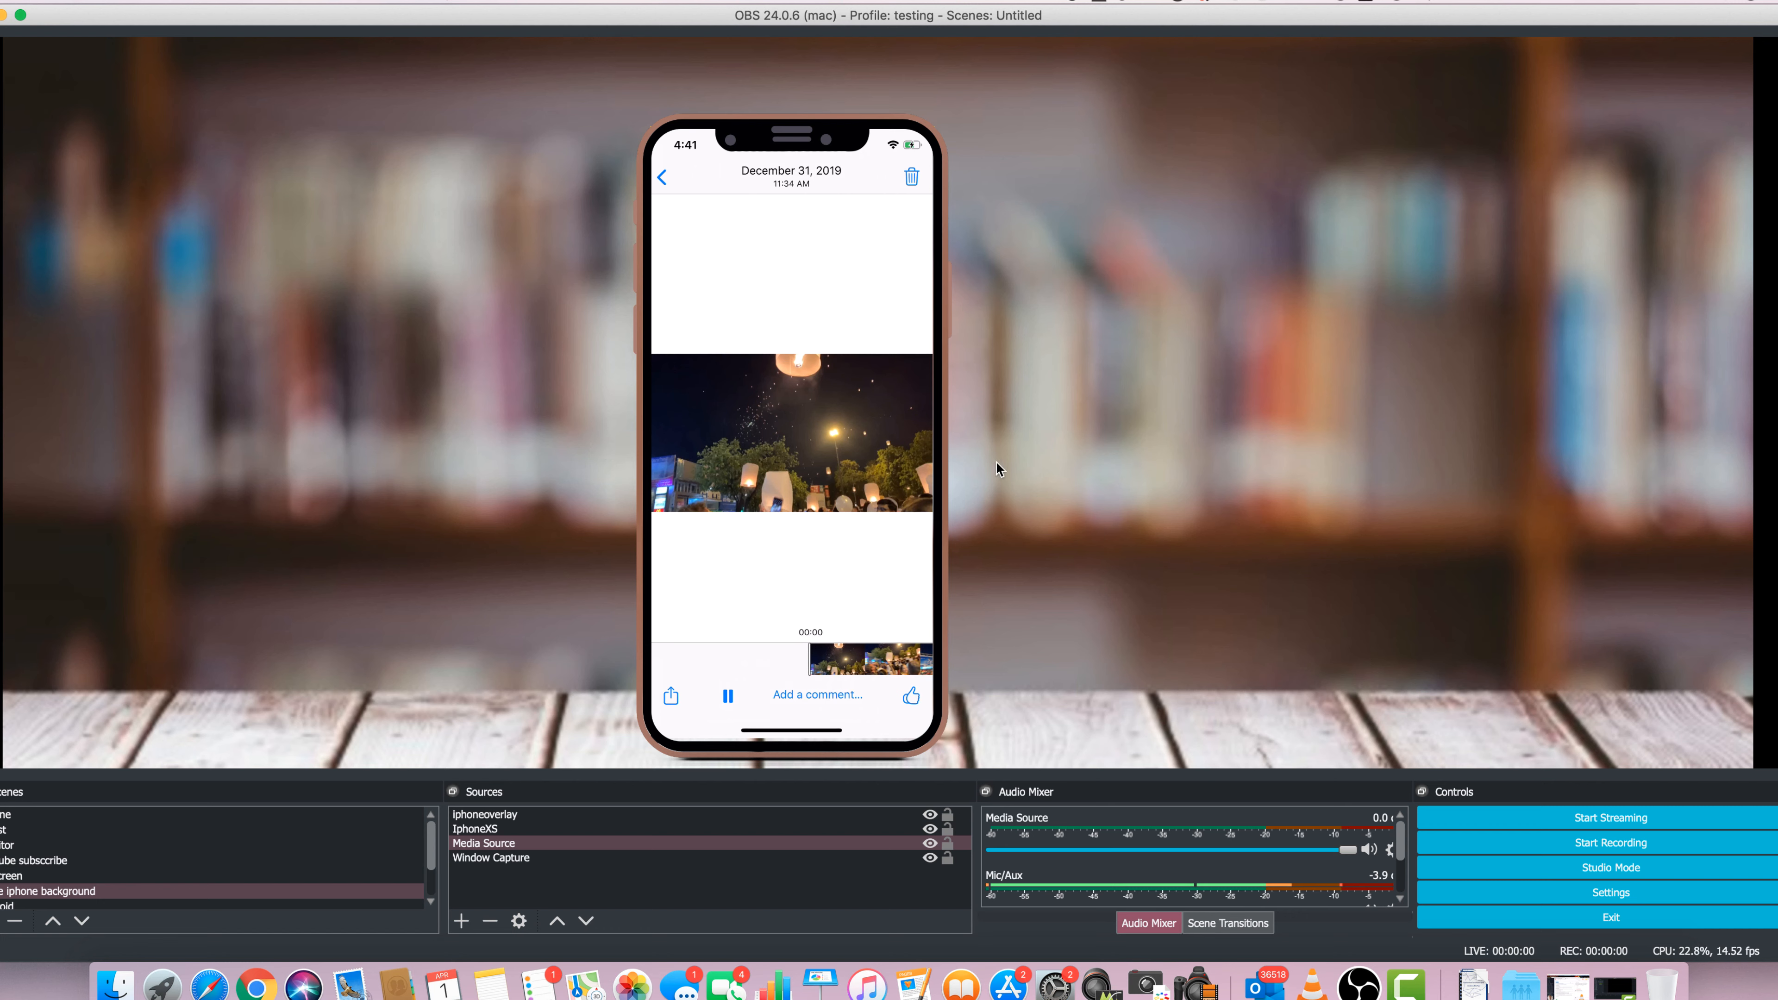
pyautogui.moveTo(762, 453)
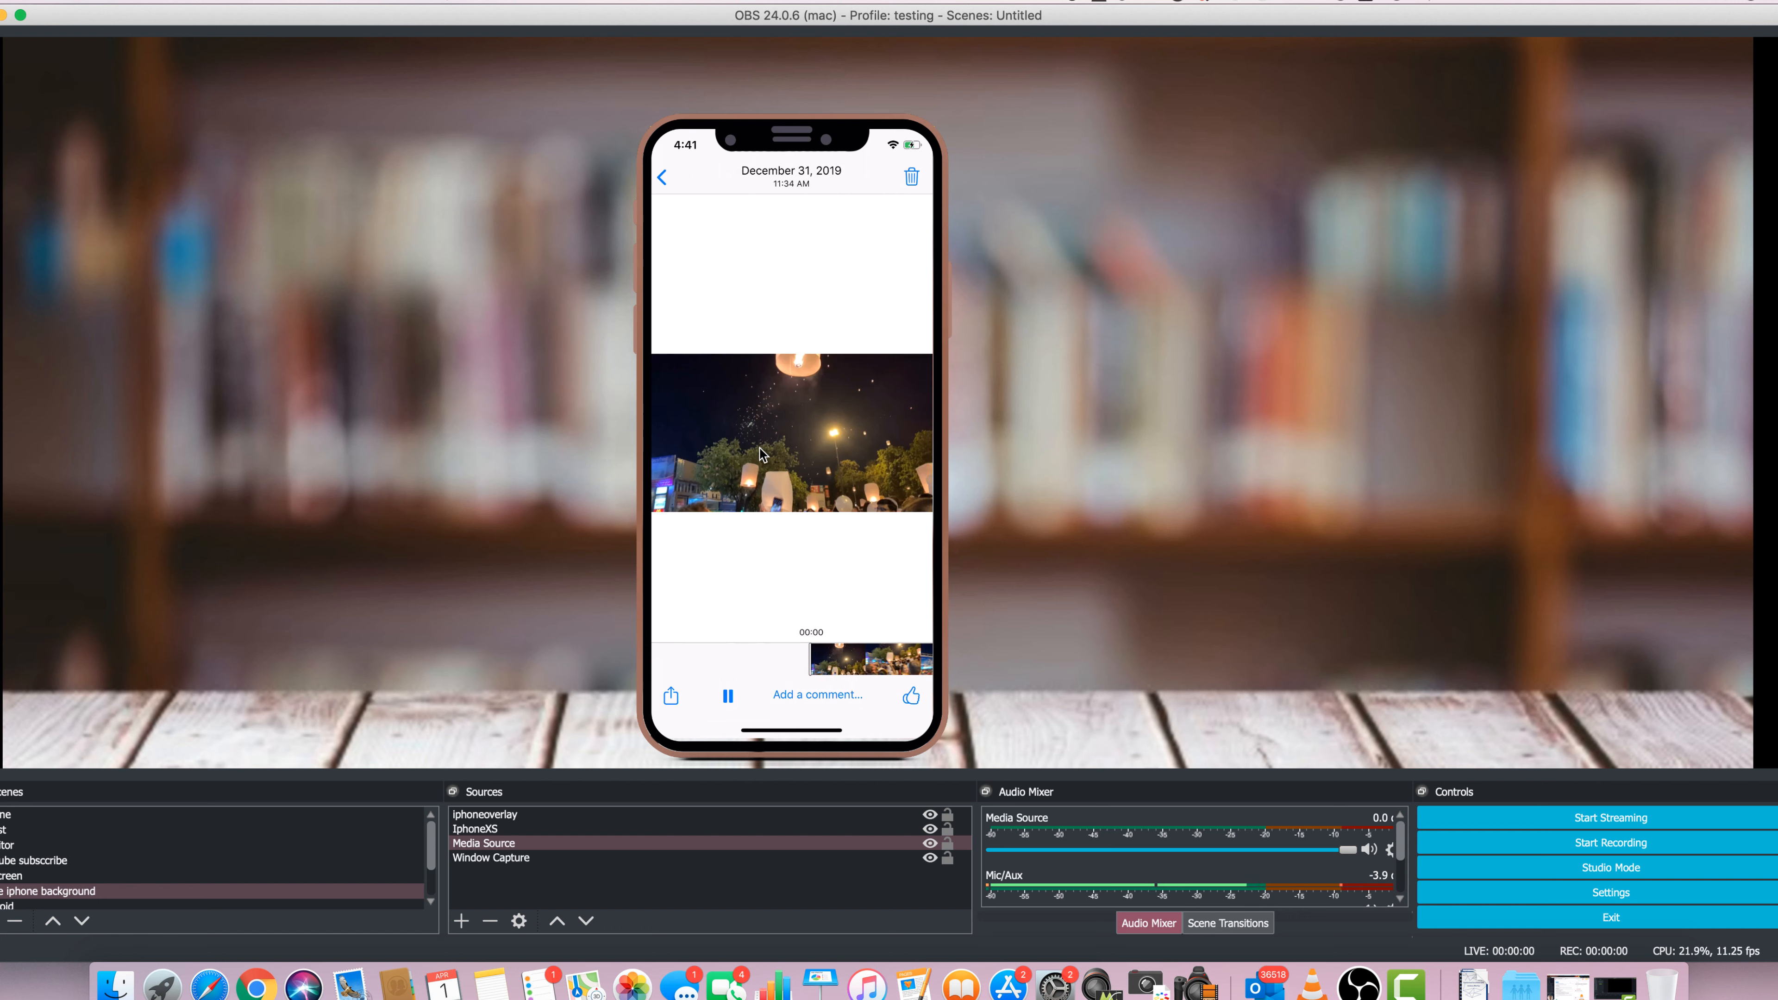
pyautogui.moveTo(904, 456)
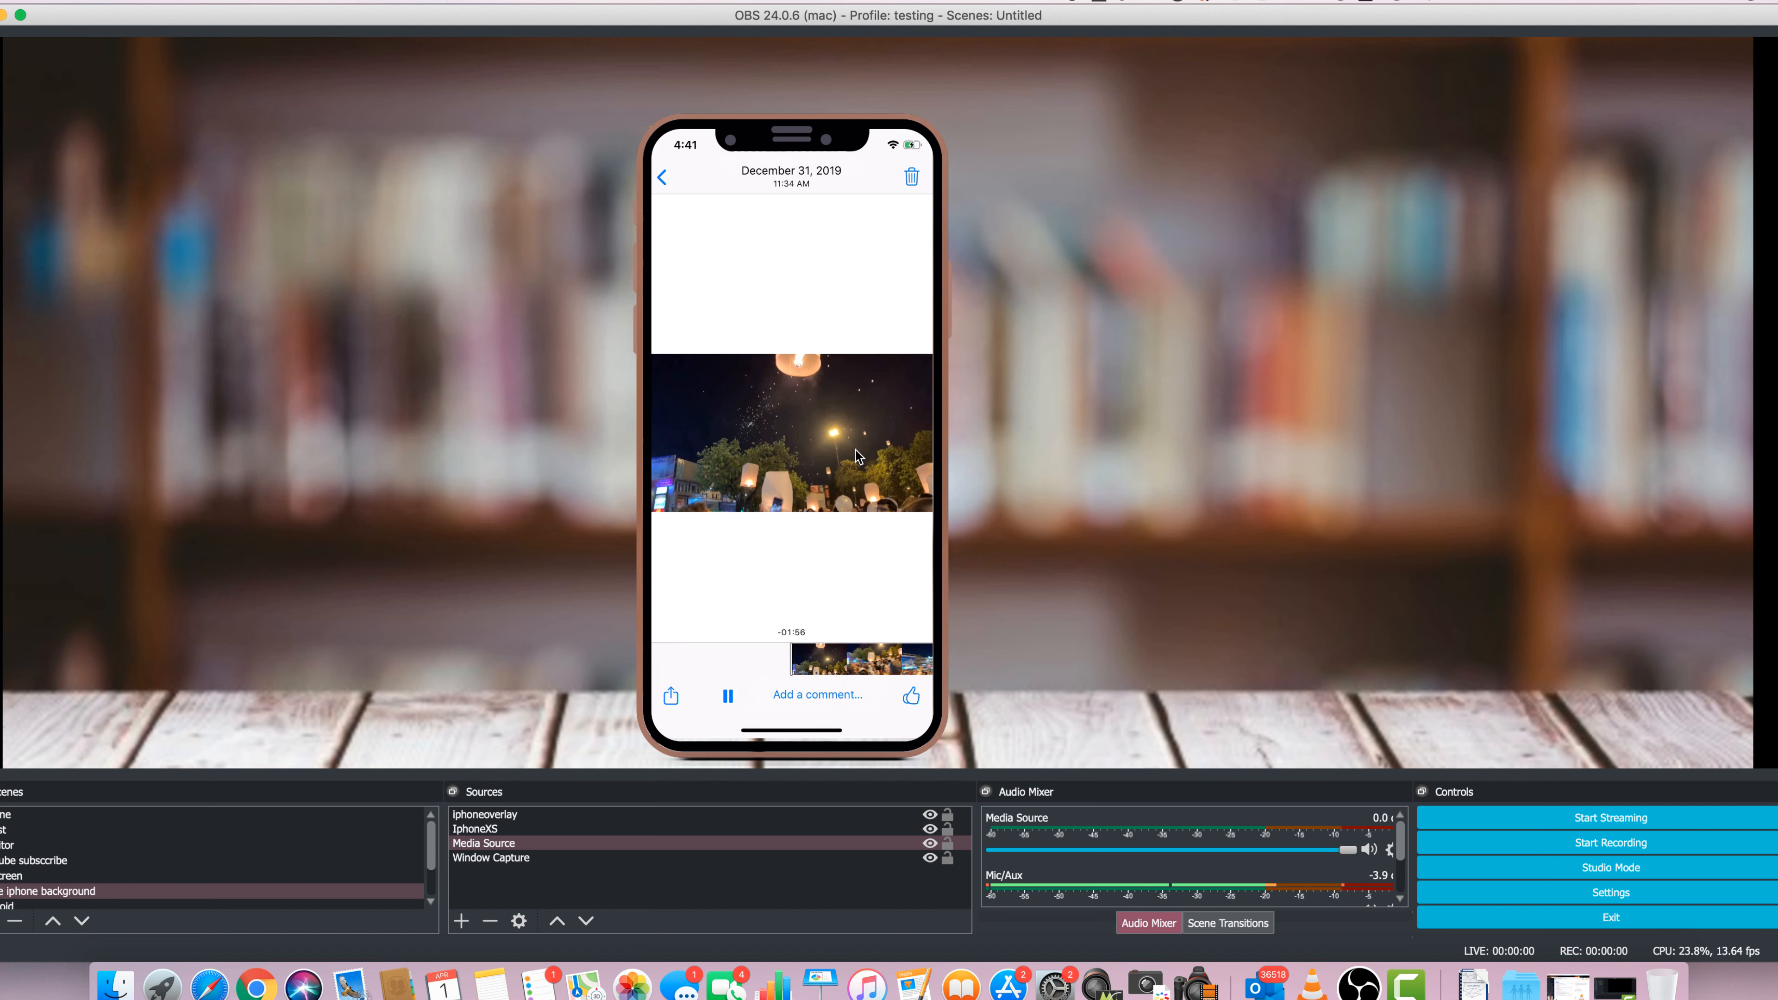
# Swipe to the previous Photos clip so the paused December 31, 2019 crowd video fills the mockup
pyautogui.click(663, 177)
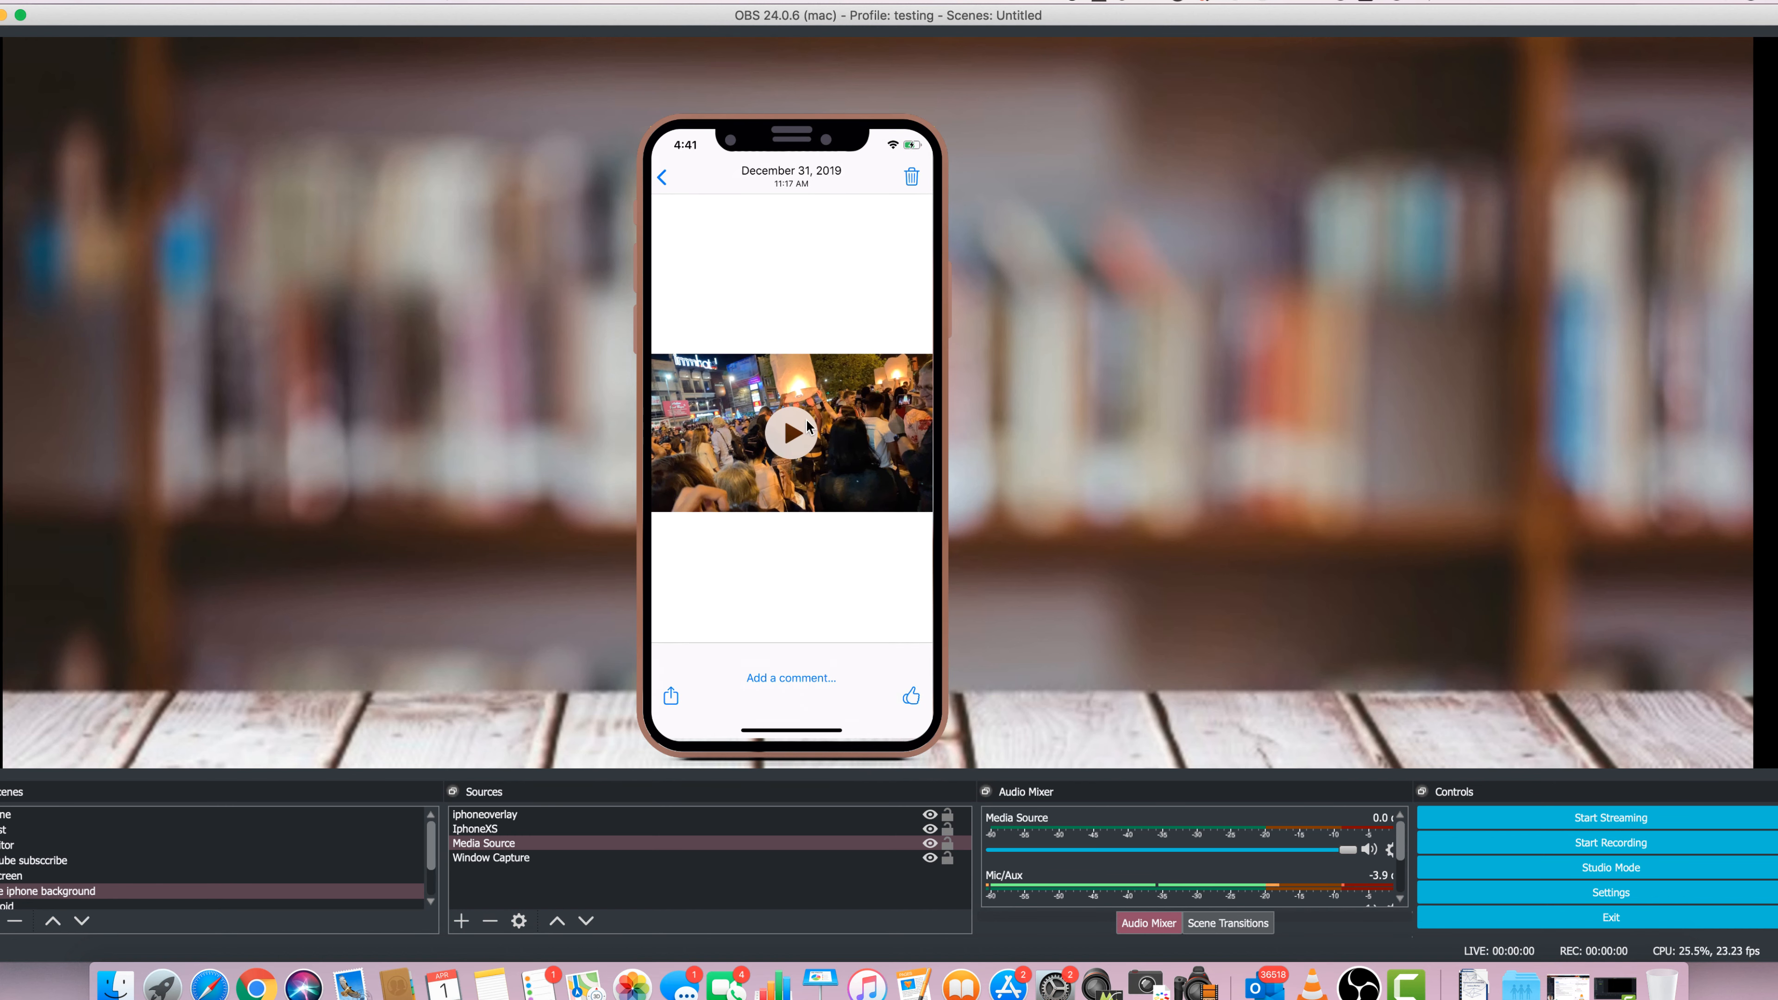
pyautogui.moveTo(803, 360)
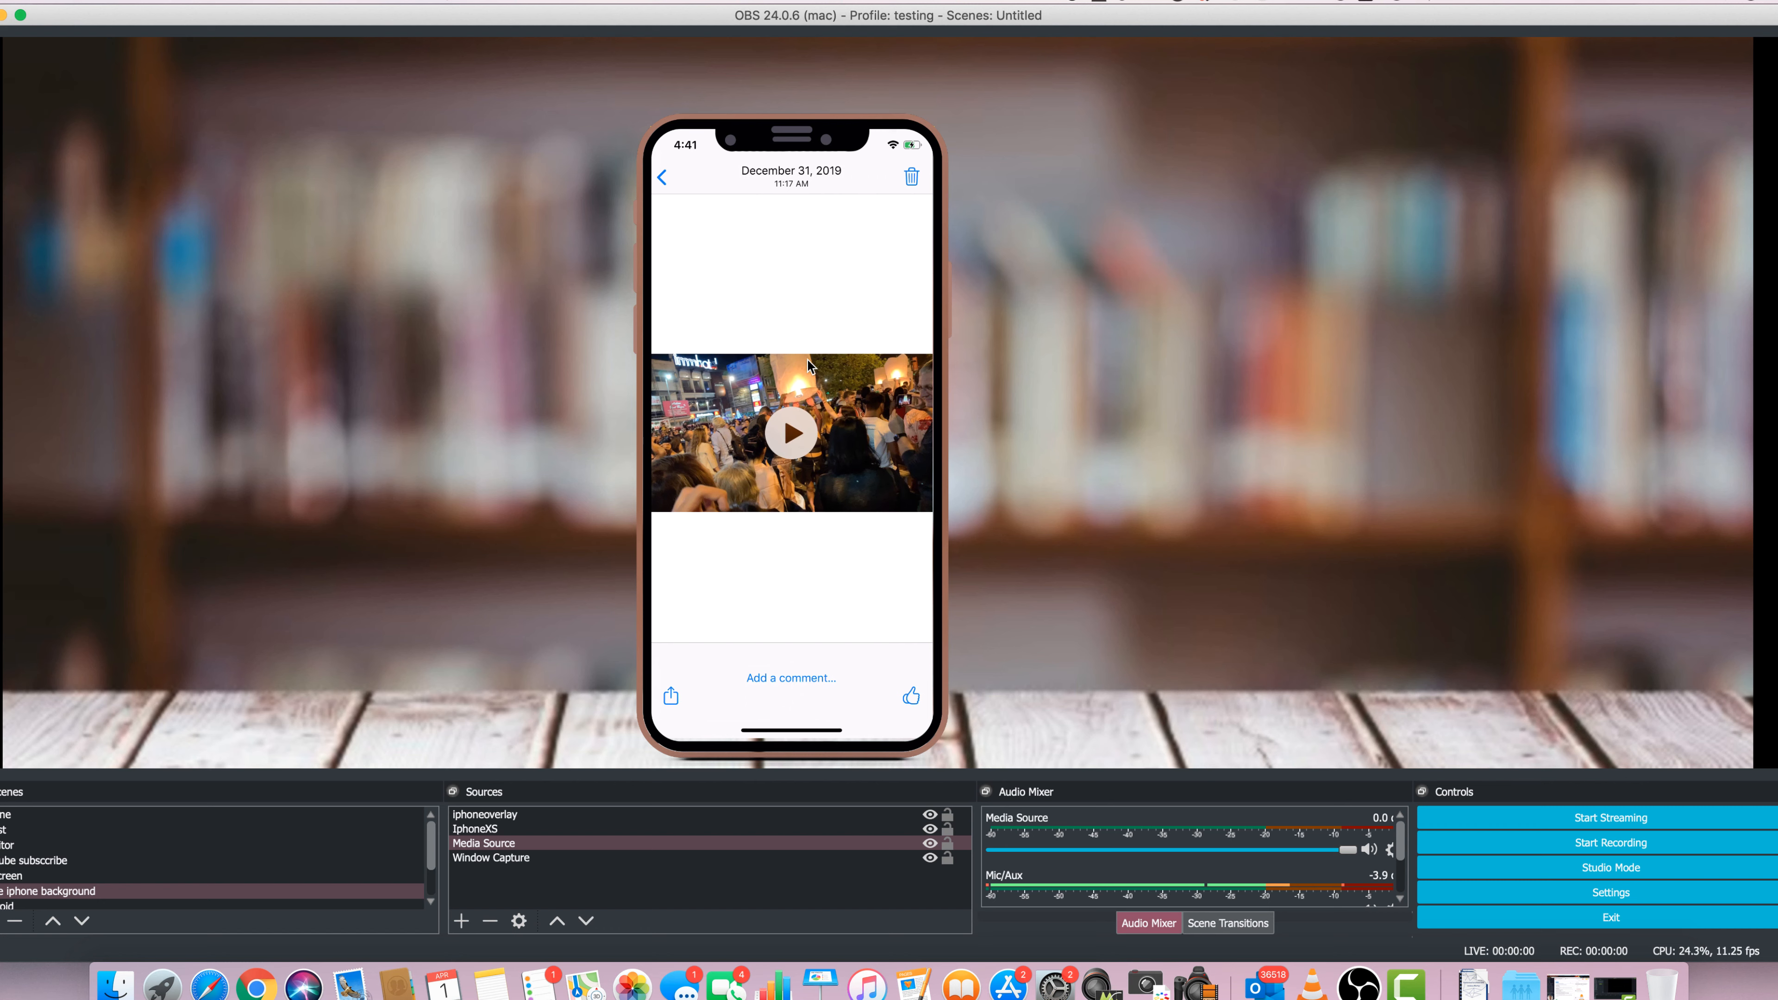
pyautogui.moveTo(779, 389)
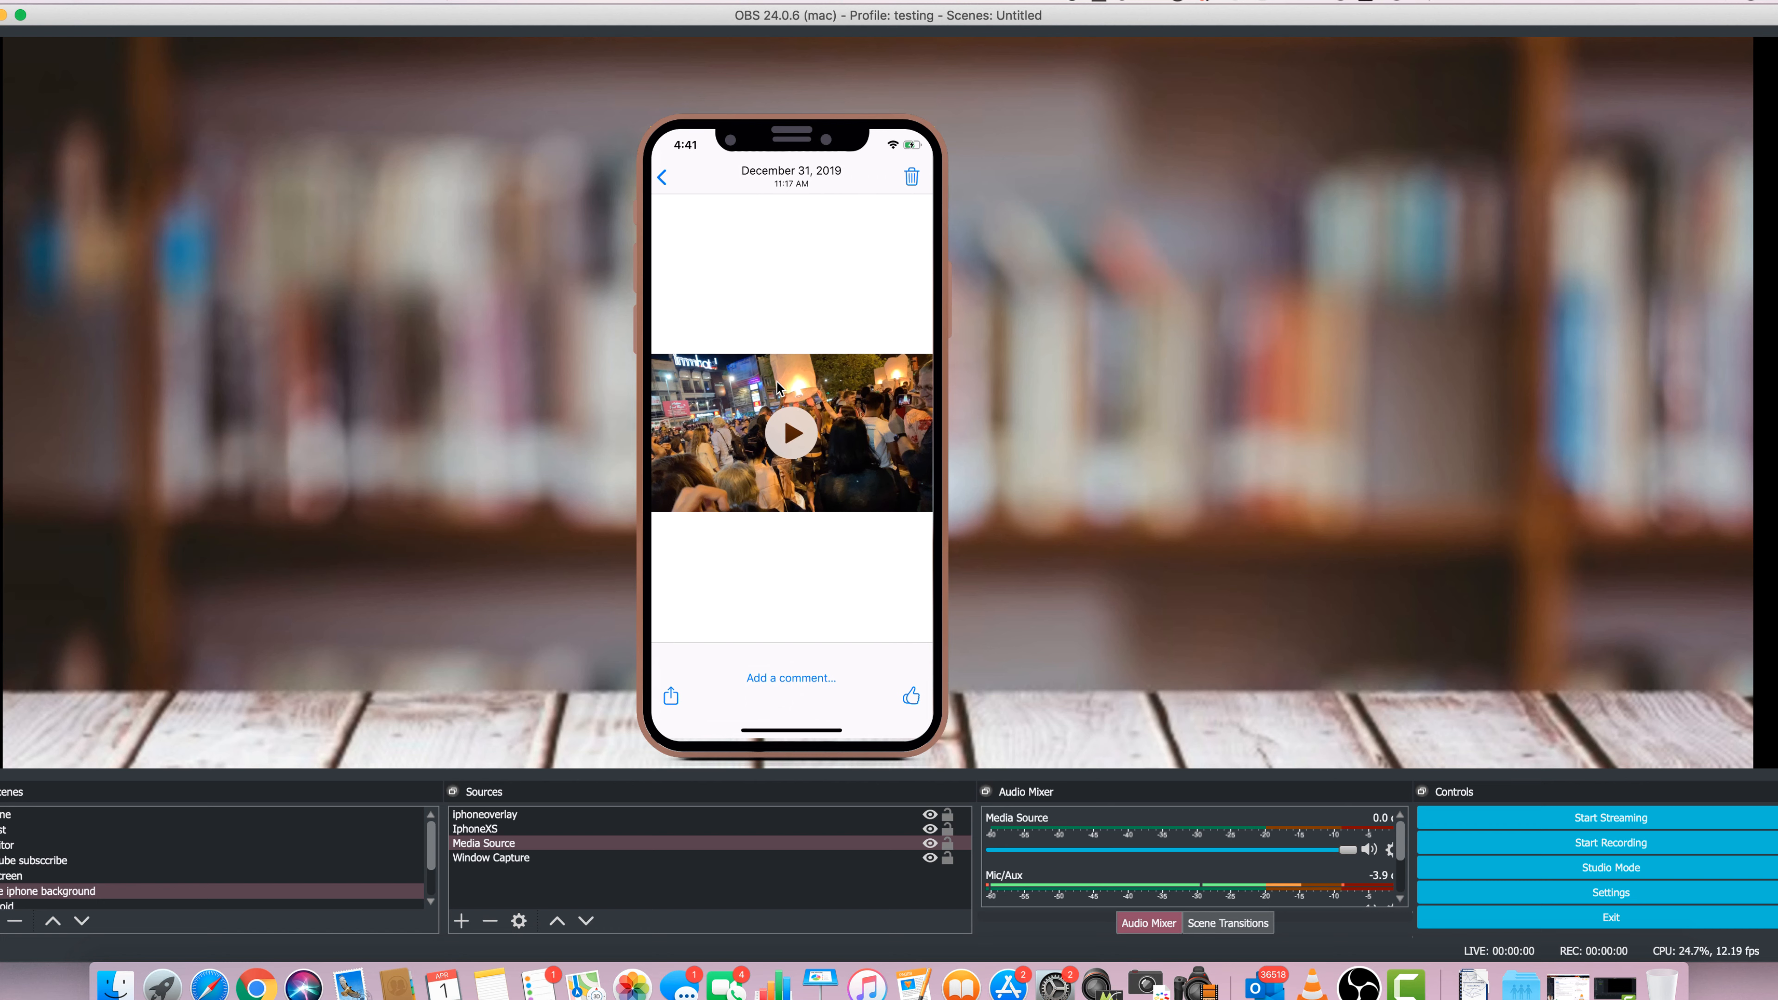
pyautogui.moveTo(778, 389)
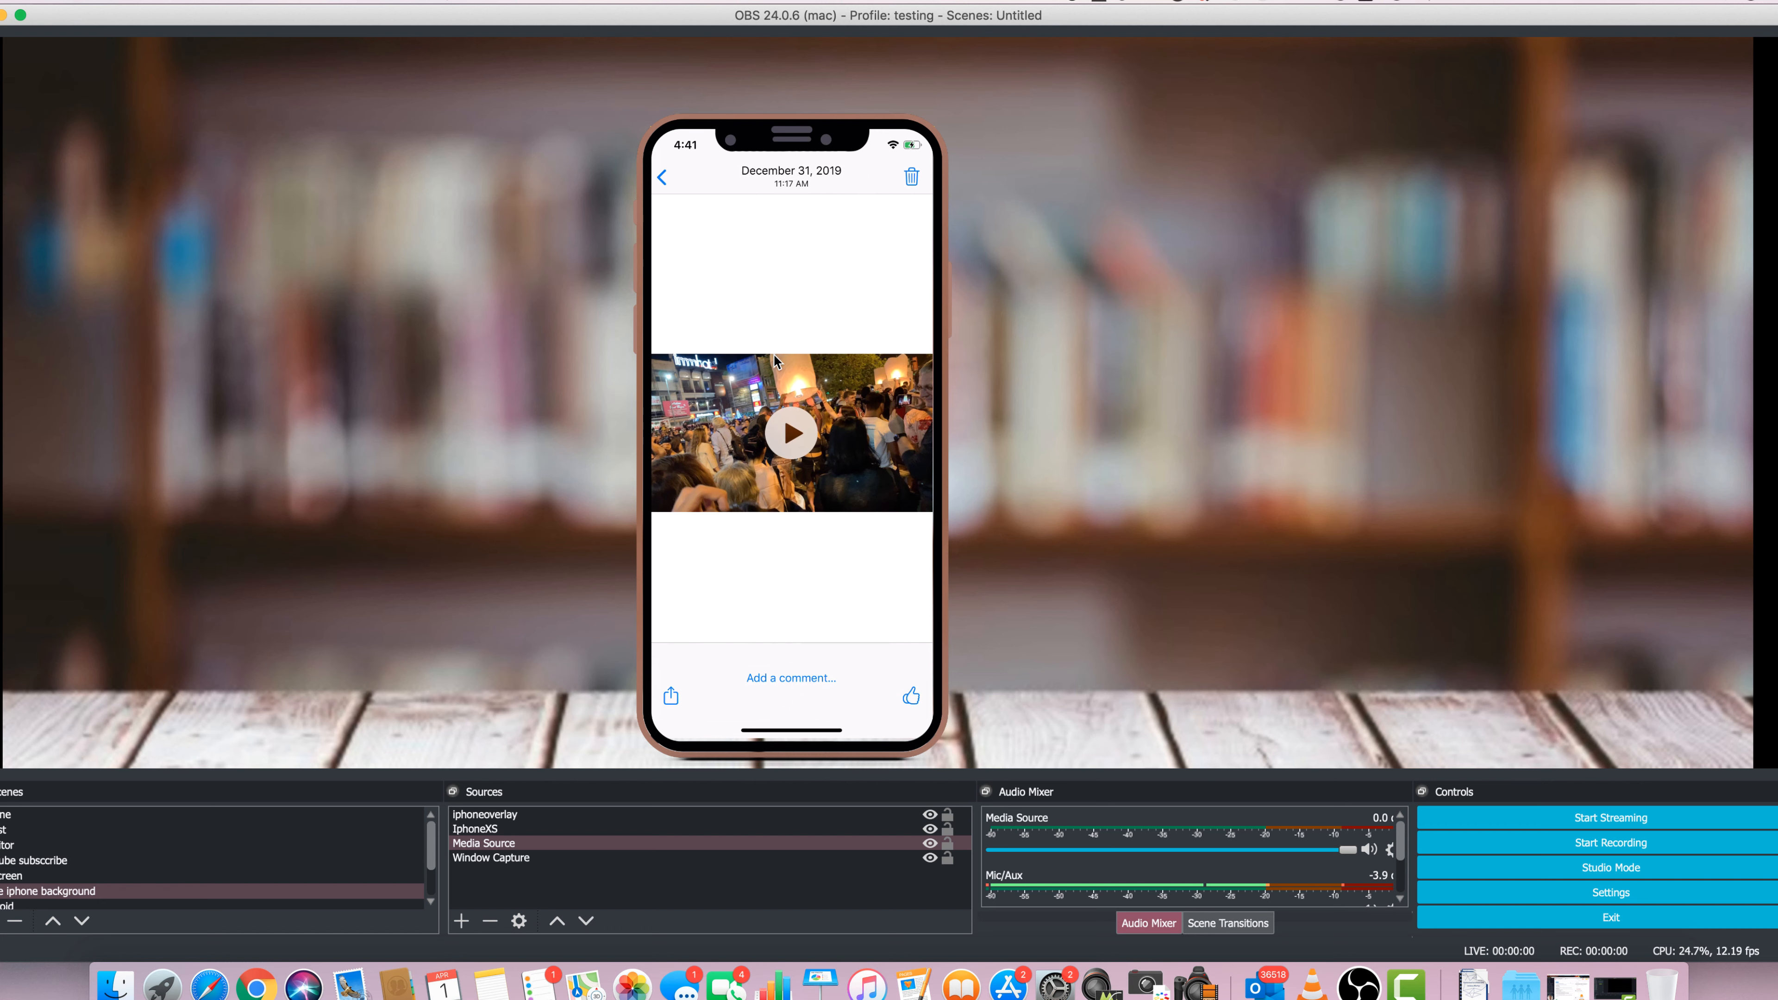
pyautogui.moveTo(770, 378)
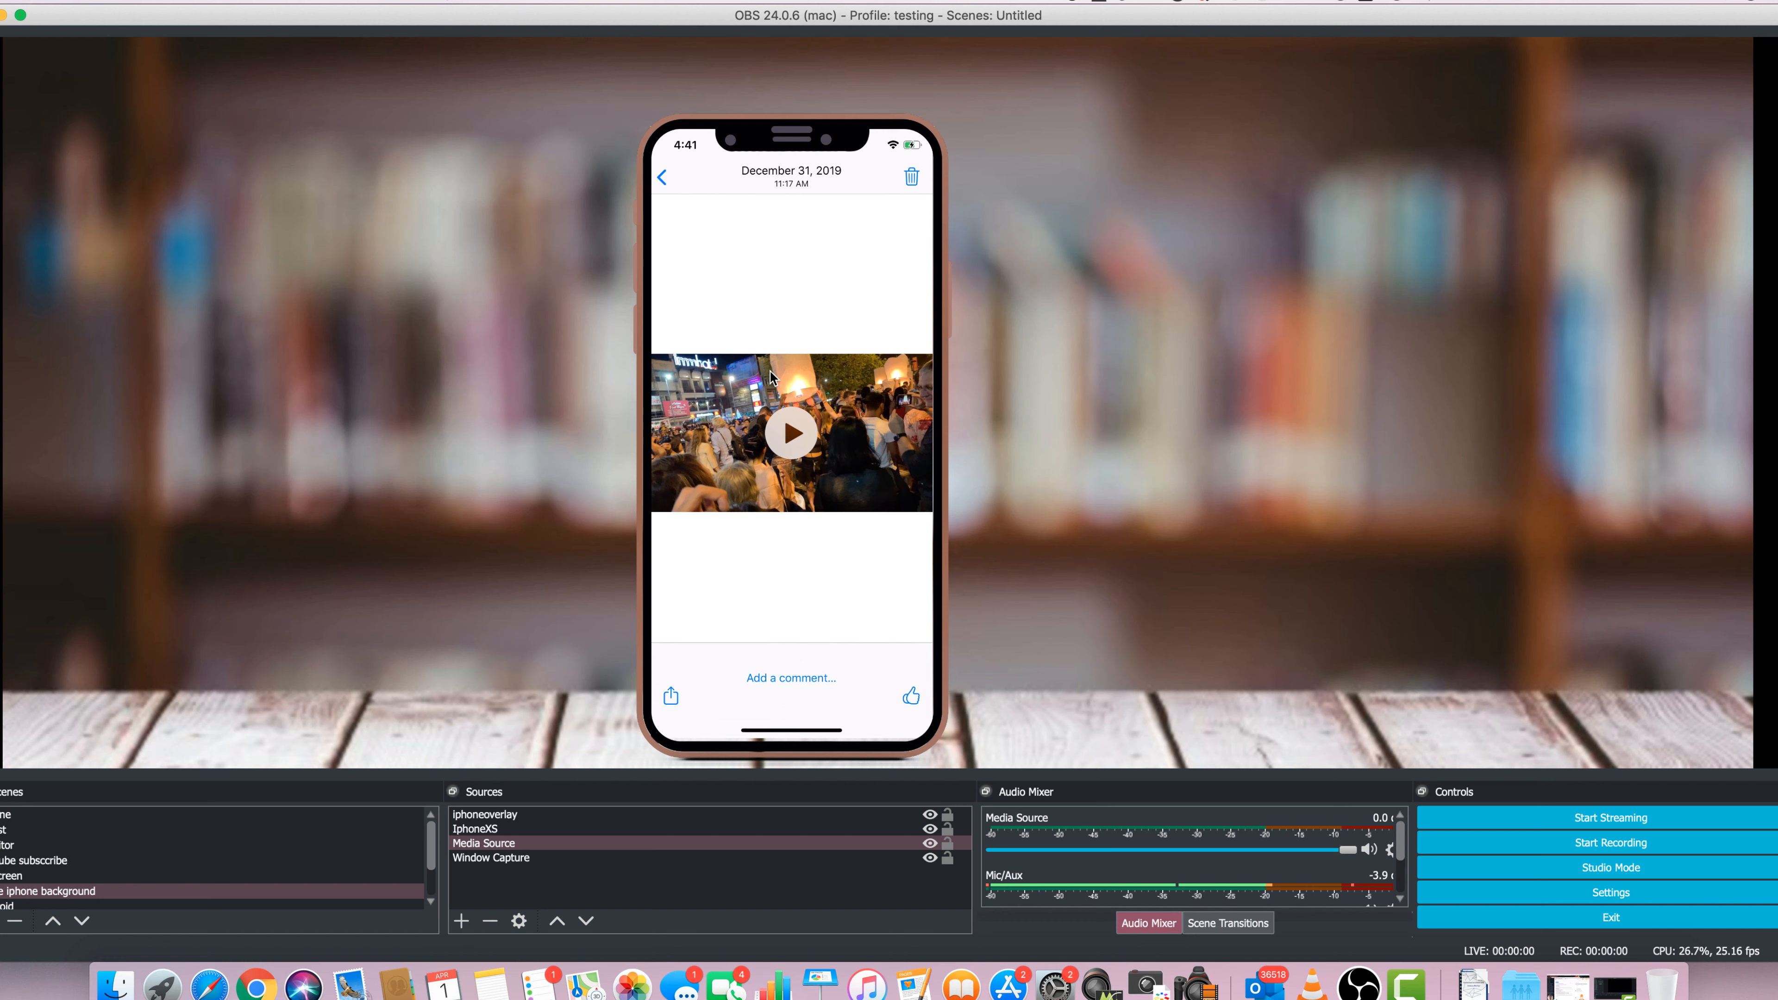
pyautogui.moveTo(828, 444)
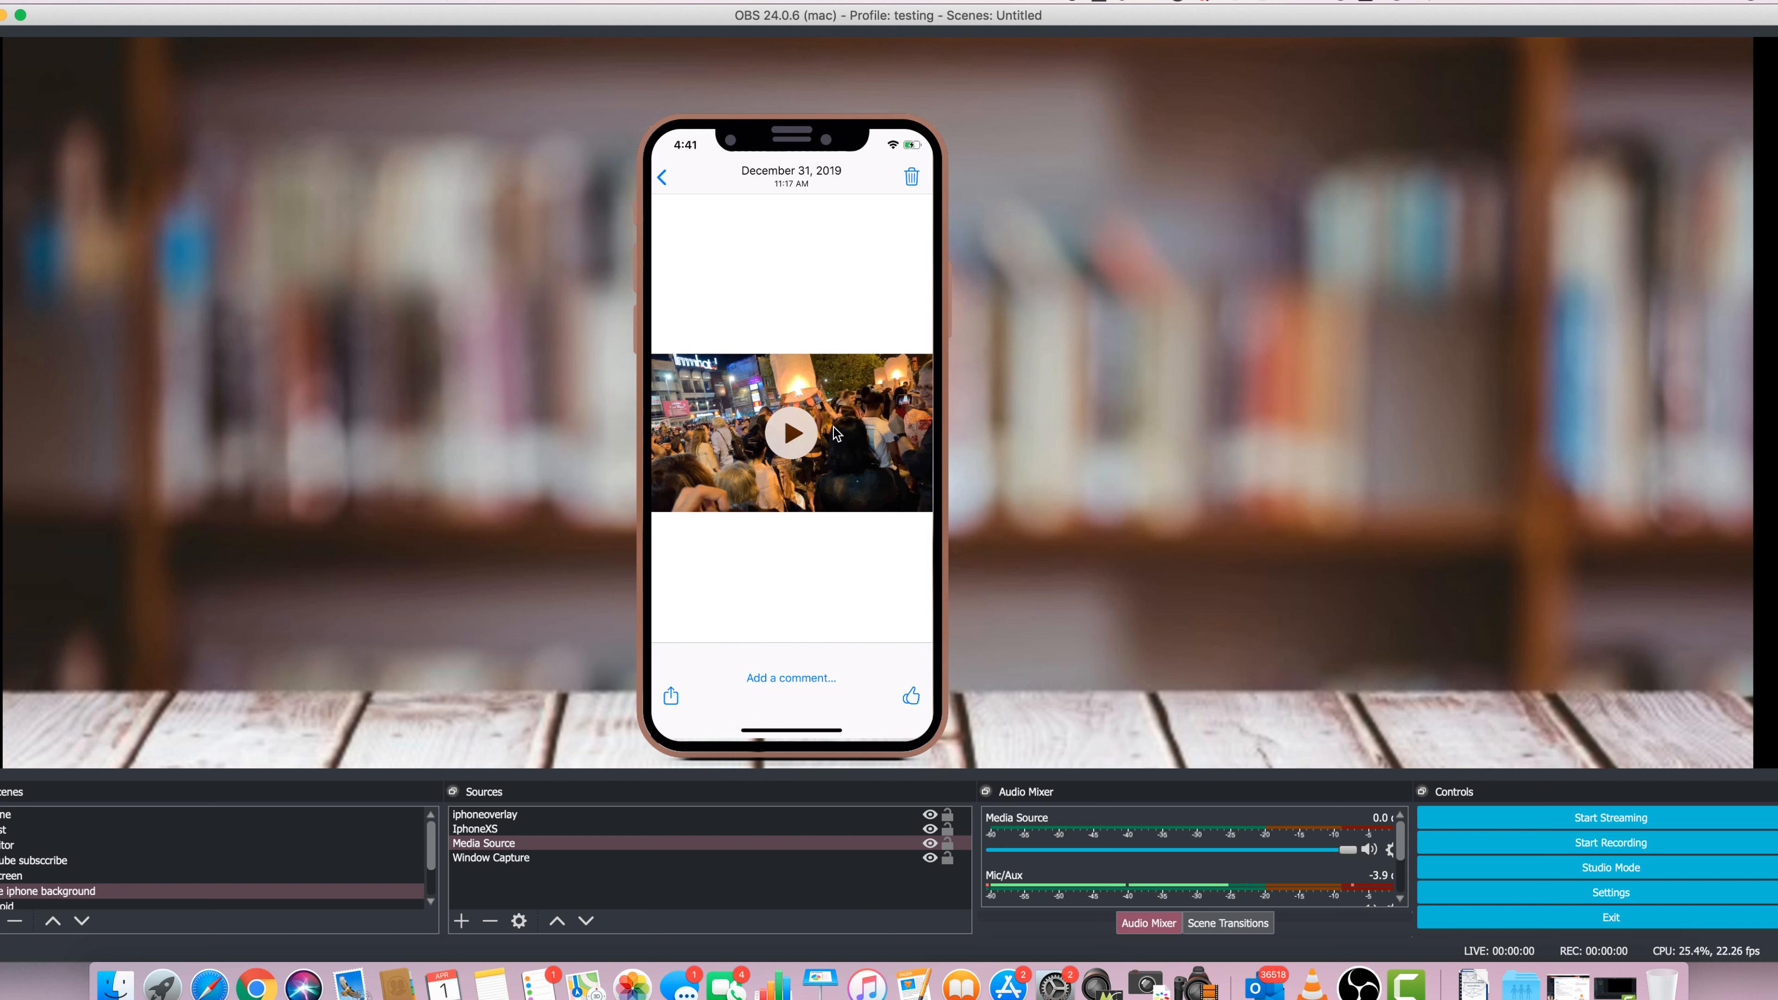
pyautogui.moveTo(834, 358)
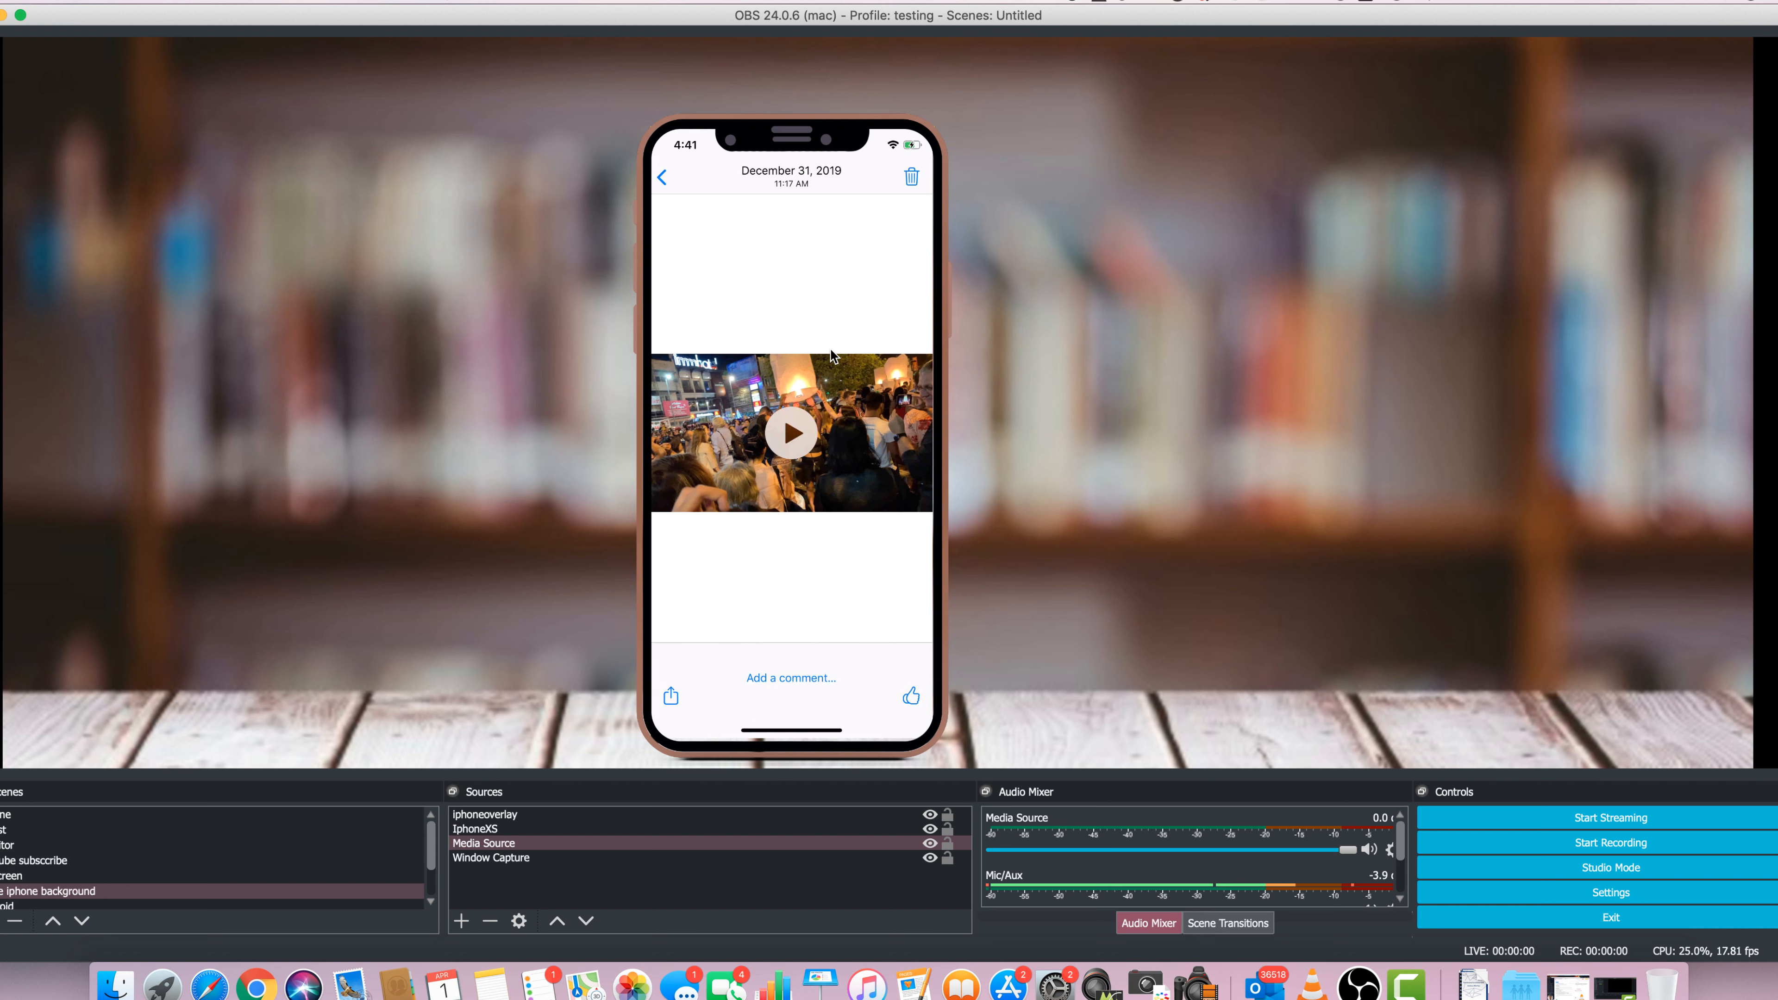
pyautogui.moveTo(819, 395)
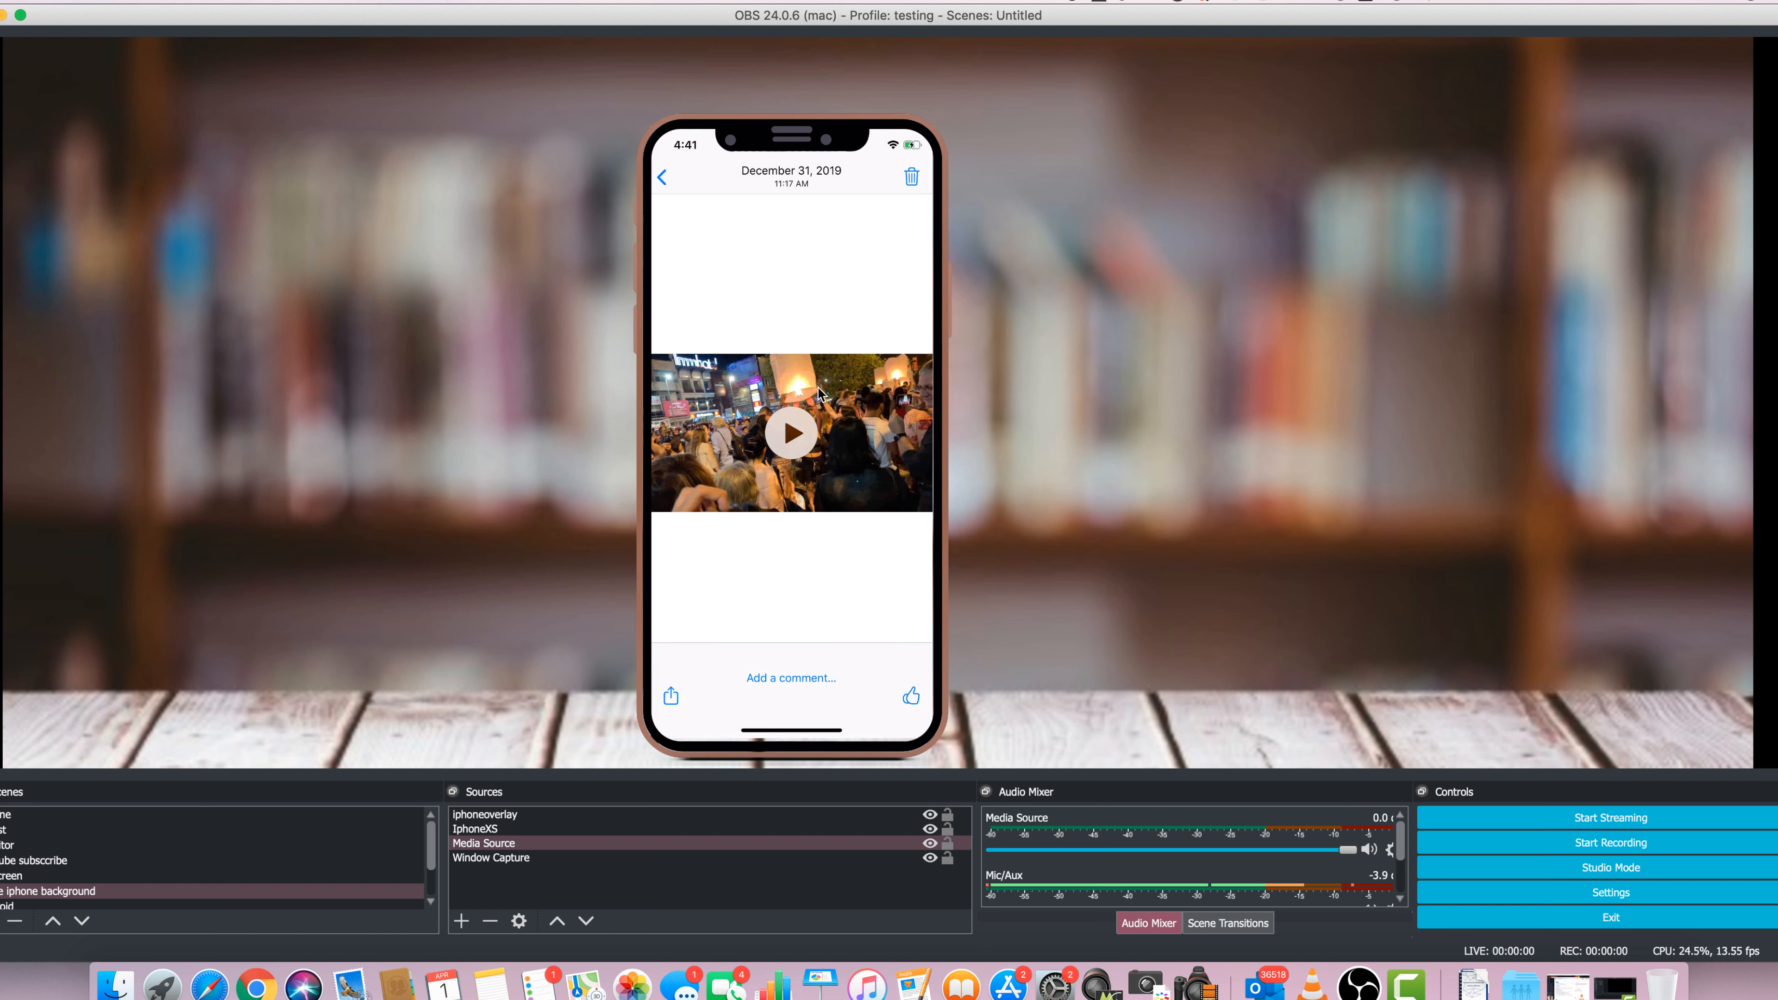
pyautogui.moveTo(817, 395)
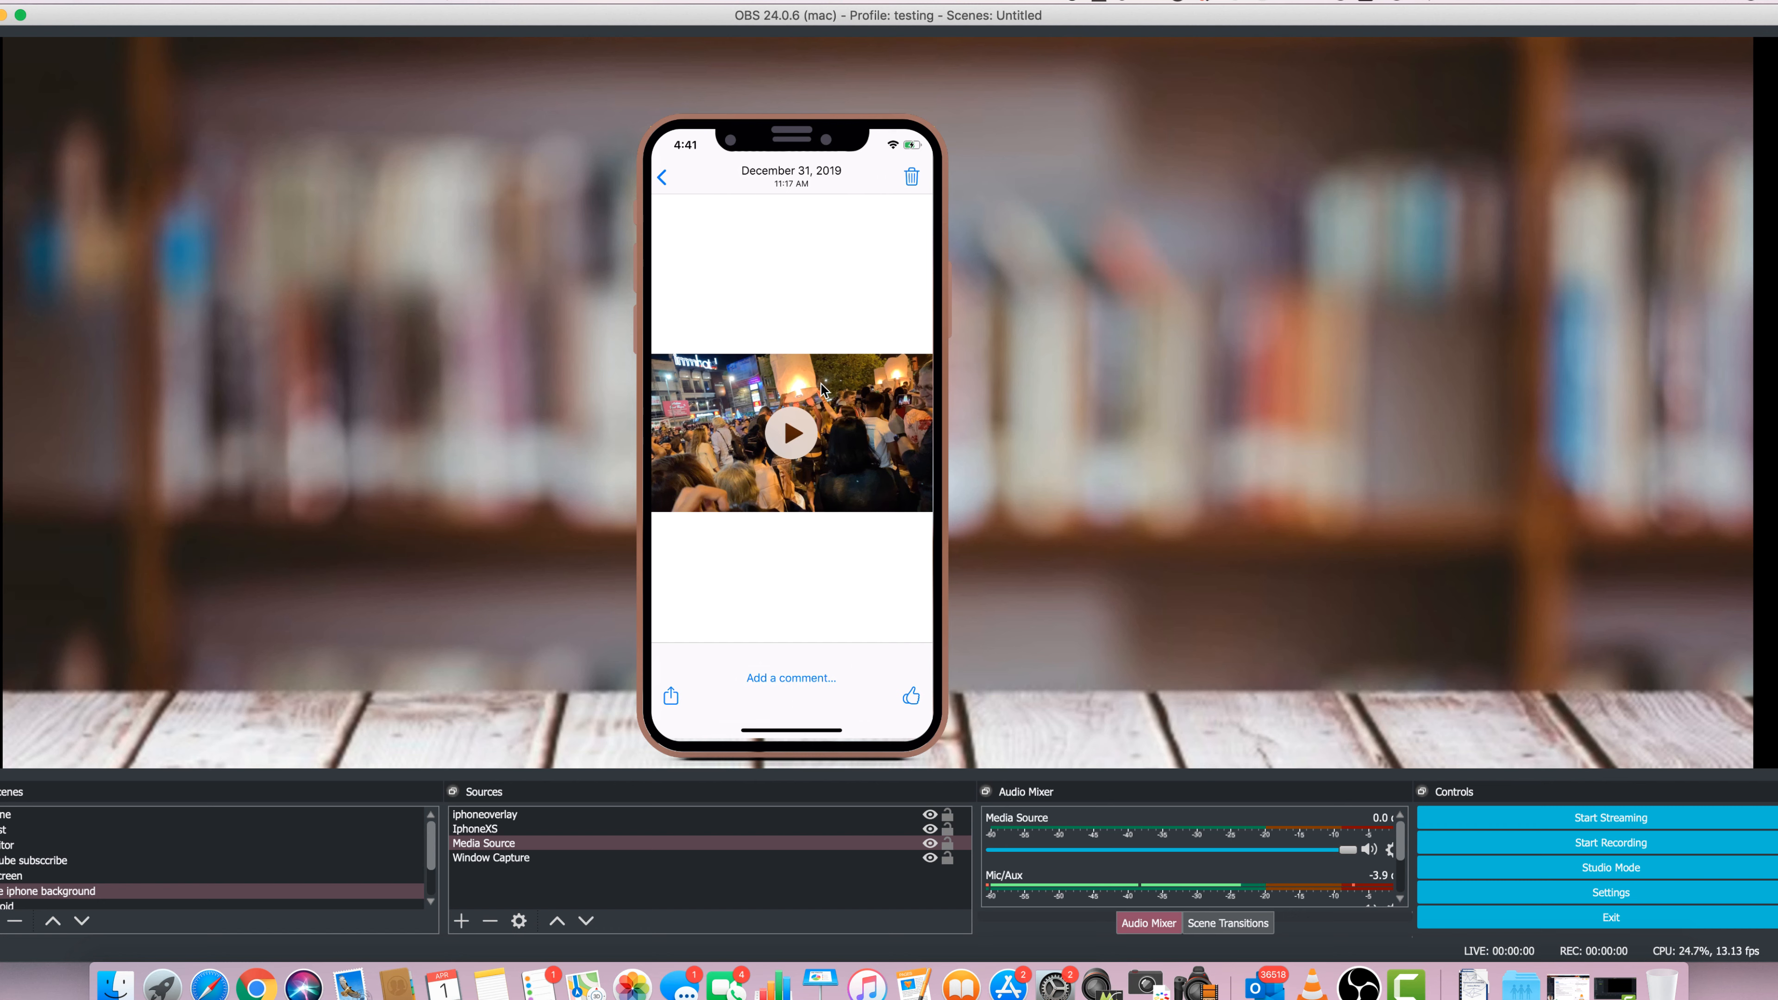
# Show another lantern clip on the phone, timestamped 11:34 AM with its filmstrip visible
pyautogui.click(790, 433)
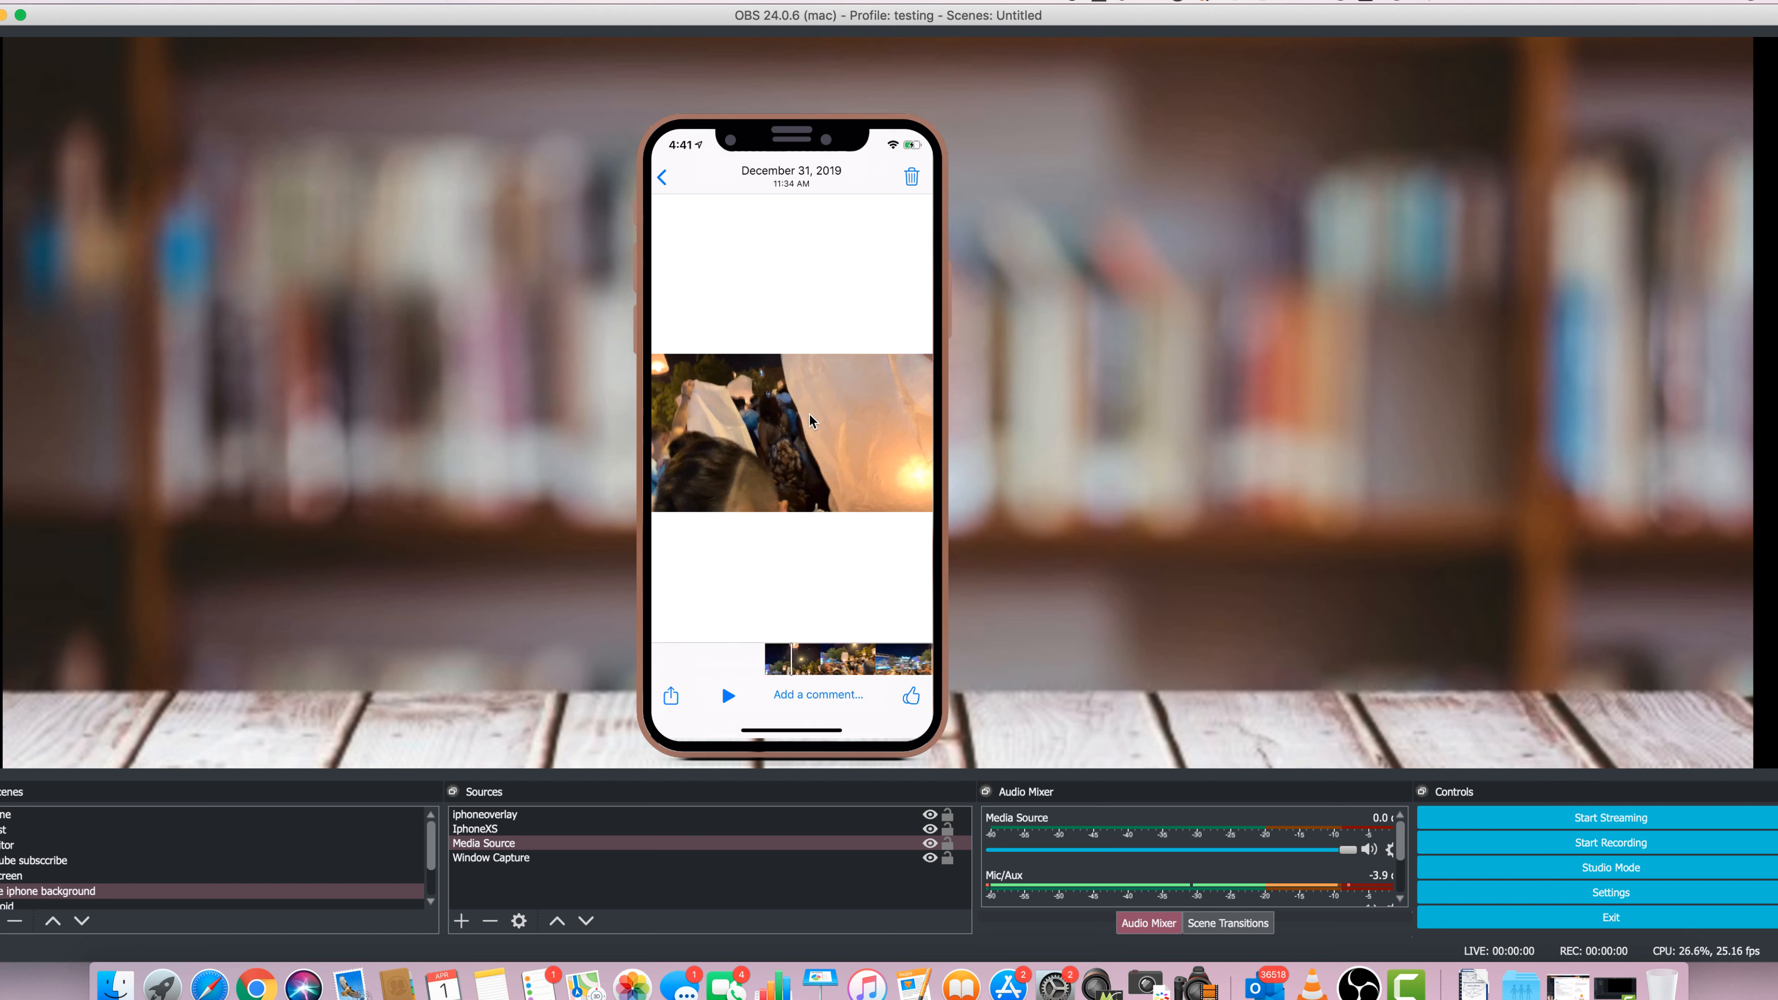
pyautogui.moveTo(787, 383)
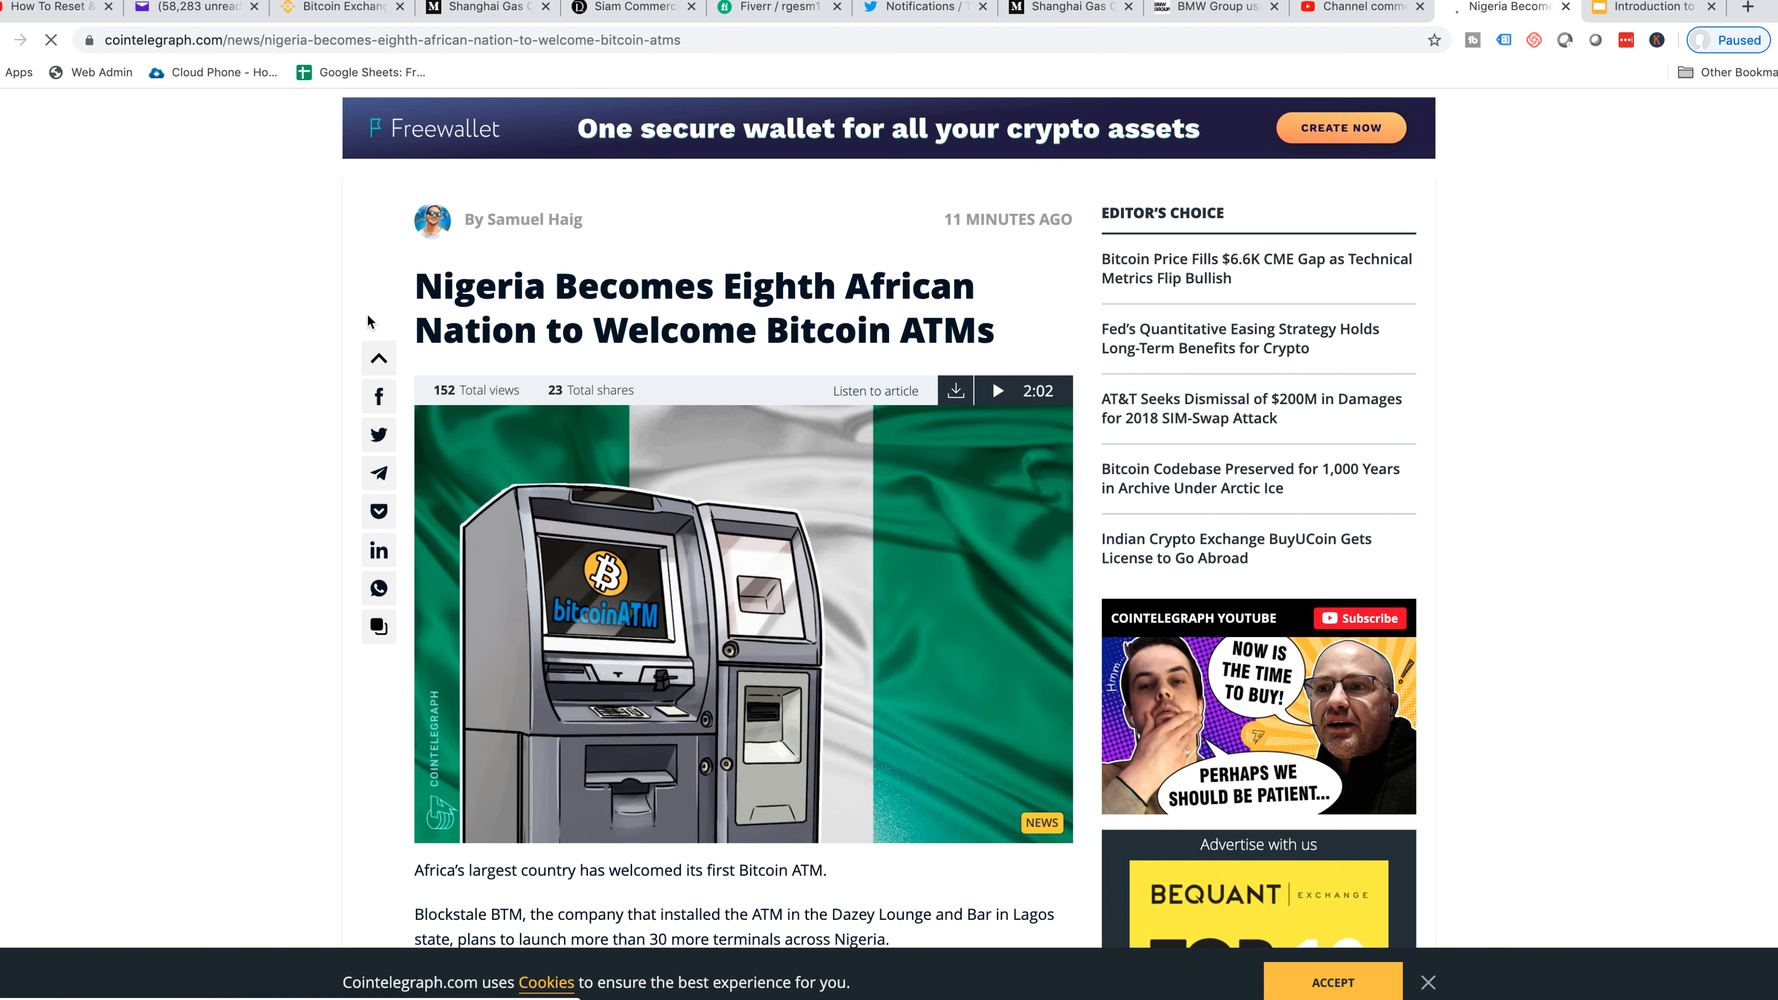
# Read the opening sections of the Nigeria Bitcoin ATM article, moving down past the intro
pyautogui.scroll(-3)
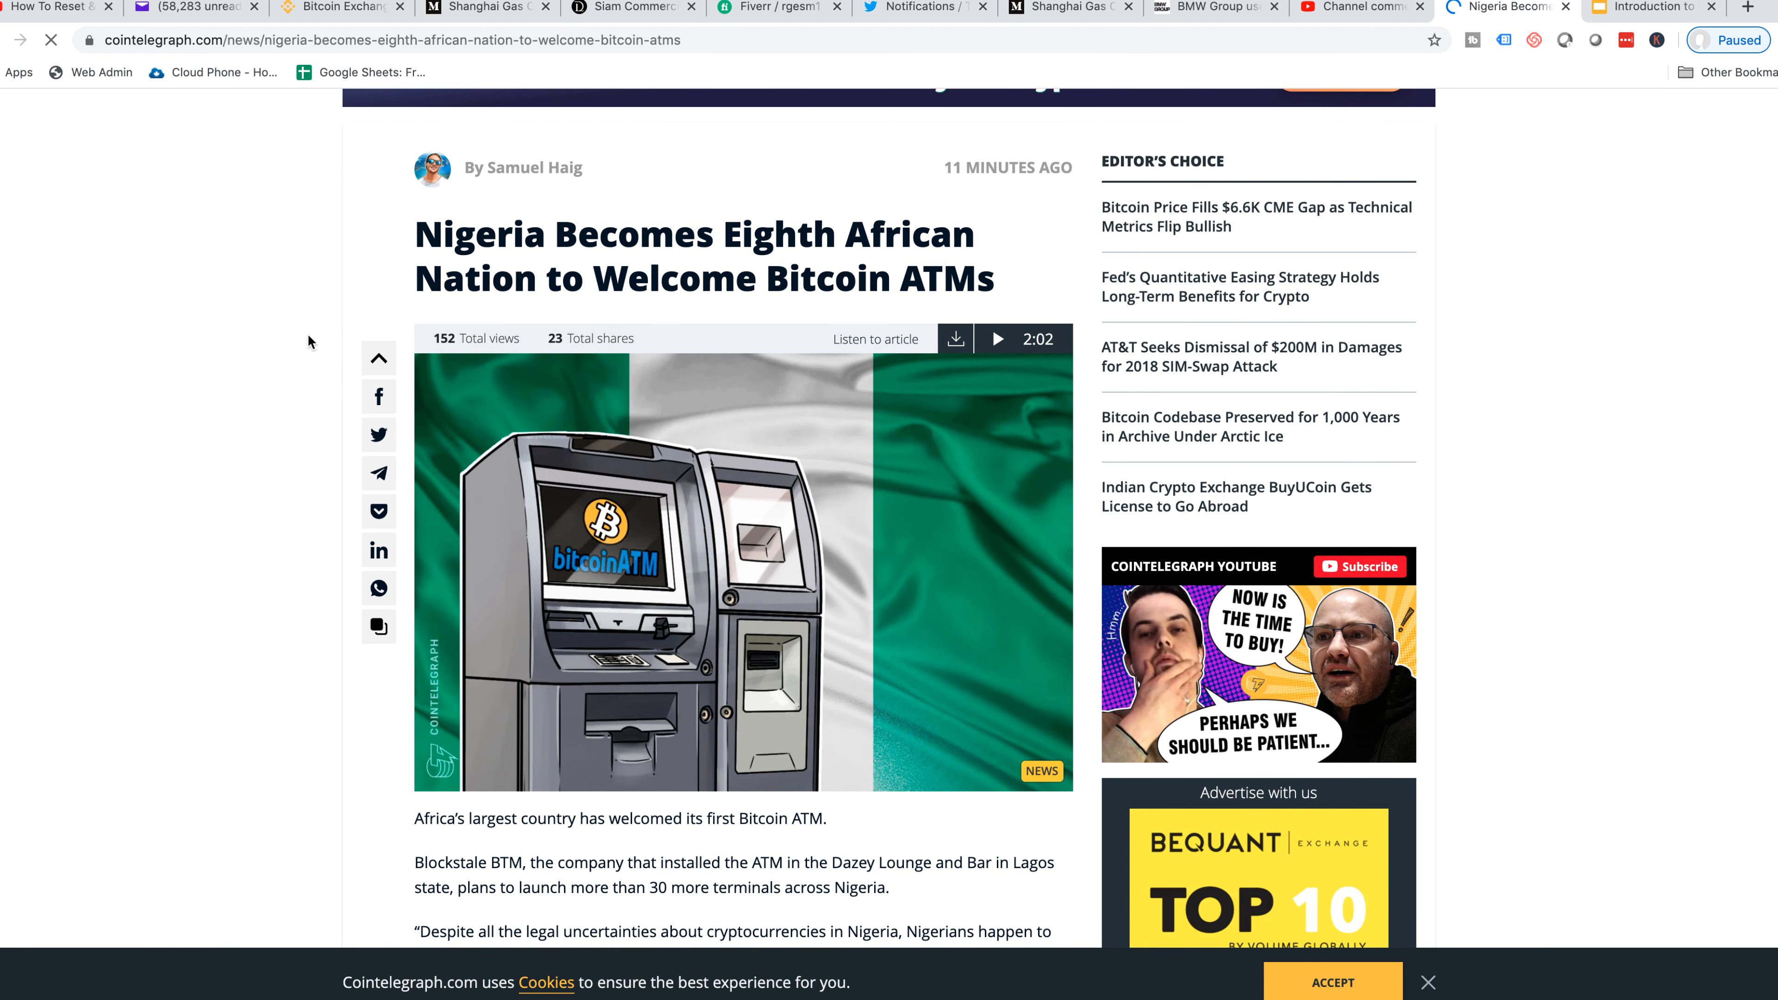
pyautogui.moveTo(299, 349)
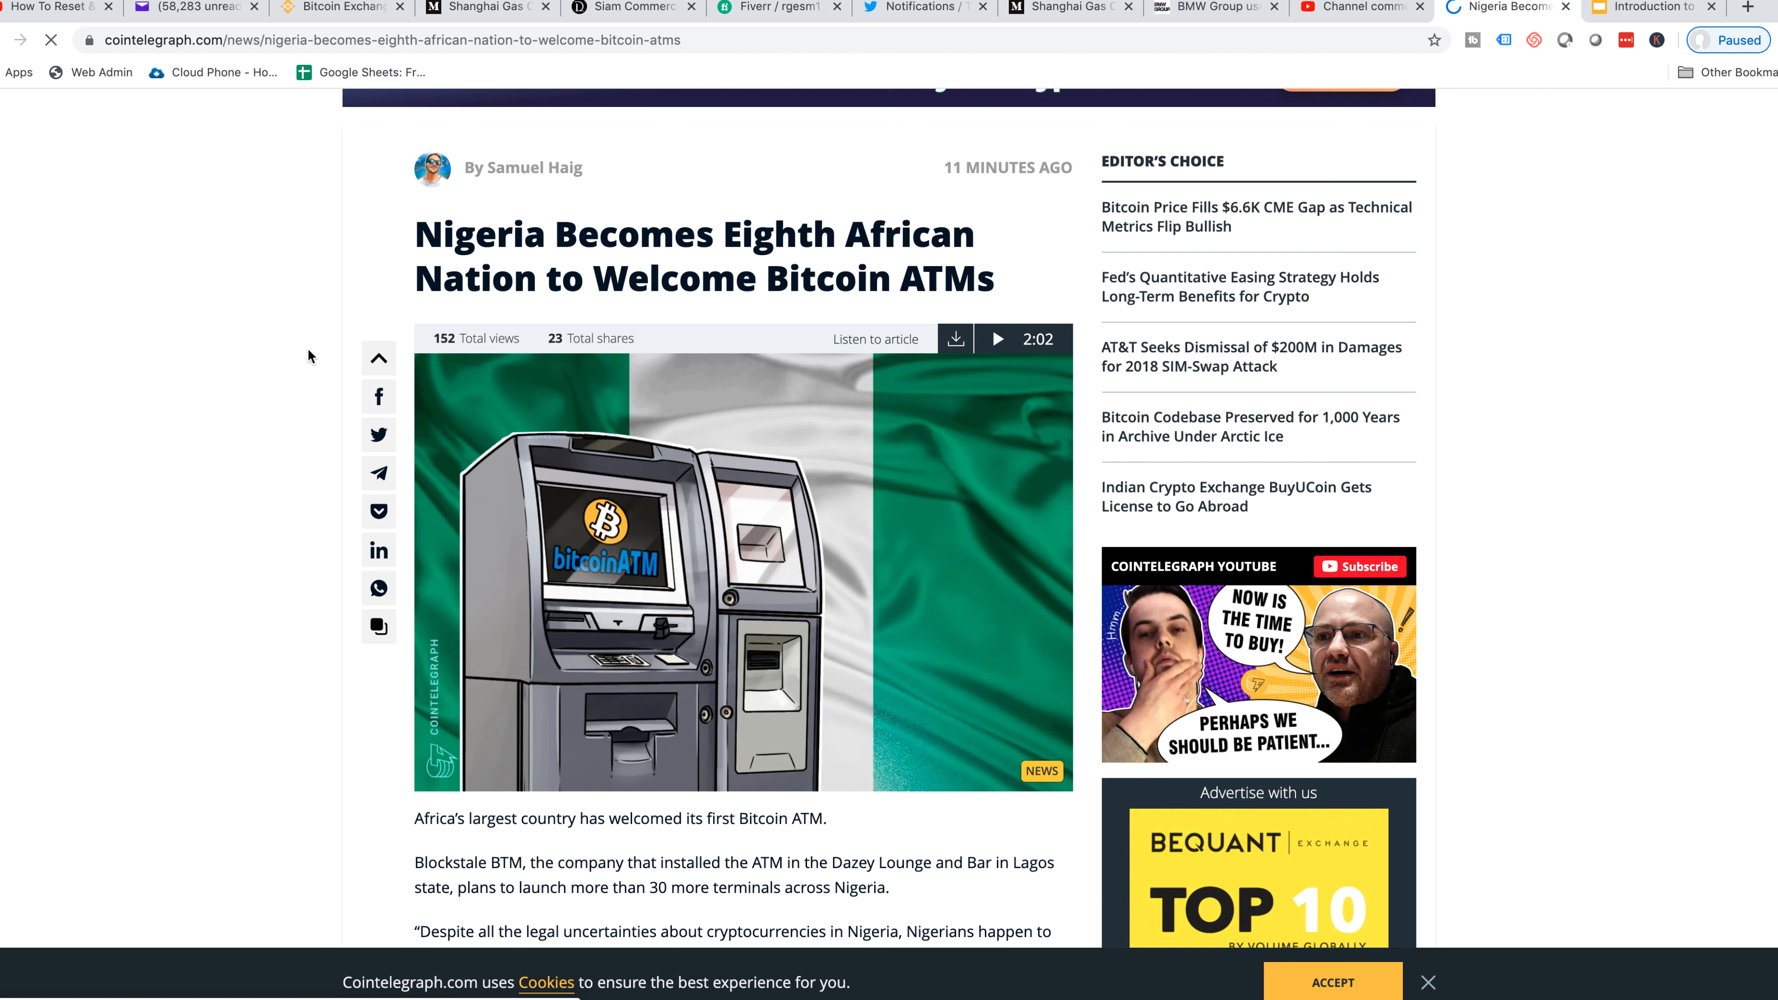
pyautogui.moveTo(375, 298)
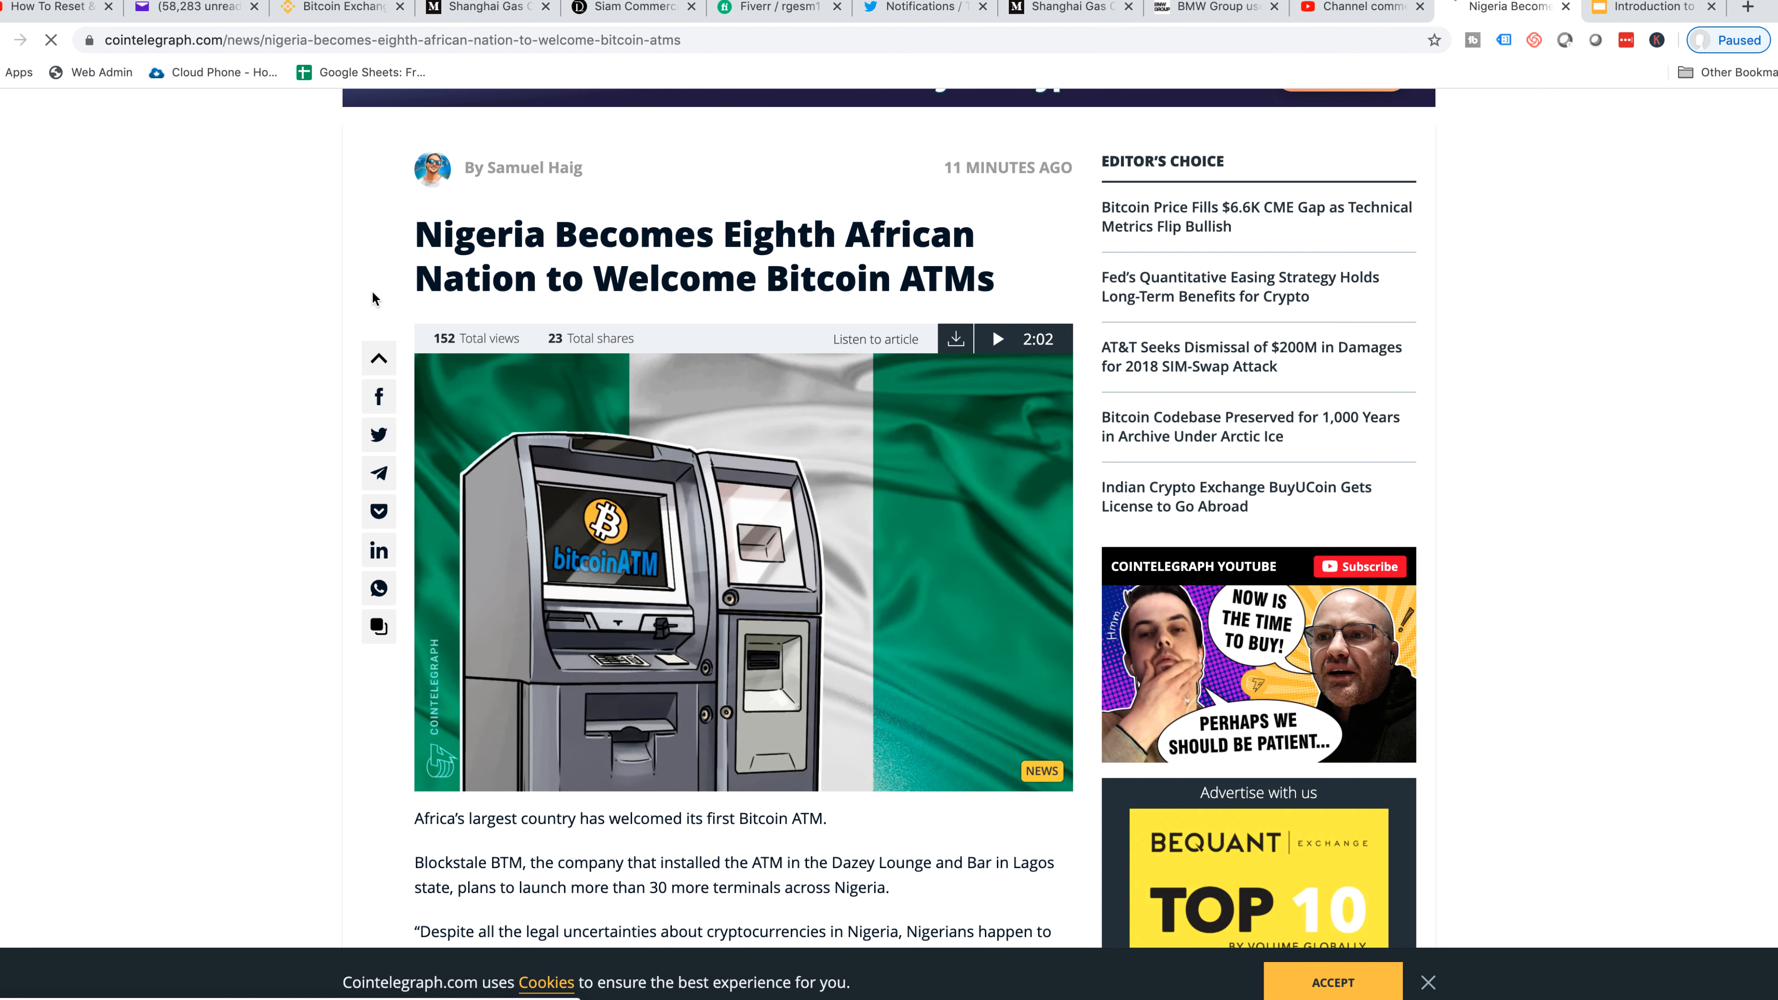
pyautogui.moveTo(421, 251)
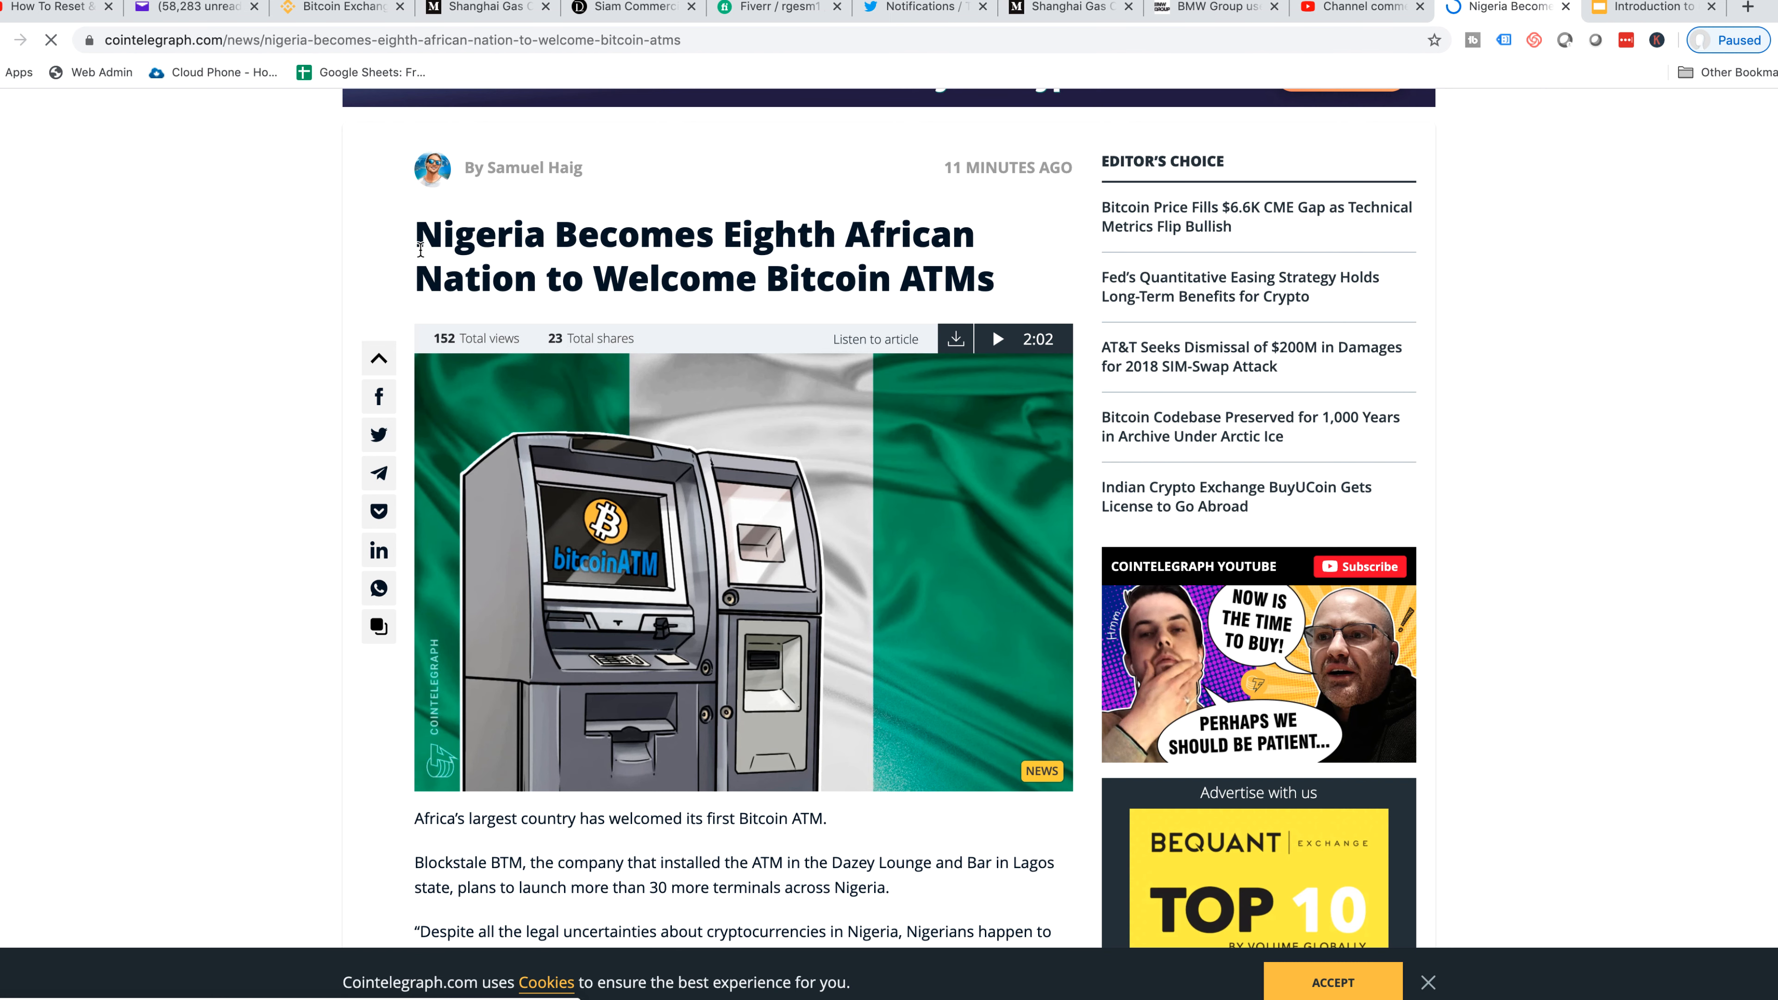
pyautogui.moveTo(317, 258)
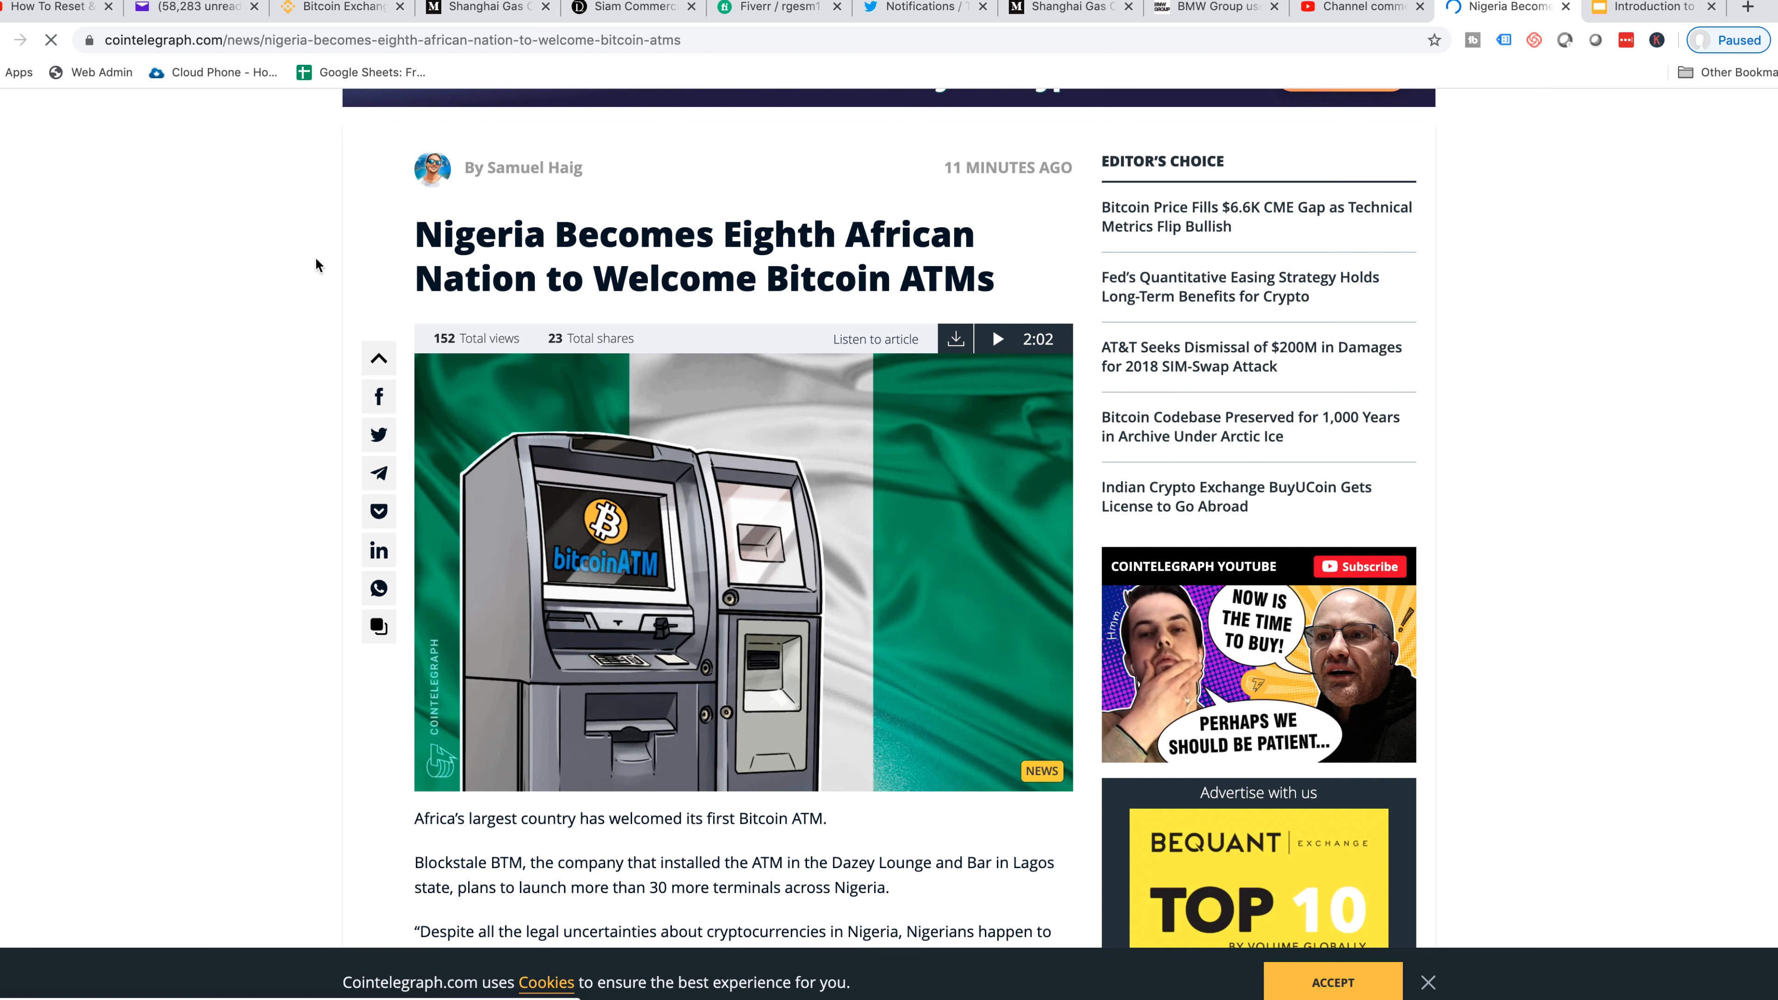
pyautogui.moveTo(359, 256)
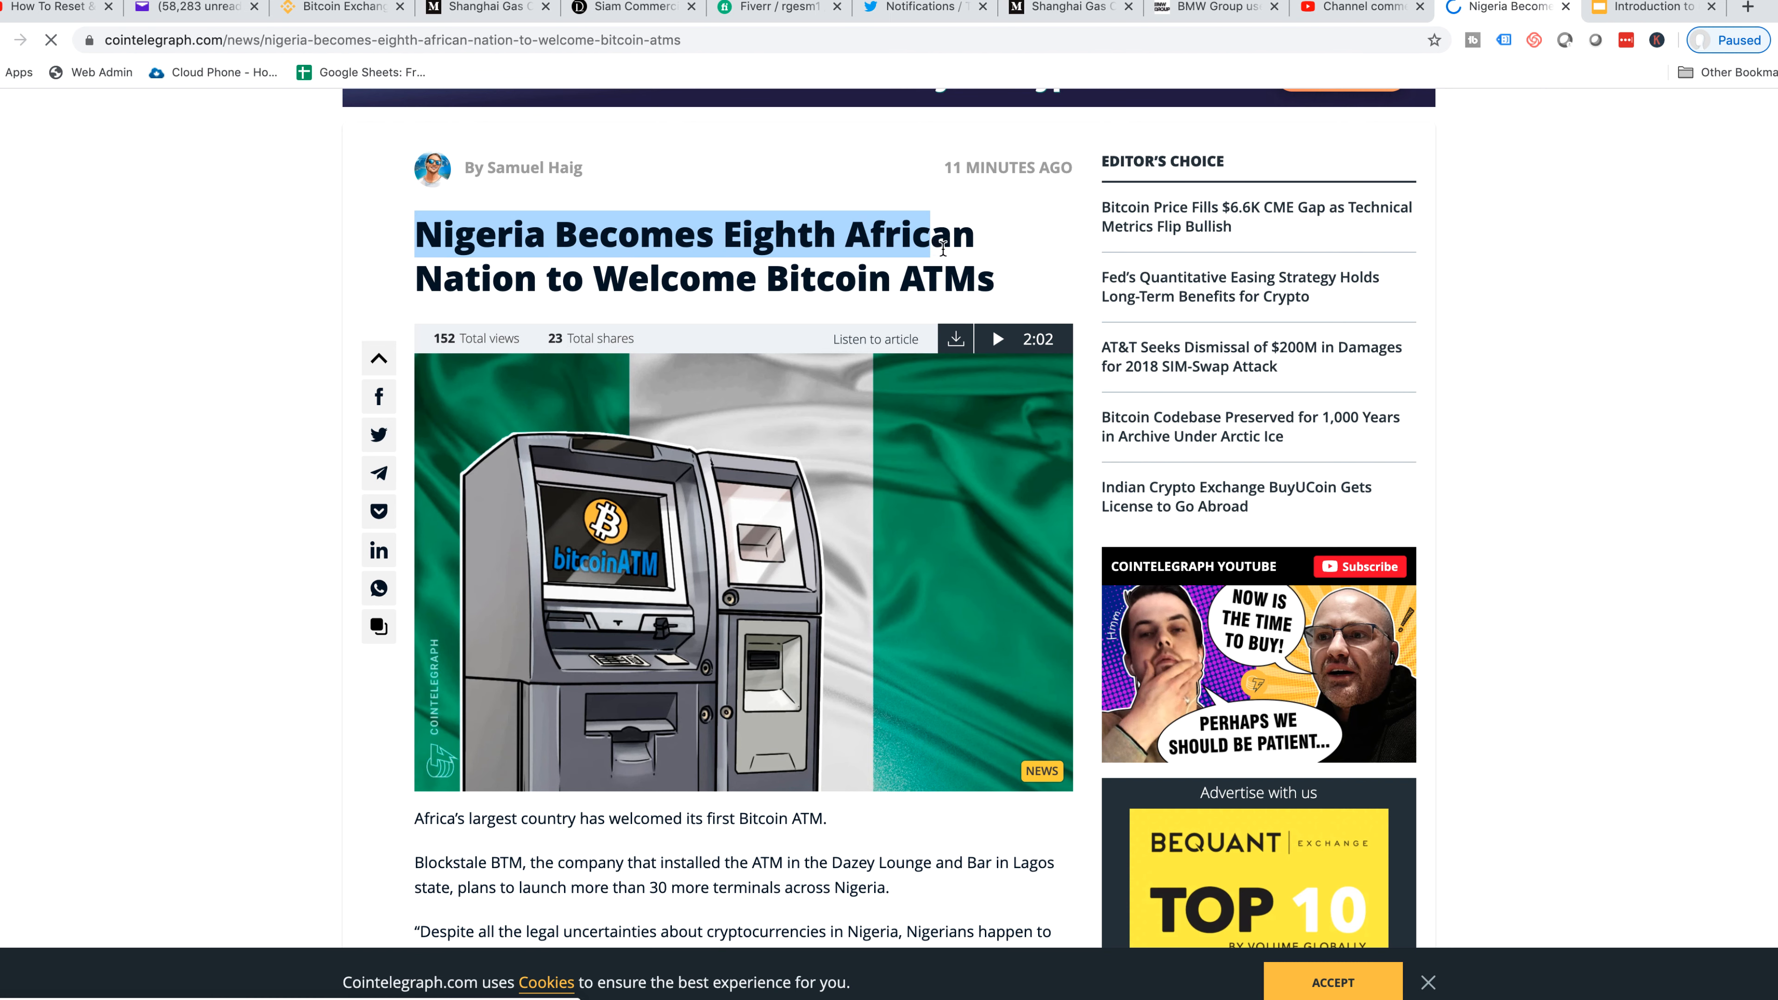
pyautogui.click(929, 266)
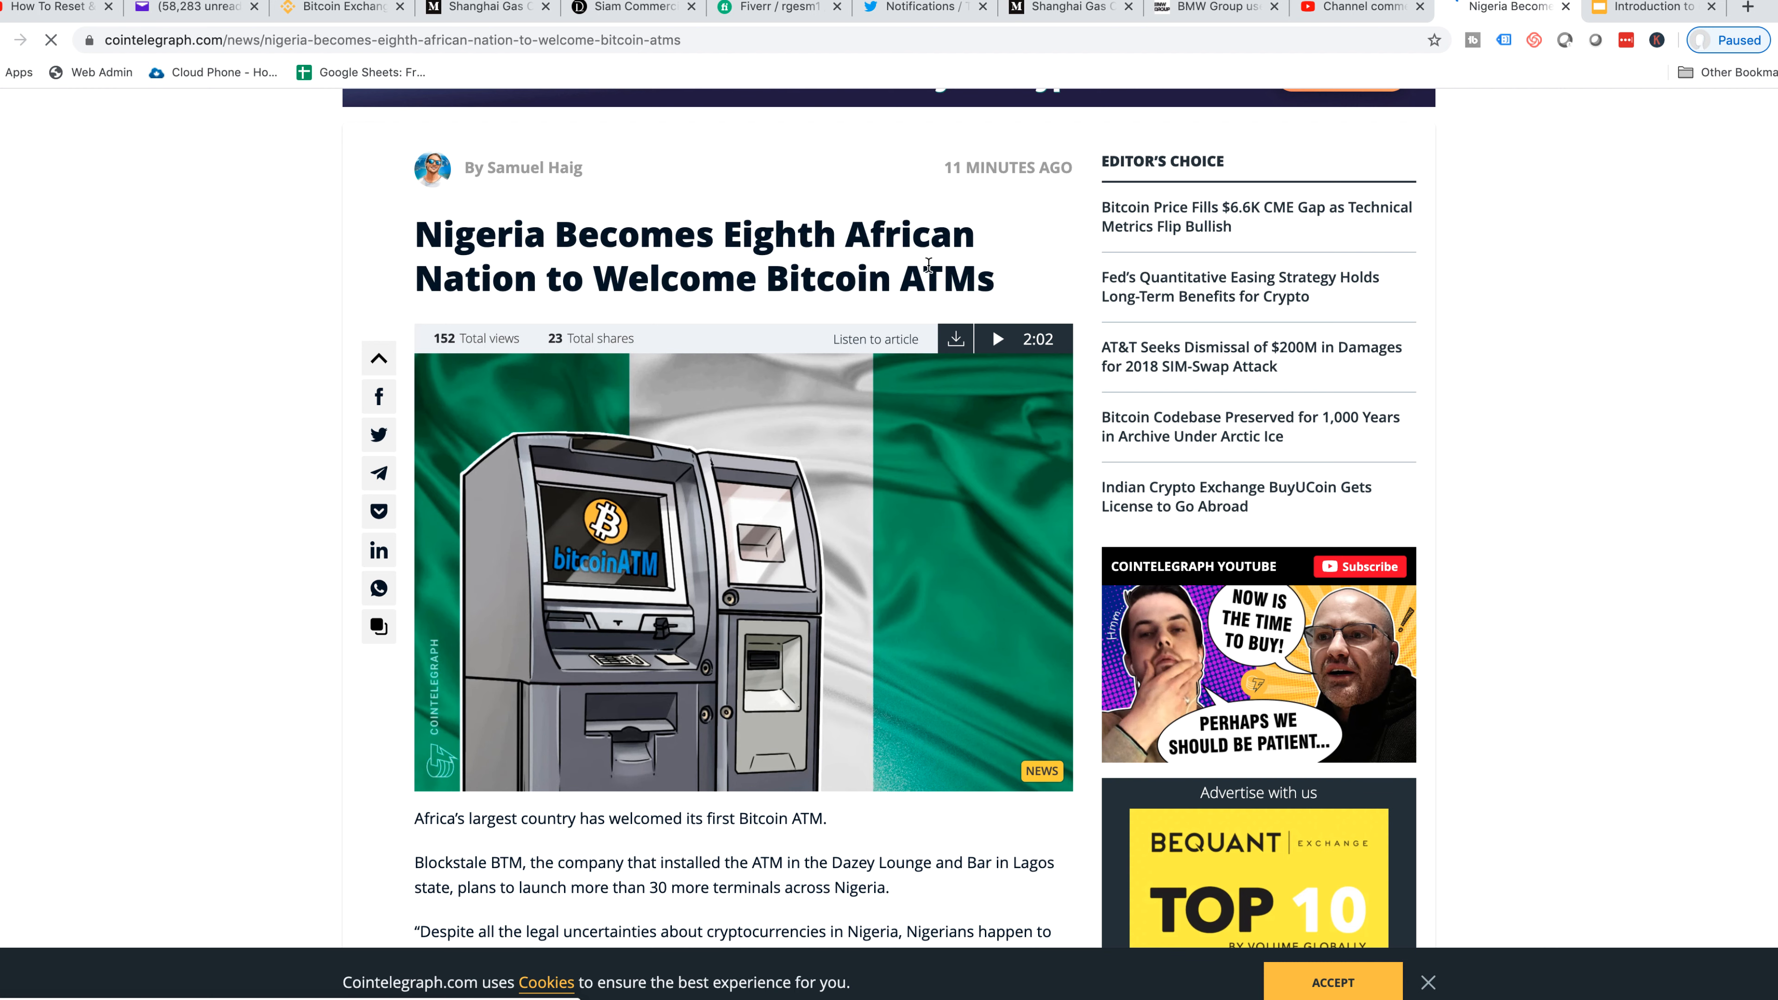
pyautogui.moveTo(497, 272)
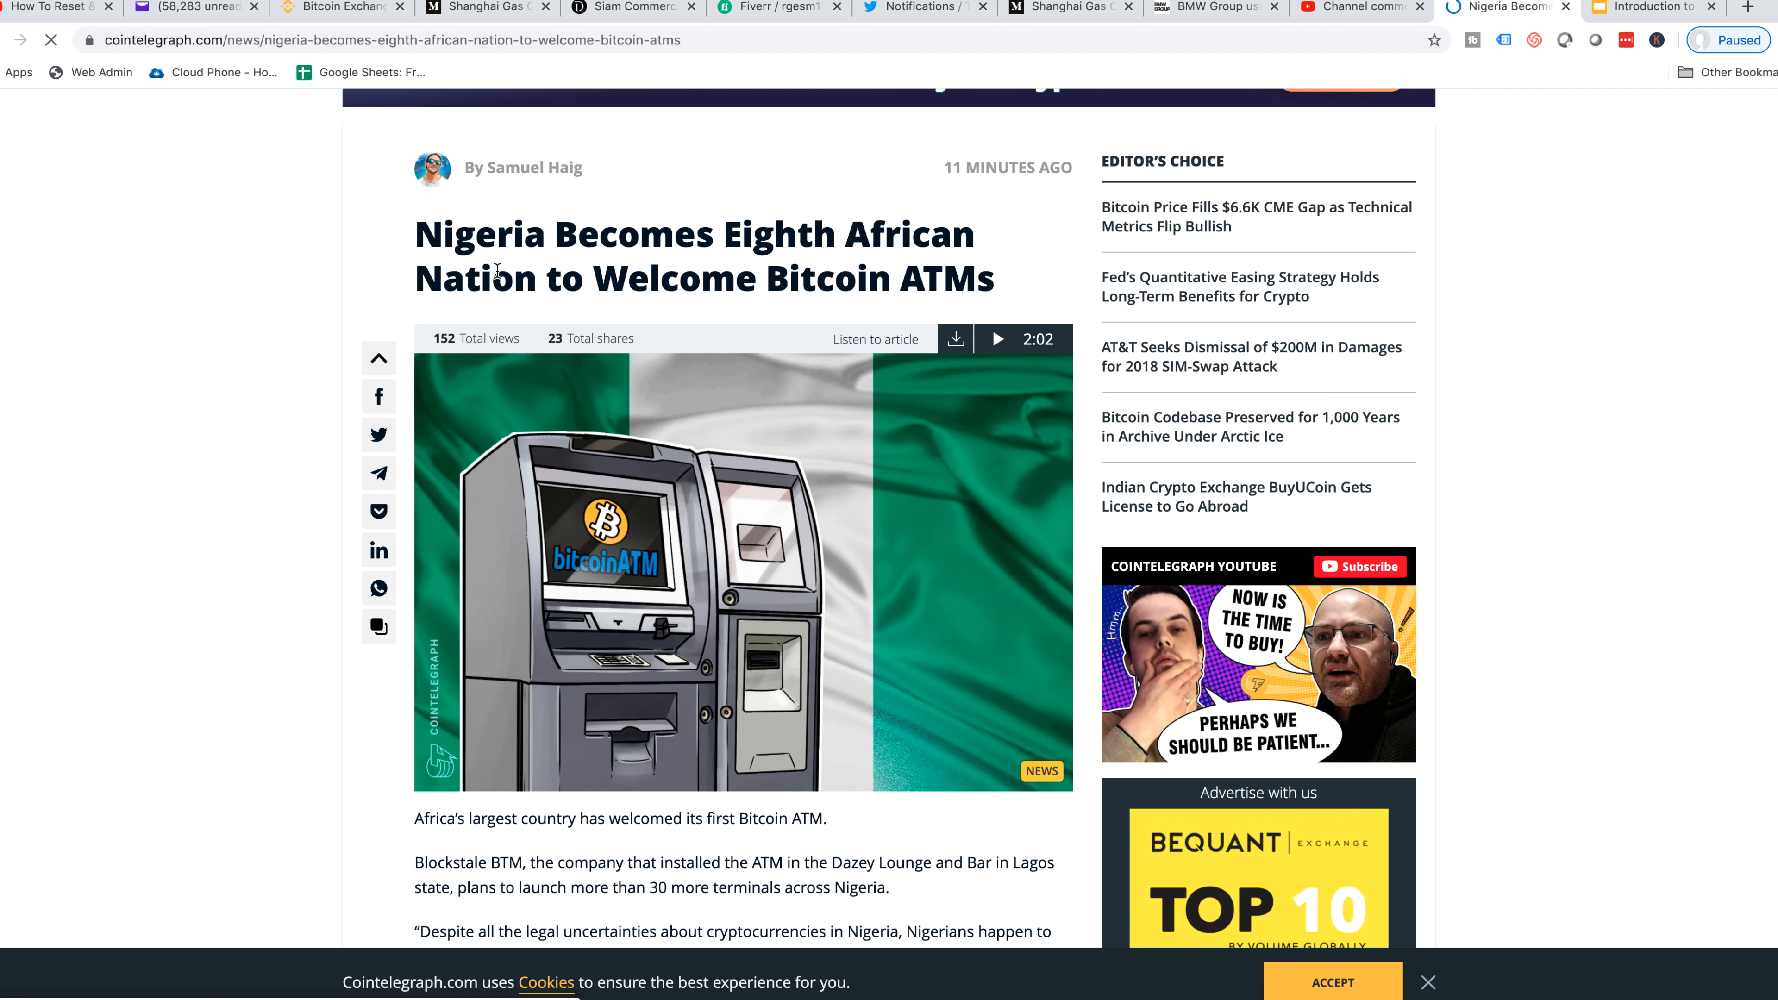
pyautogui.scroll(-3)
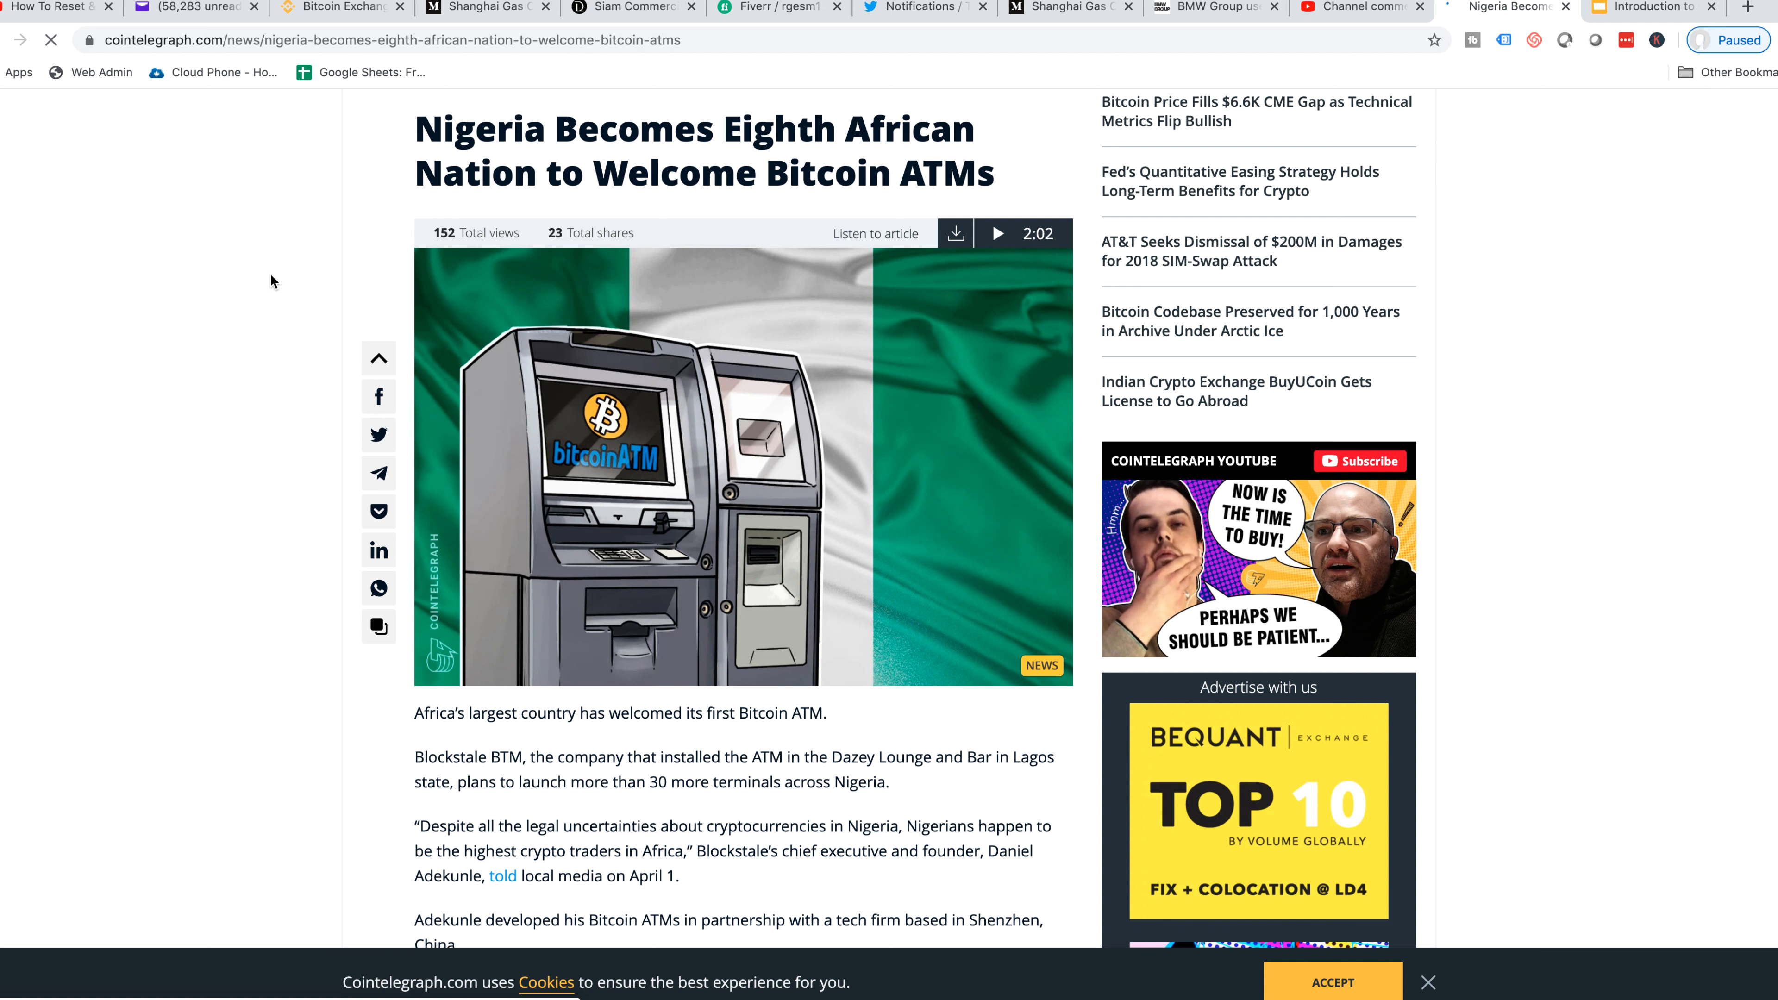
pyautogui.scroll(-3)
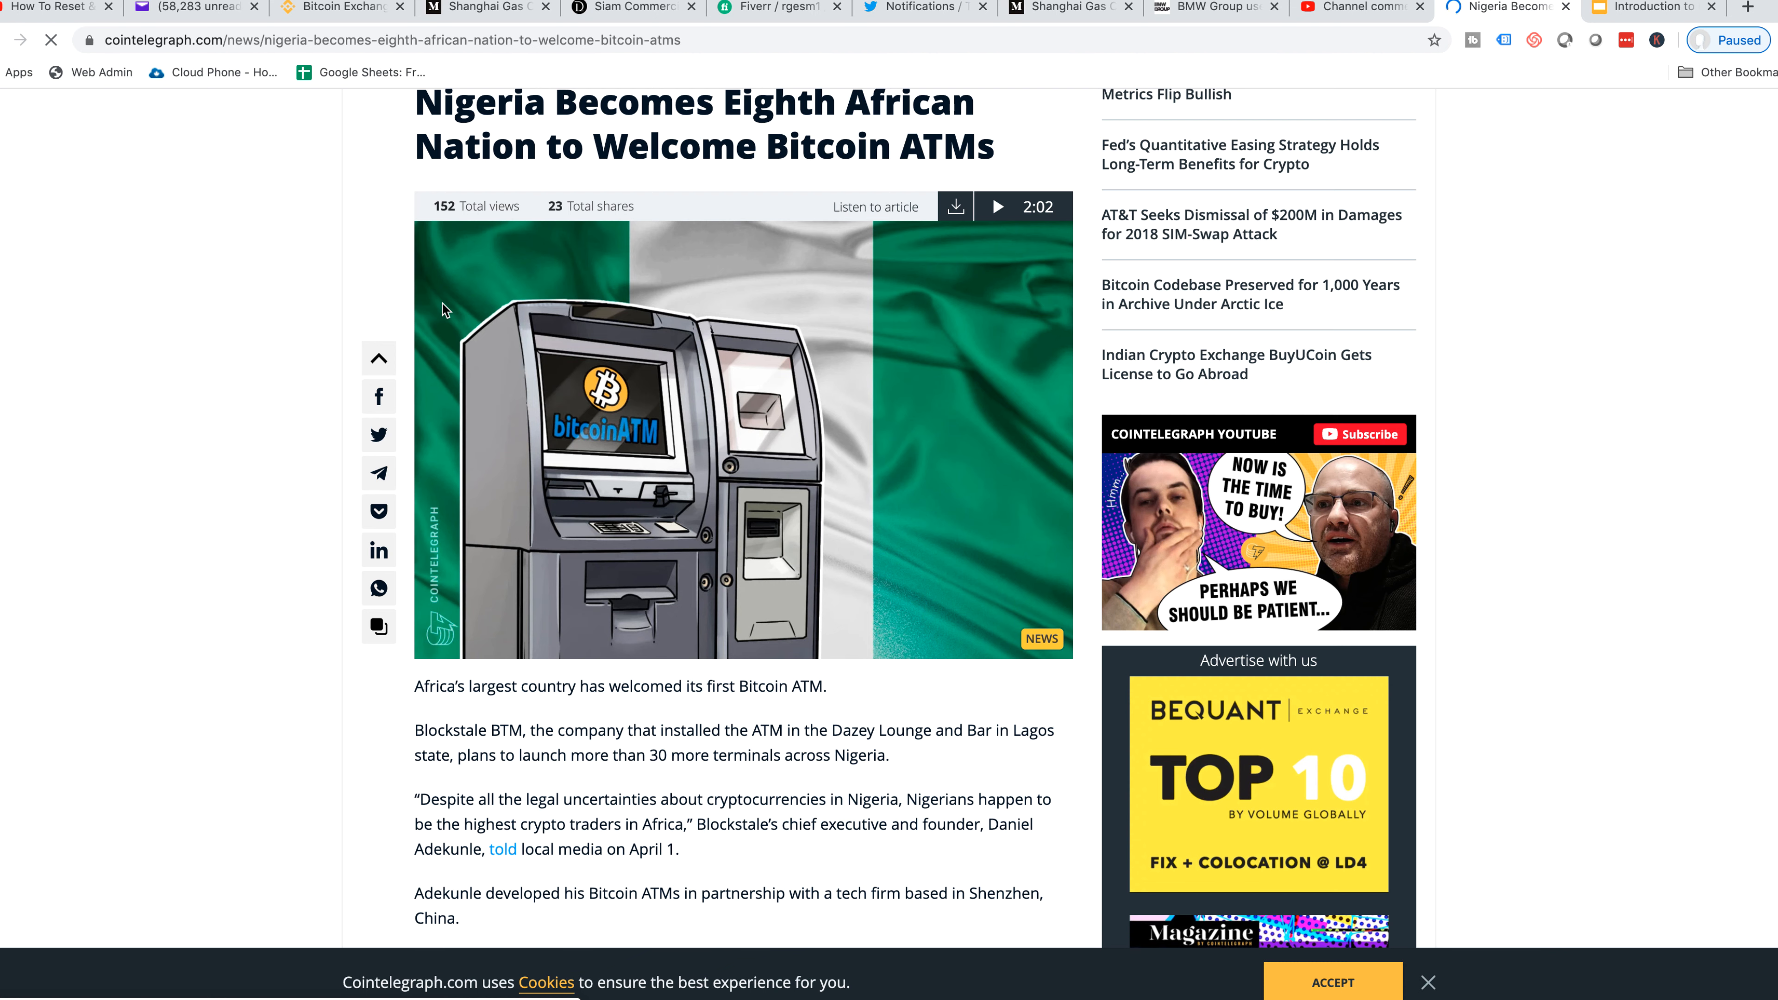
pyautogui.moveTo(578, 549)
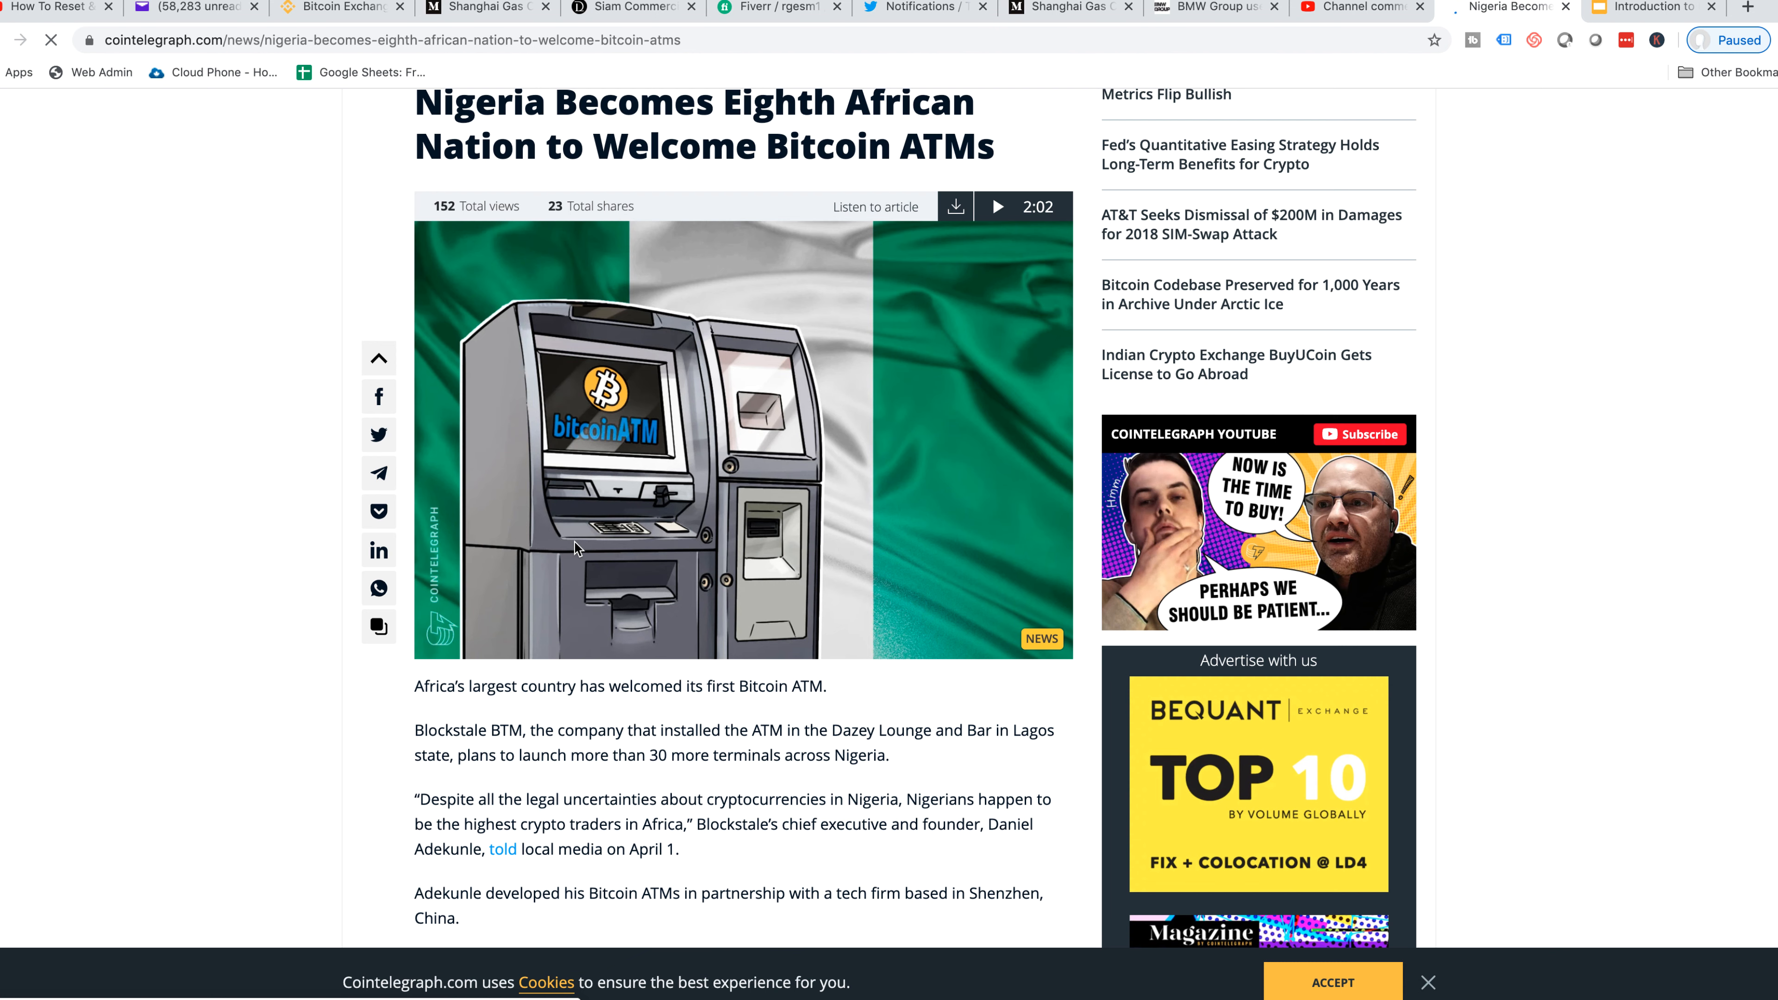
pyautogui.scroll(-3)
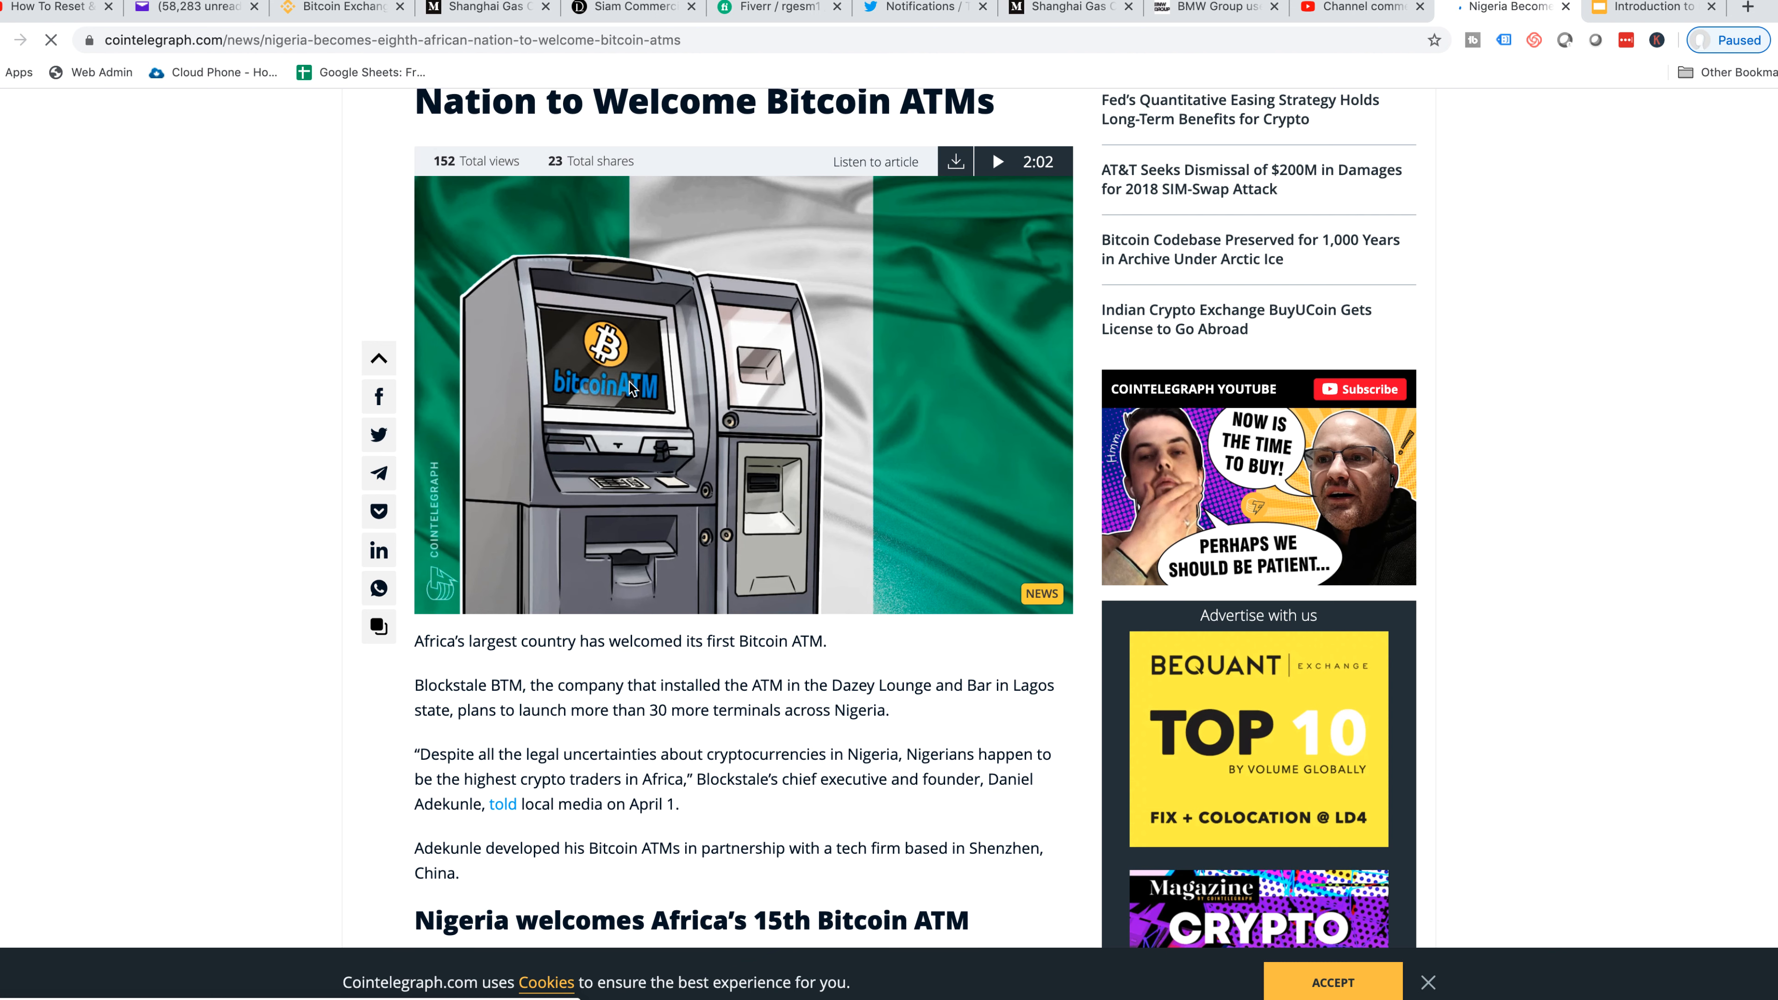
pyautogui.scroll(3)
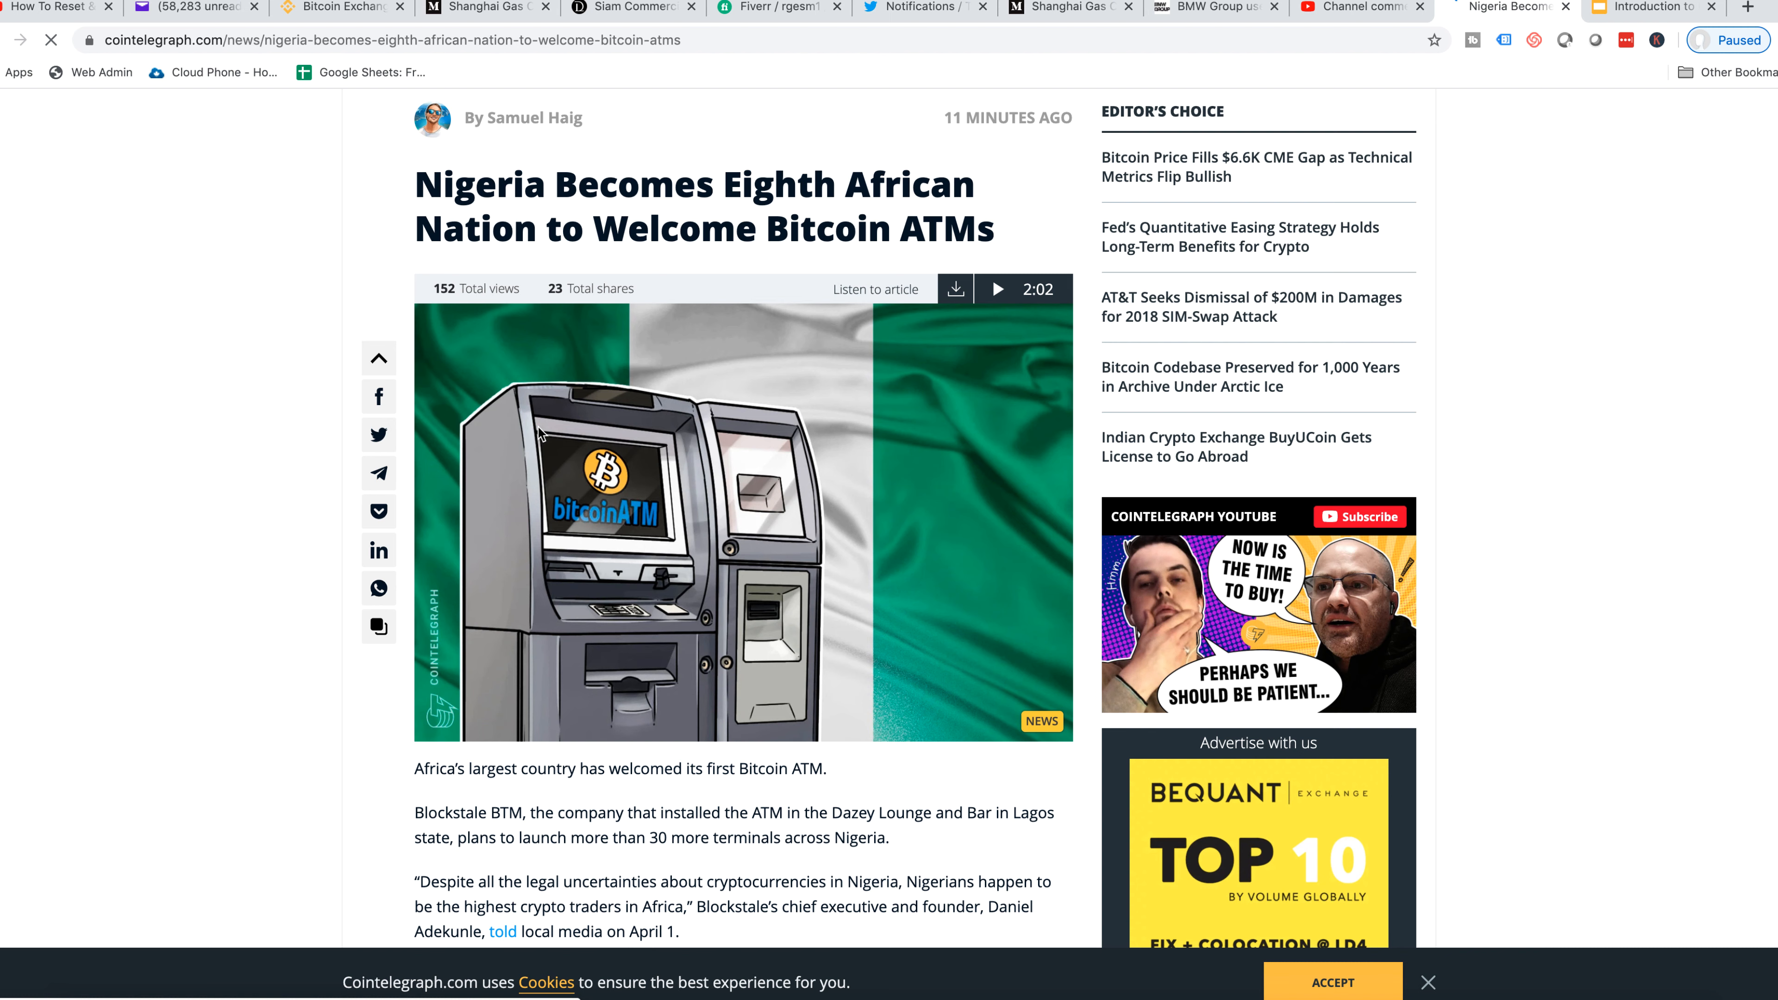
pyautogui.moveTo(505, 442)
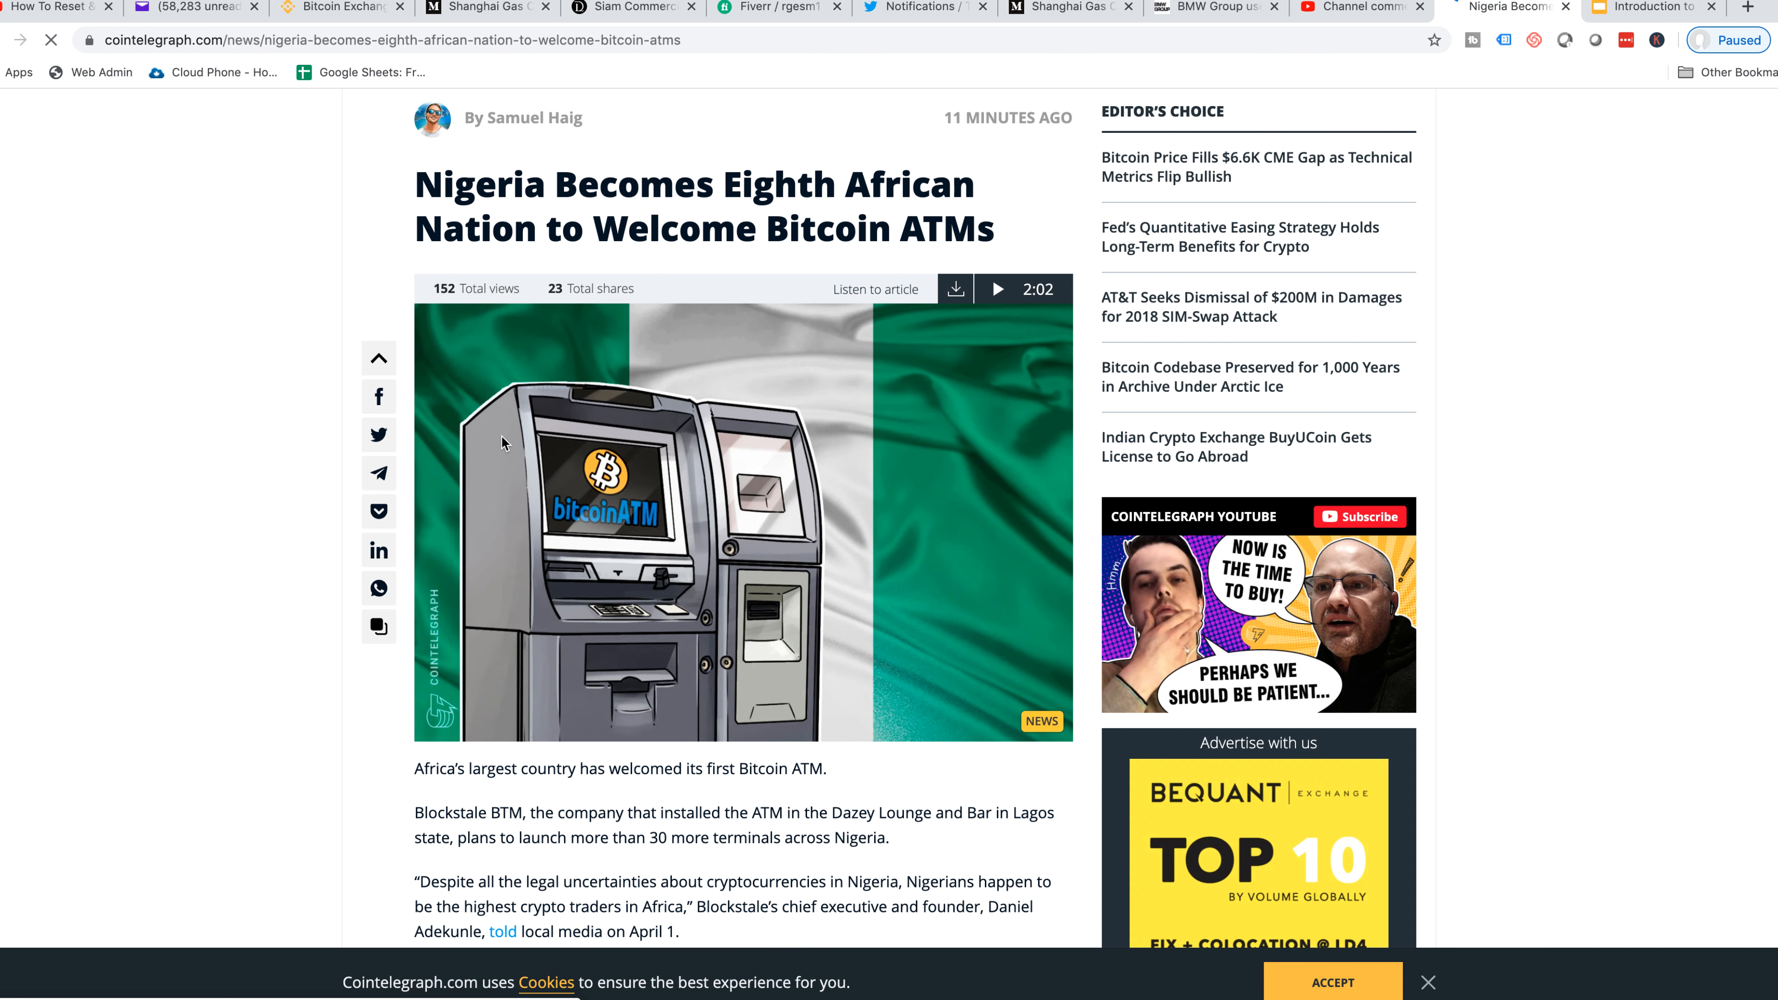
# Continue through the middle sections, highlighting the sentence on African crypto ATM counts
pyautogui.scroll(-3)
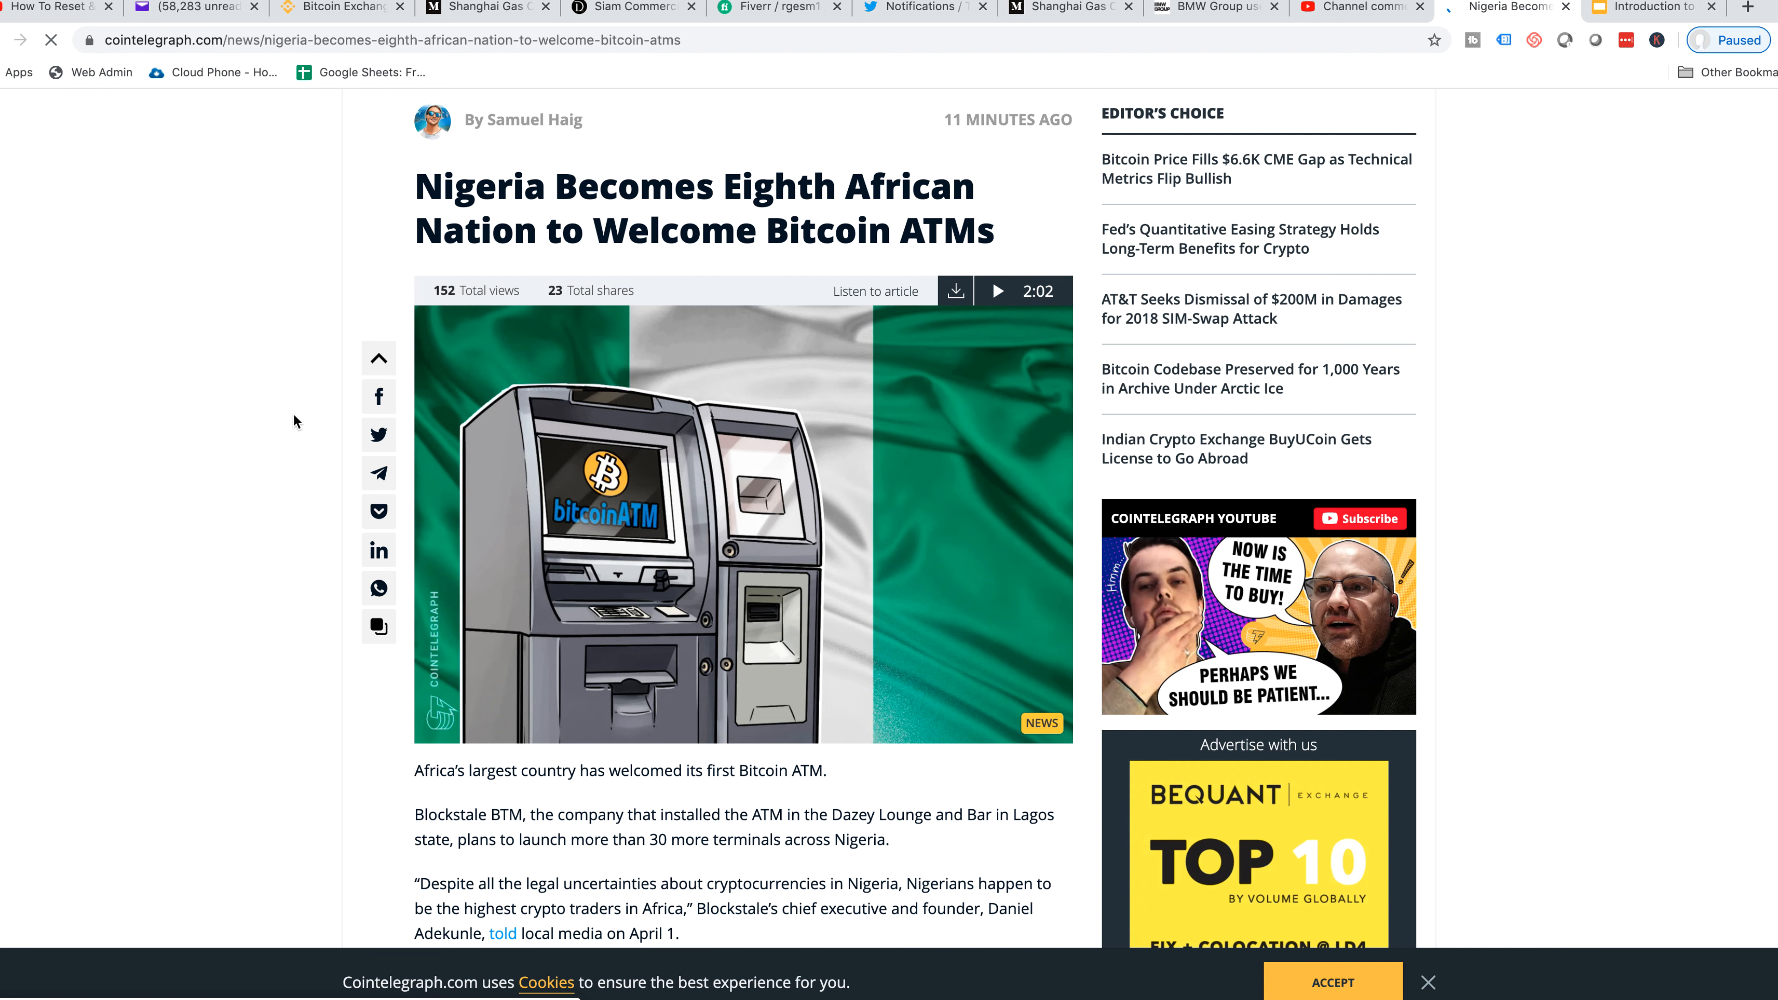
pyautogui.scroll(-3)
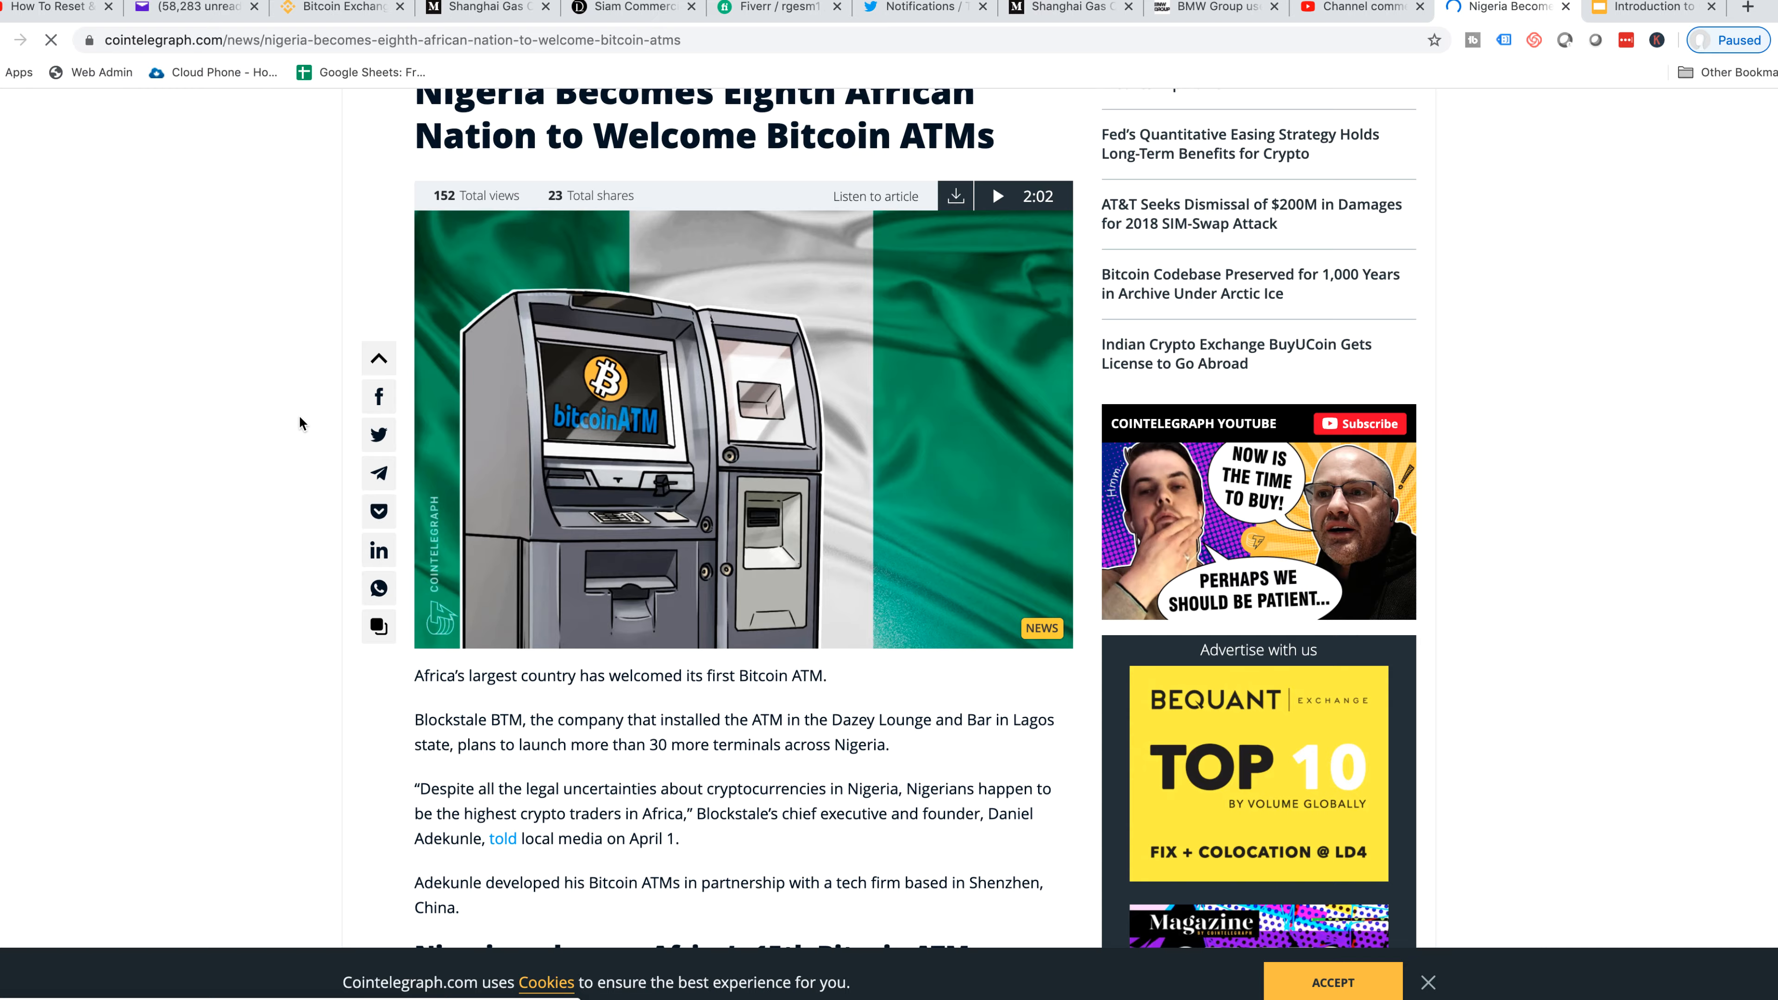
pyautogui.scroll(3)
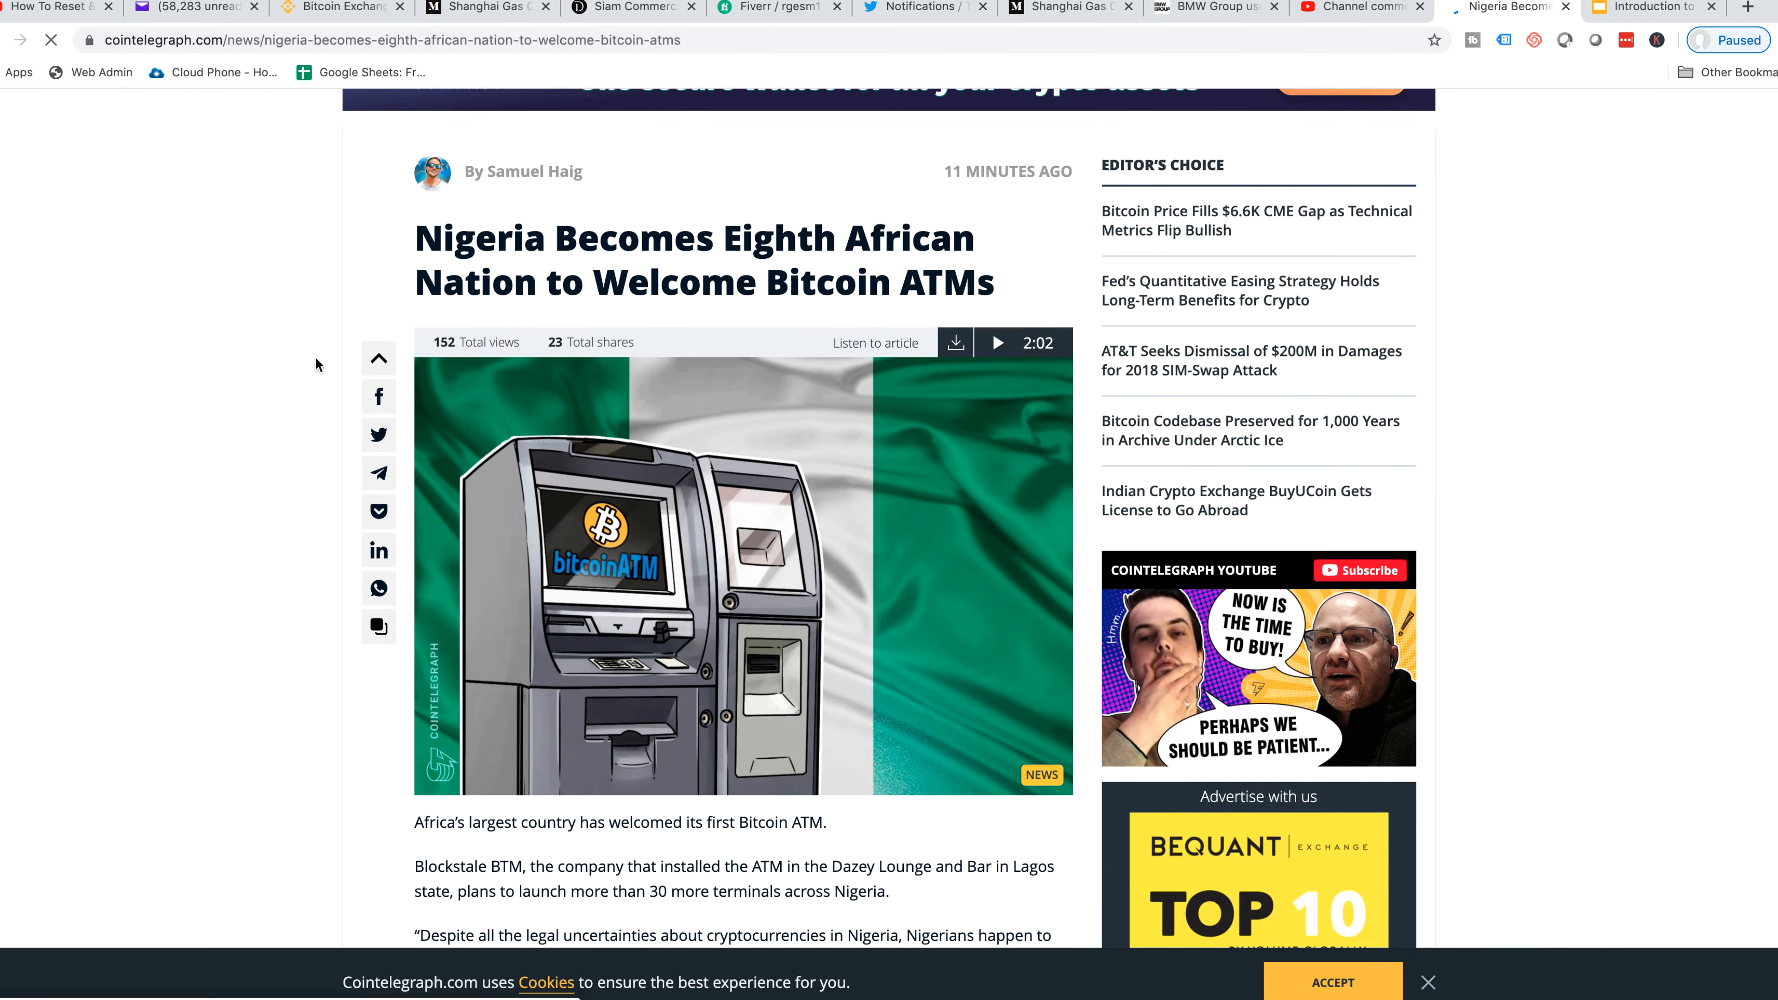
pyautogui.scroll(-3)
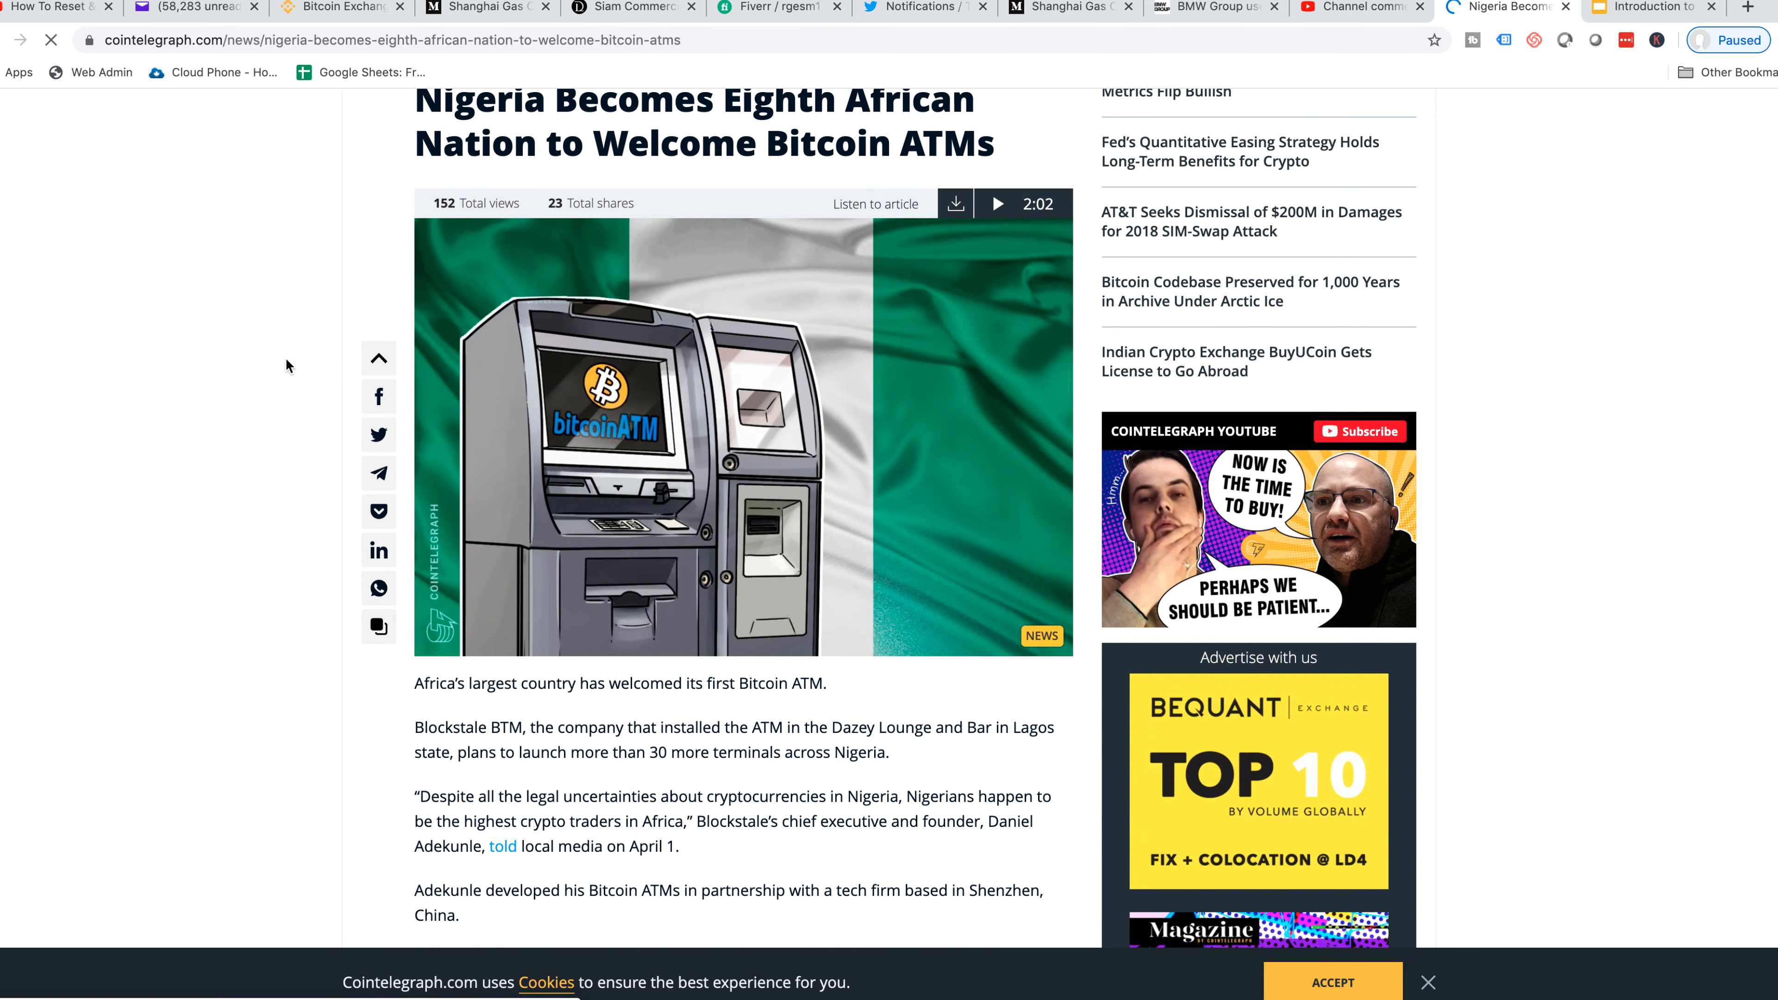
pyautogui.scroll(-3)
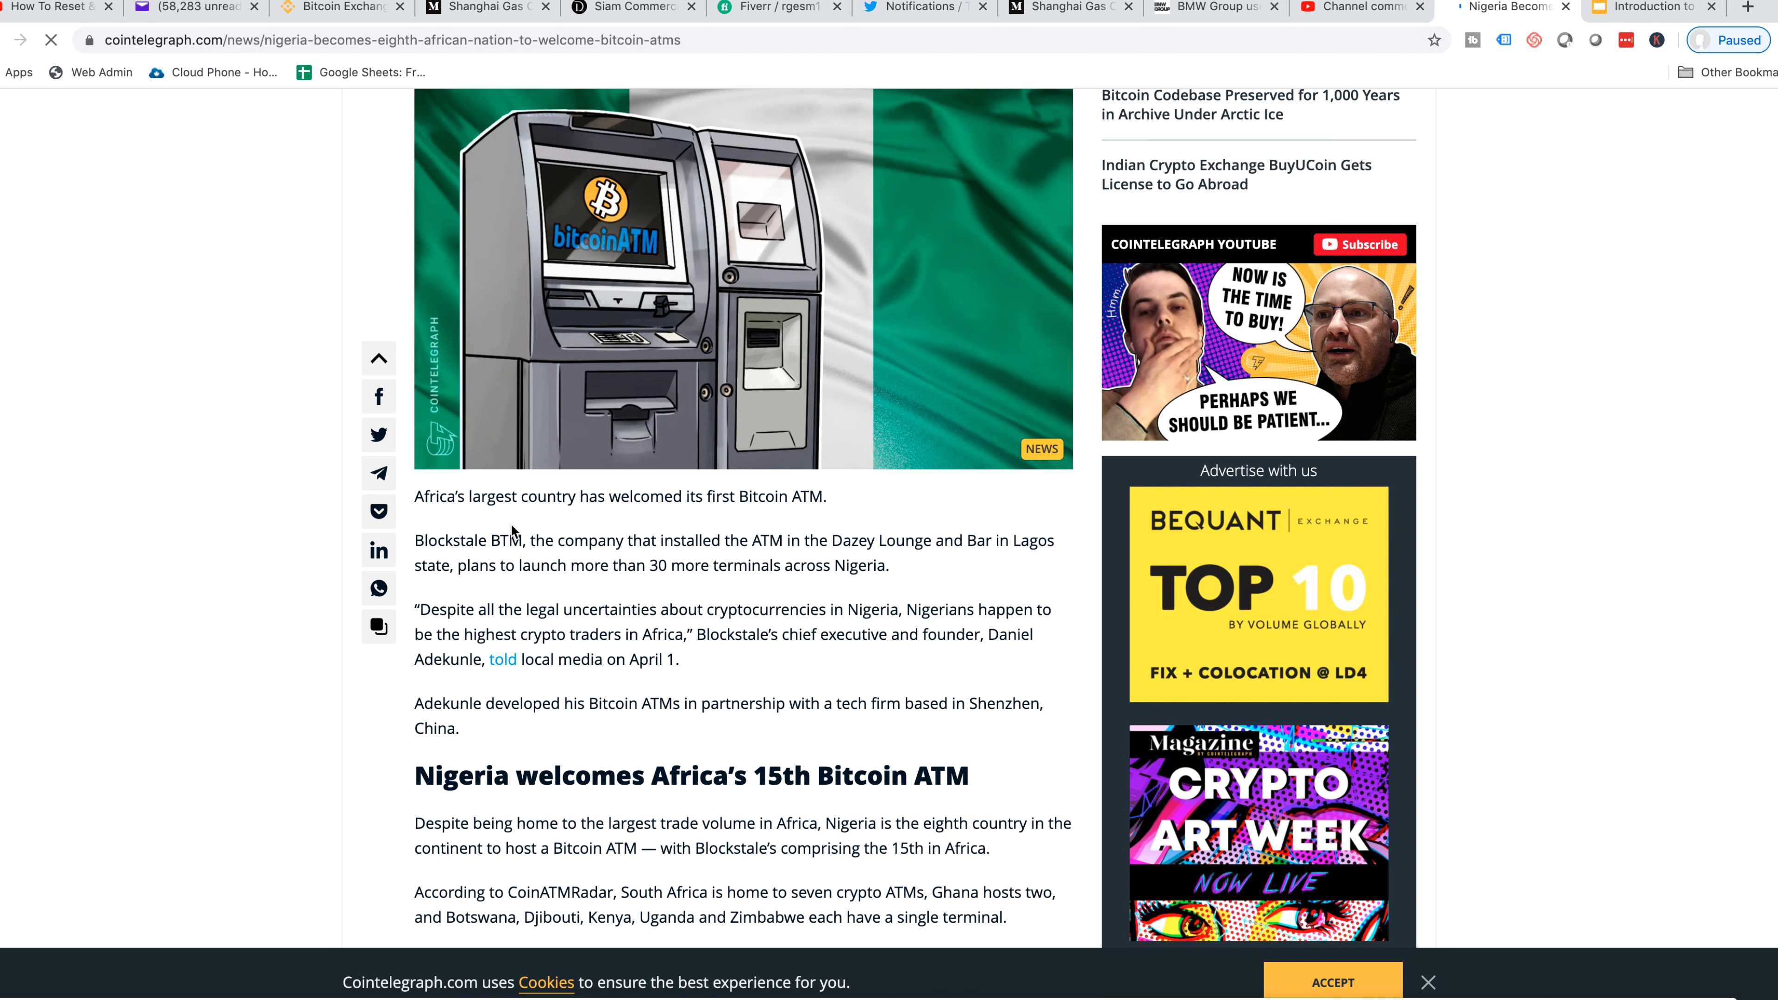
pyautogui.moveTo(725, 531)
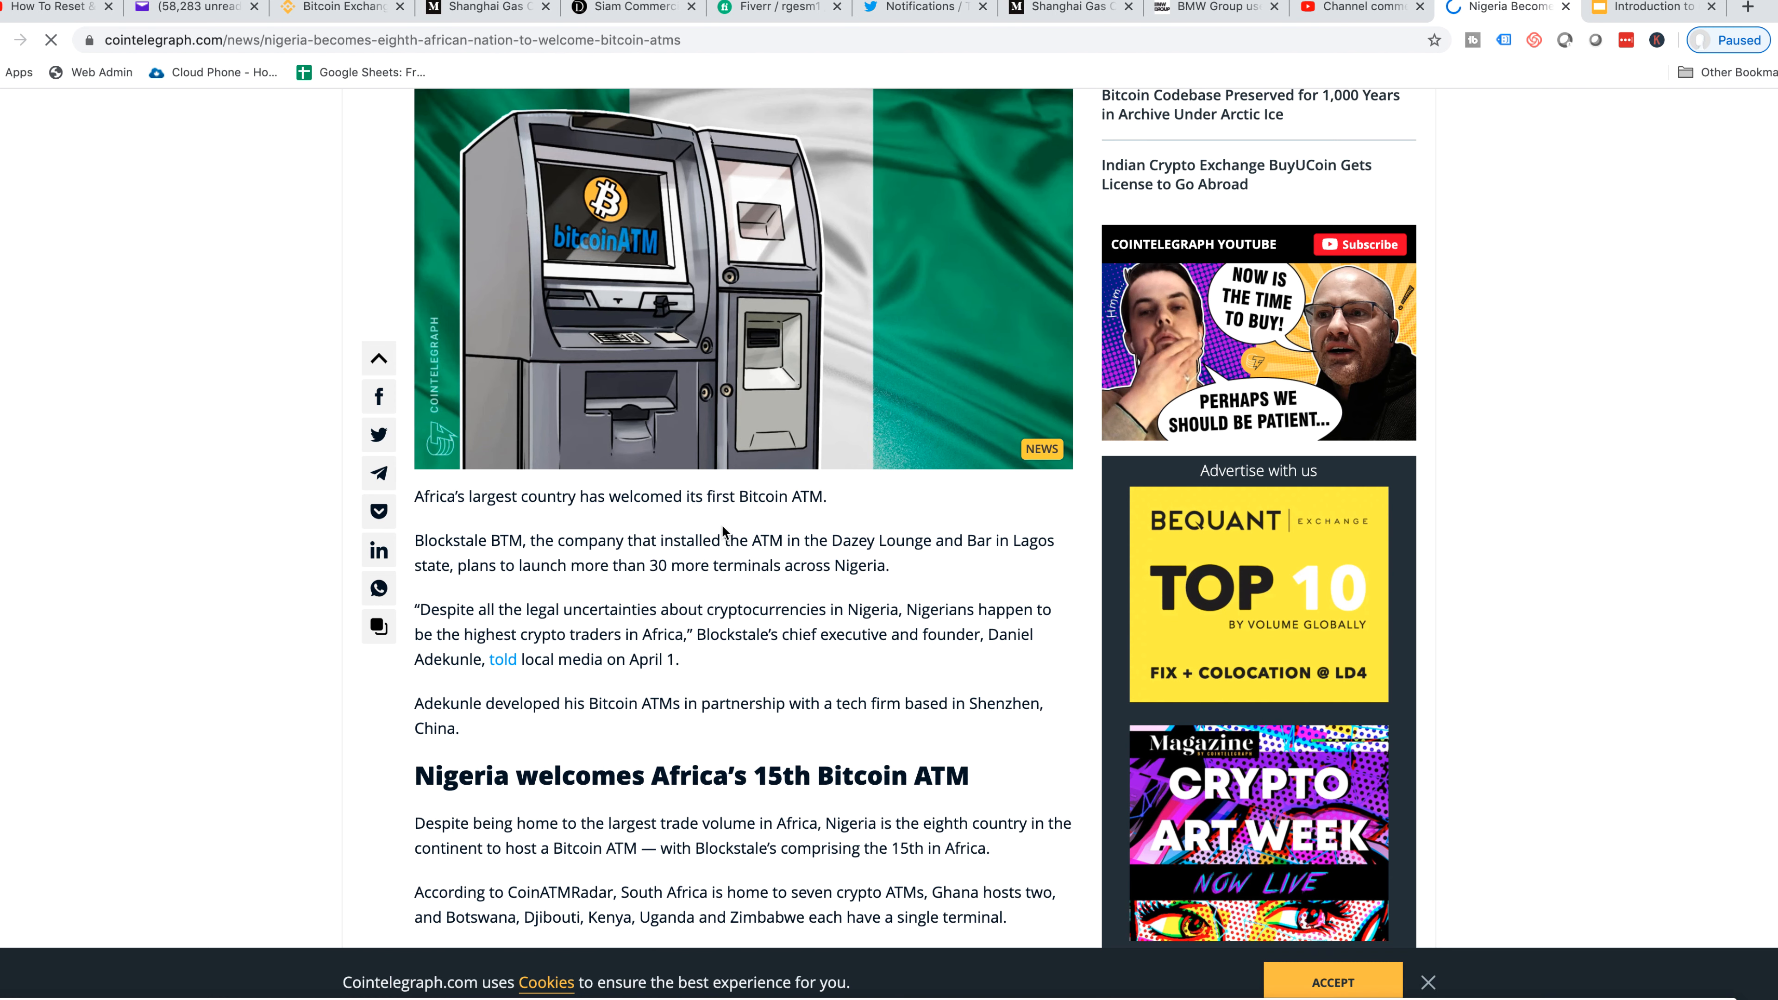
pyautogui.moveTo(834, 505)
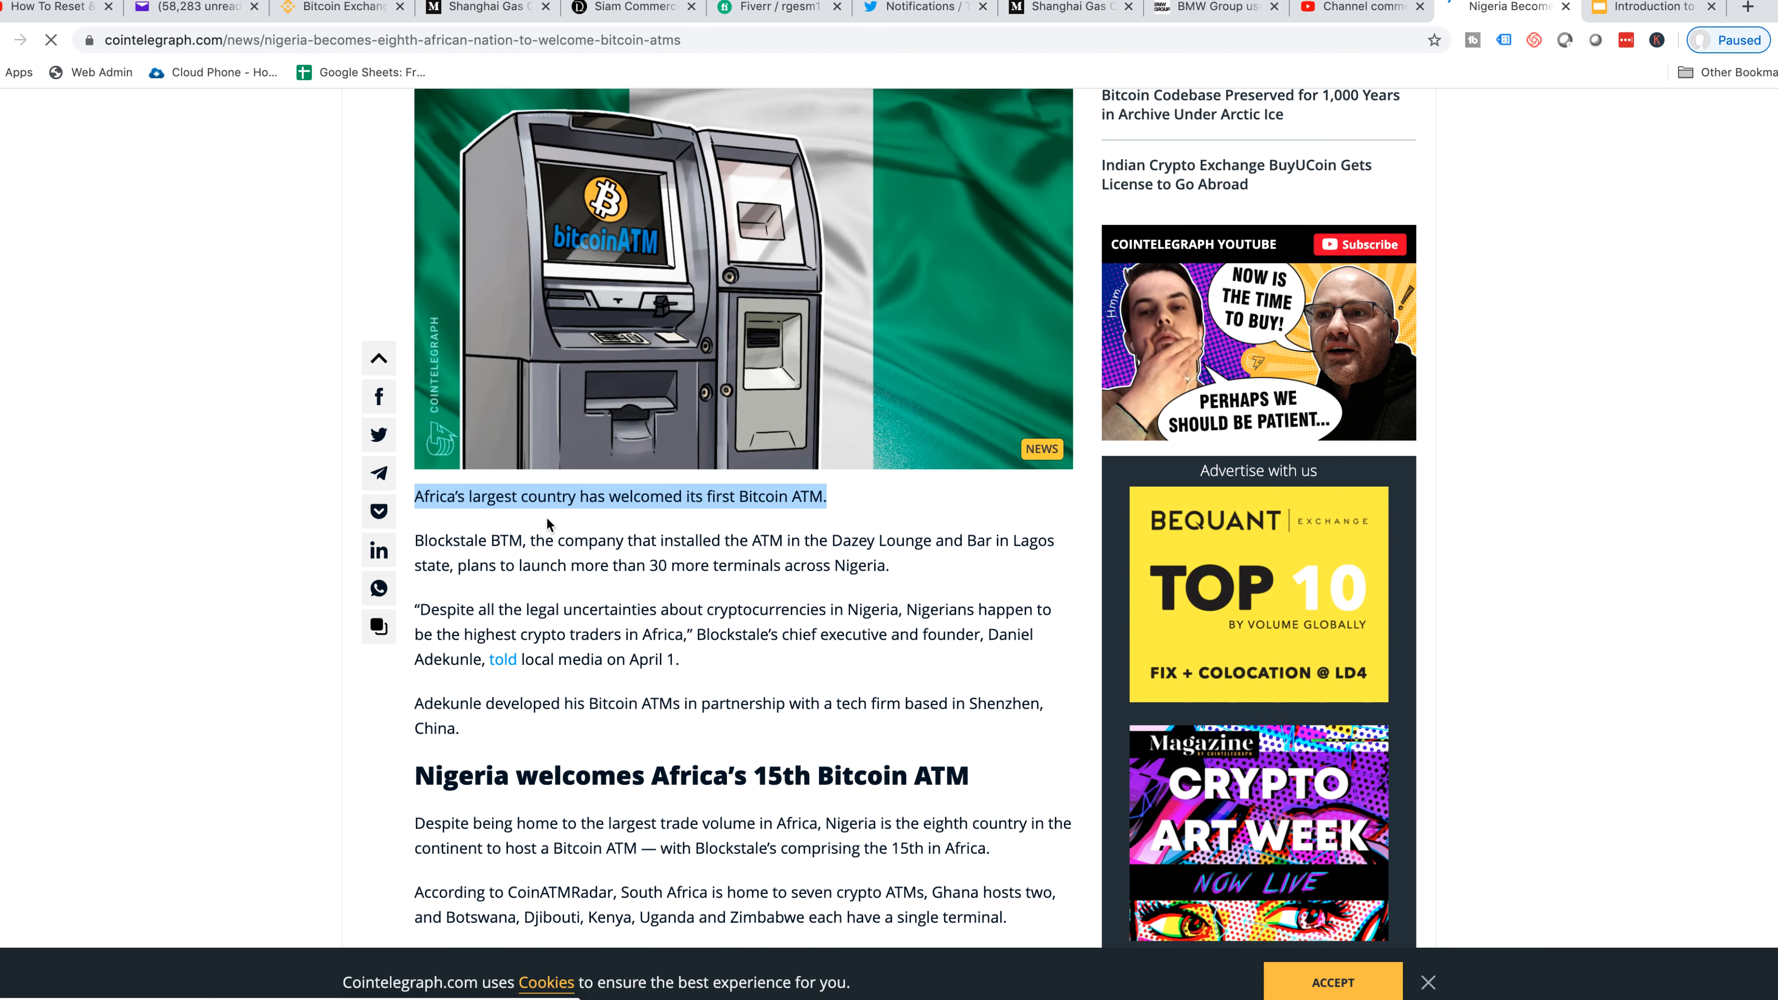
pyautogui.moveTo(545, 529)
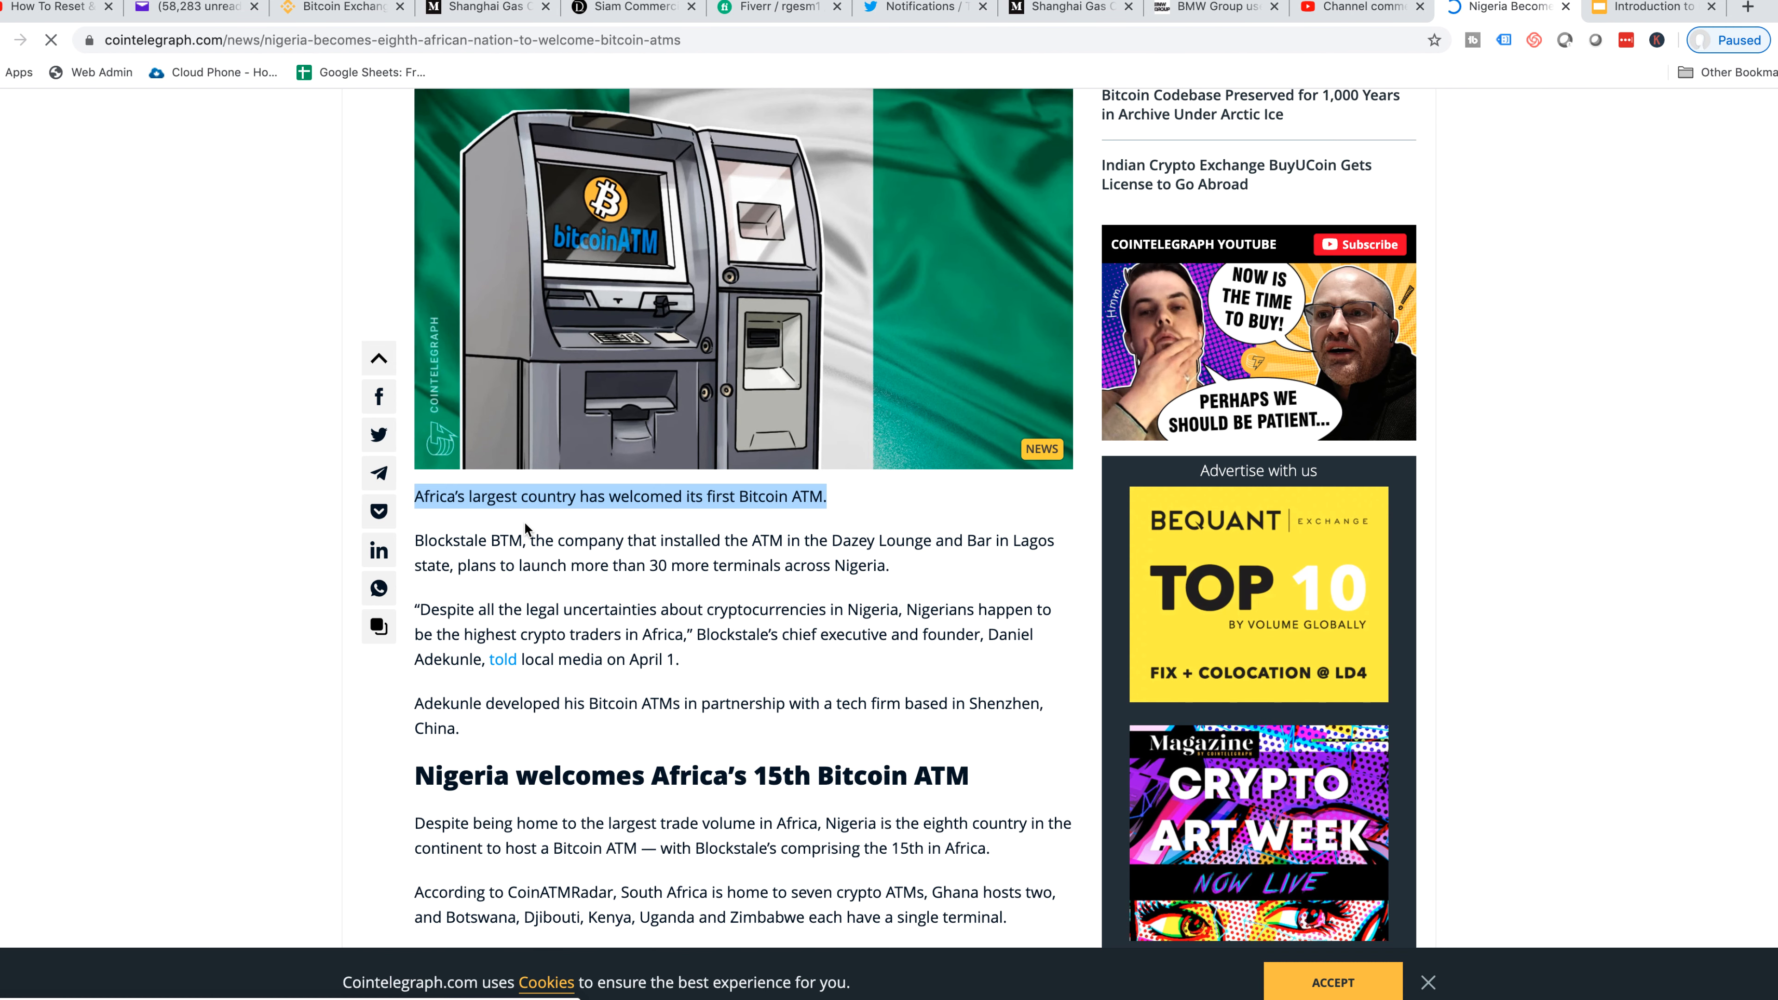
# Read on down to the Google Trends section of the article
pyautogui.scroll(-3)
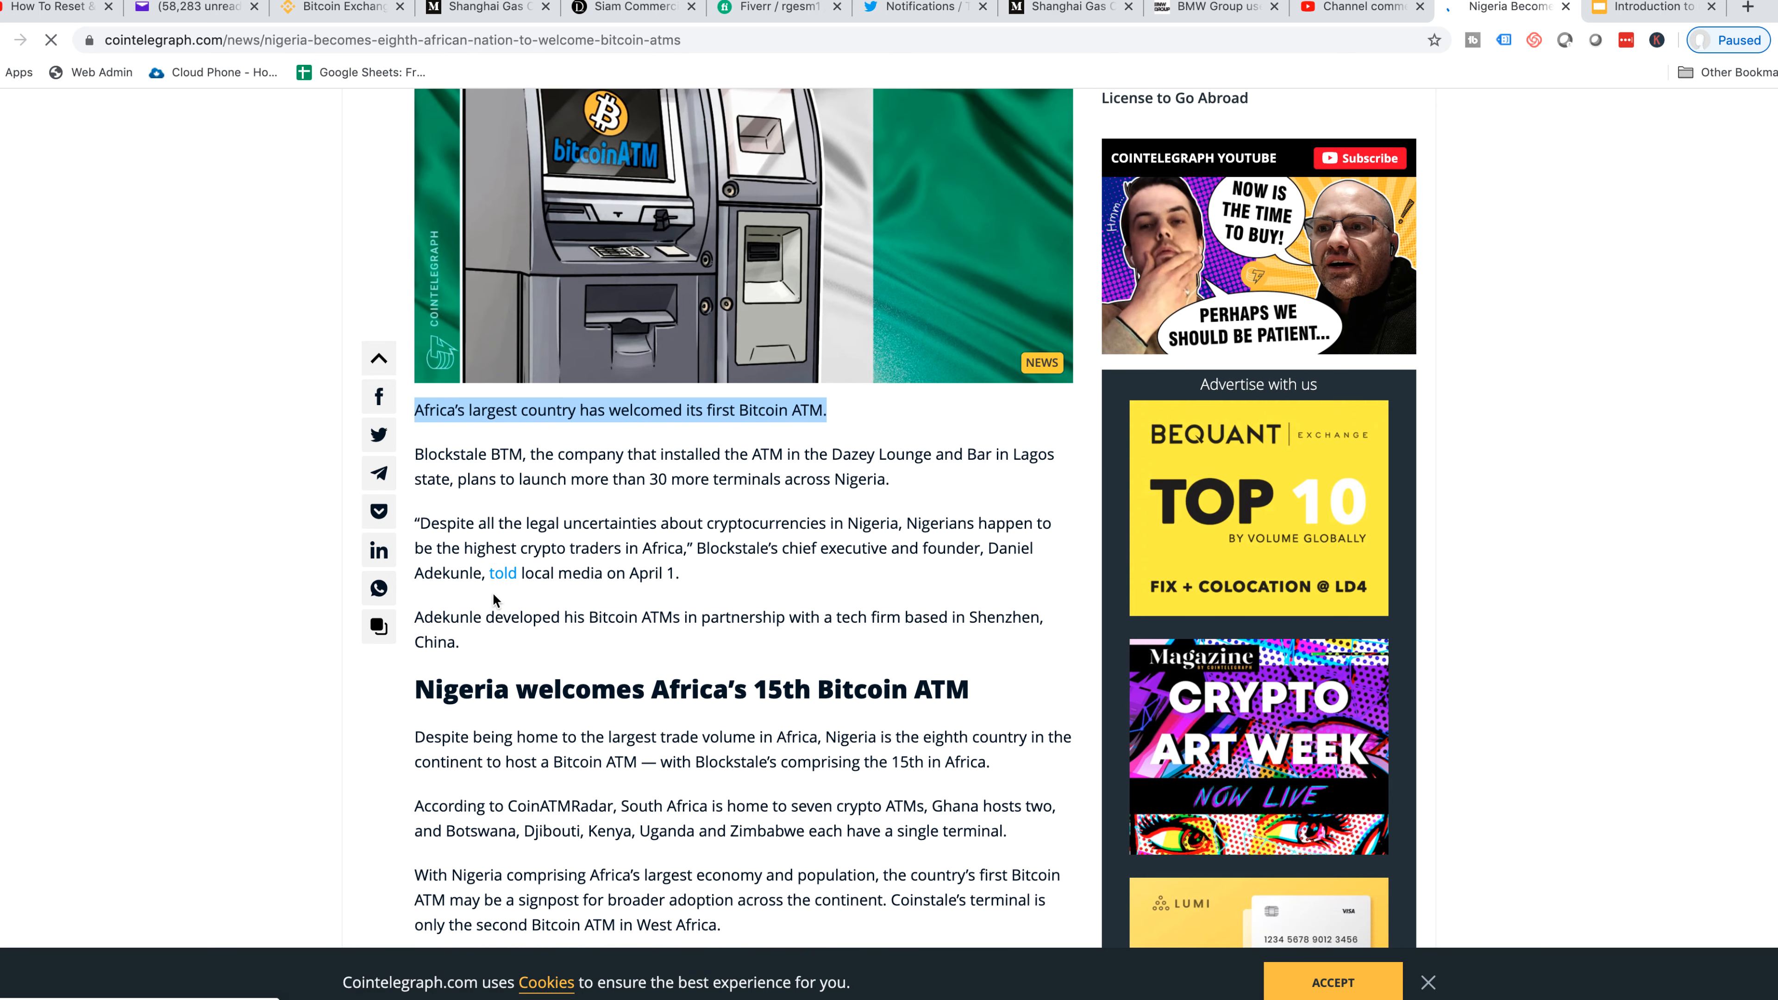
pyautogui.scroll(-3)
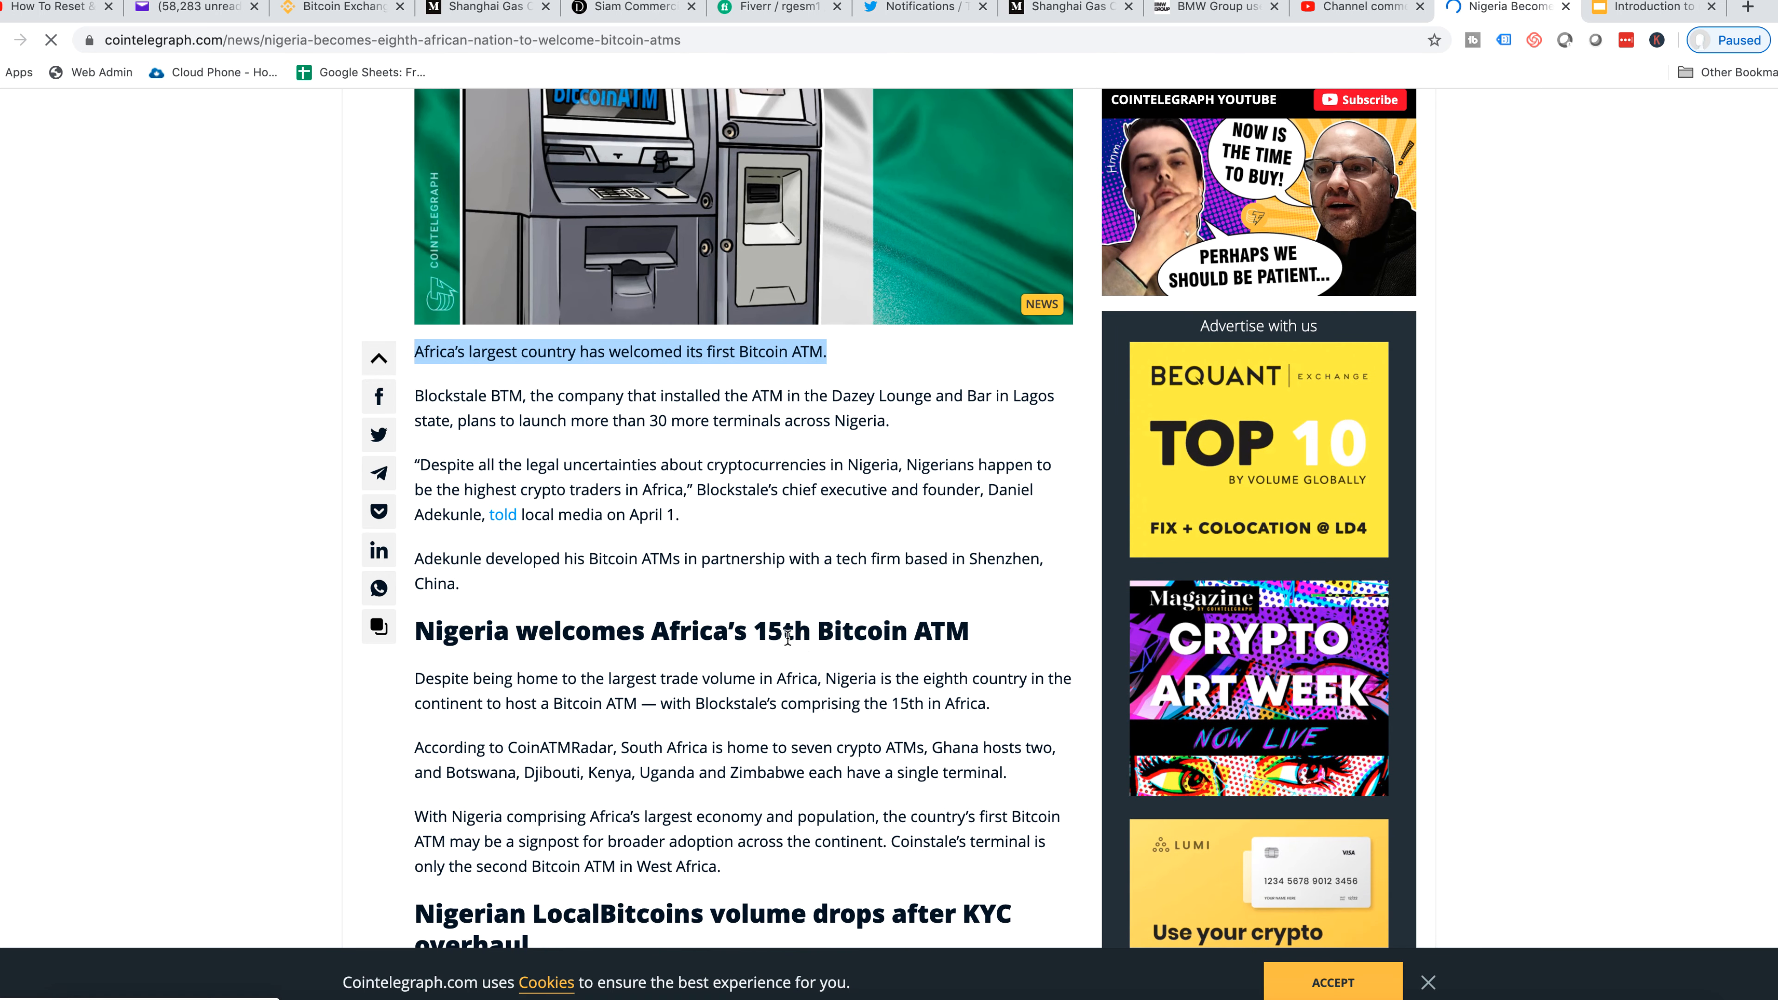
pyautogui.scroll(-3)
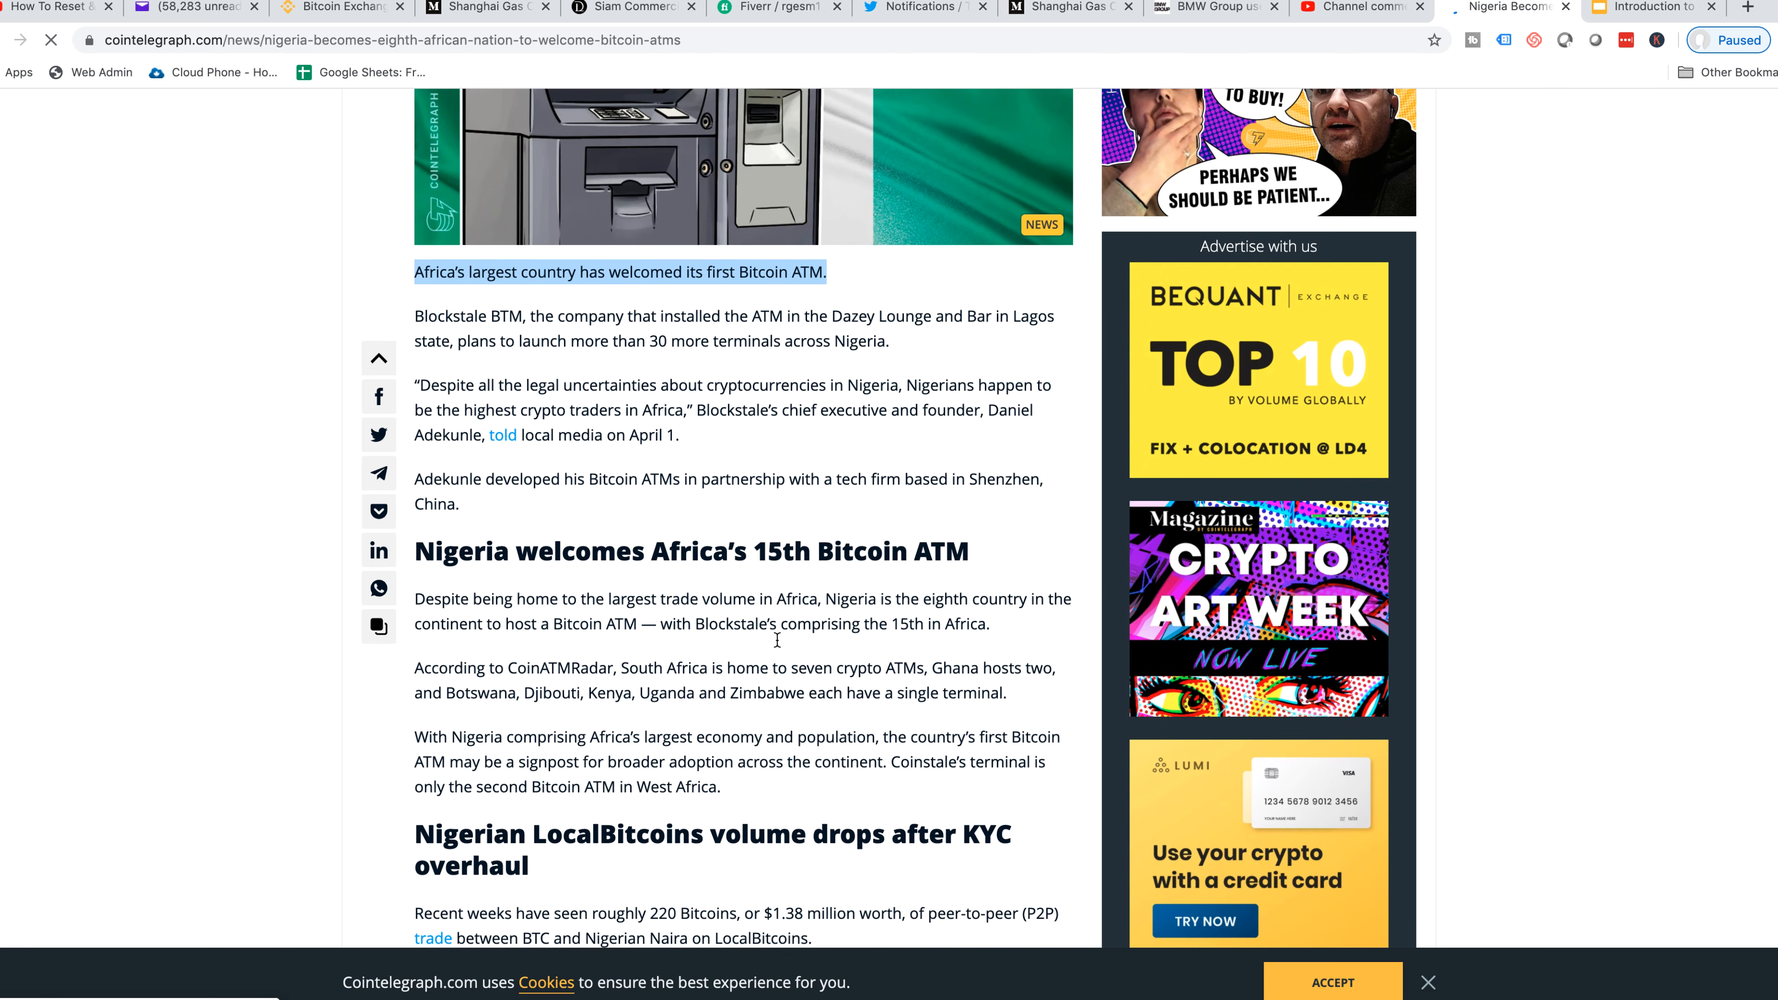
pyautogui.scroll(-3)
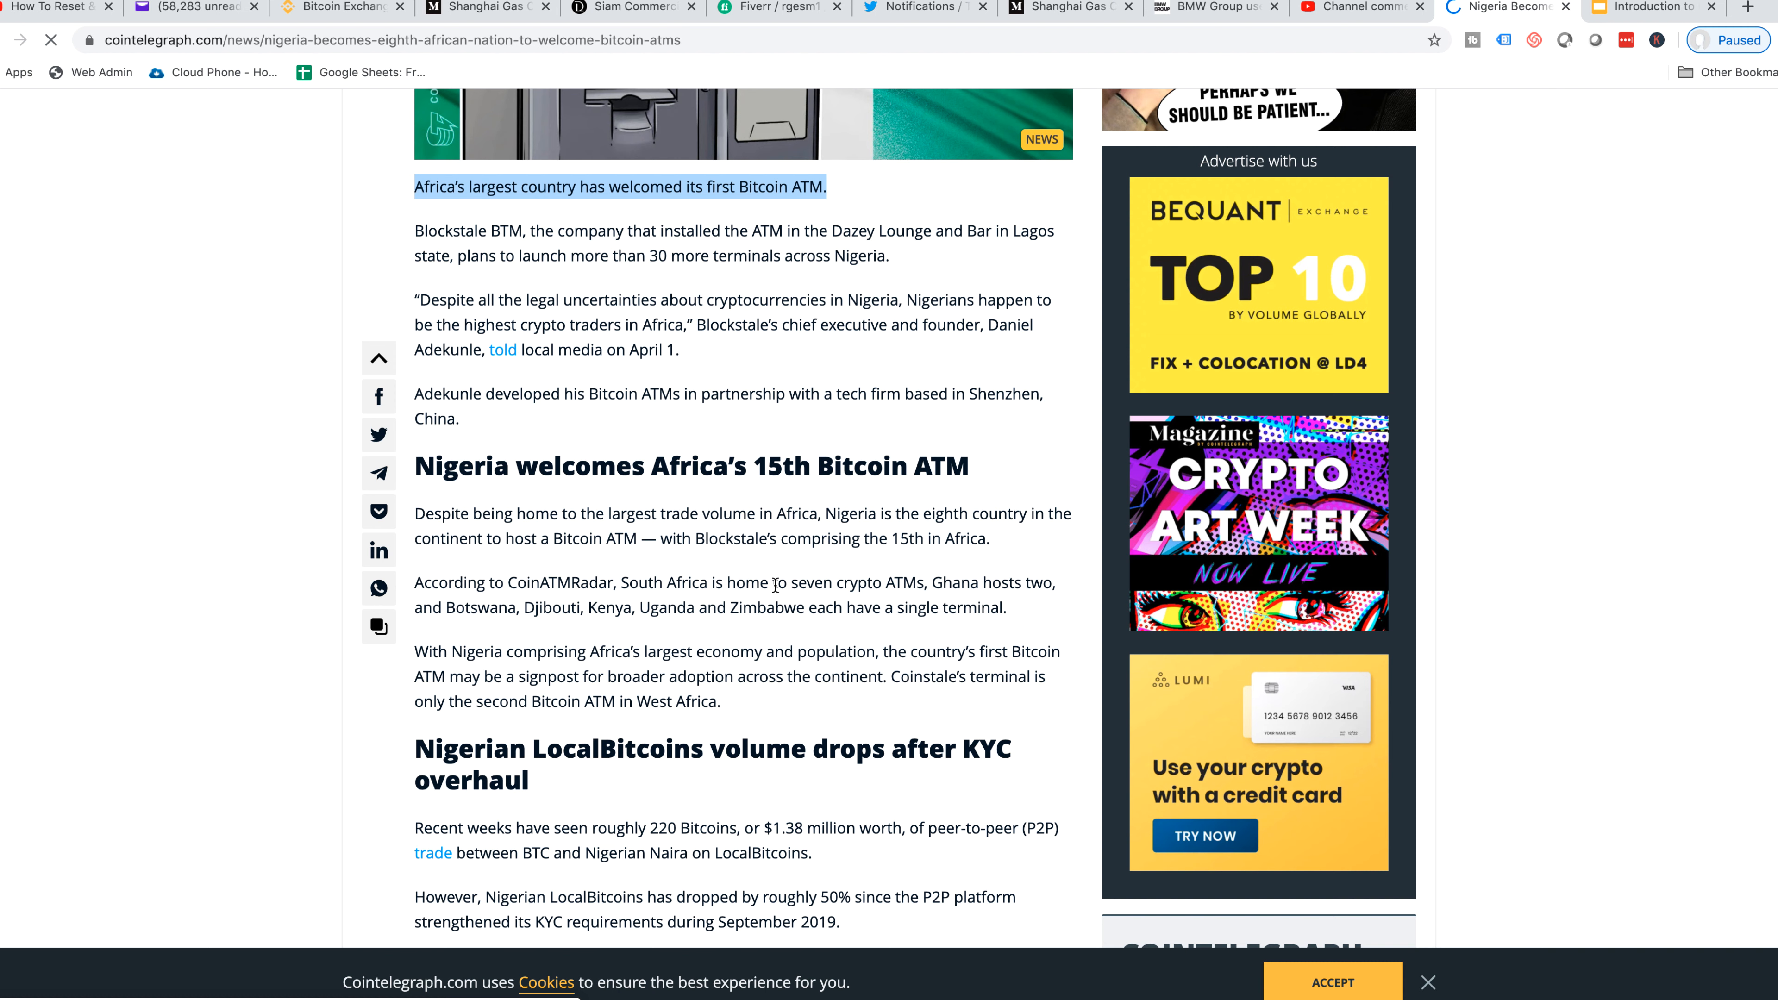
pyautogui.moveTo(1012, 584)
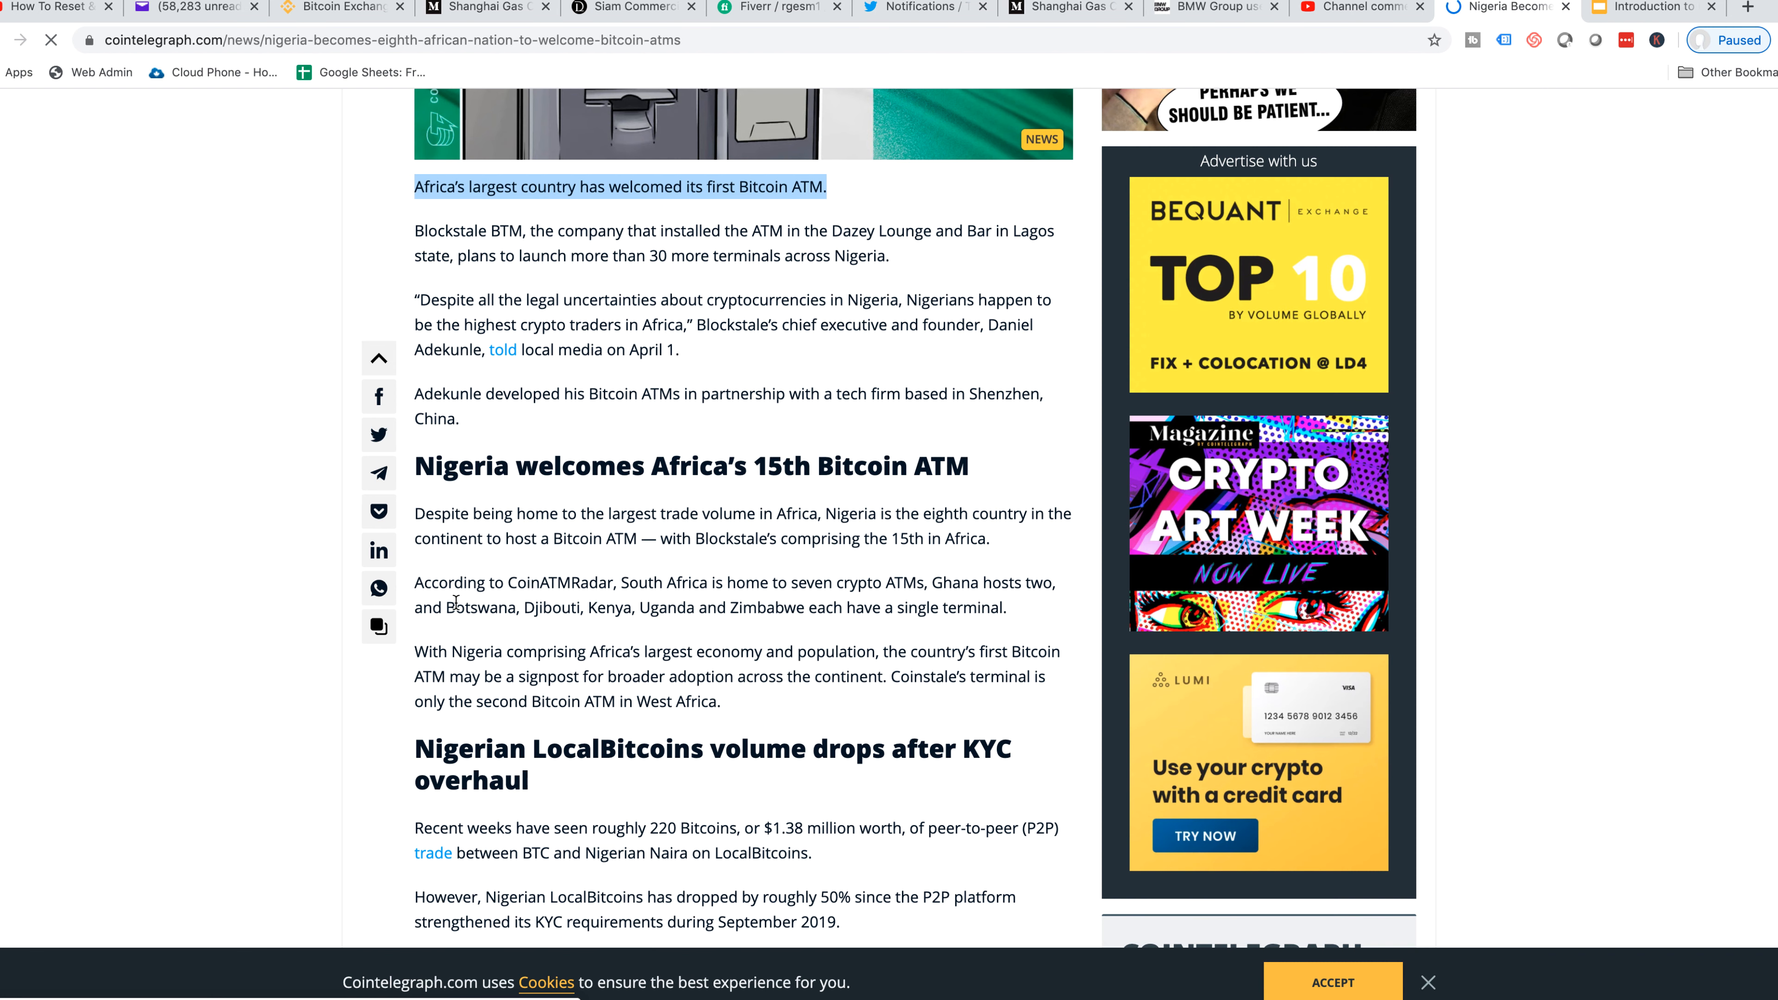
pyautogui.moveTo(581, 608)
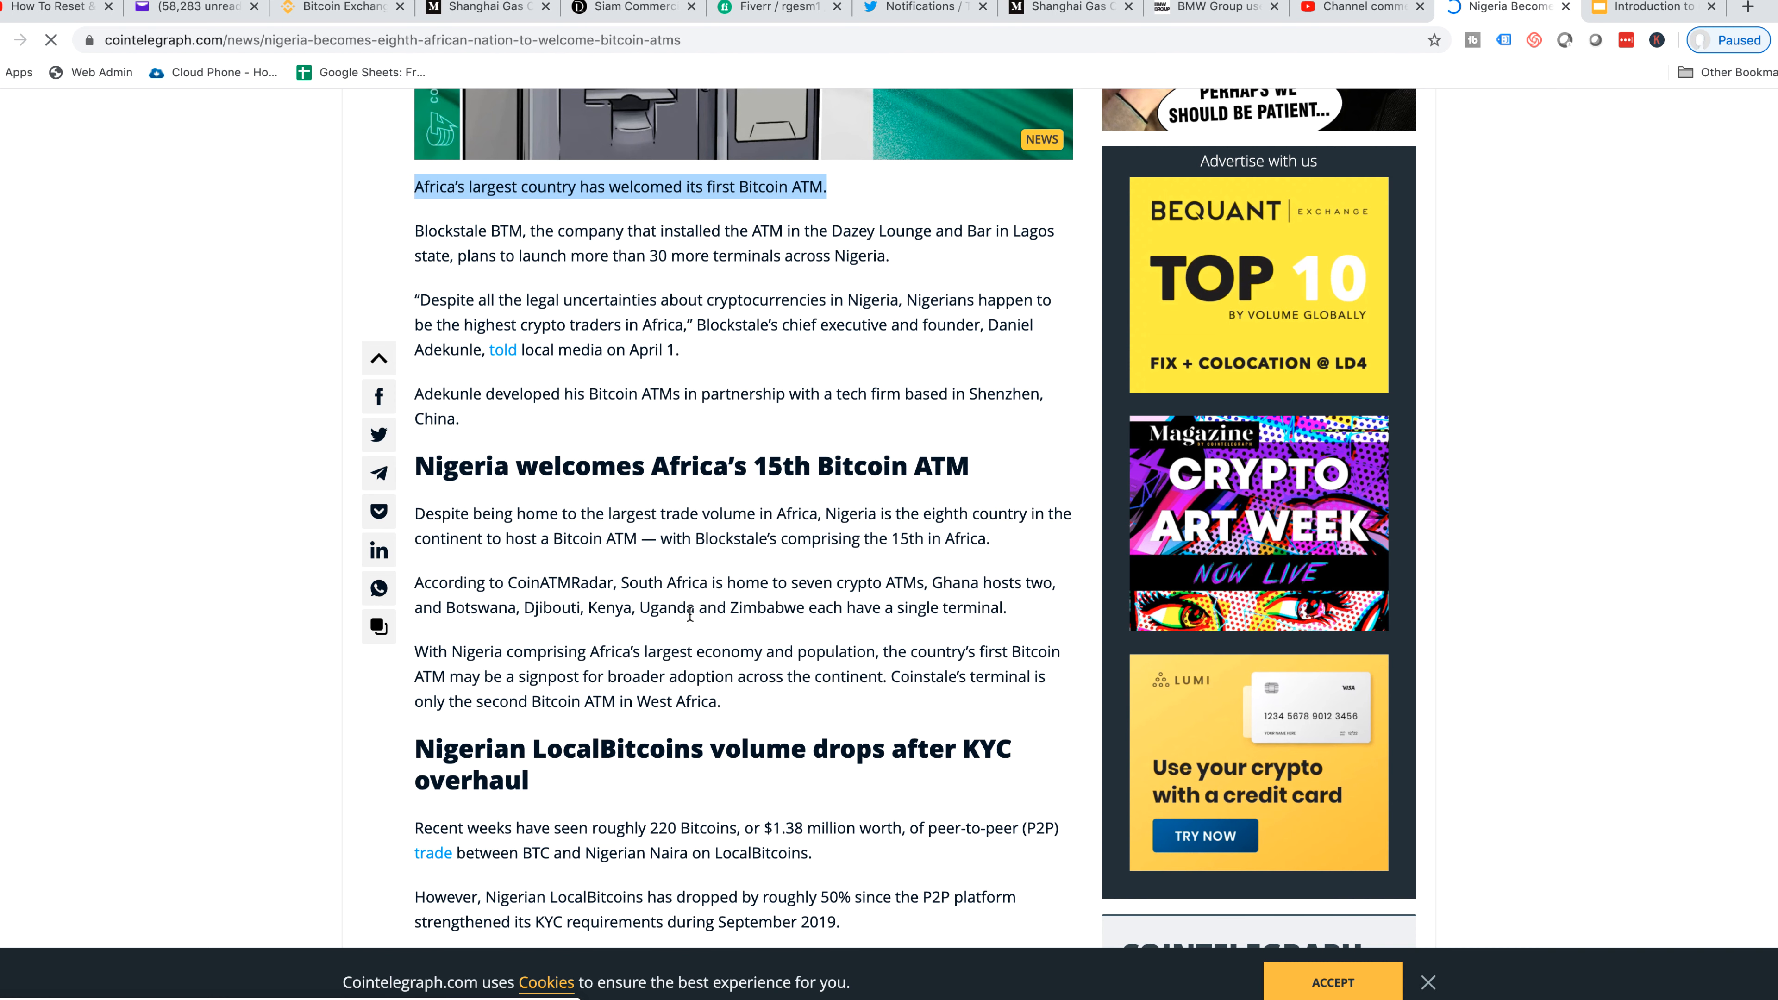
pyautogui.moveTo(1010, 618)
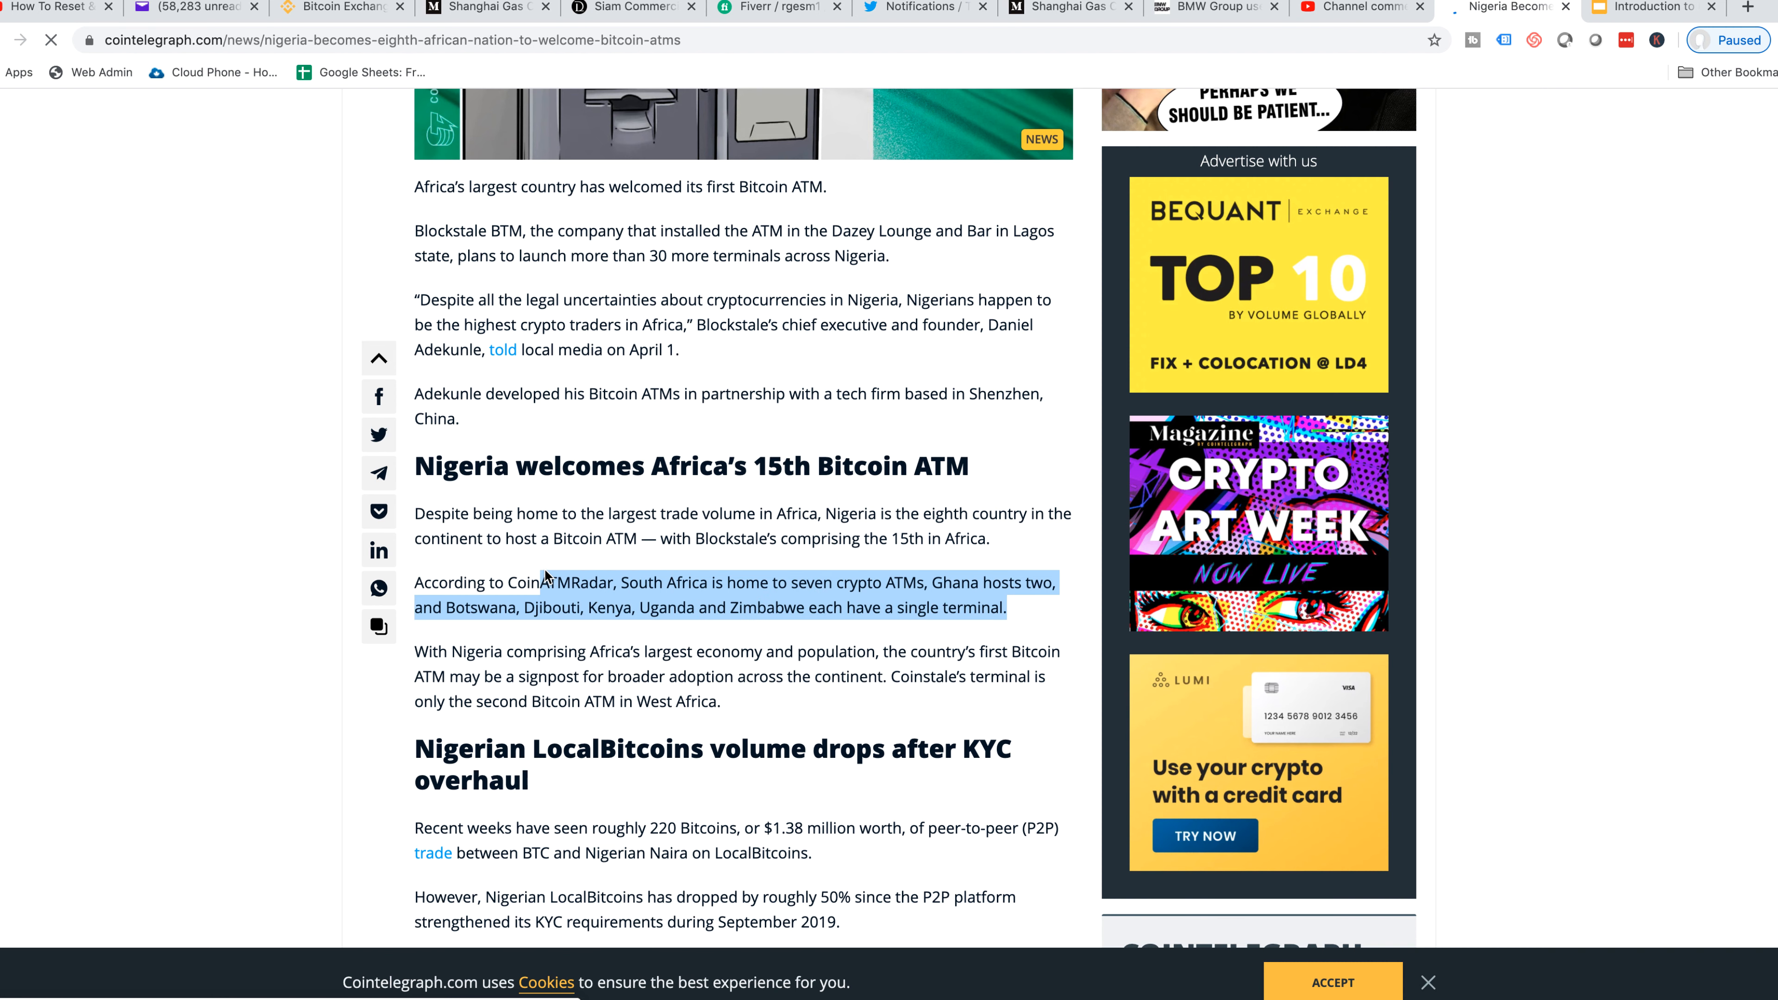
pyautogui.moveTo(875, 567)
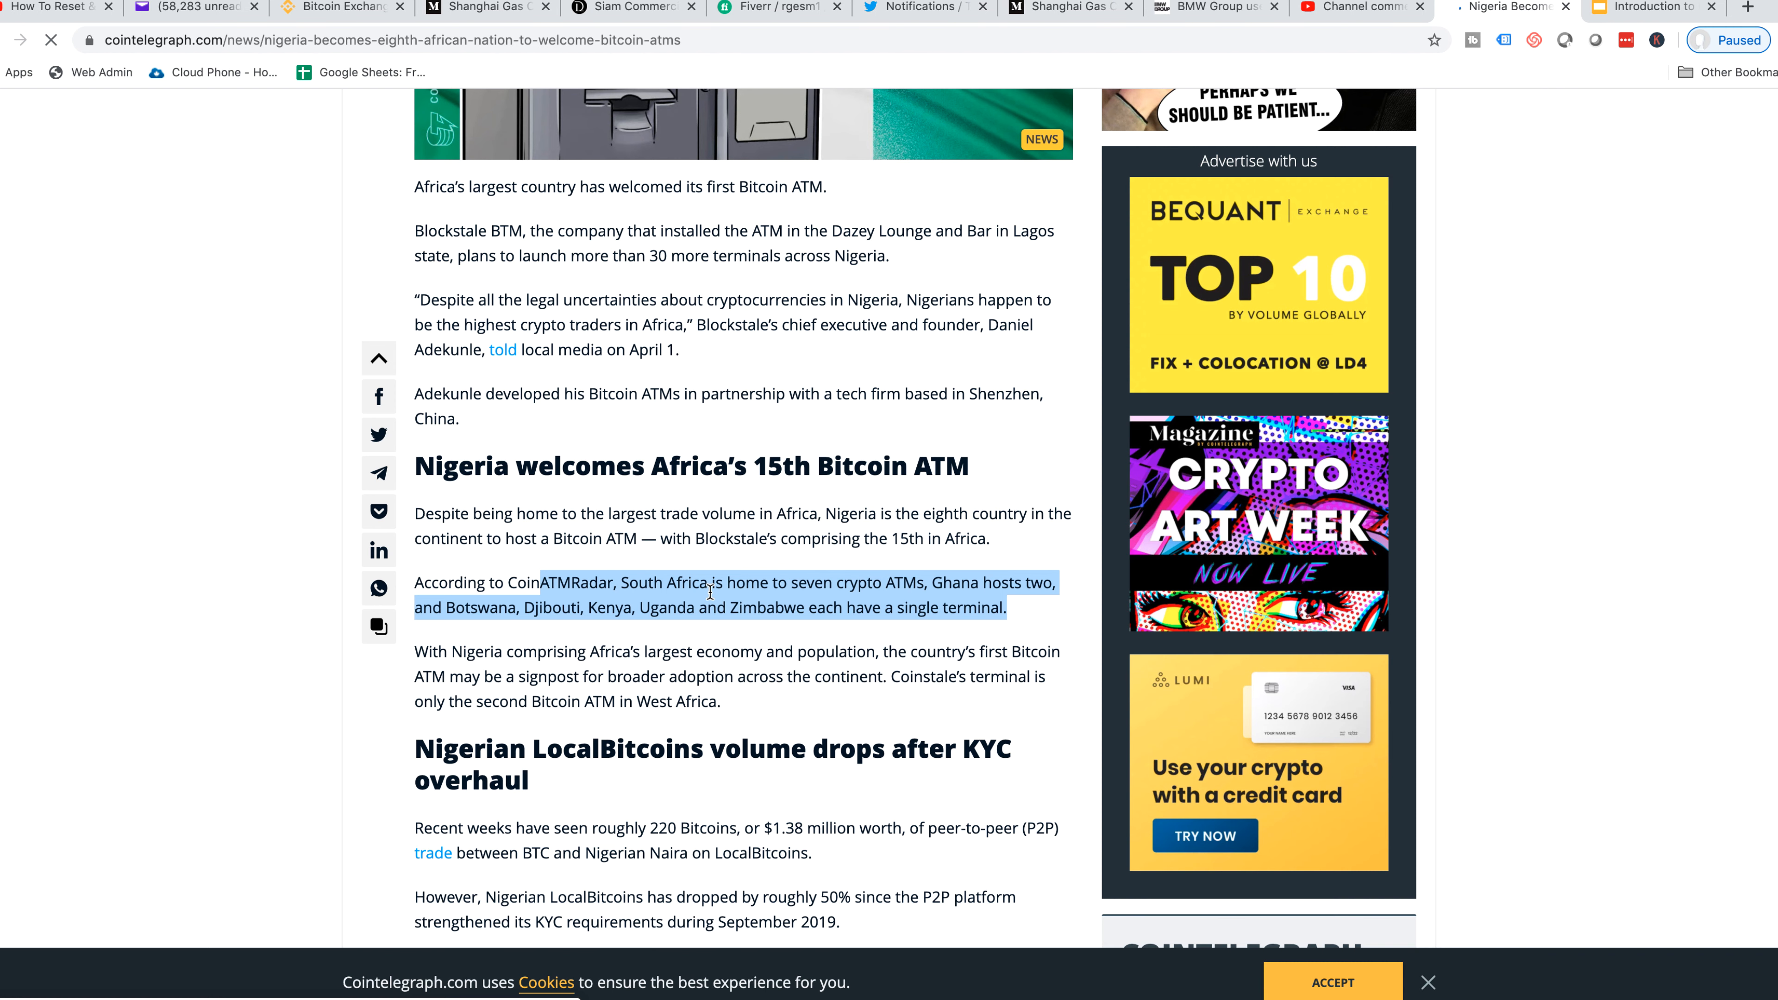
pyautogui.moveTo(825, 466)
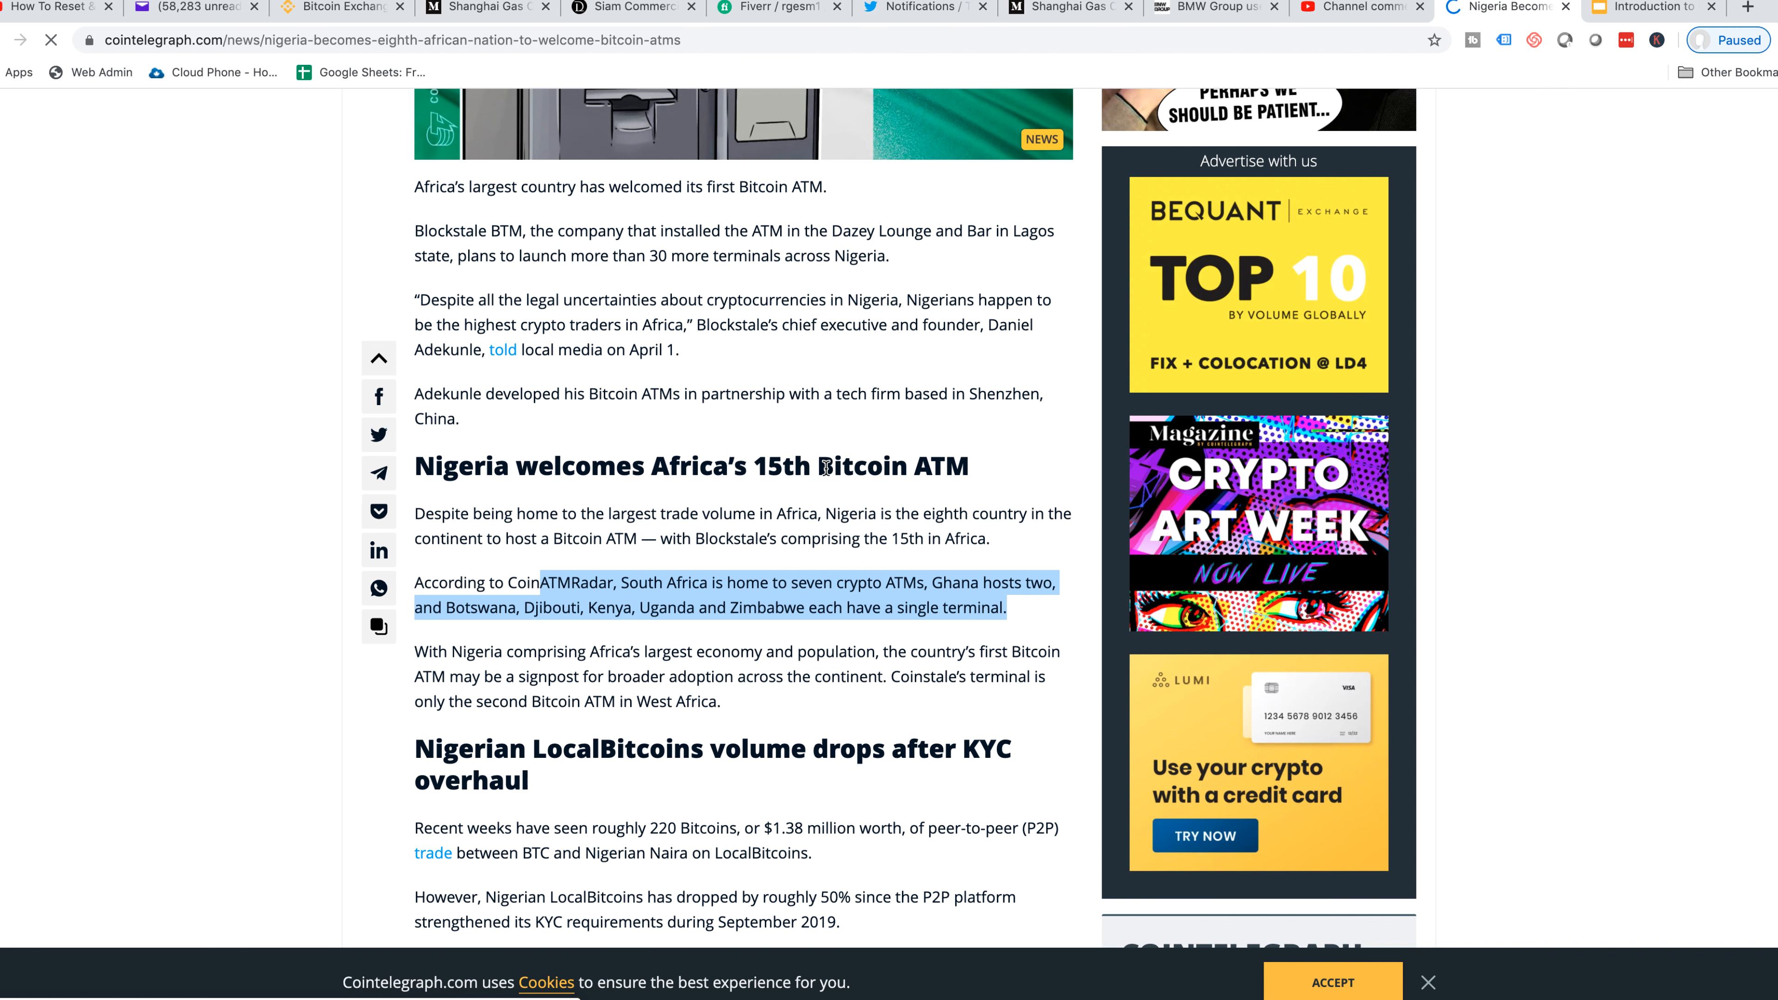
pyautogui.scroll(-3)
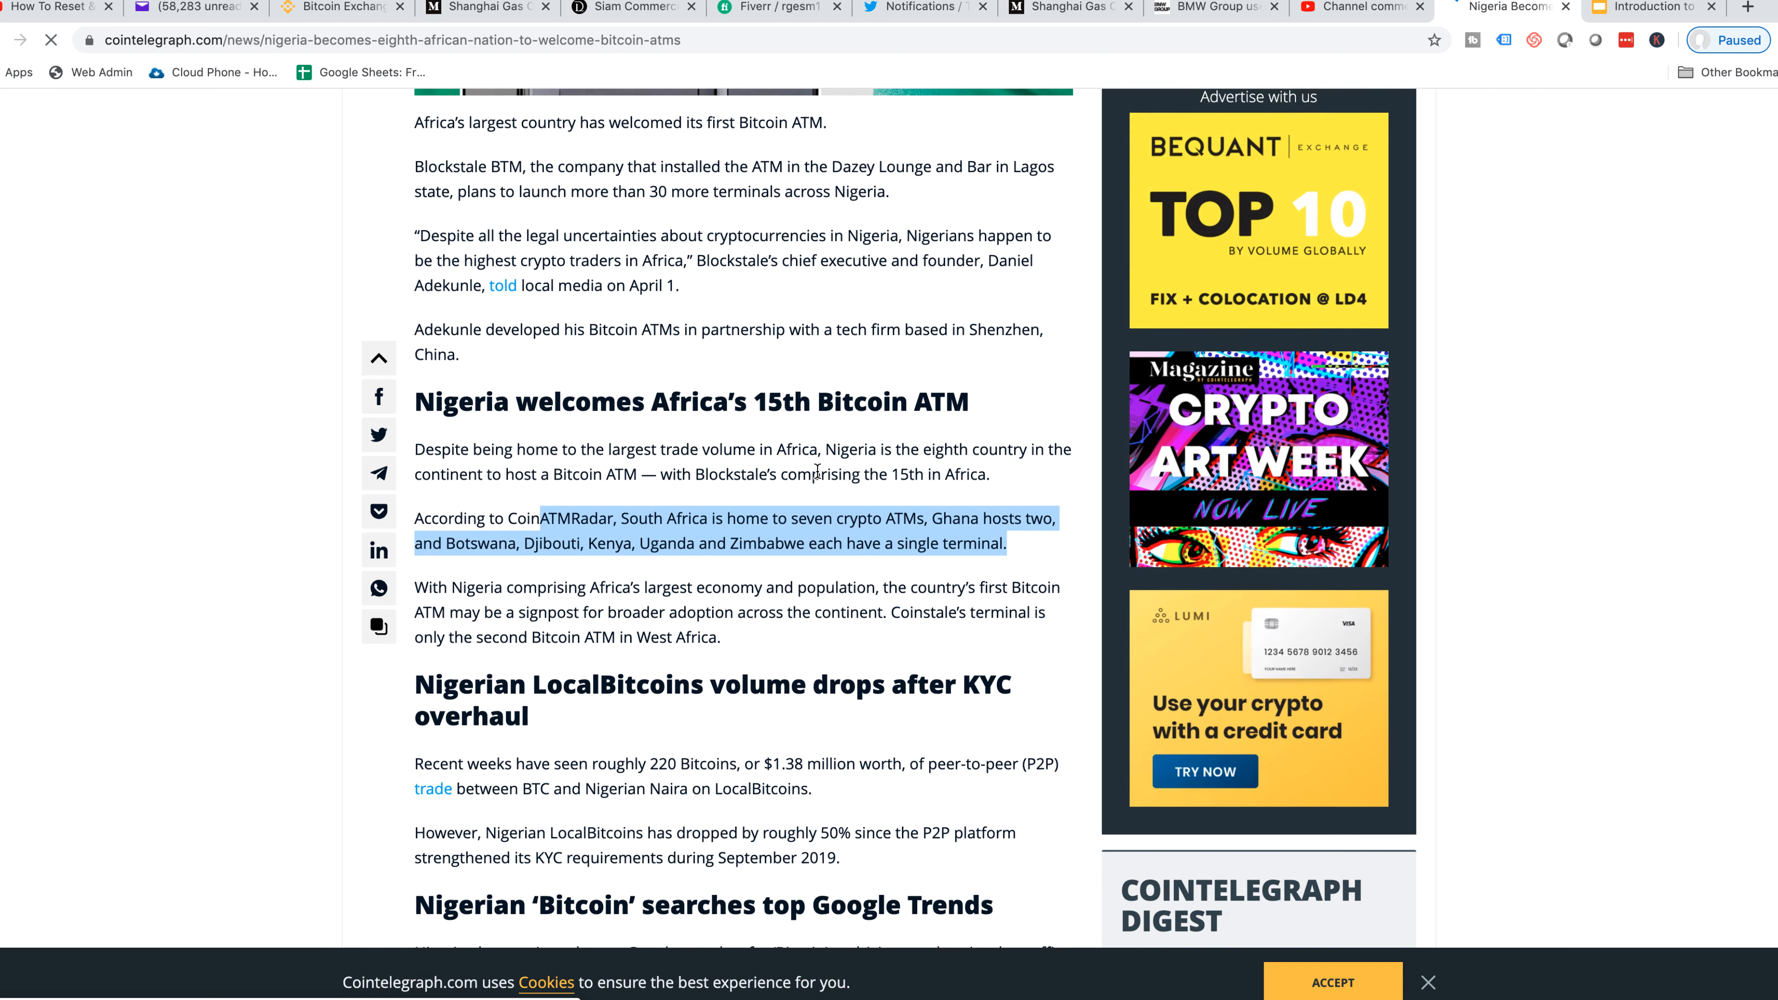
pyautogui.scroll(-3)
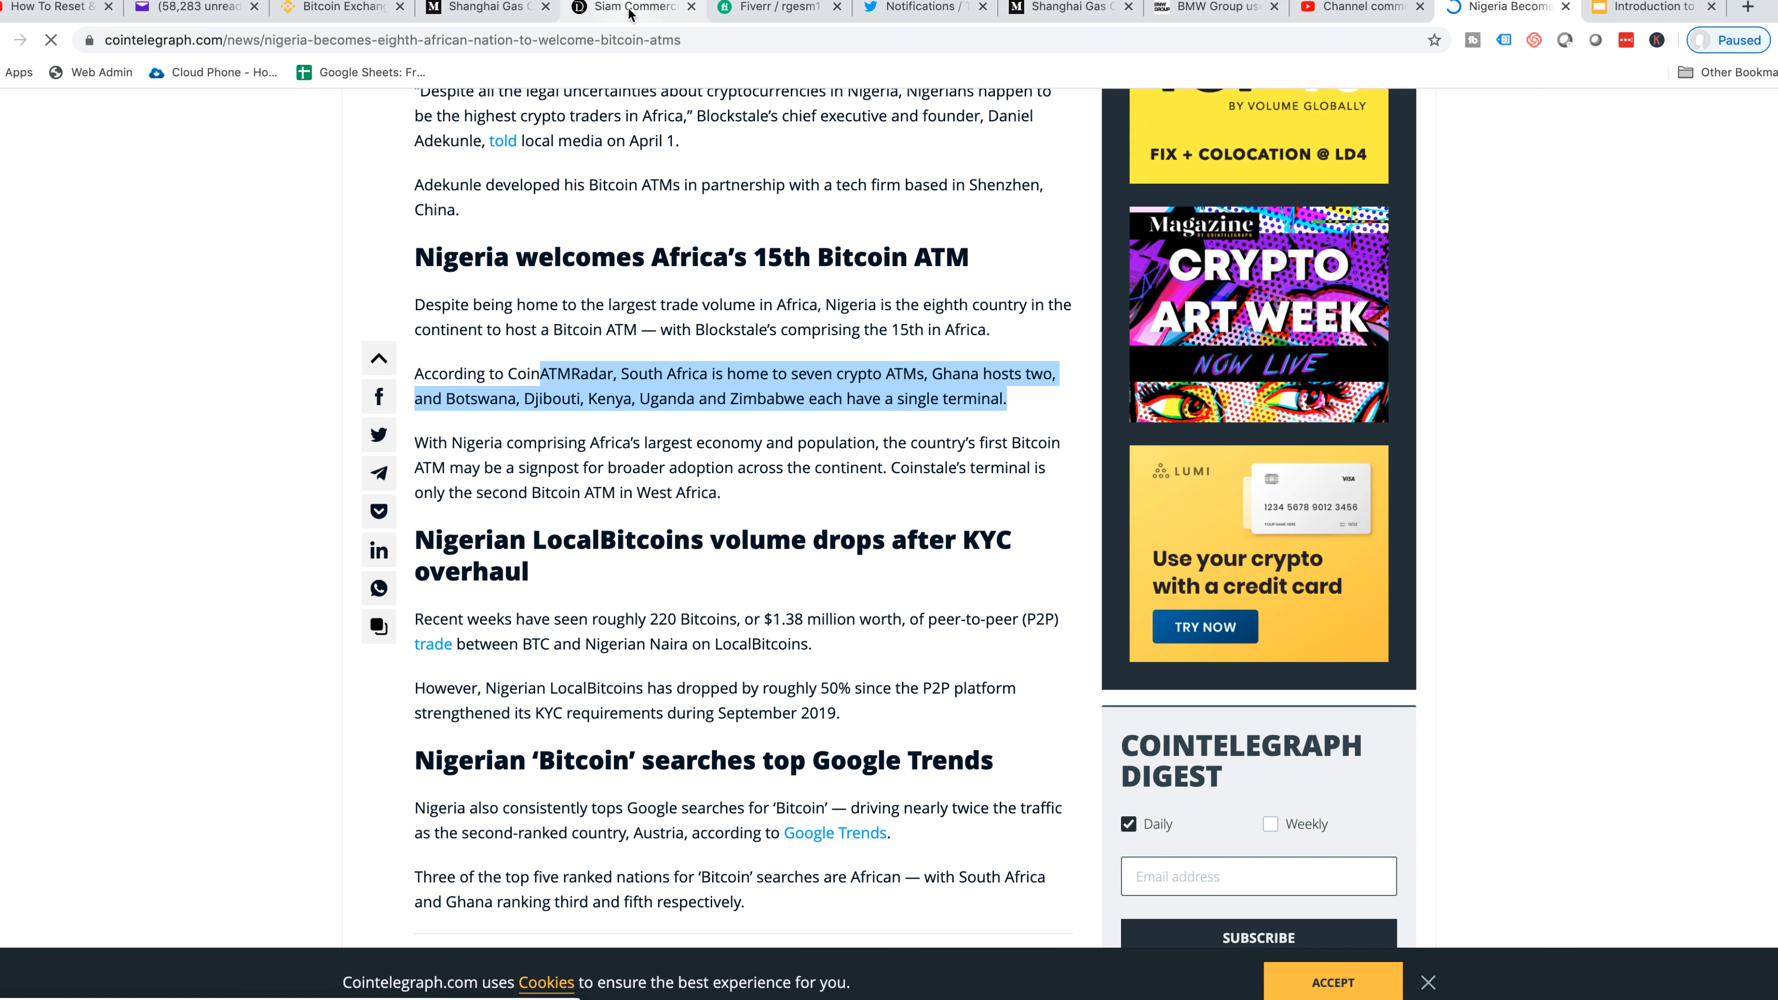
# Switch to the Daily Hodl Siam Commercial Bank Ripple article and highlight a headline phrase
pyautogui.click(632, 9)
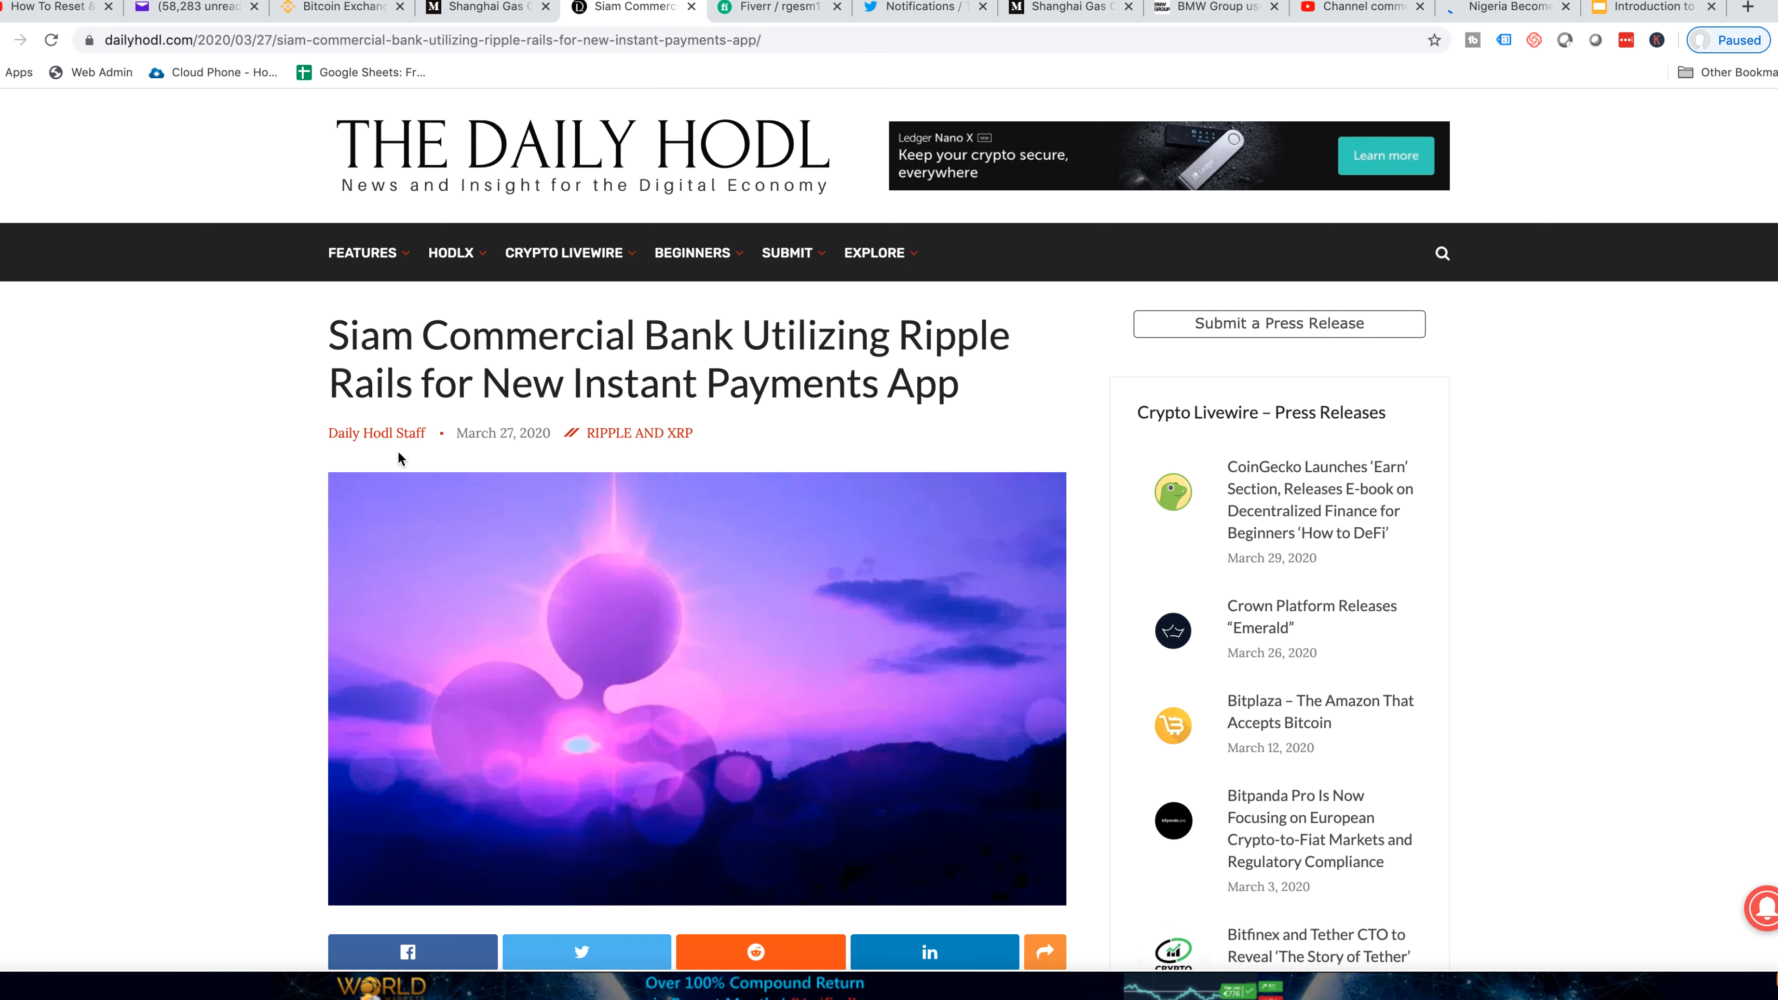
pyautogui.moveTo(269, 449)
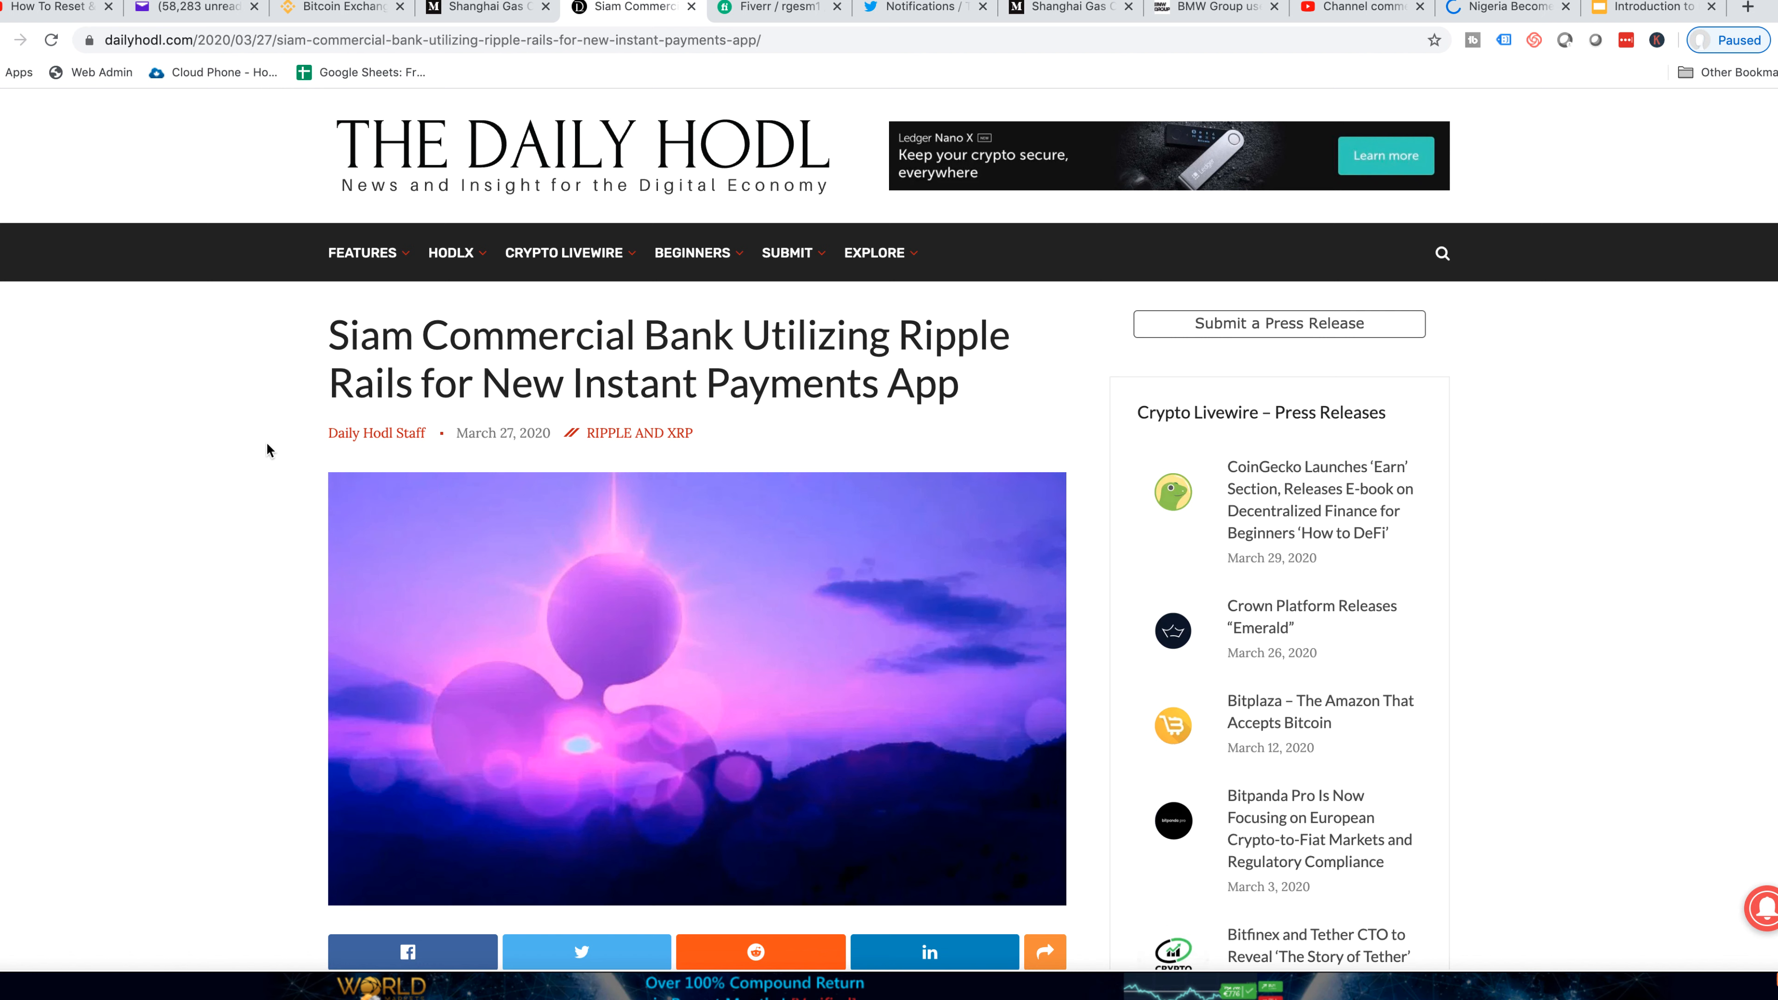
pyautogui.moveTo(288, 417)
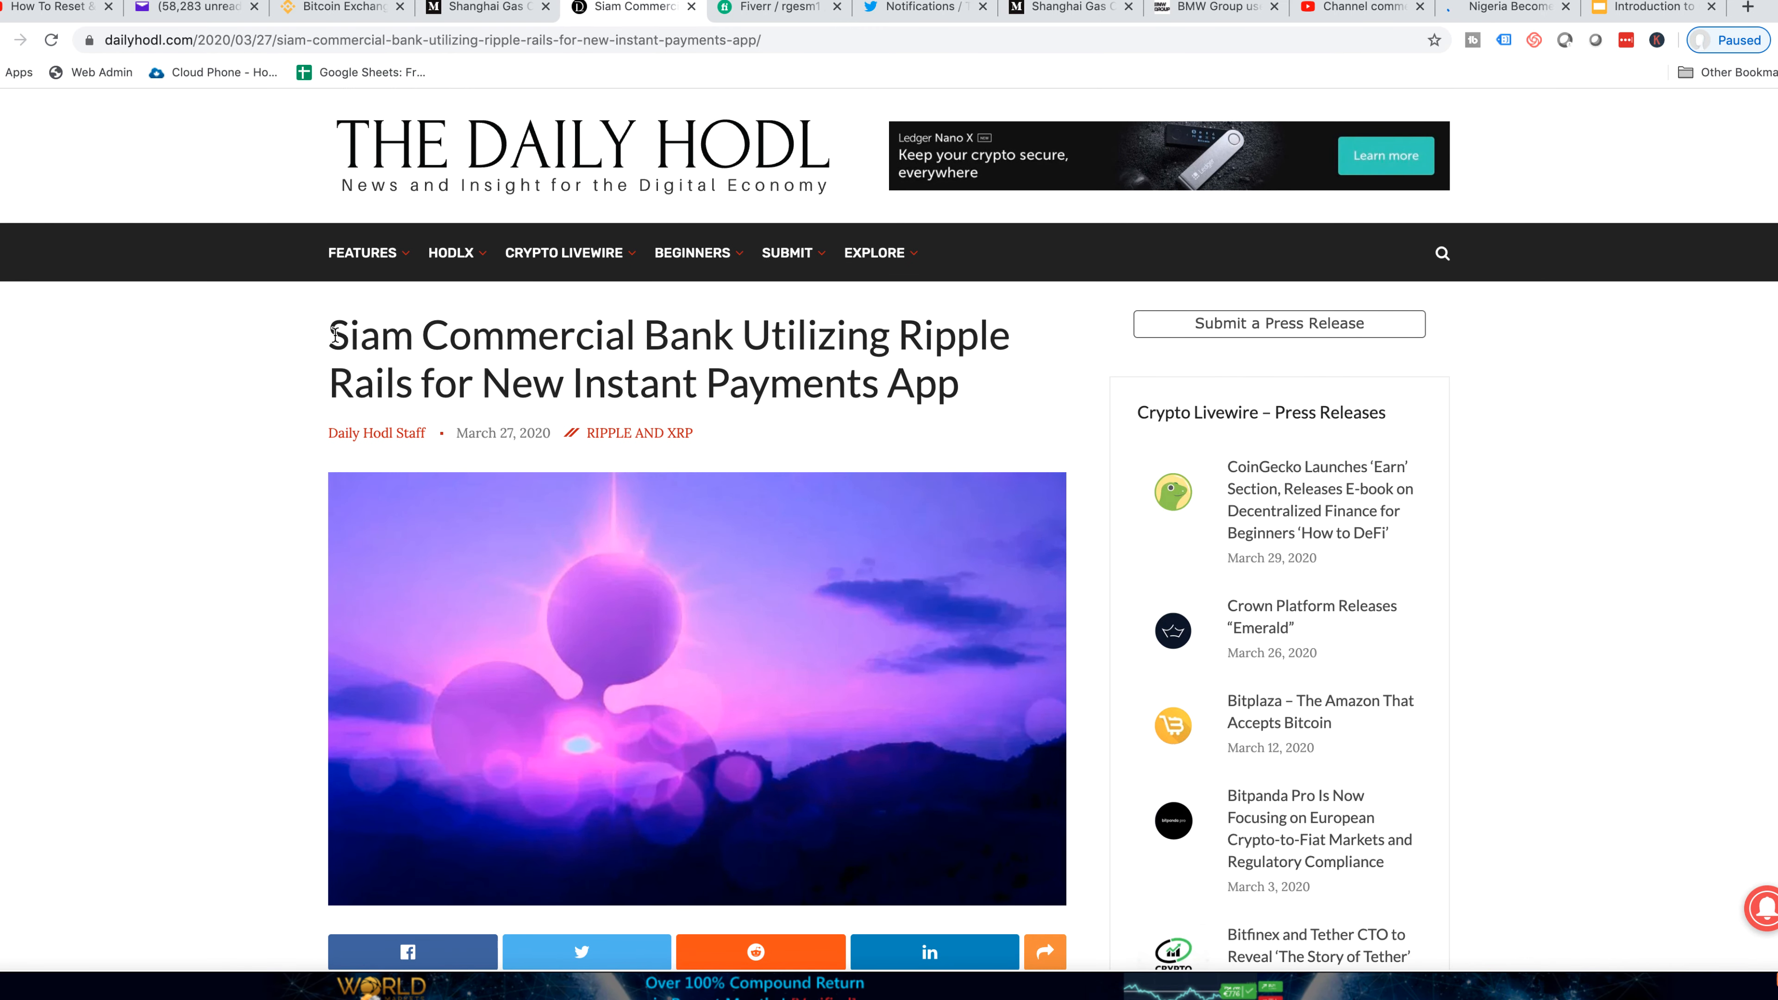
pyautogui.moveTo(329, 335); pyautogui.dragTo(504, 335)
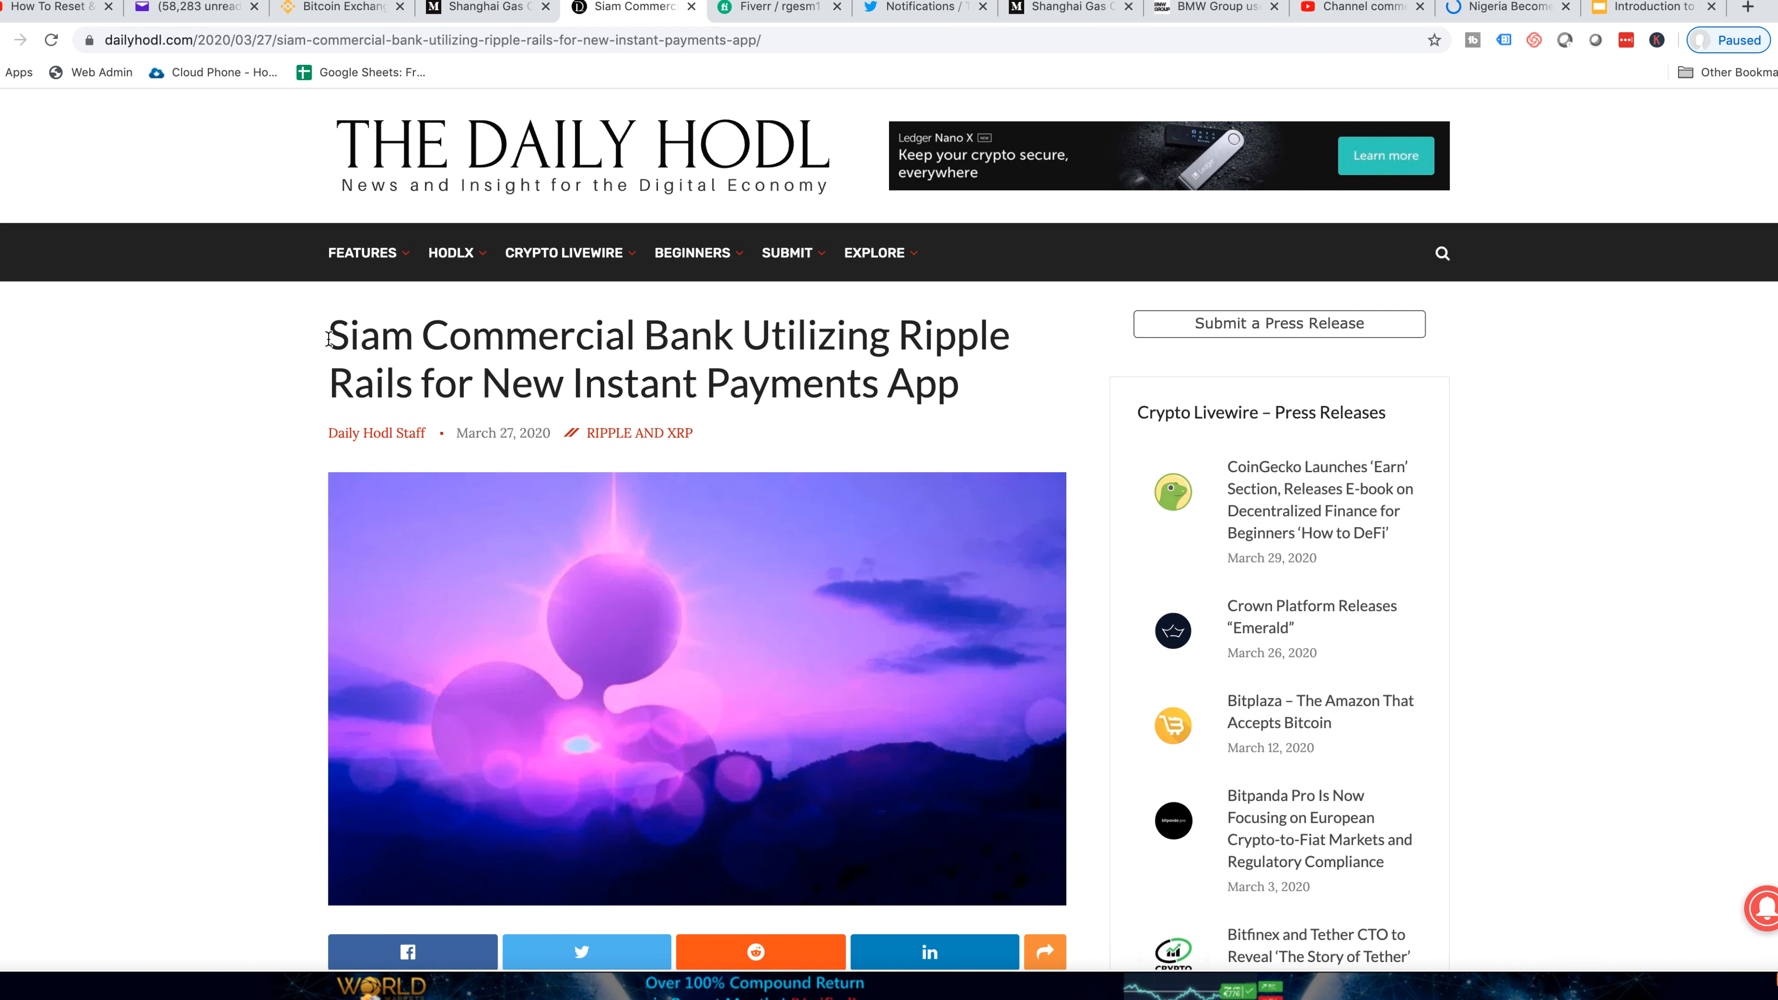
pyautogui.moveTo(573, 338)
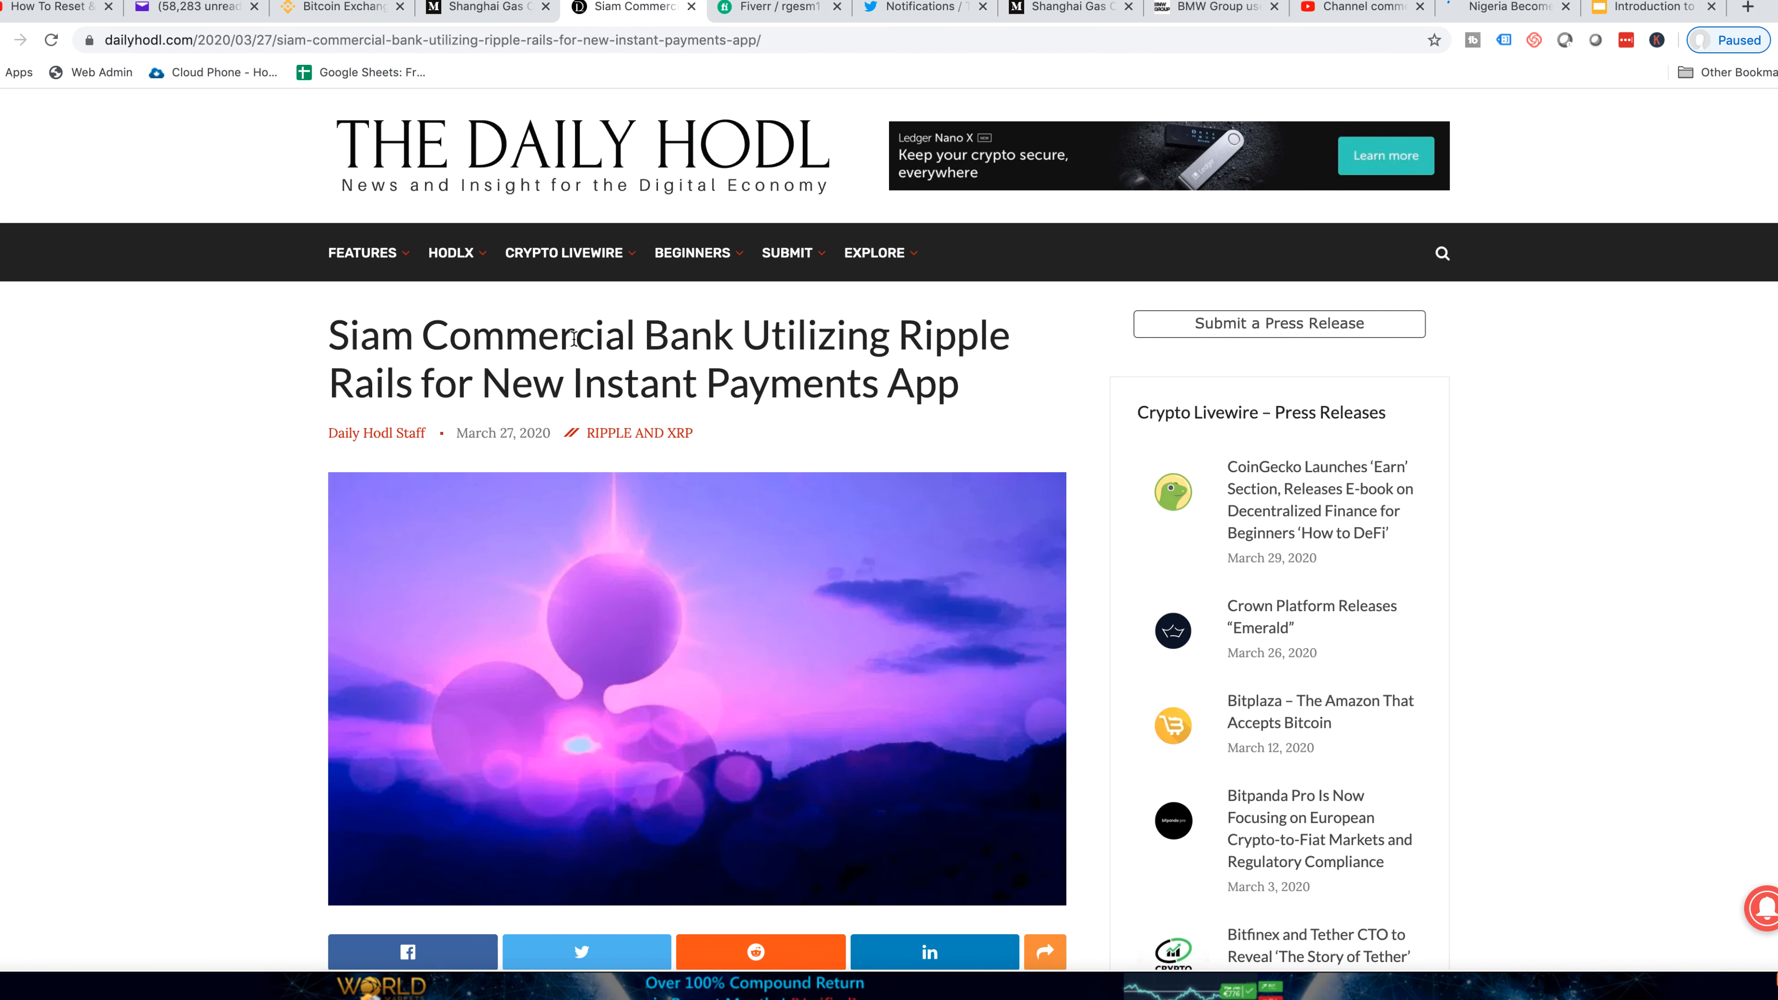
pyautogui.moveTo(436, 360)
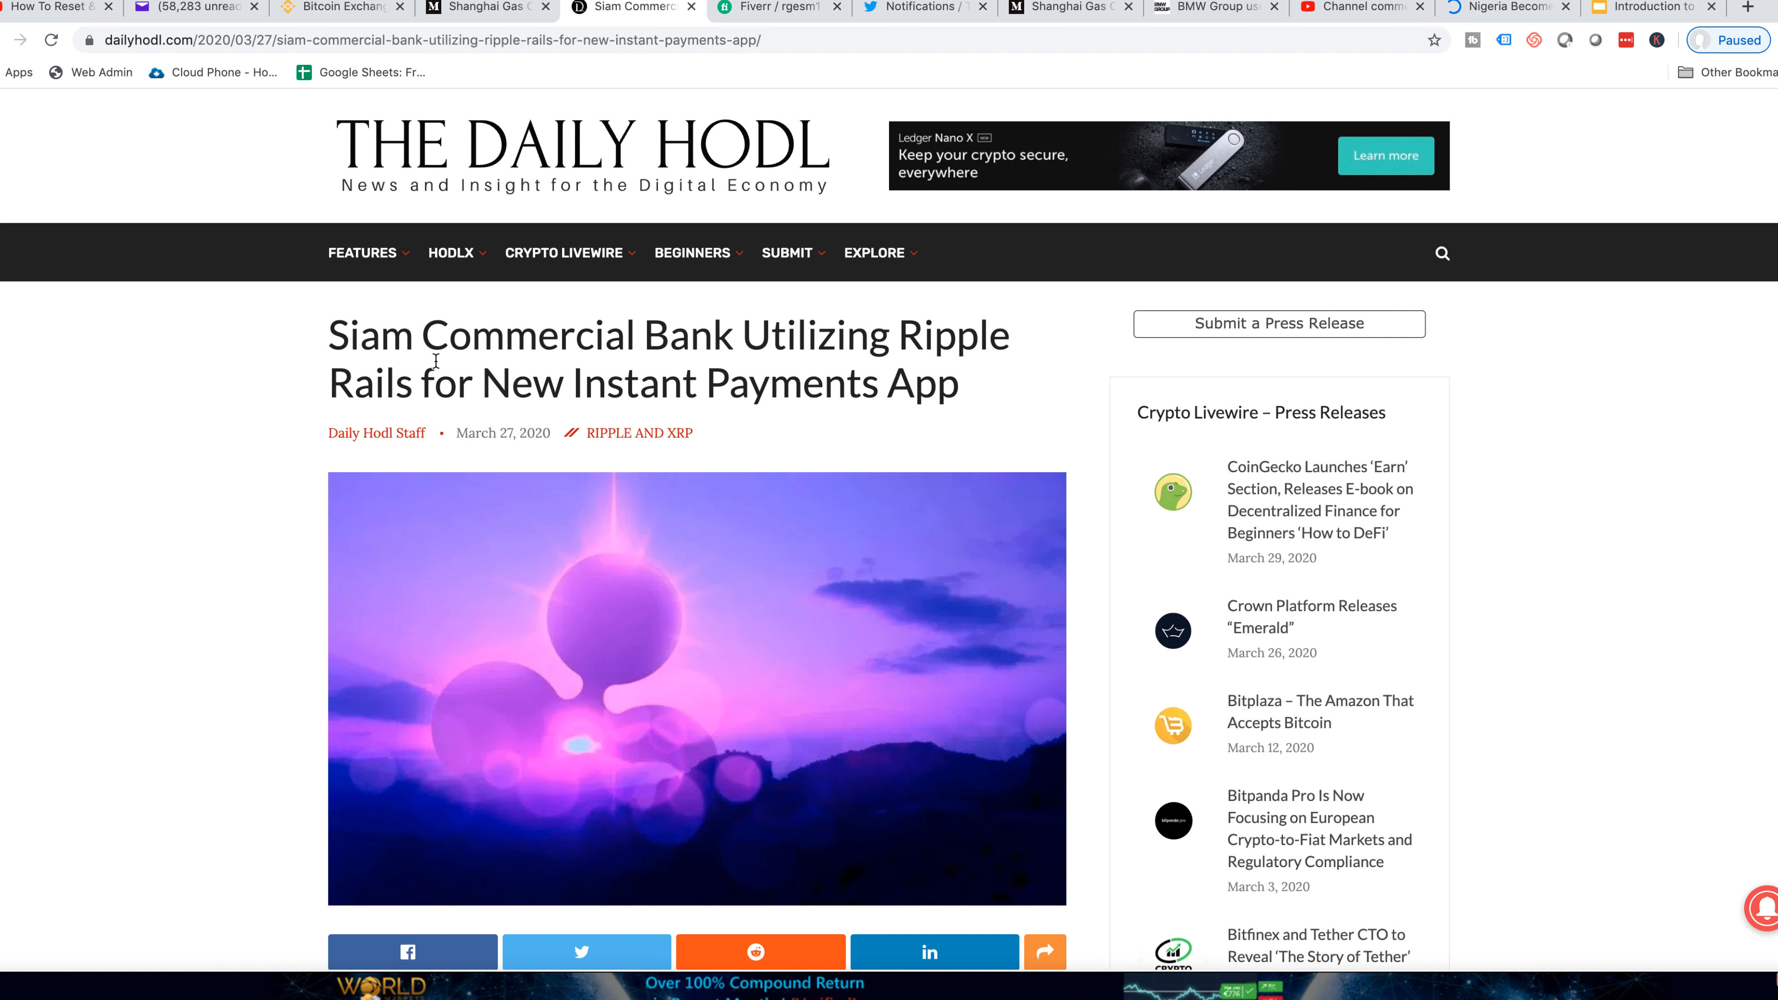
# Highlight Siam Commercial Bank's name in the article headline
pyautogui.scroll(-3)
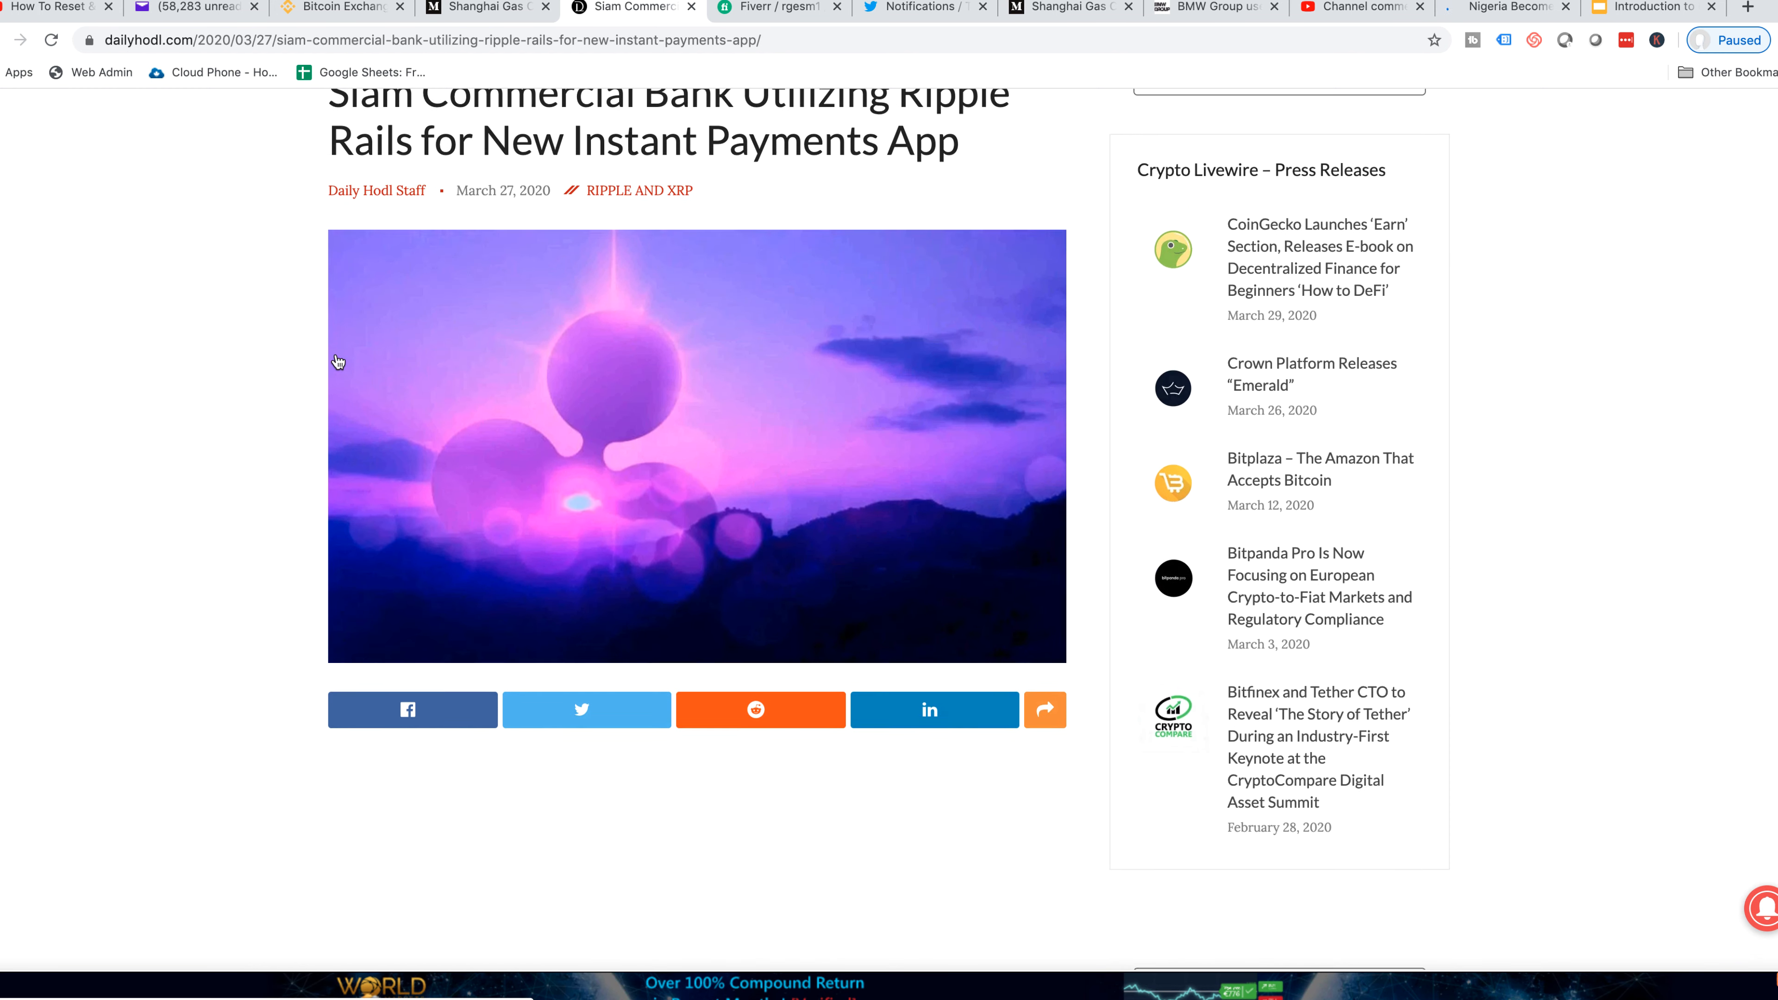
pyautogui.scroll(3)
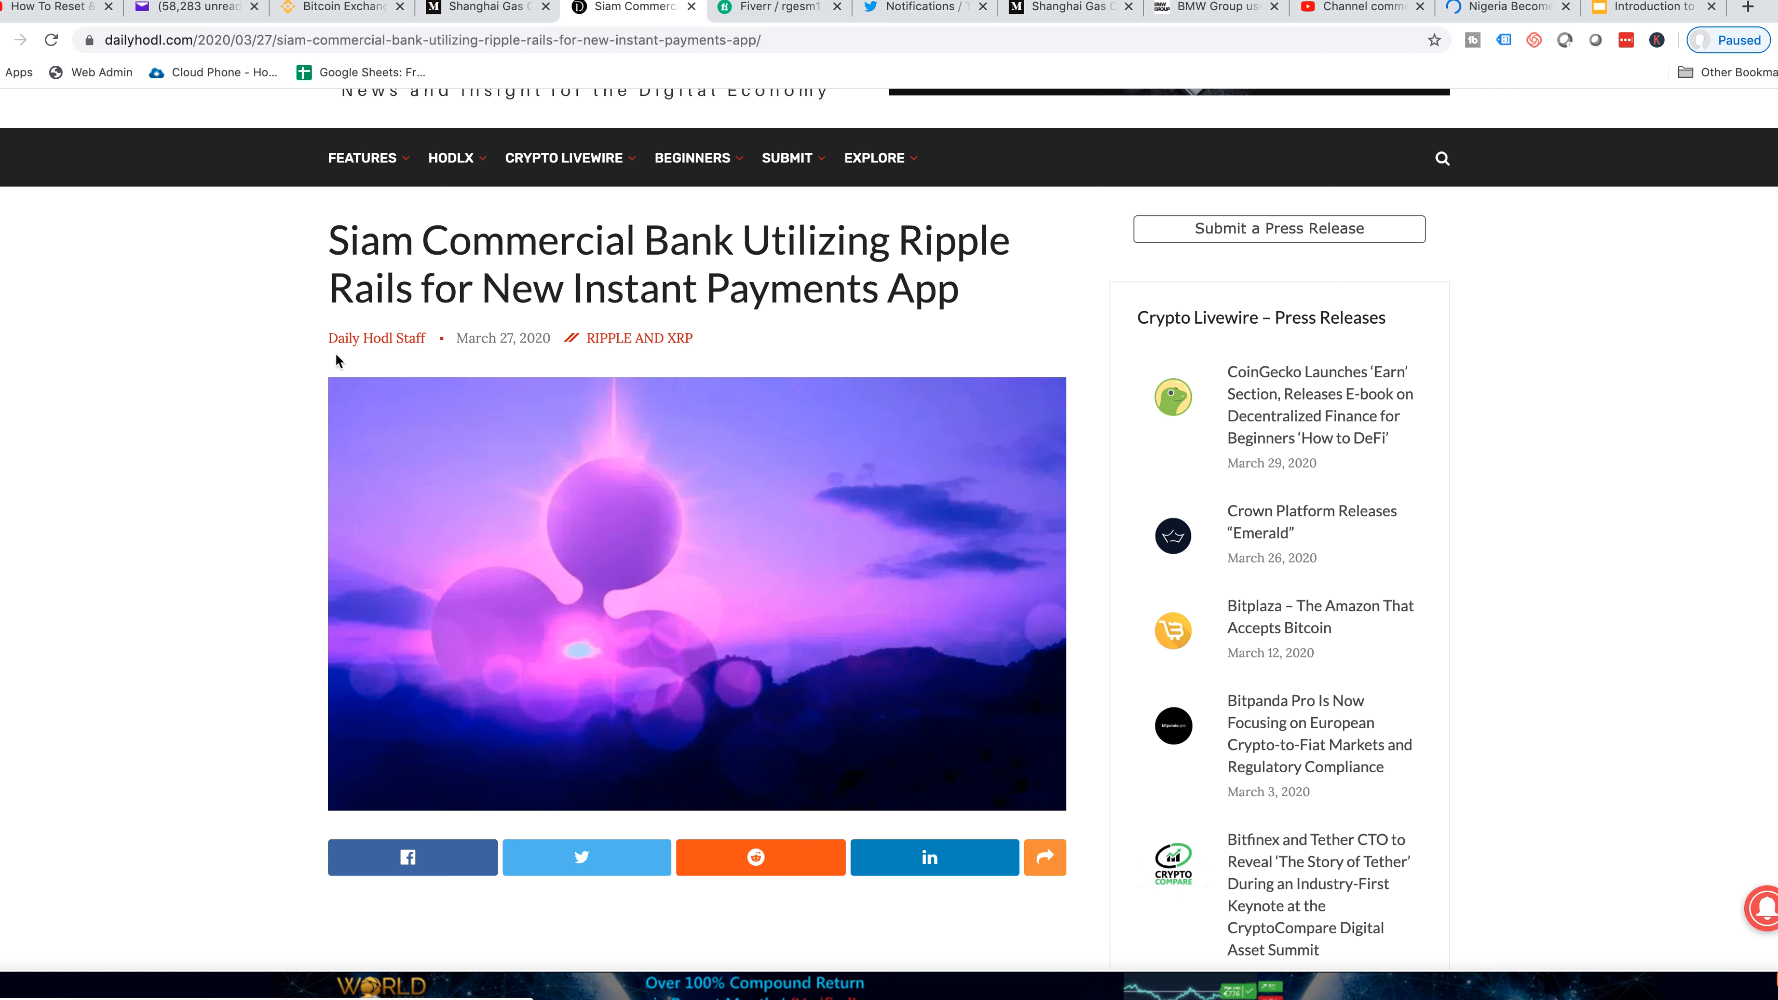
pyautogui.moveTo(329, 241)
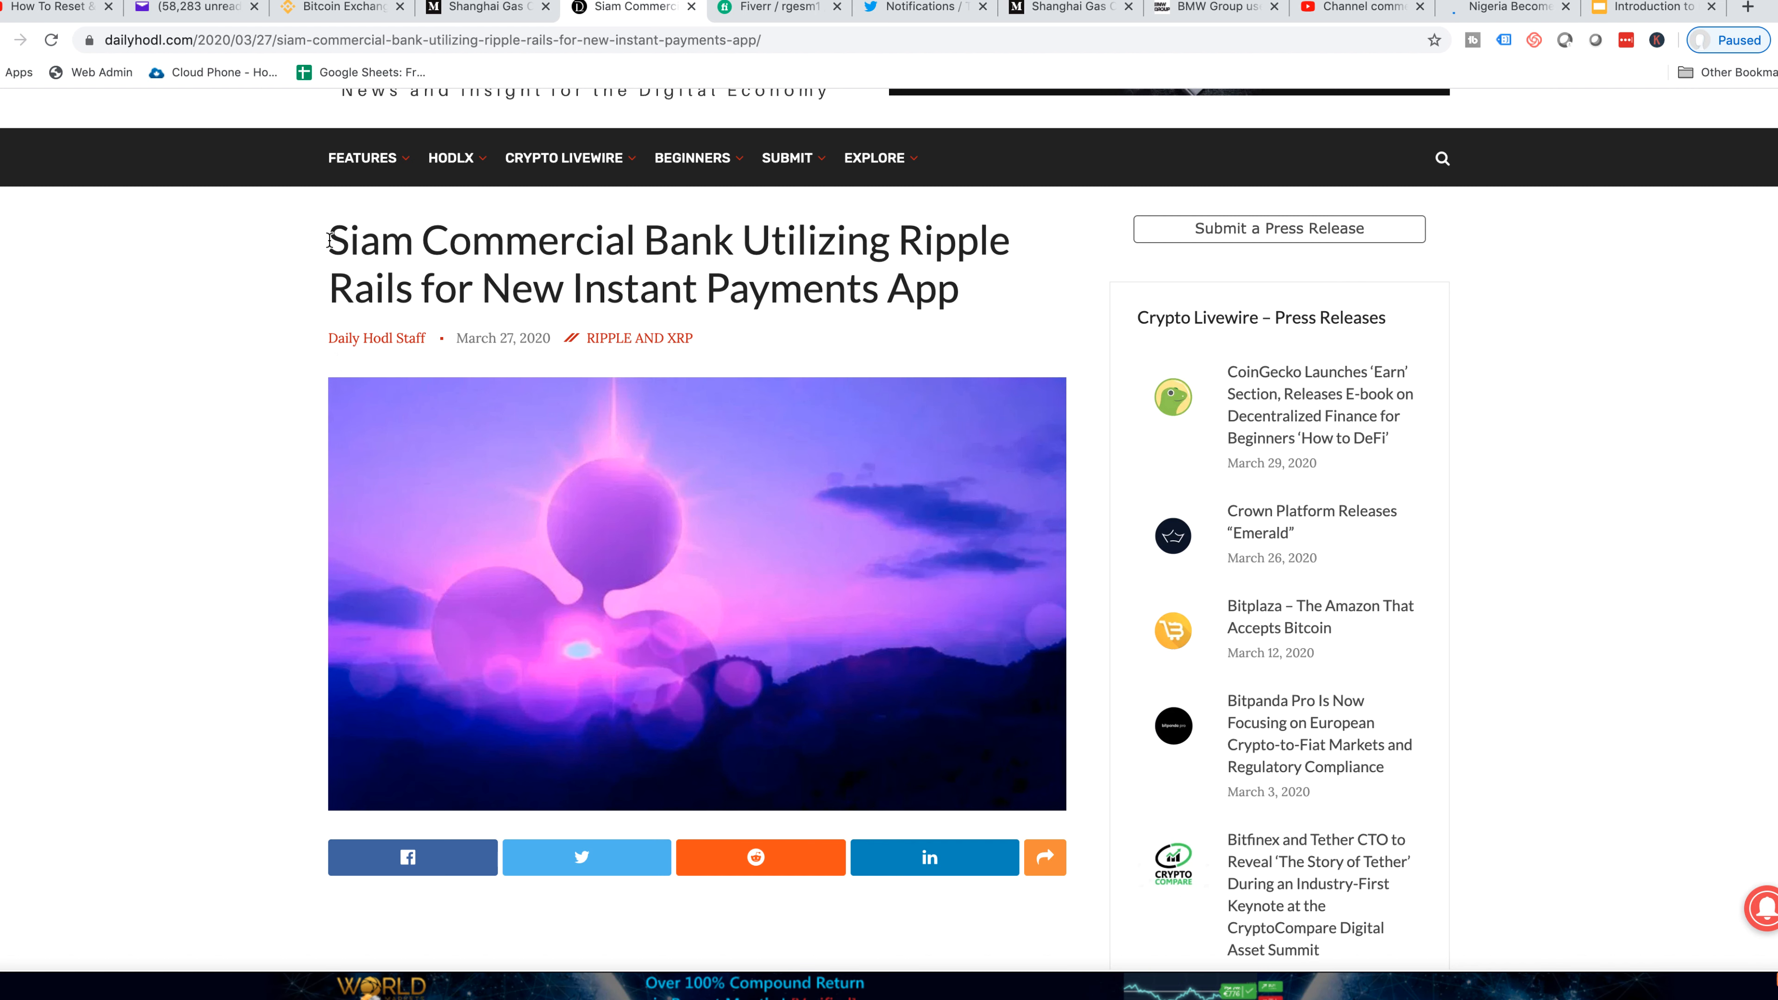
pyautogui.moveTo(328, 241); pyautogui.dragTo(717, 241)
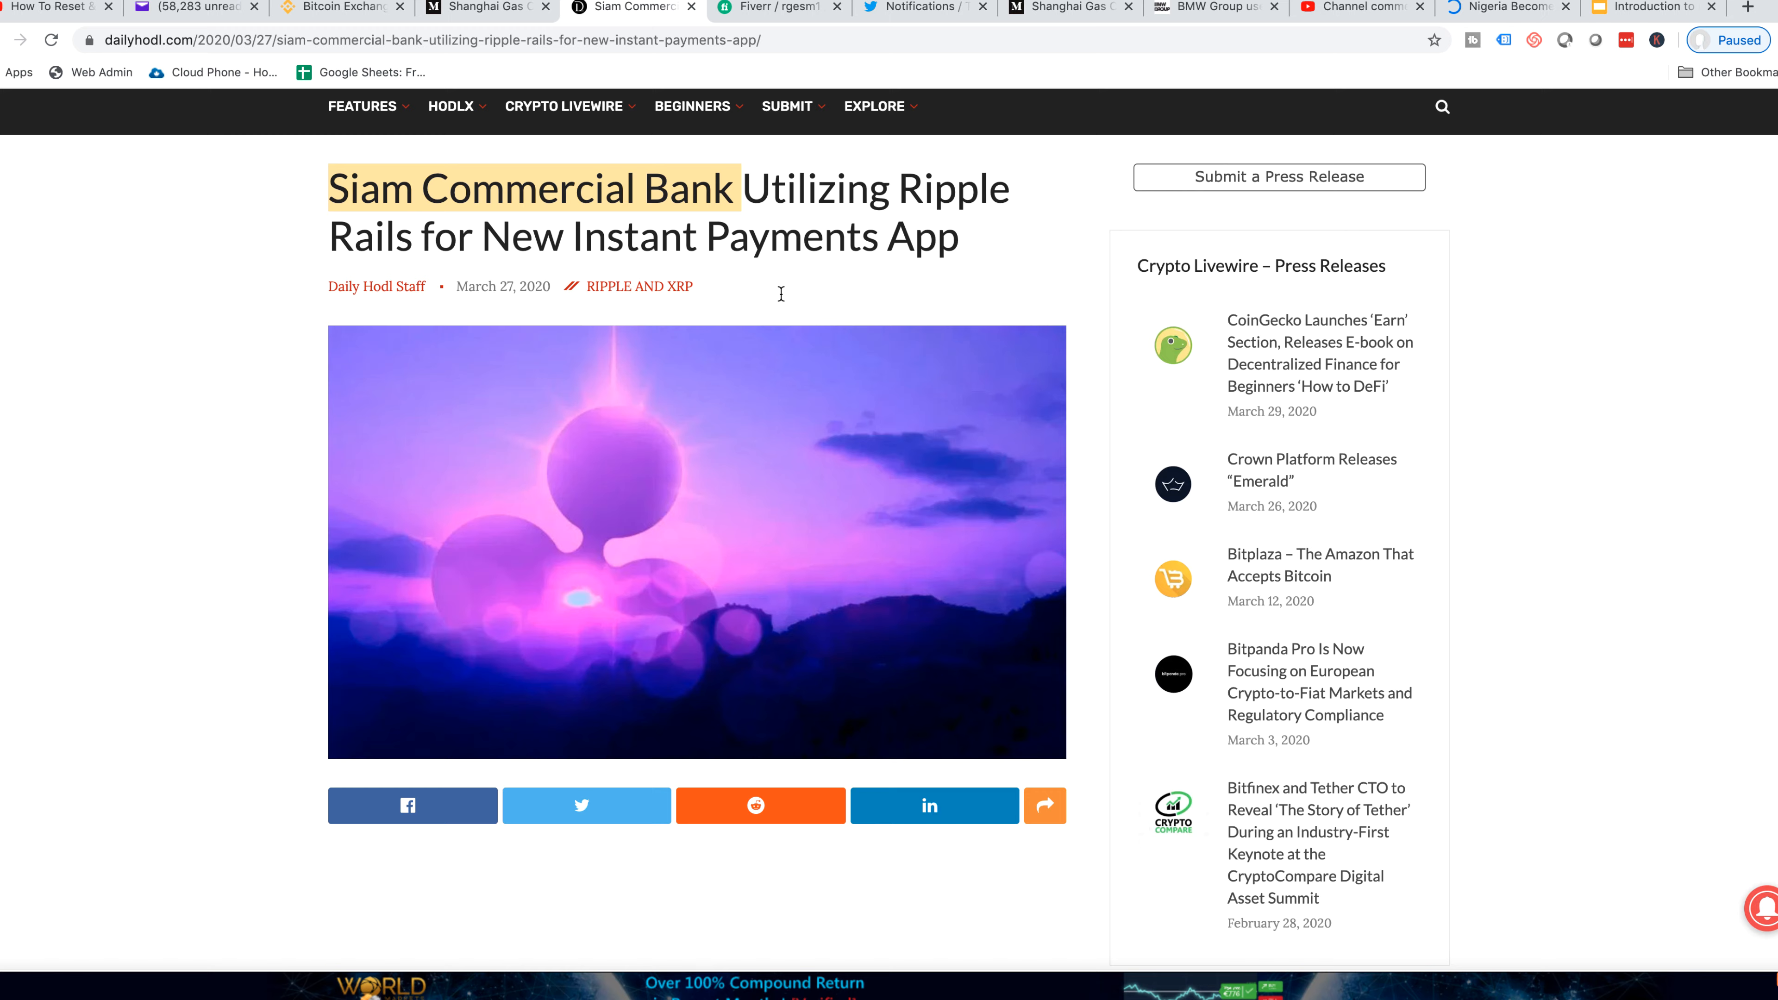
# Highlight the first-paragraph sentence about tourists paying without converting currencies
pyautogui.scroll(-3)
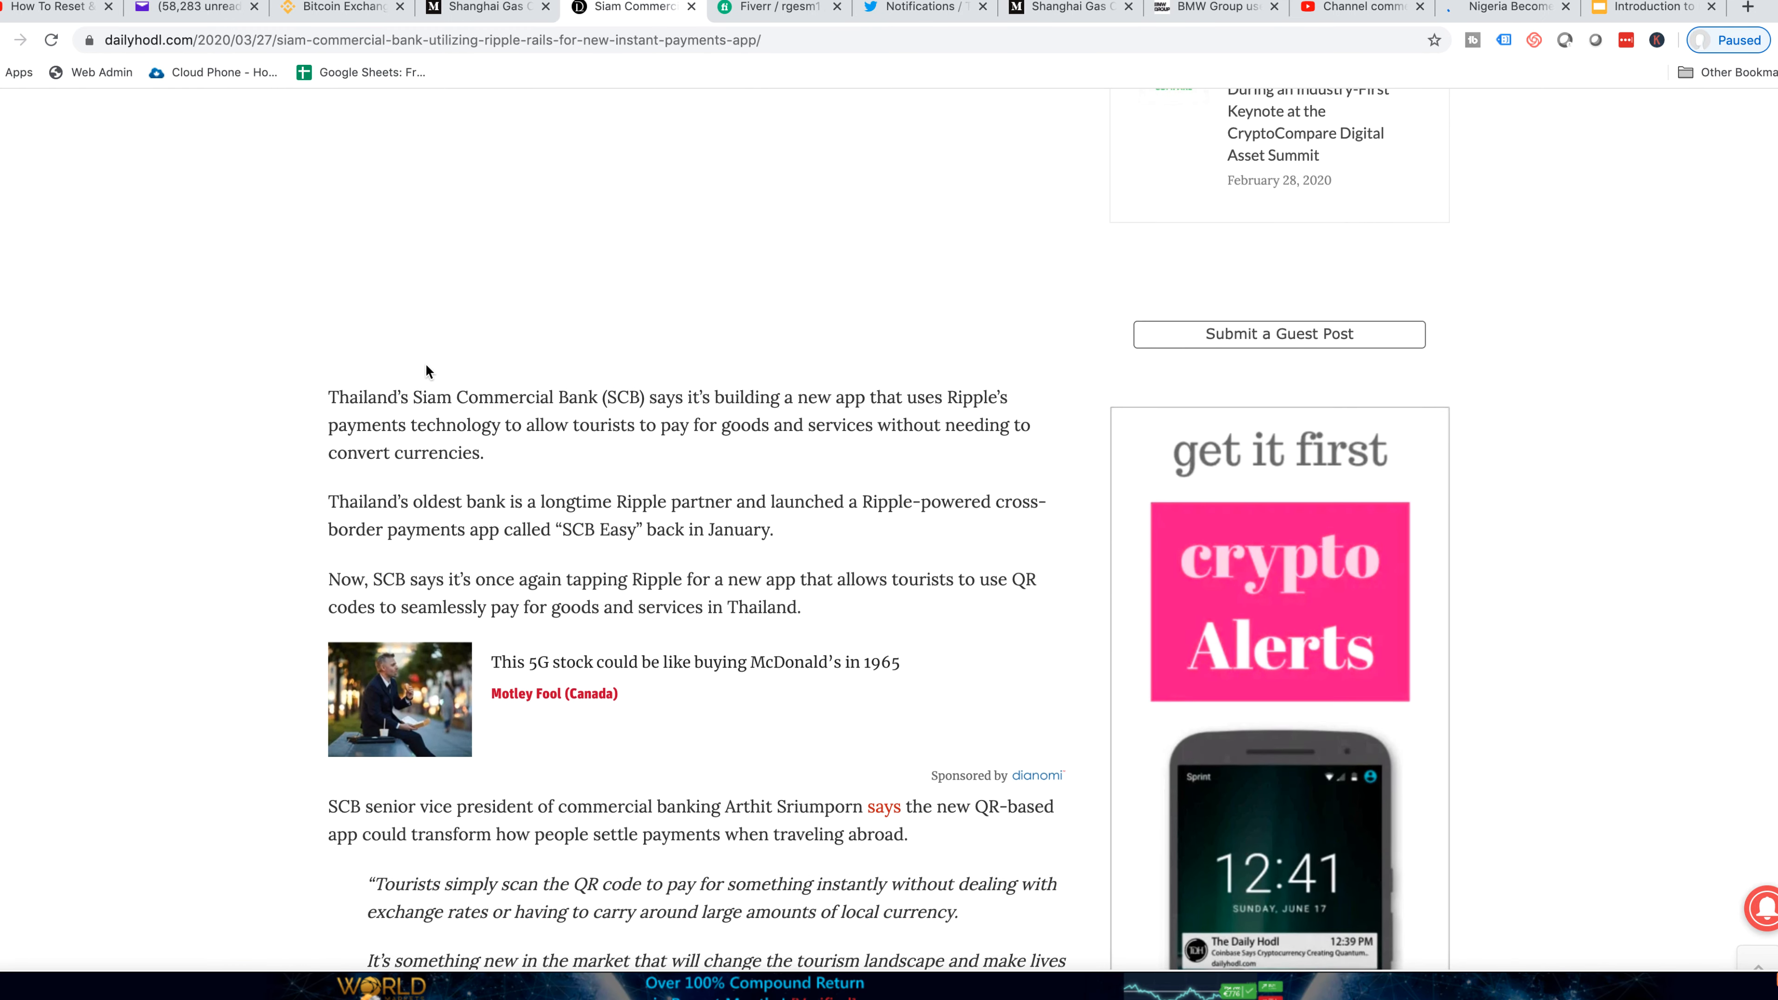
pyautogui.scroll(3)
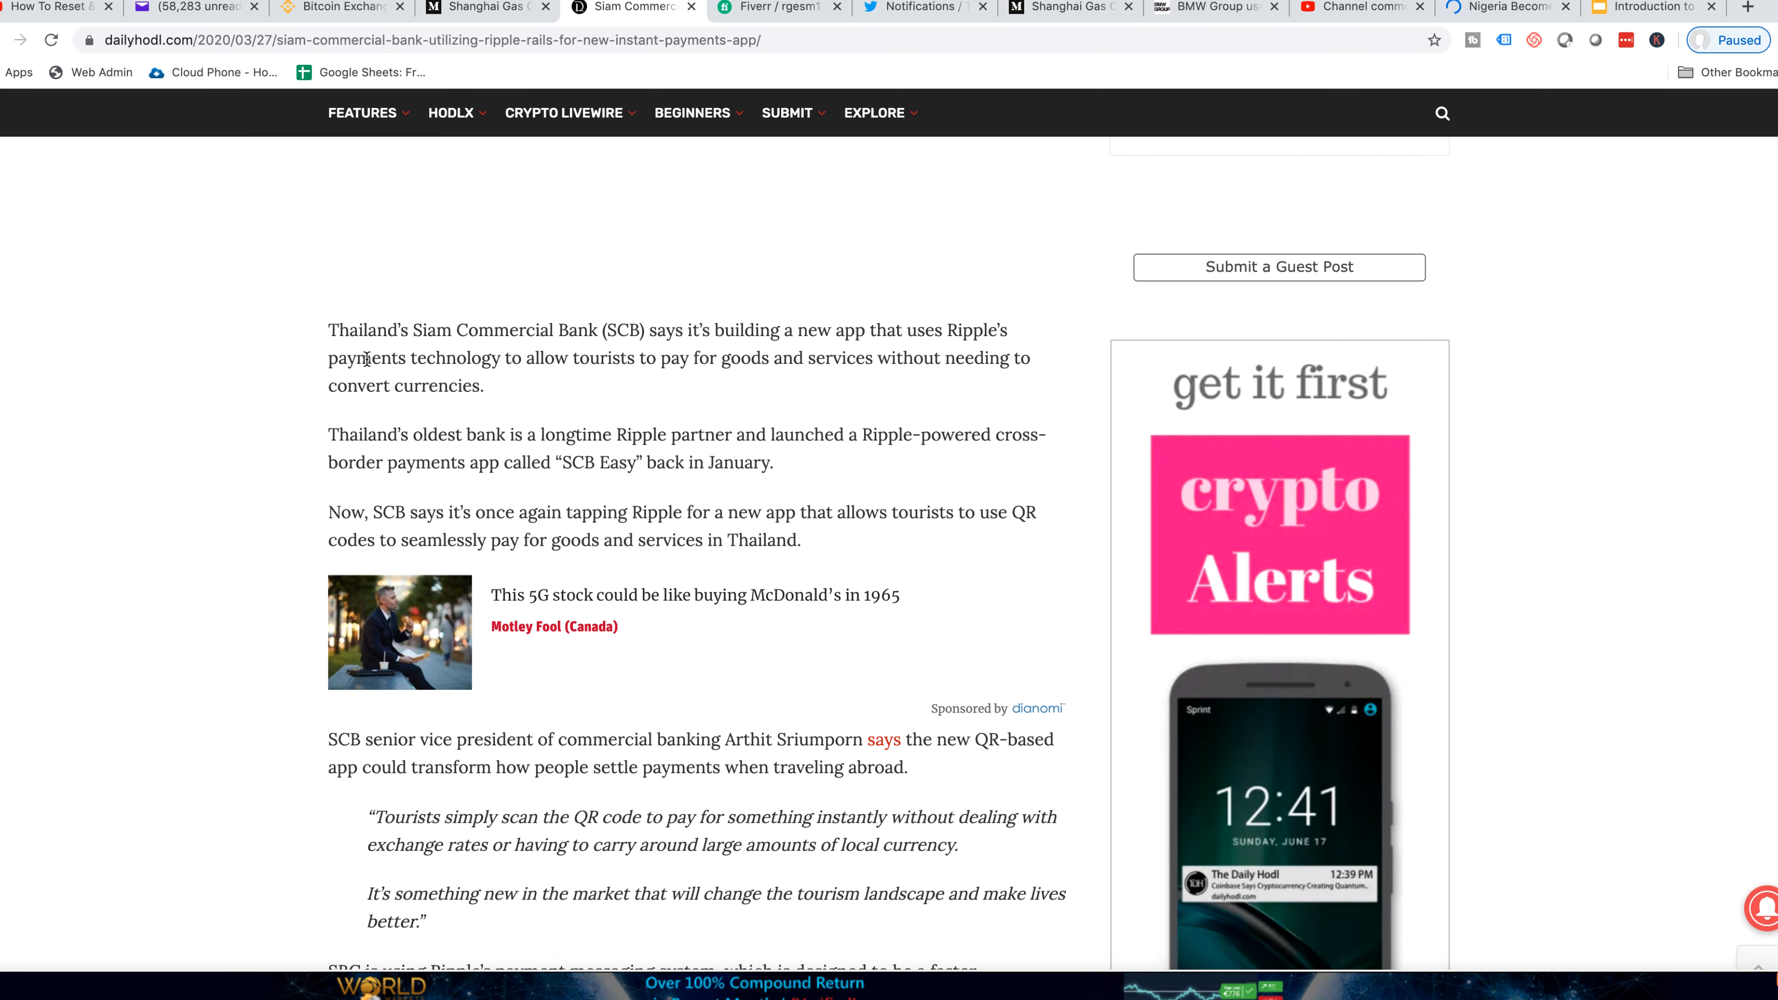
pyautogui.moveTo(878, 337)
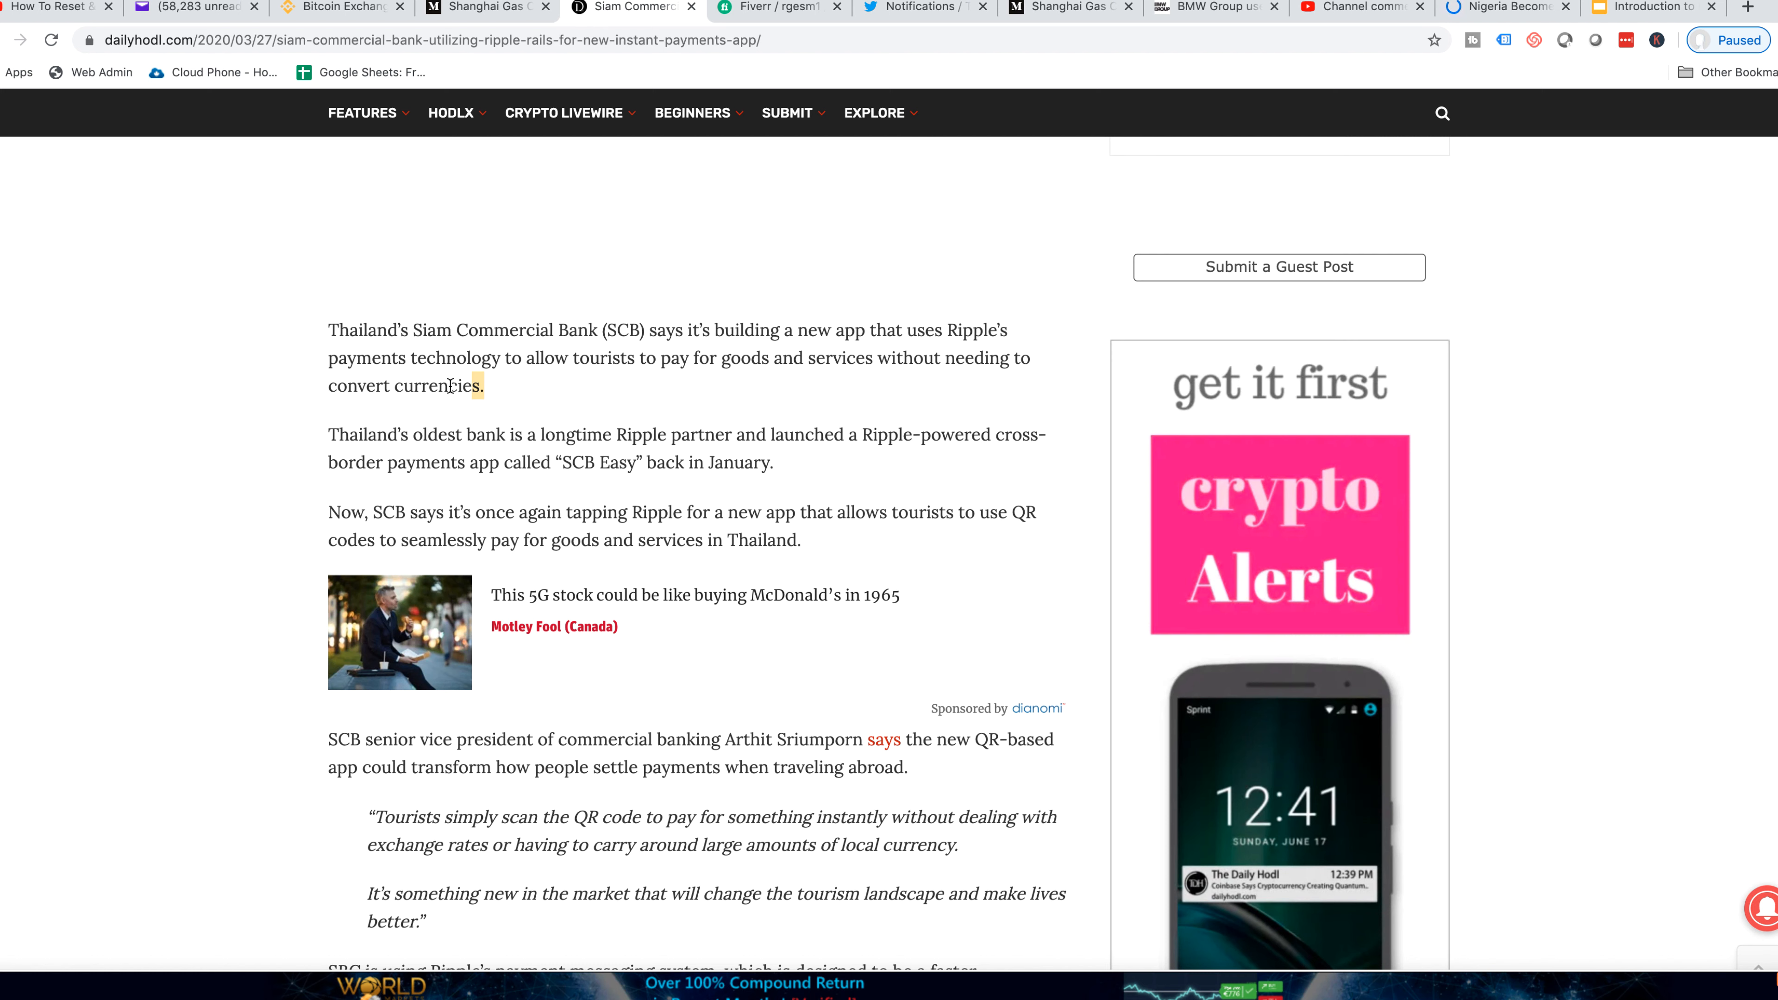
pyautogui.moveTo(329, 358); pyautogui.dragTo(476, 385)
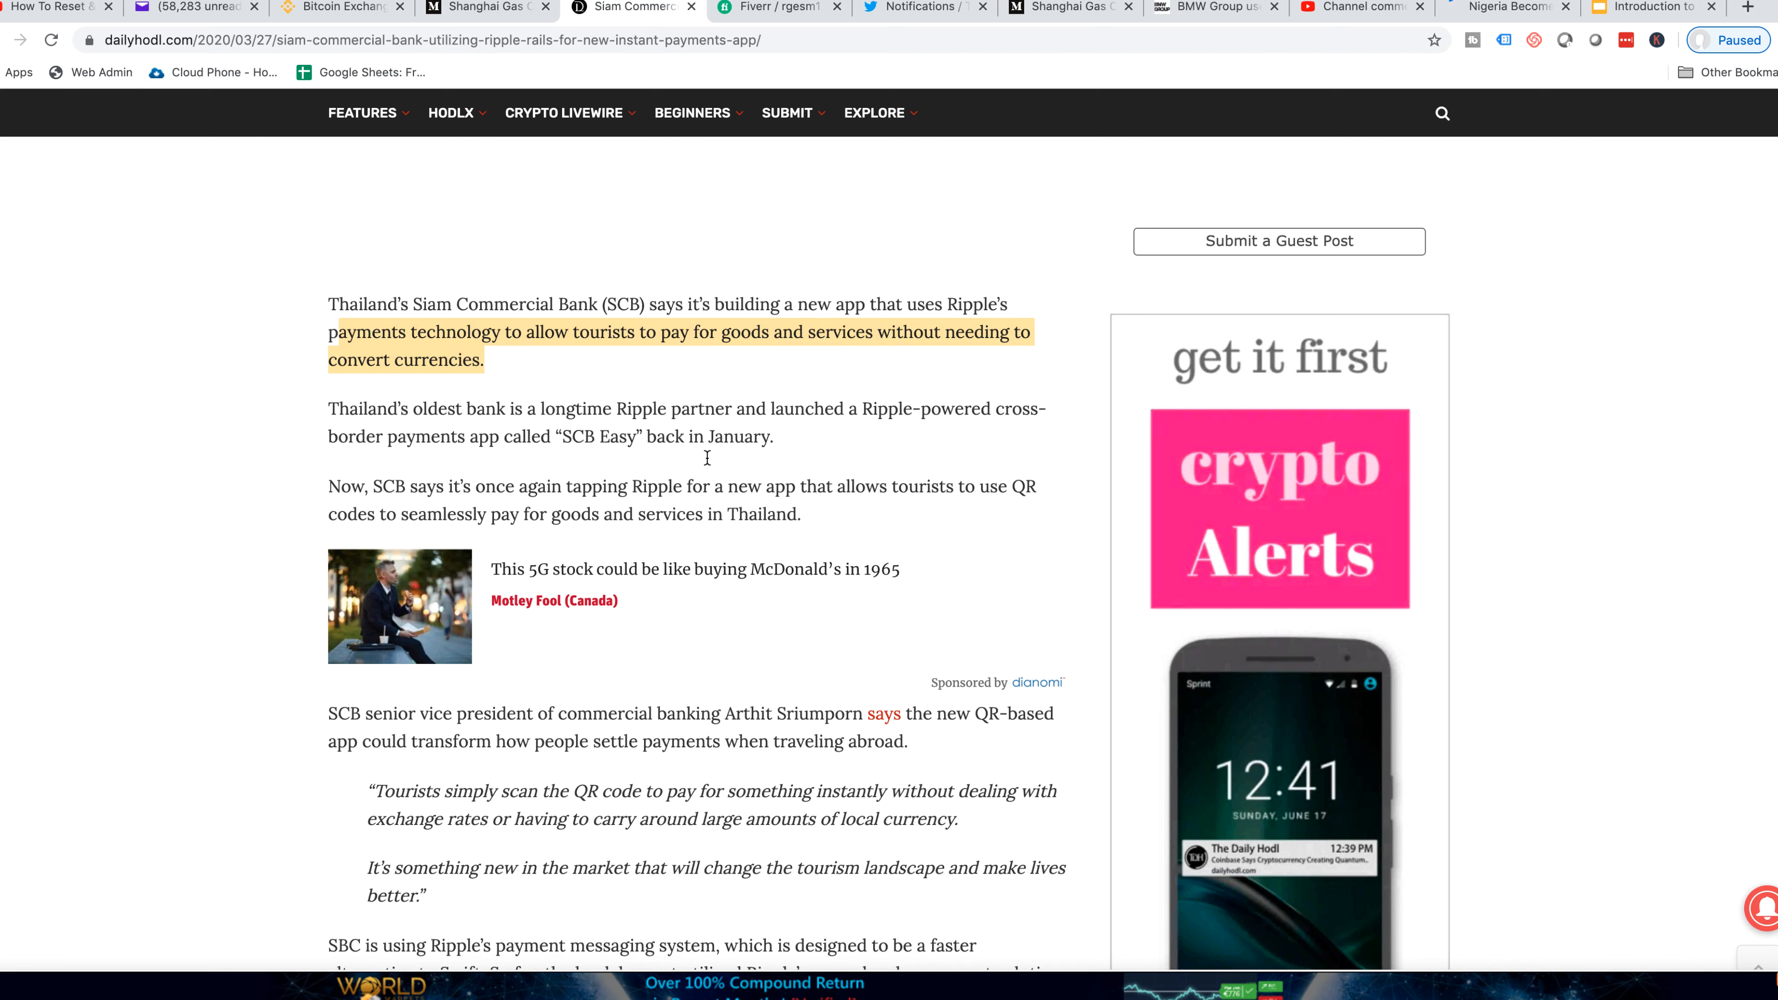
# Scroll down until the paragraph on Swift messaging and On-Demand Liquidity (ODL) is fully visible
pyautogui.scroll(-3)
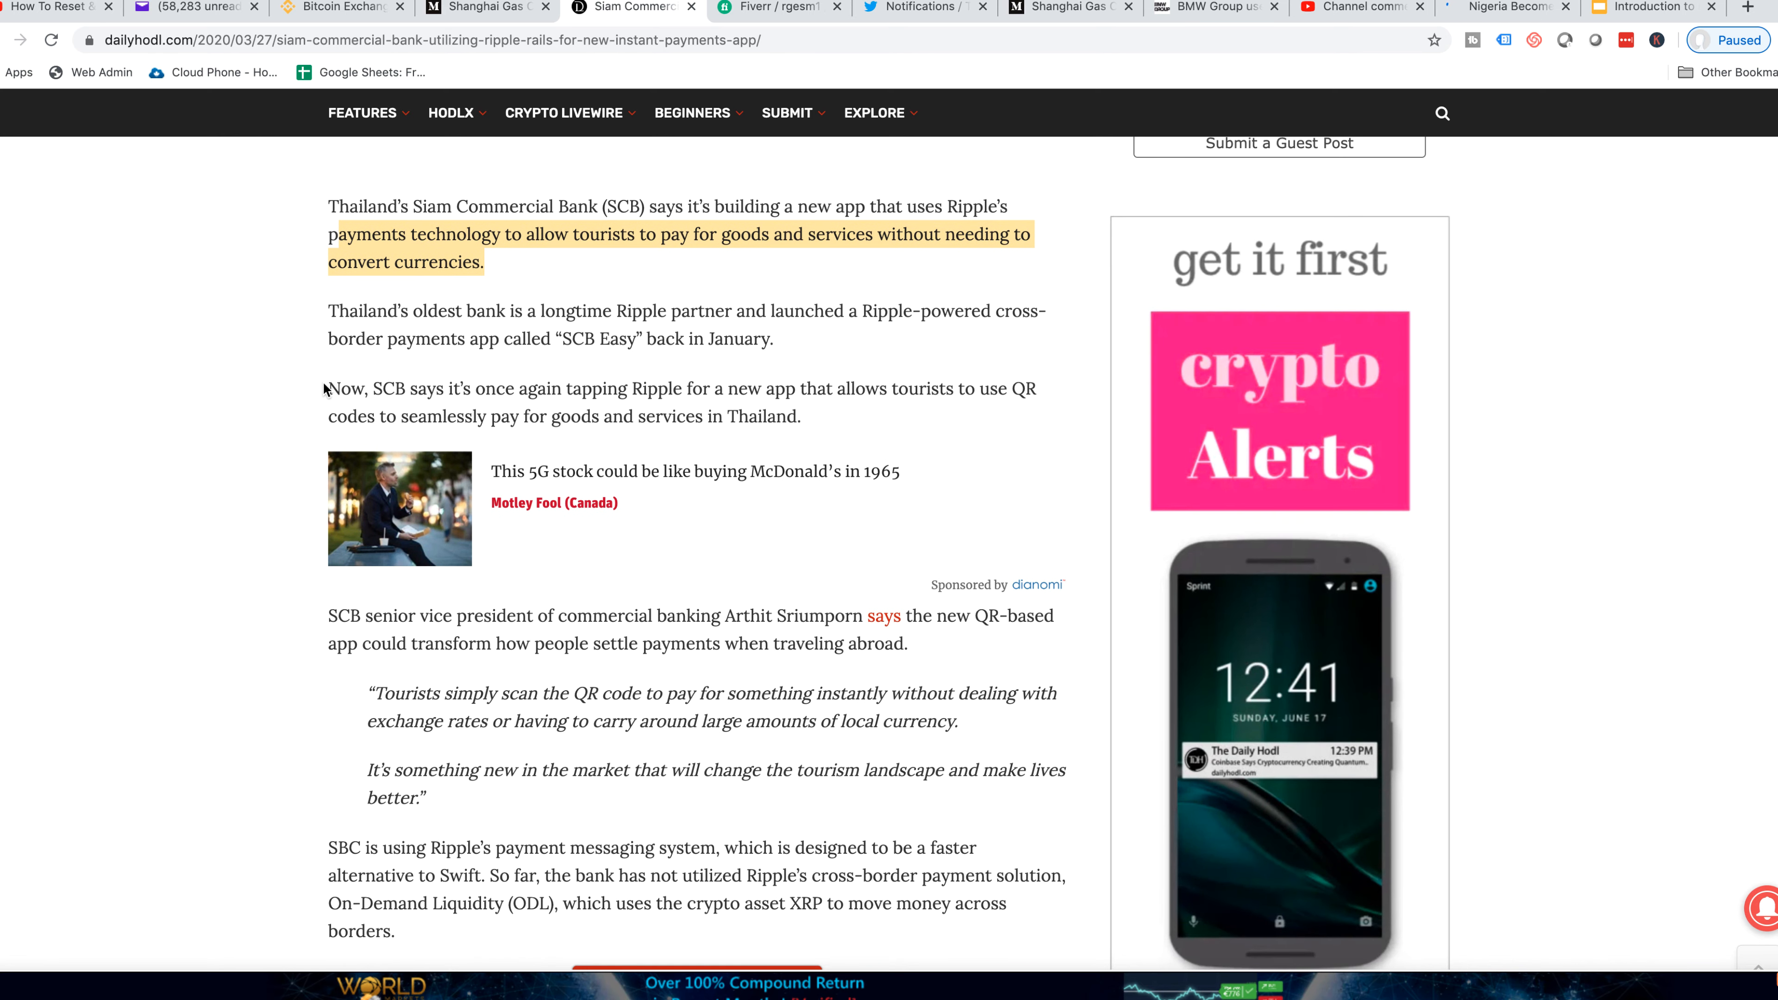
pyautogui.scroll(-3)
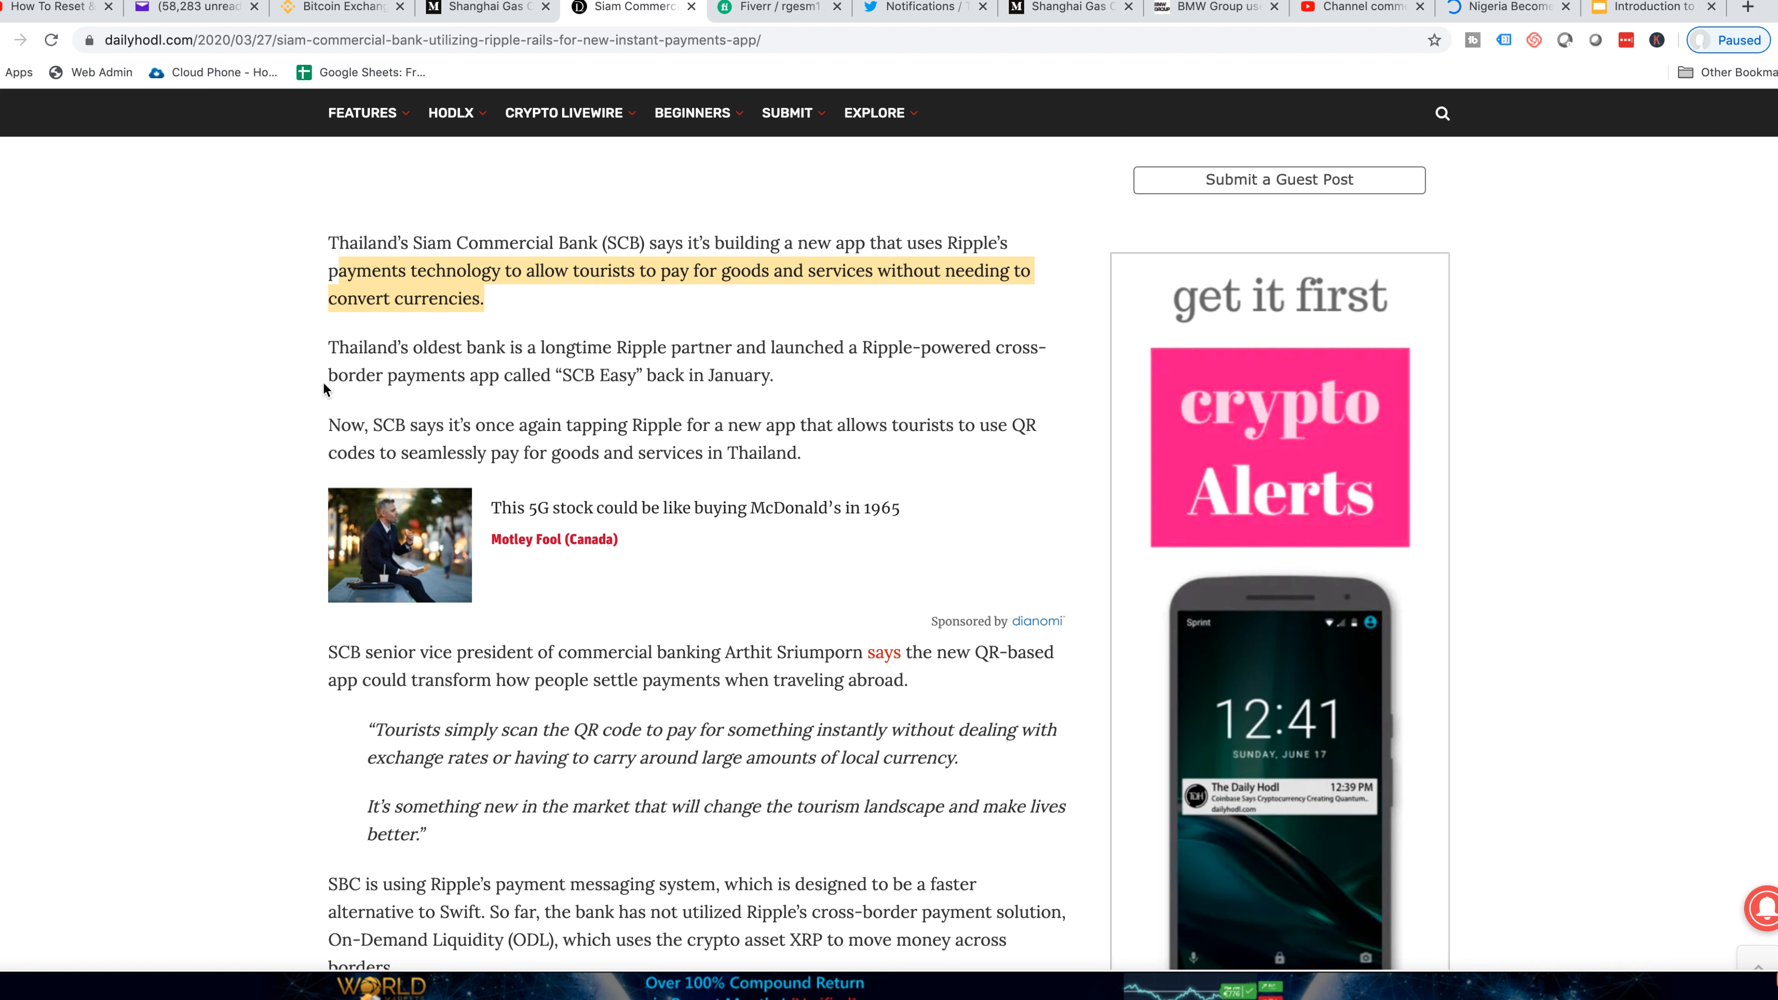
pyautogui.scroll(-3)
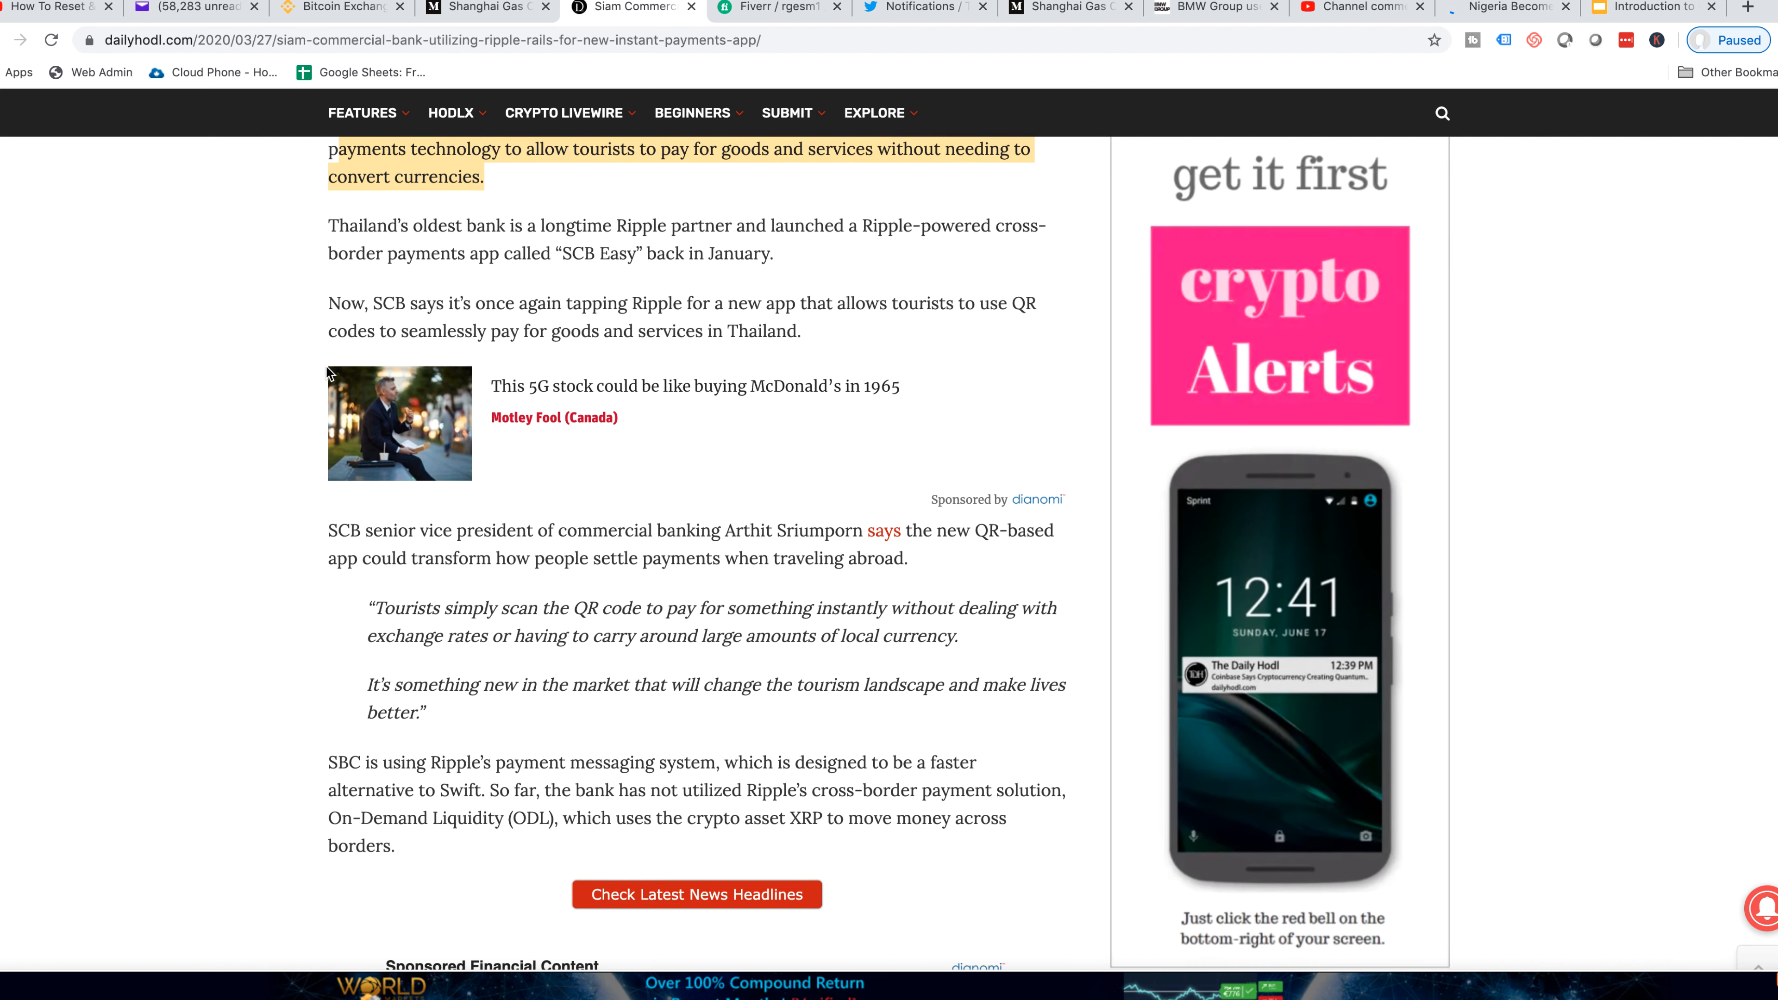
pyautogui.scroll(-3)
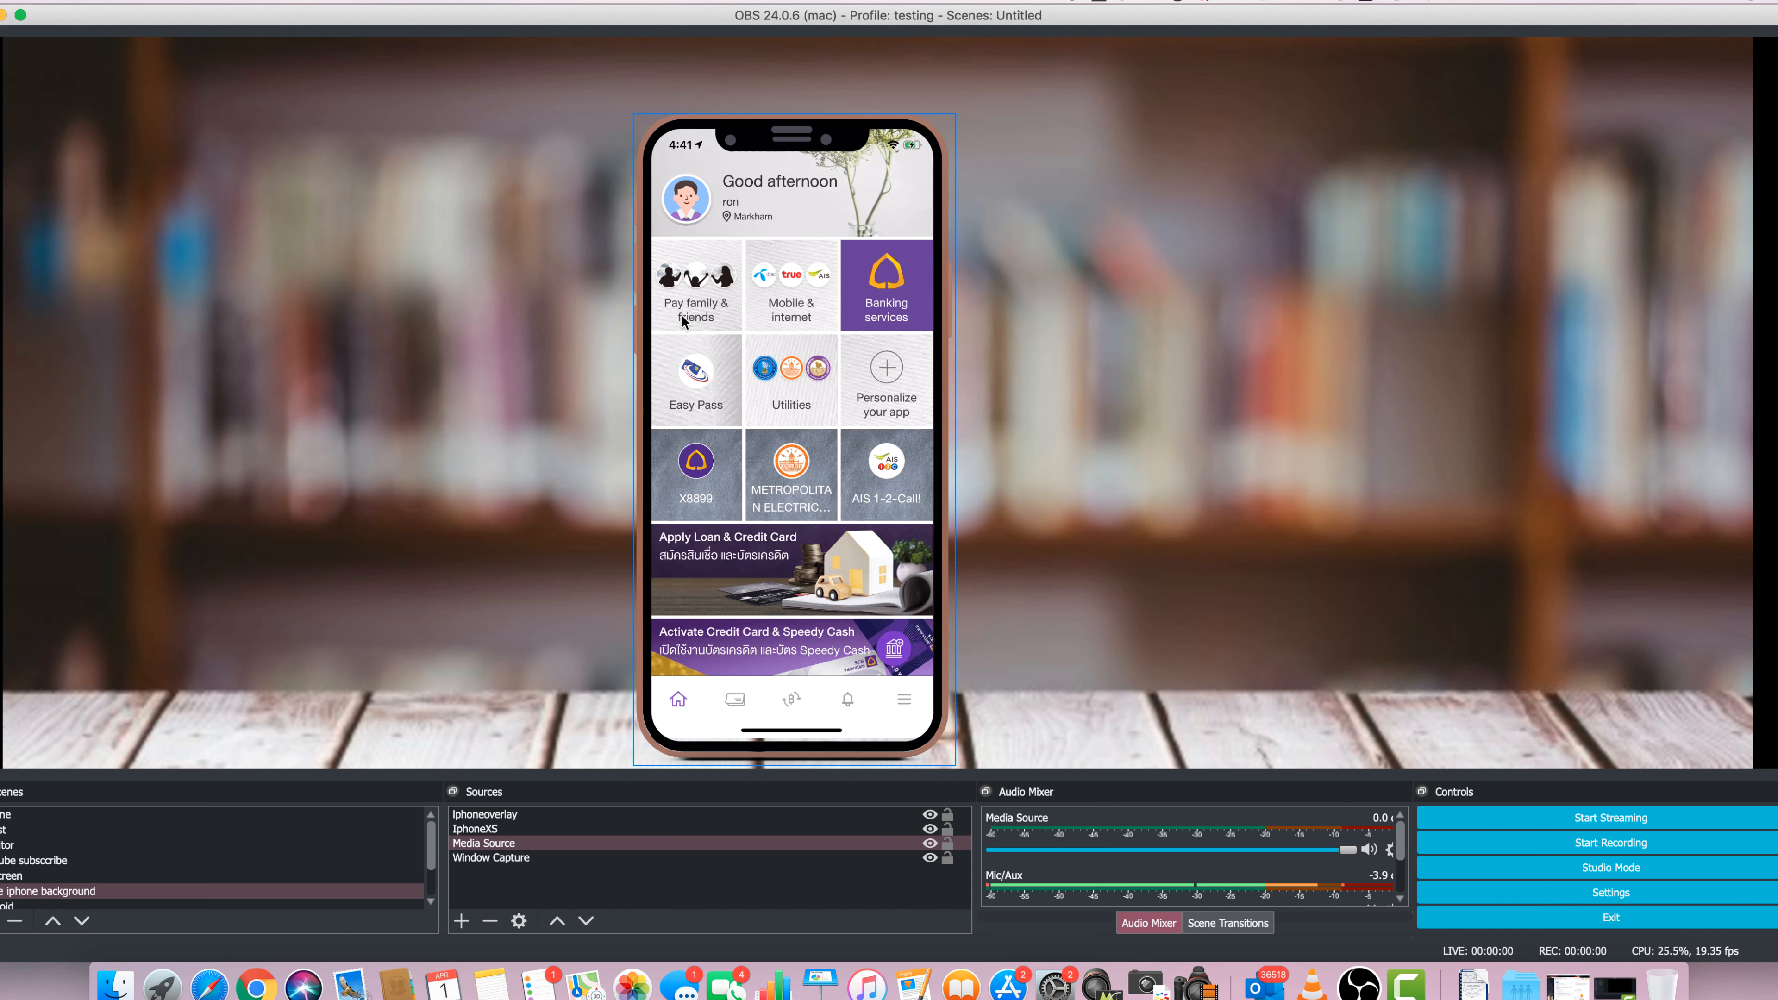
pyautogui.moveTo(689, 358)
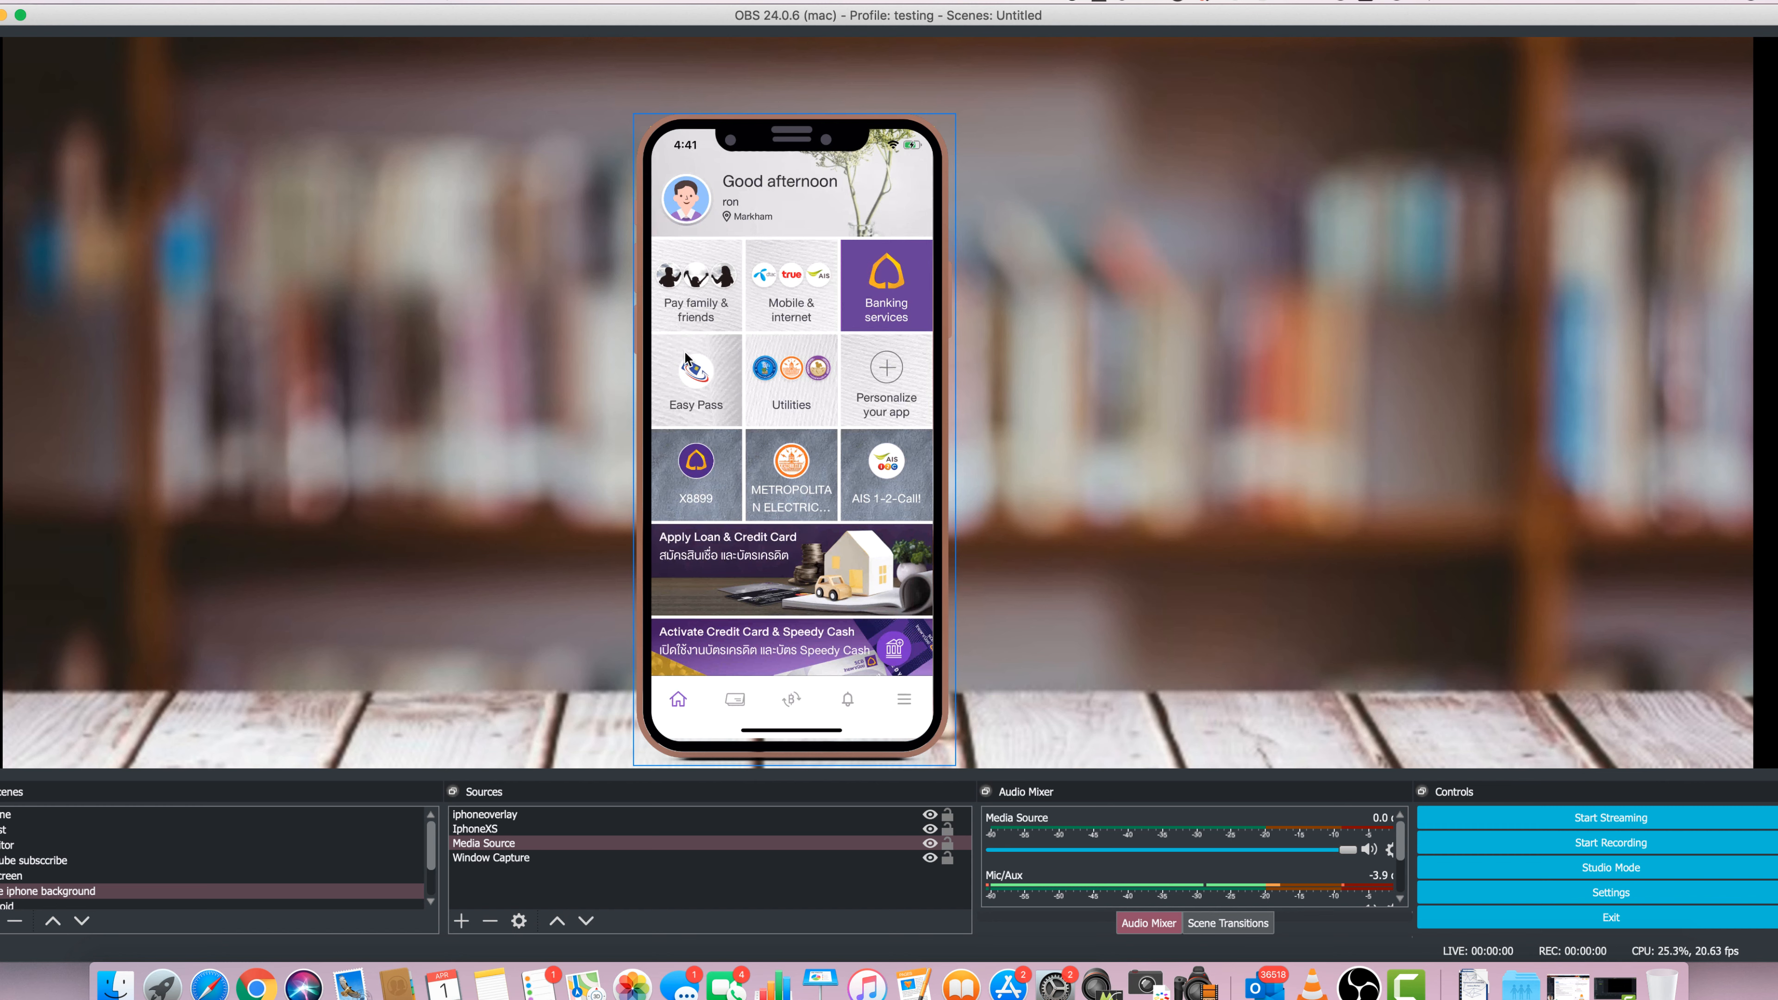
pyautogui.moveTo(697, 325)
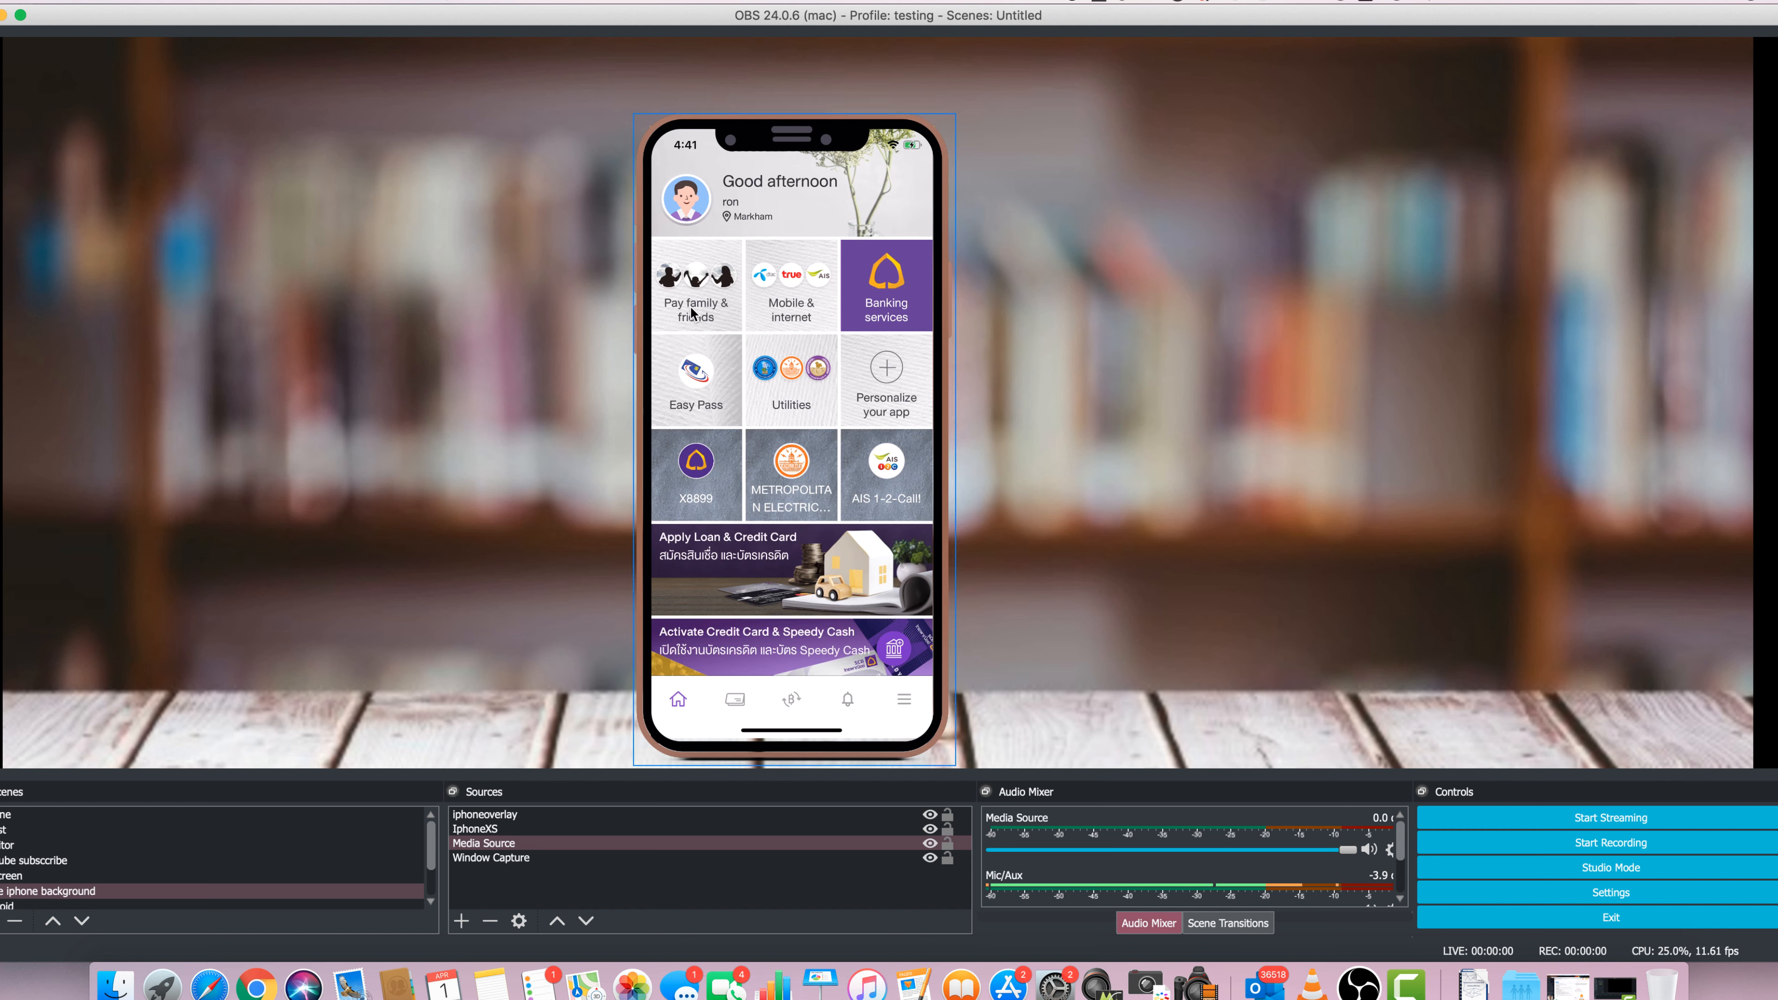
pyautogui.moveTo(734, 321)
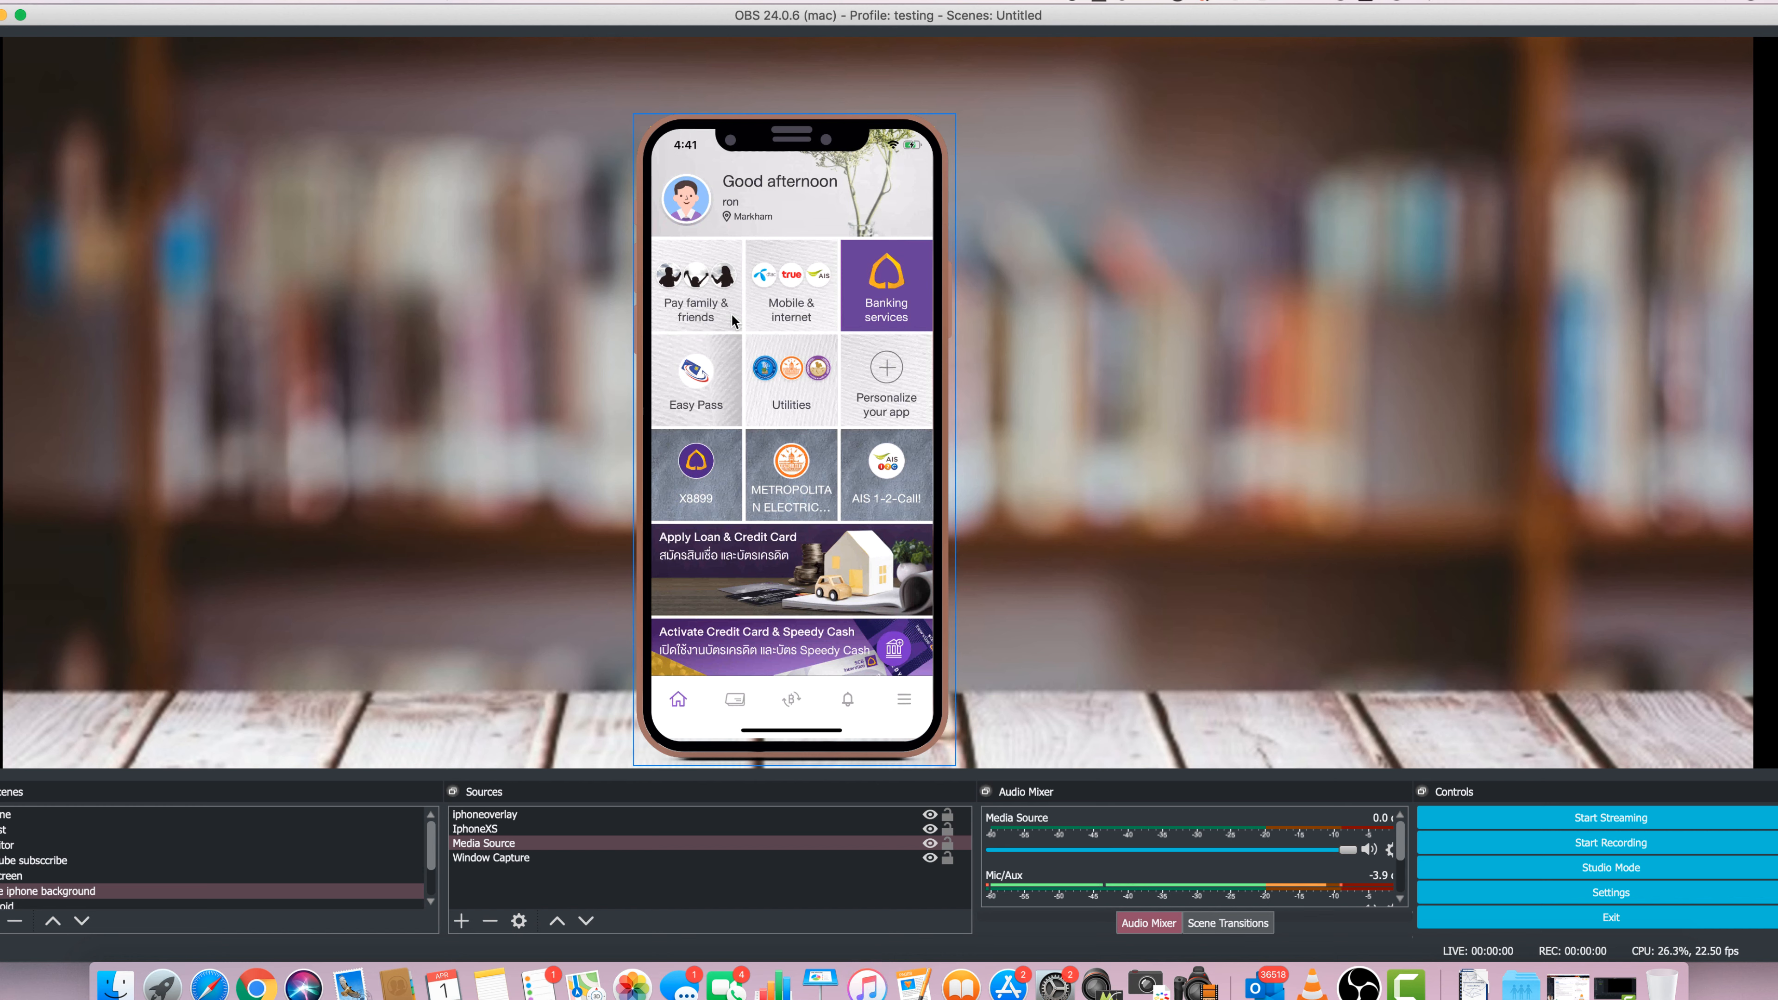
pyautogui.moveTo(726, 325)
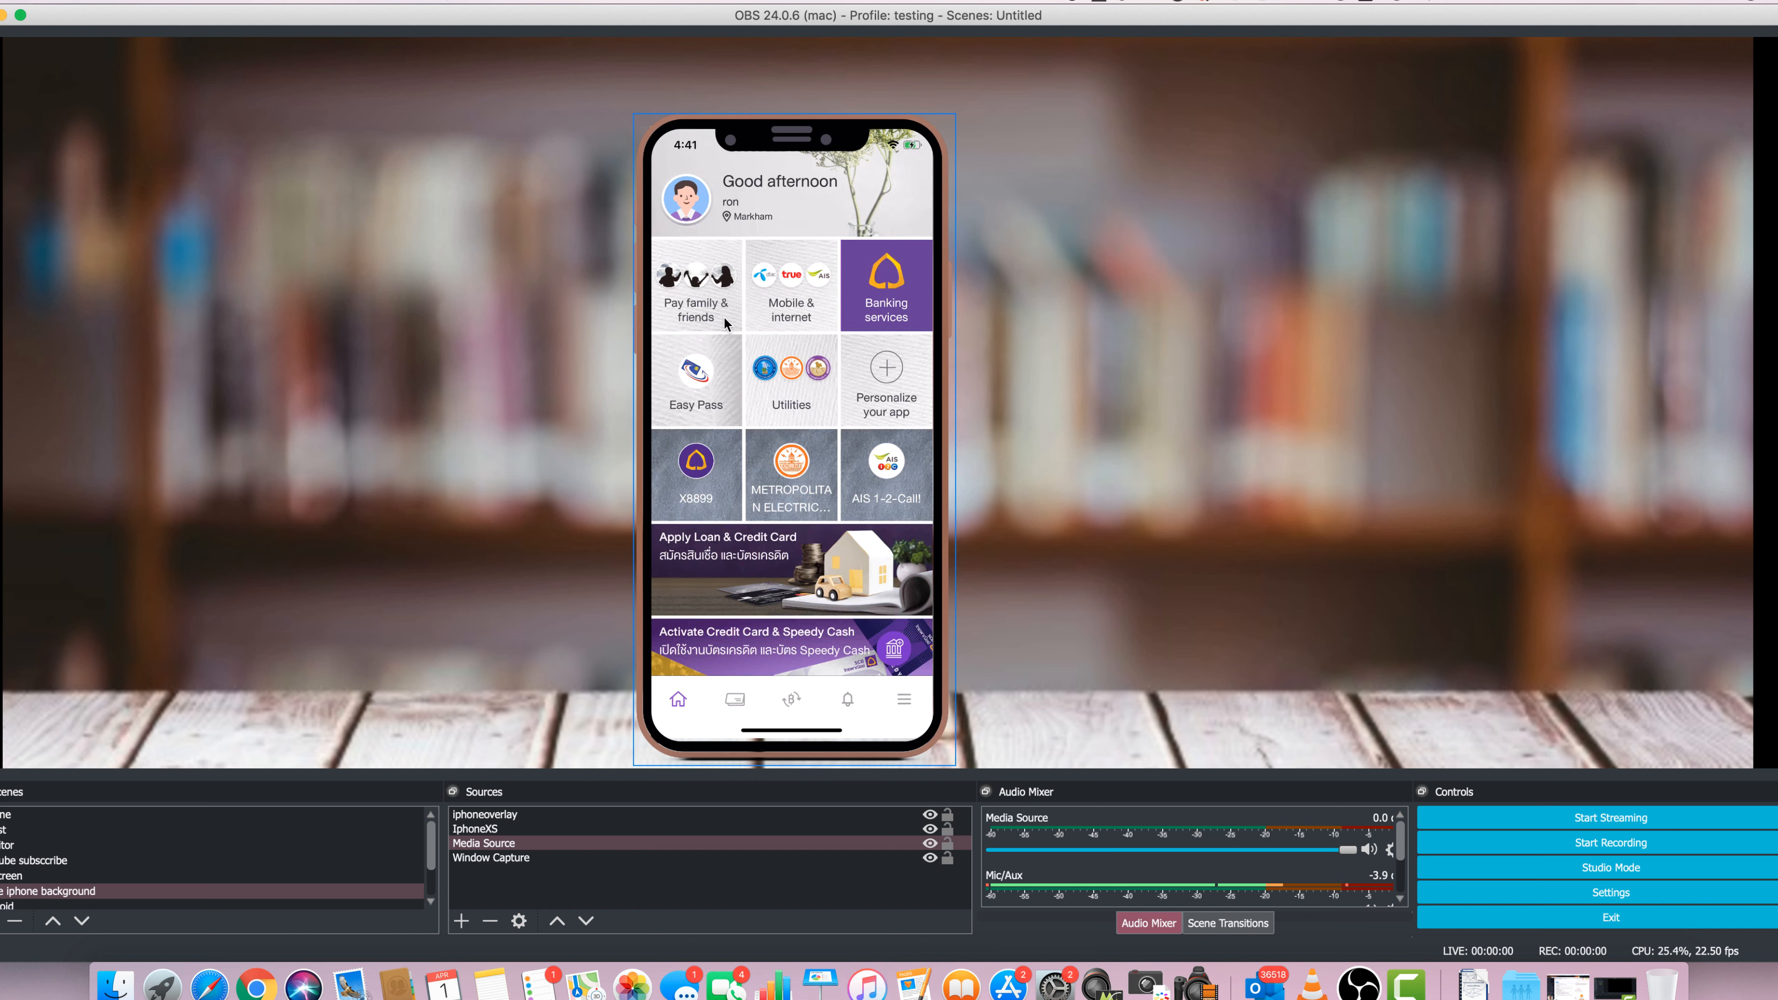
pyautogui.moveTo(740, 337)
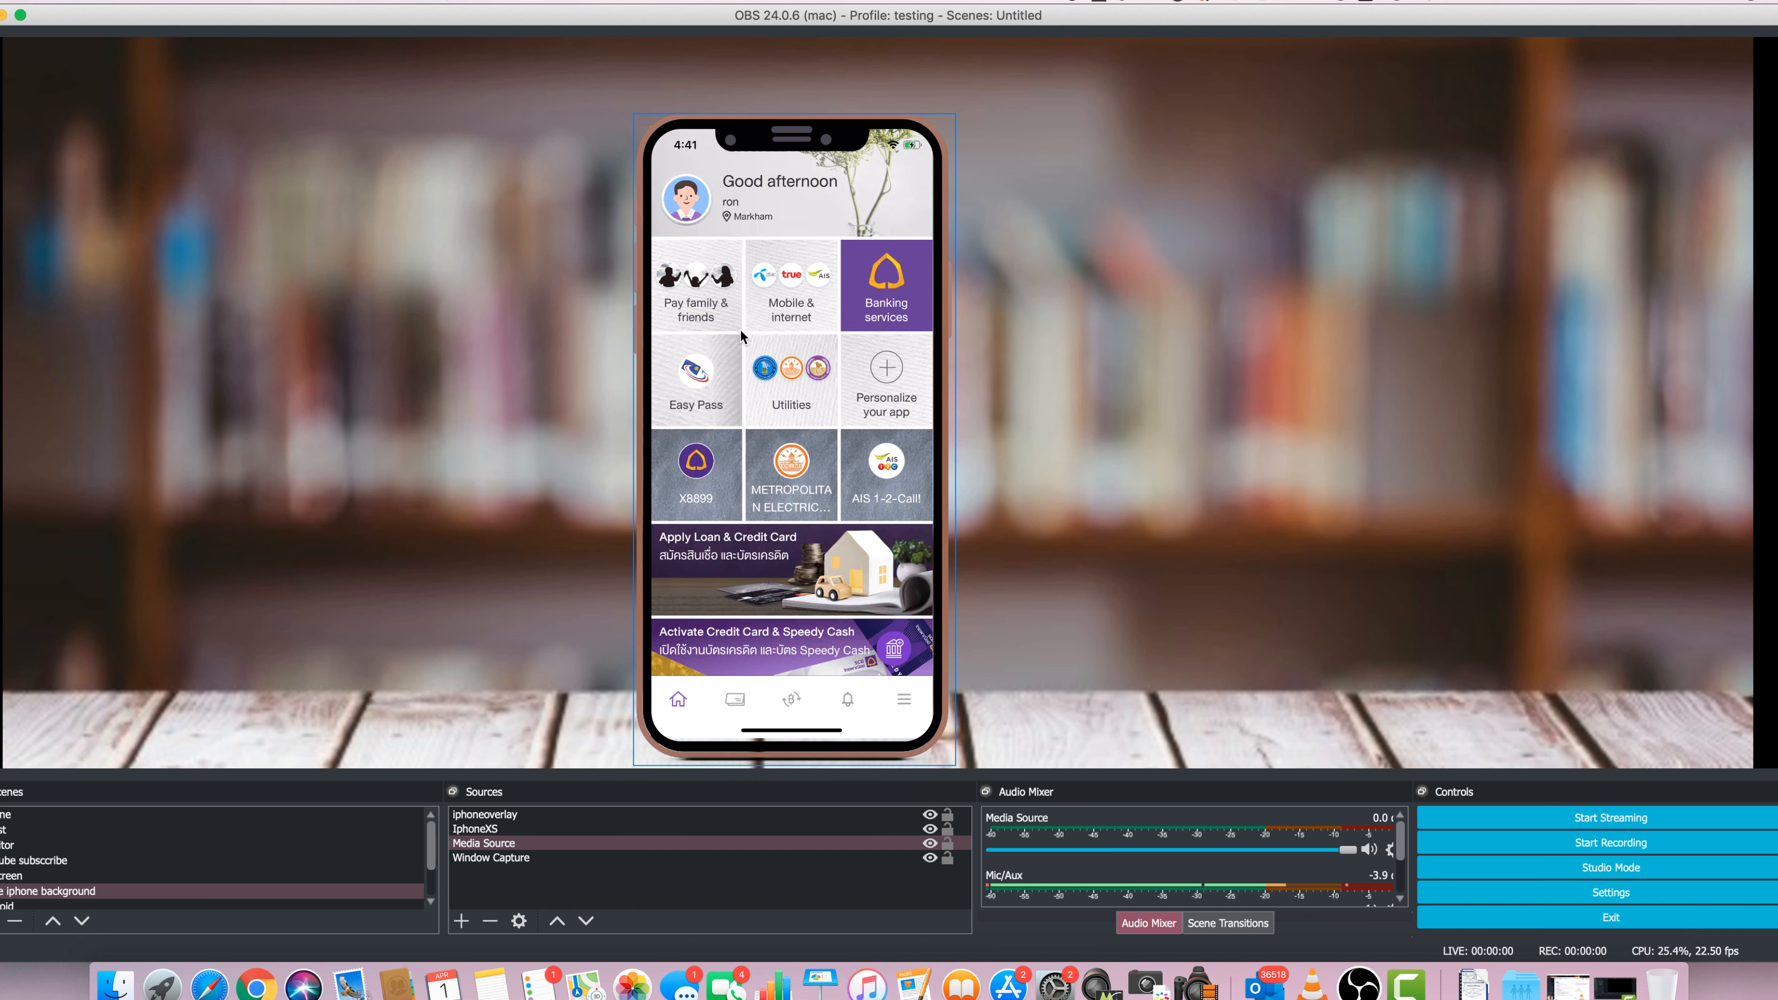
pyautogui.moveTo(747, 322)
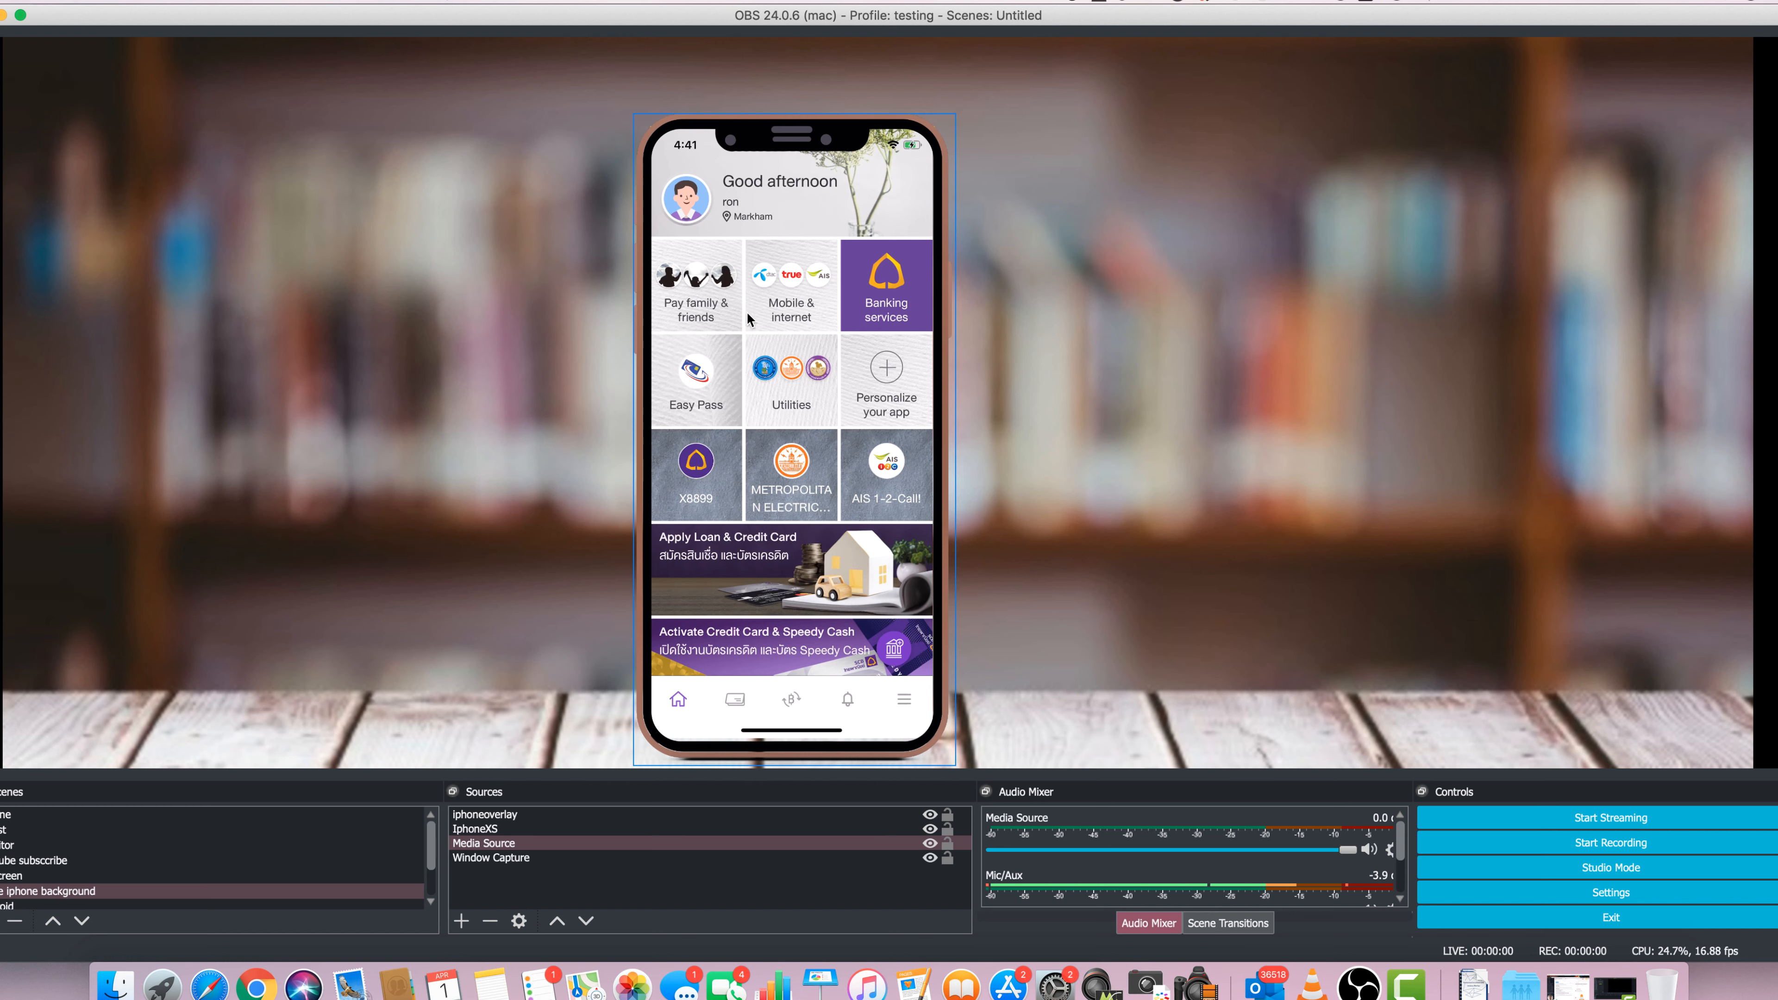
pyautogui.moveTo(779, 317)
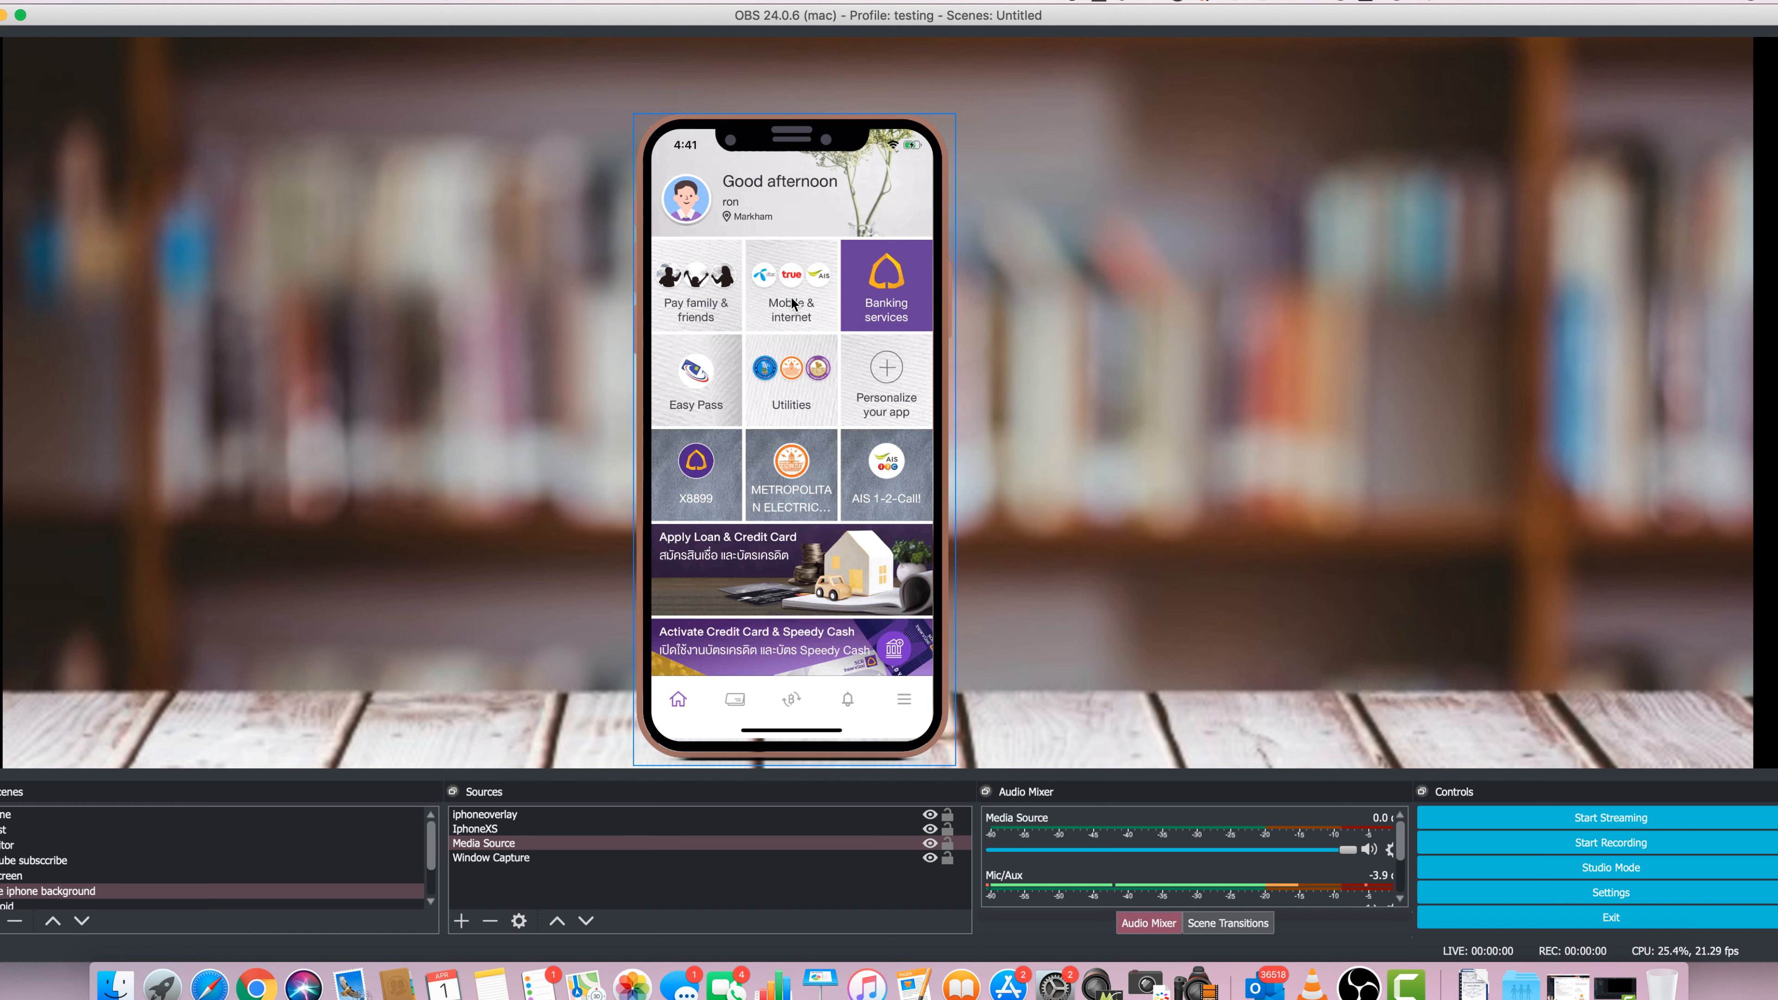
pyautogui.moveTo(848, 304)
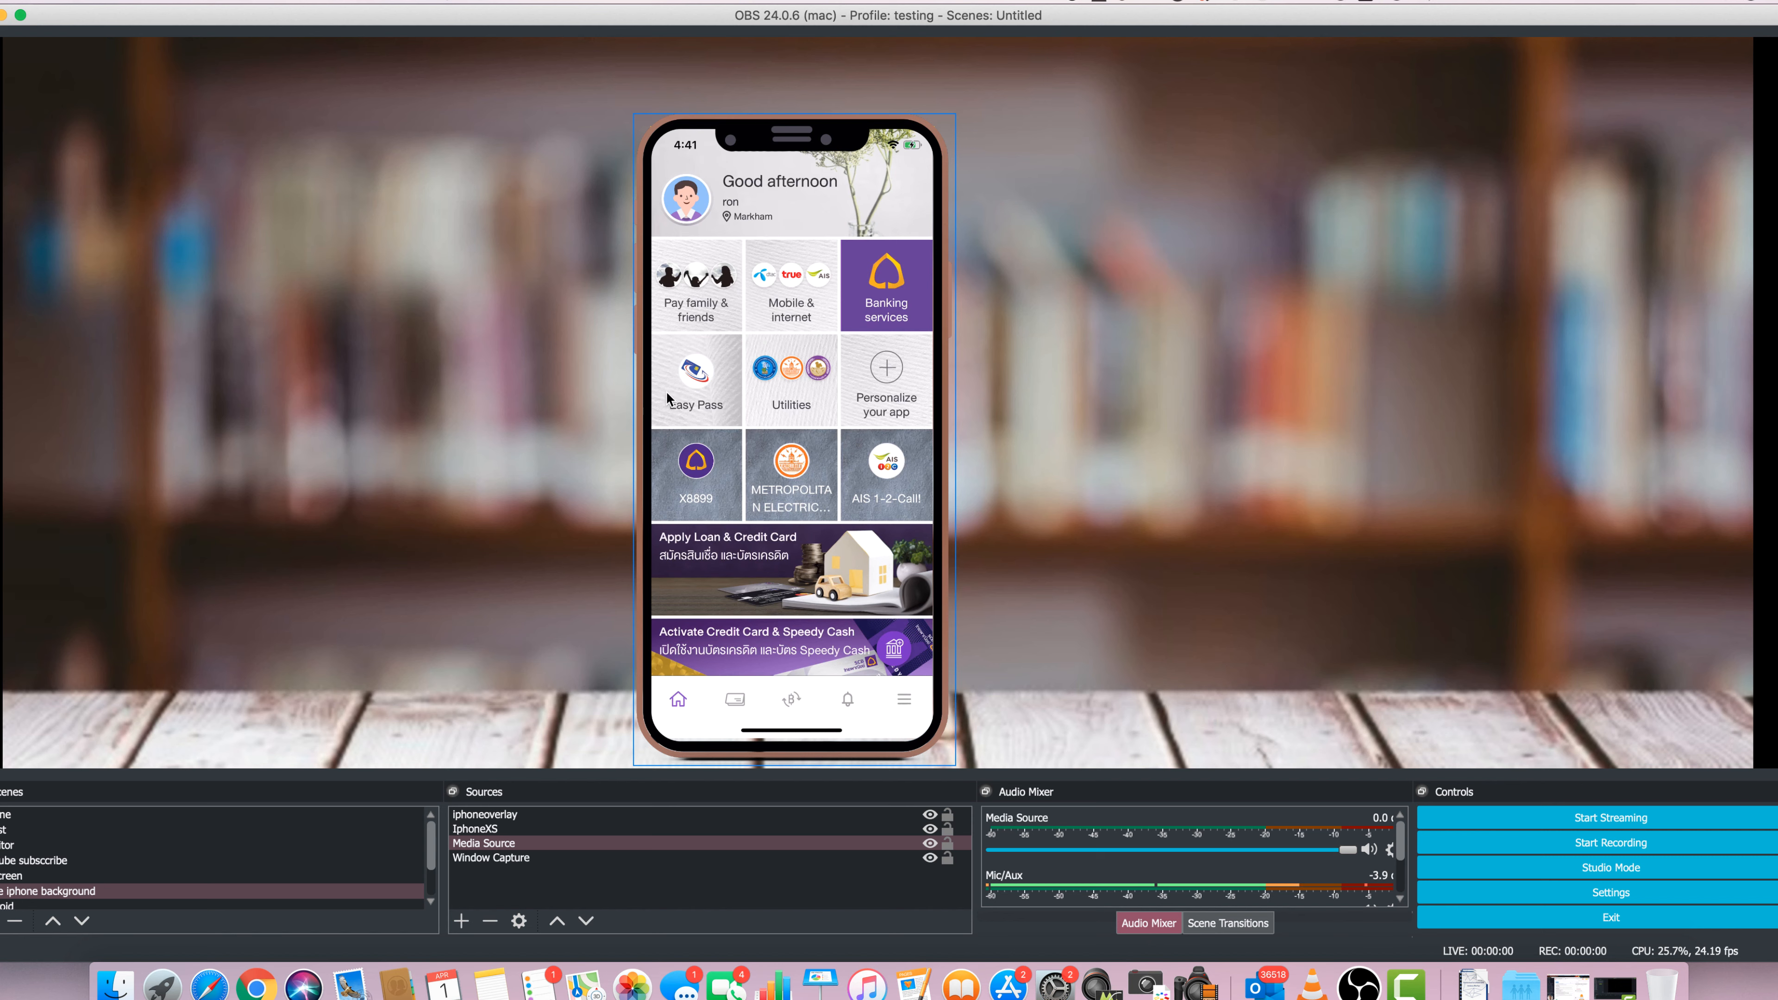
# Move the SCB Easy home screen down to its Open SCB account and Introduction banners
pyautogui.click(696, 380)
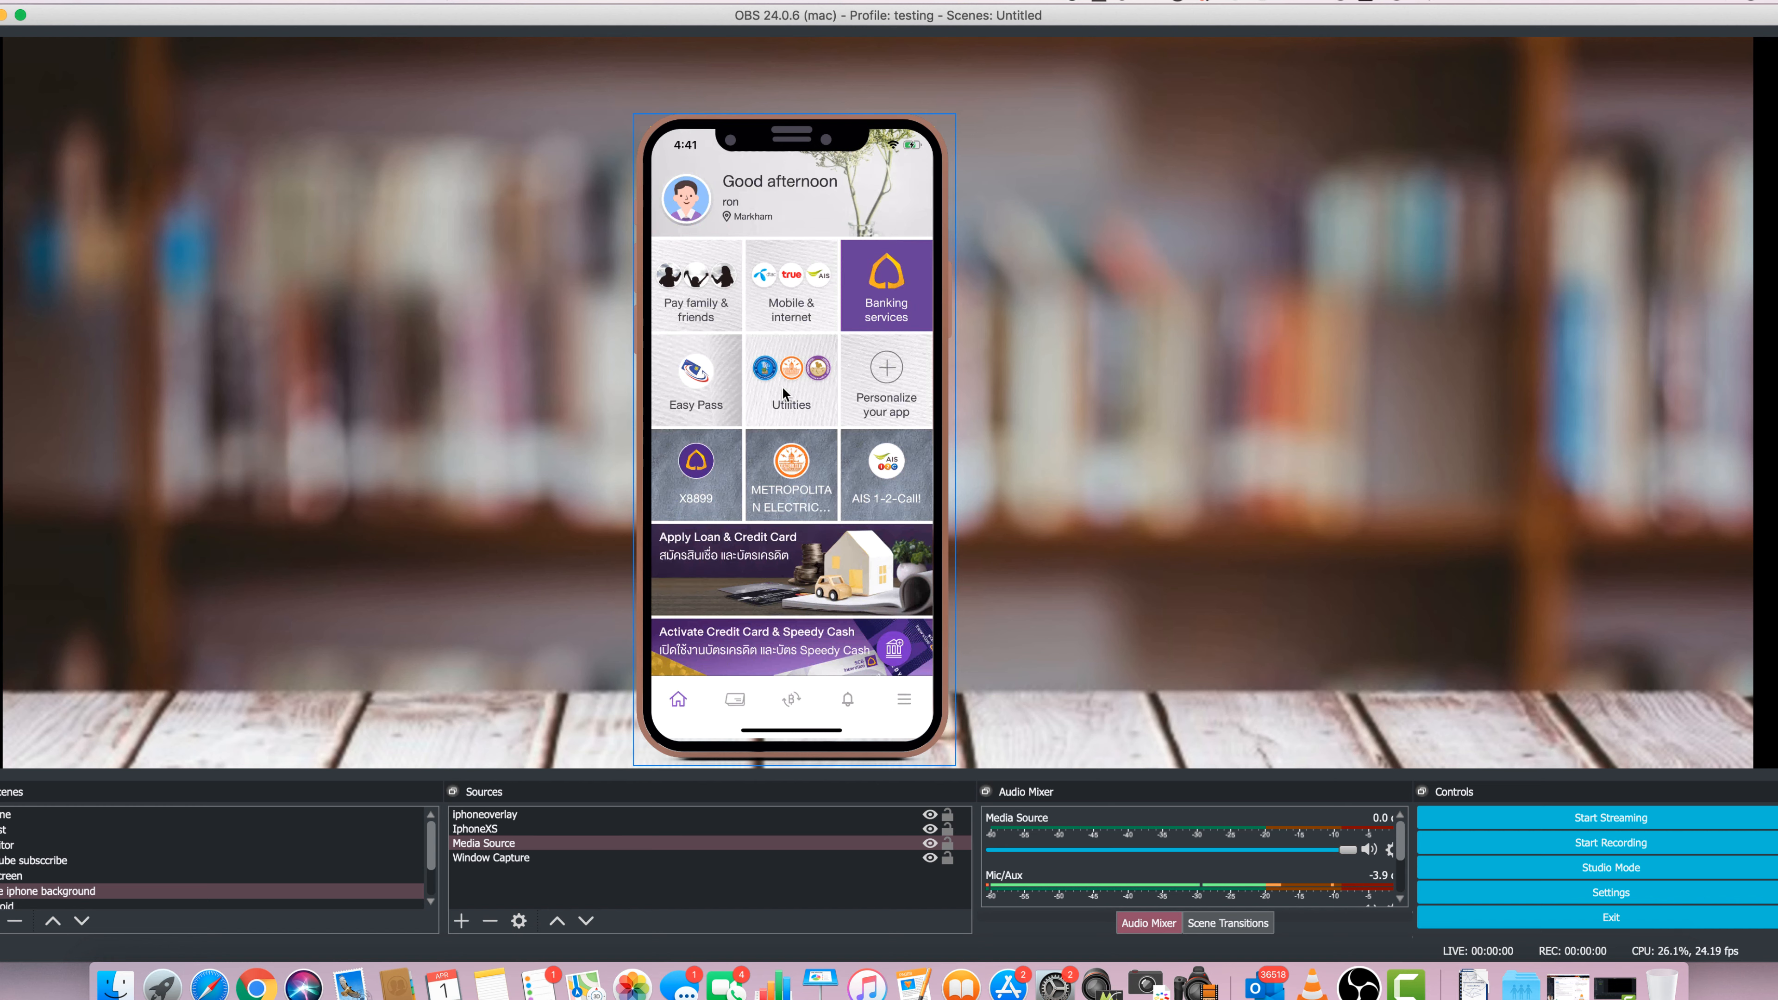
pyautogui.moveTo(722, 480)
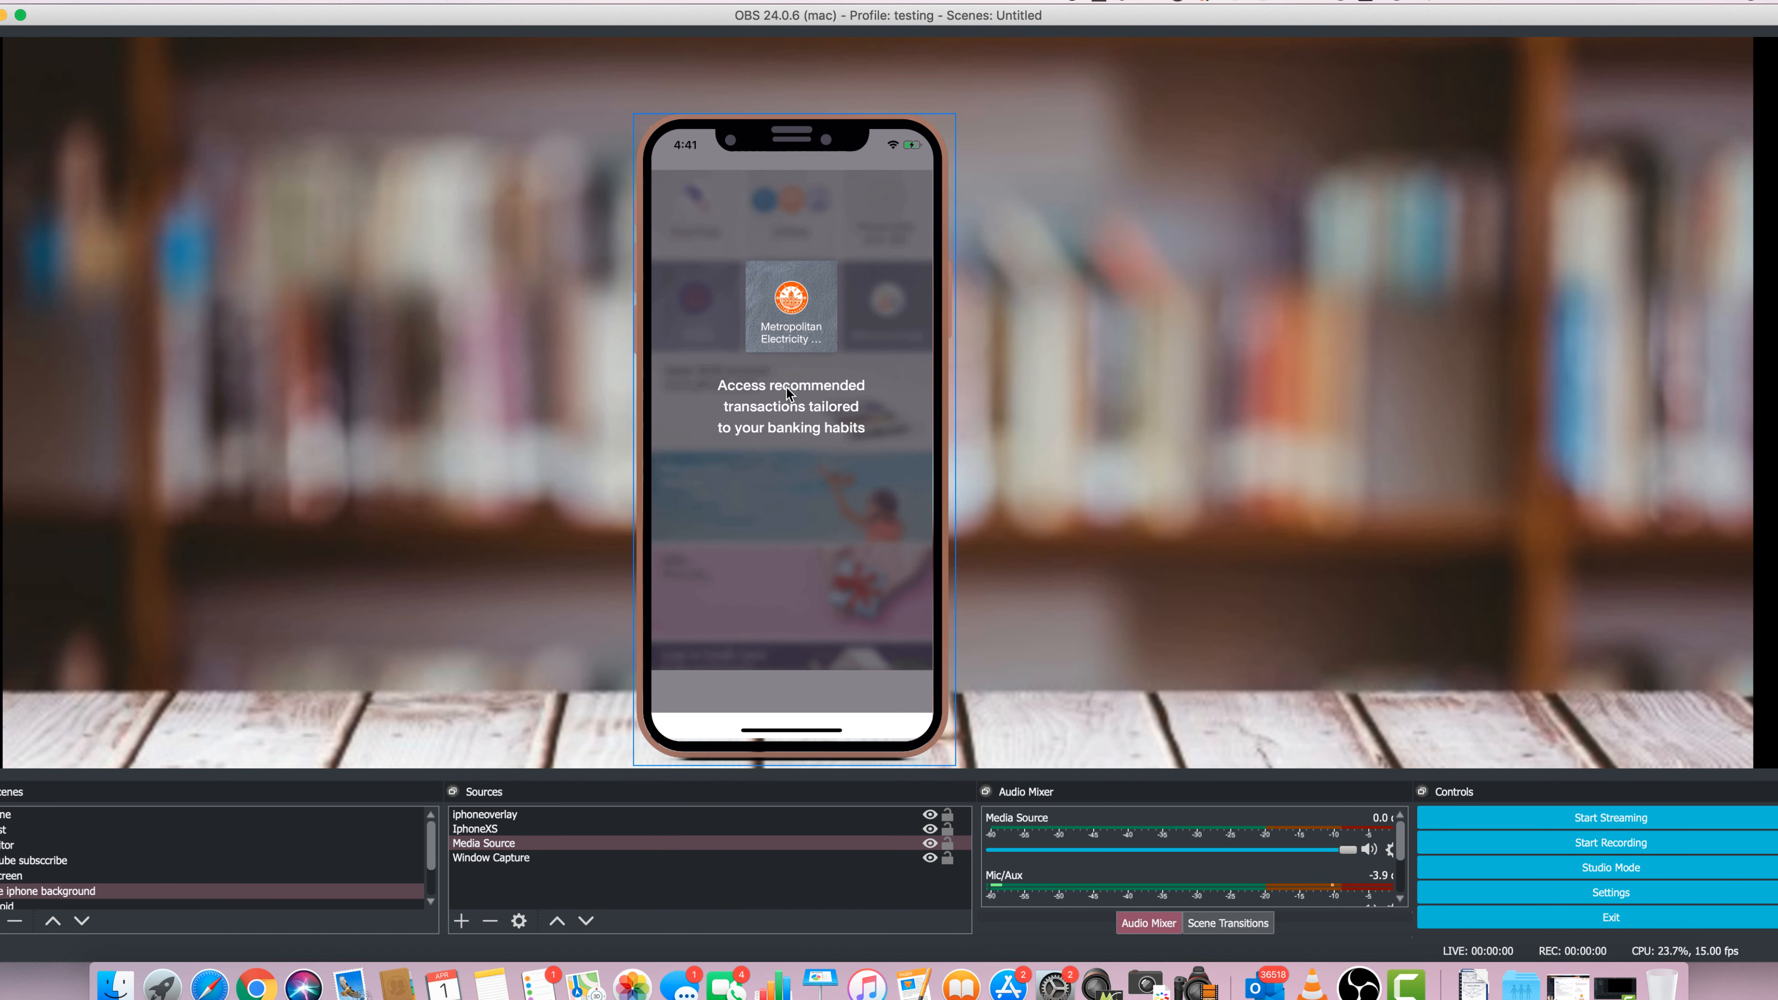
pyautogui.moveTo(780, 345)
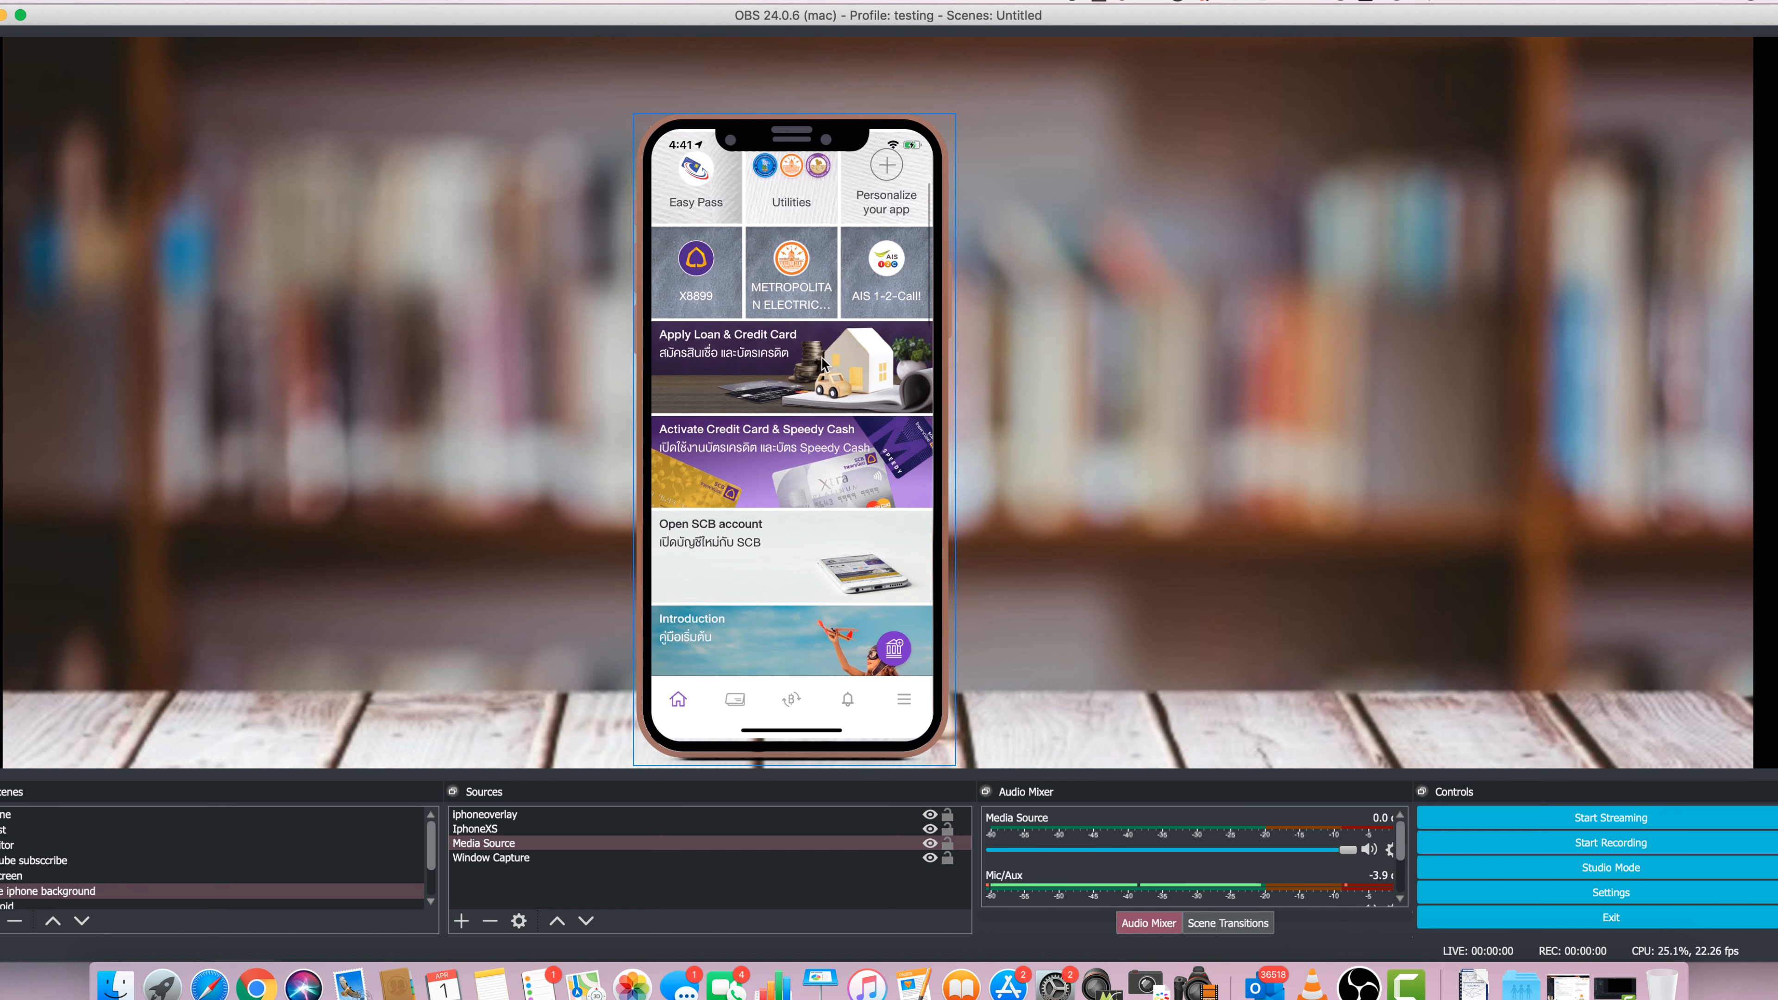
# Browse the SCB Easy promo banners down through Dining and Gifts to Local Guides by Mae Manee
pyautogui.scroll(-3)
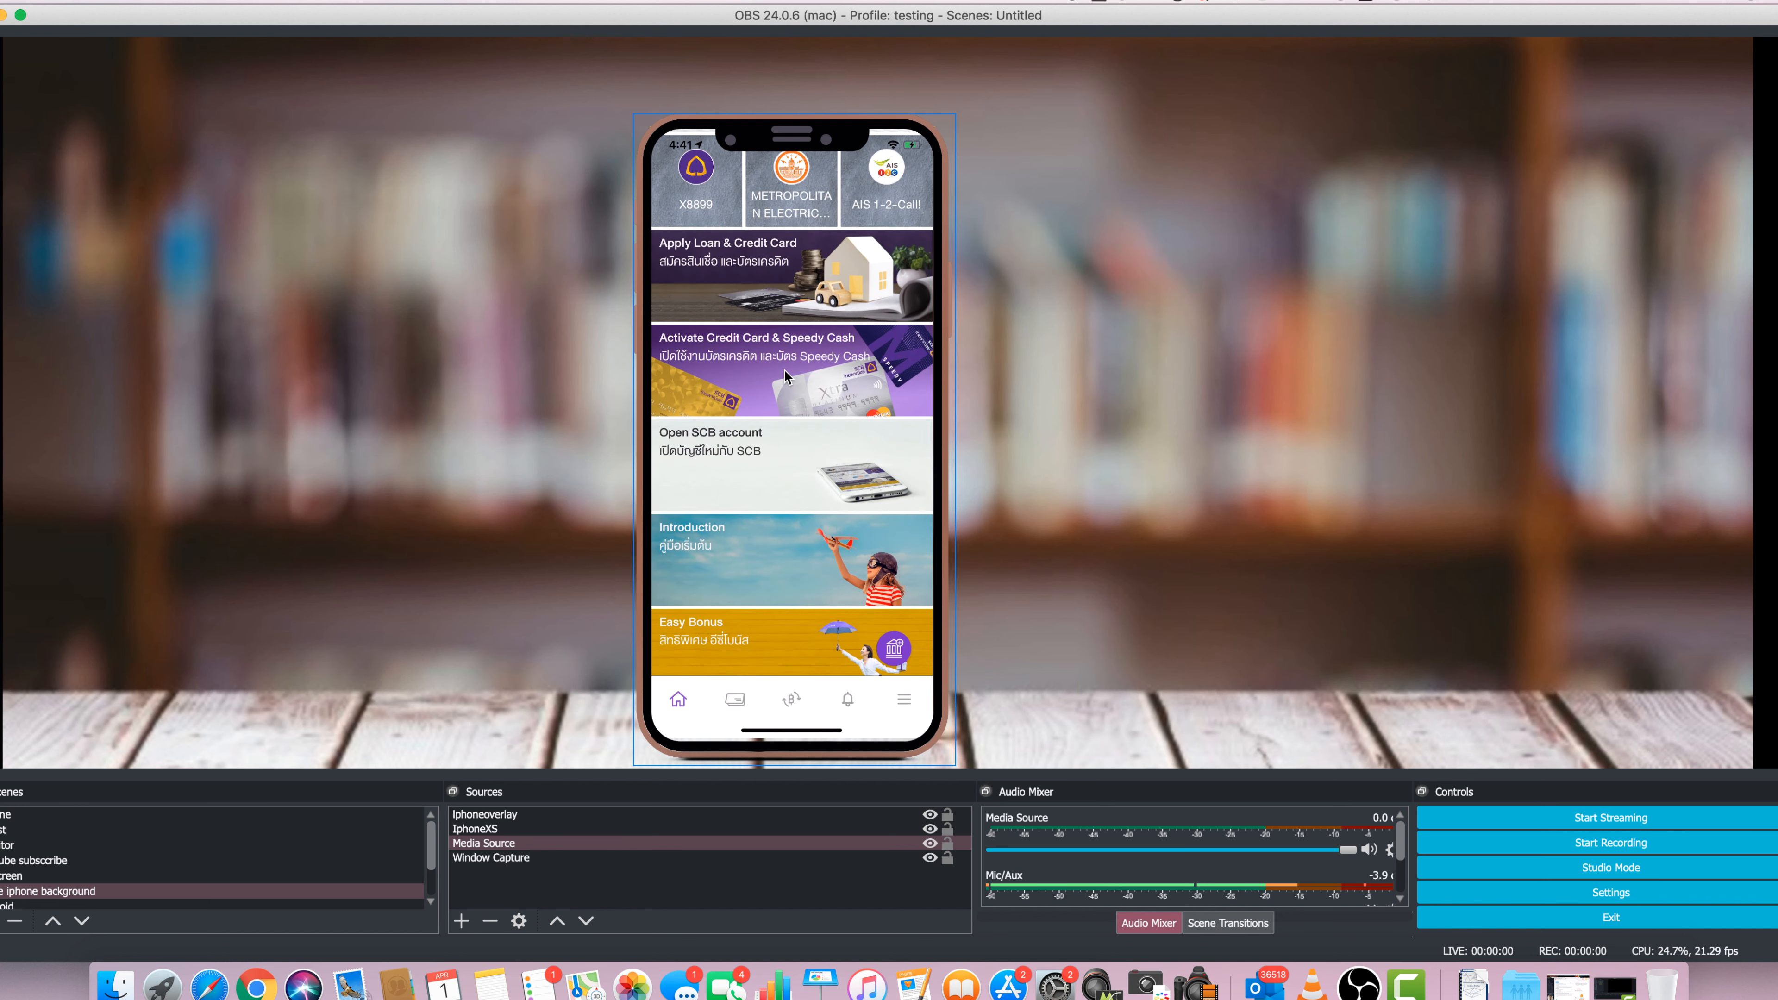
pyautogui.moveTo(788, 427)
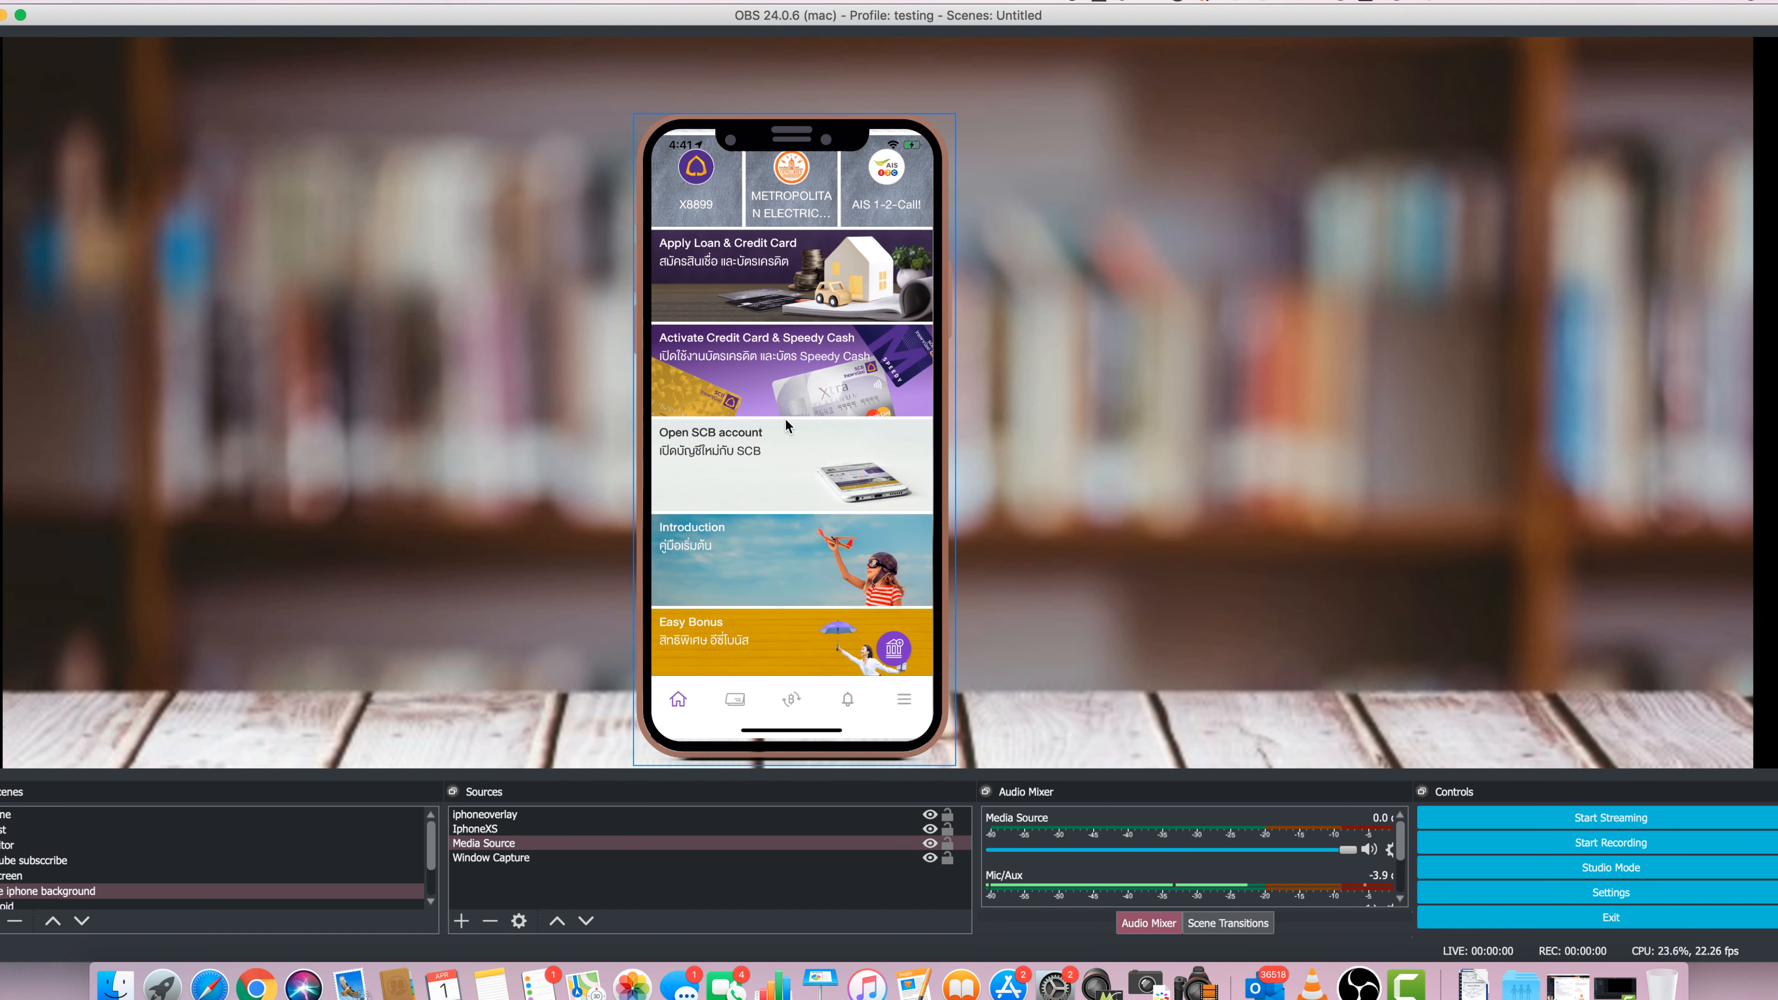
pyautogui.scroll(-3)
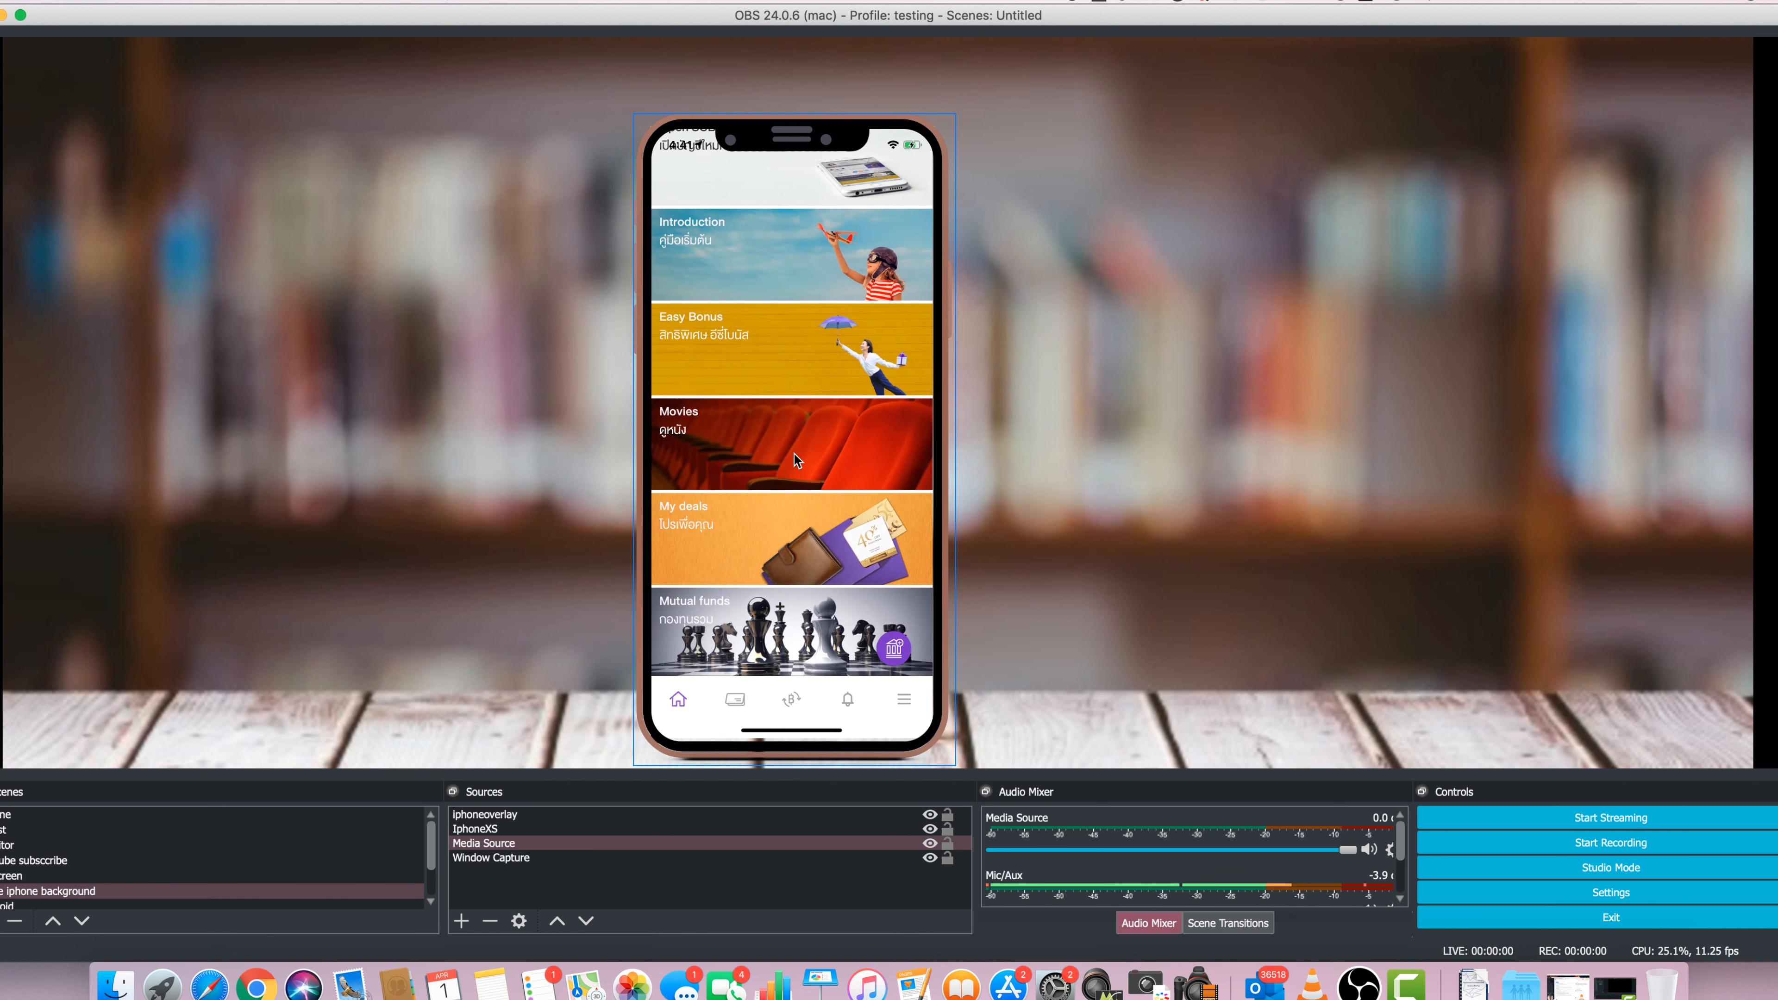
pyautogui.scroll(-3)
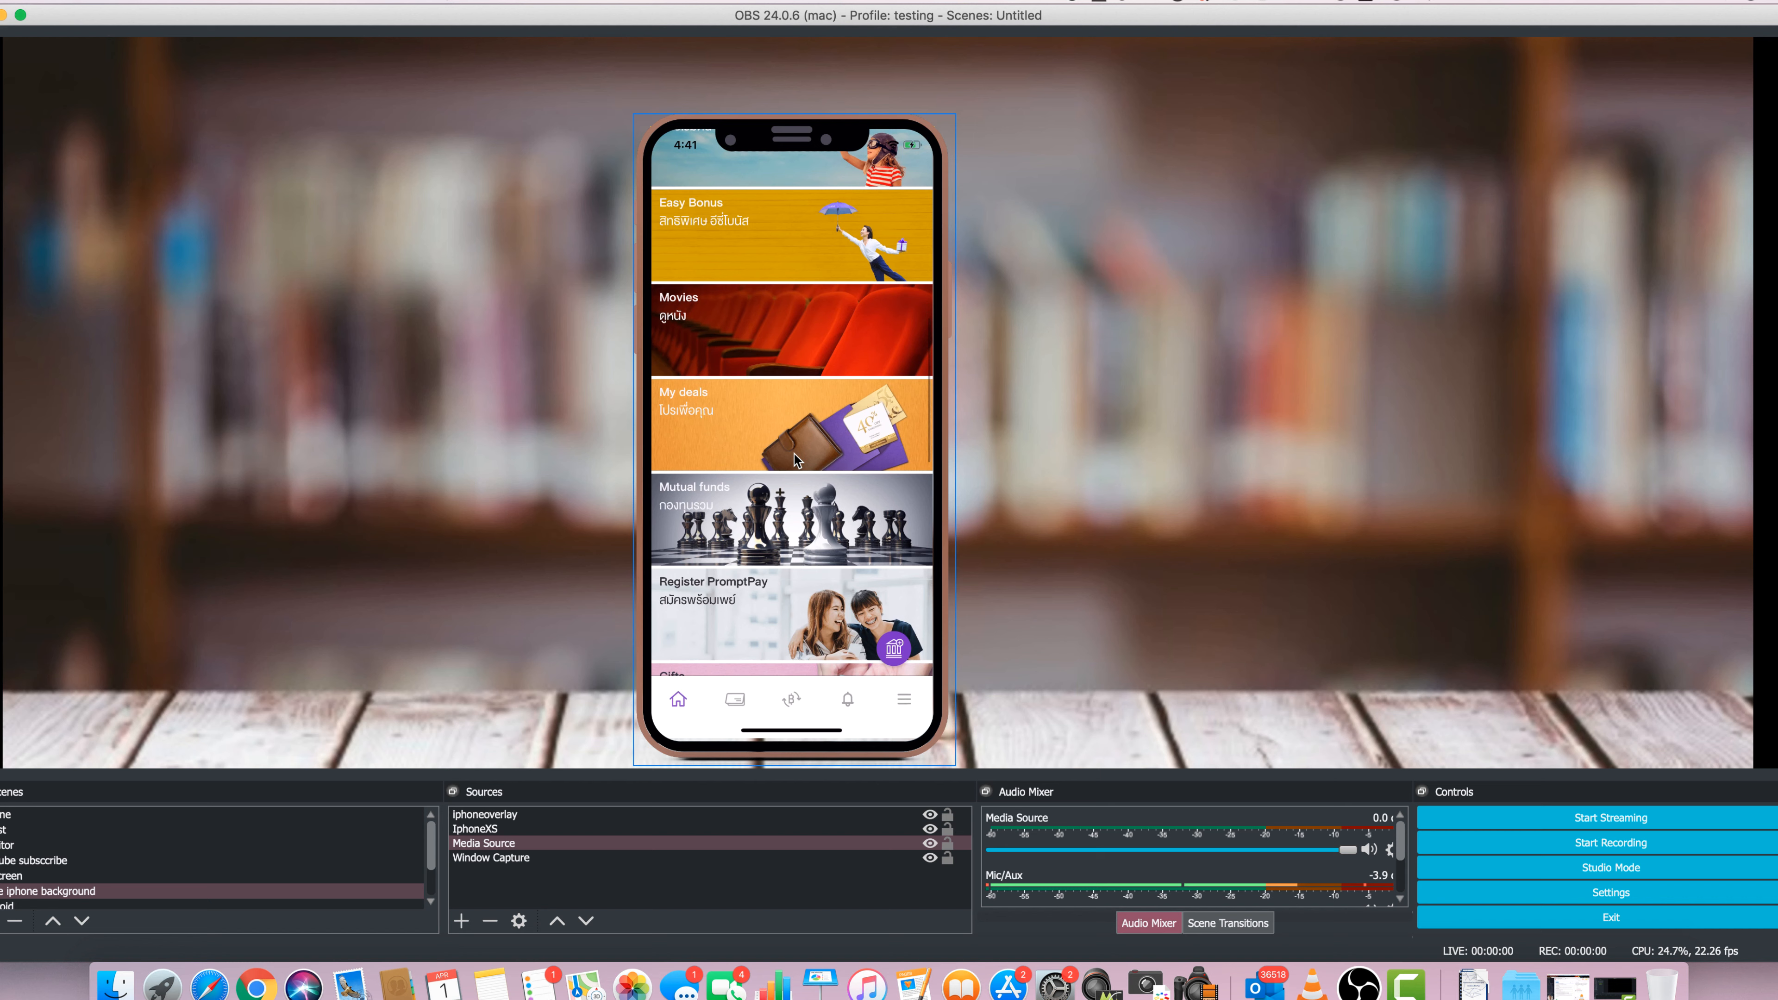
pyautogui.scroll(-3)
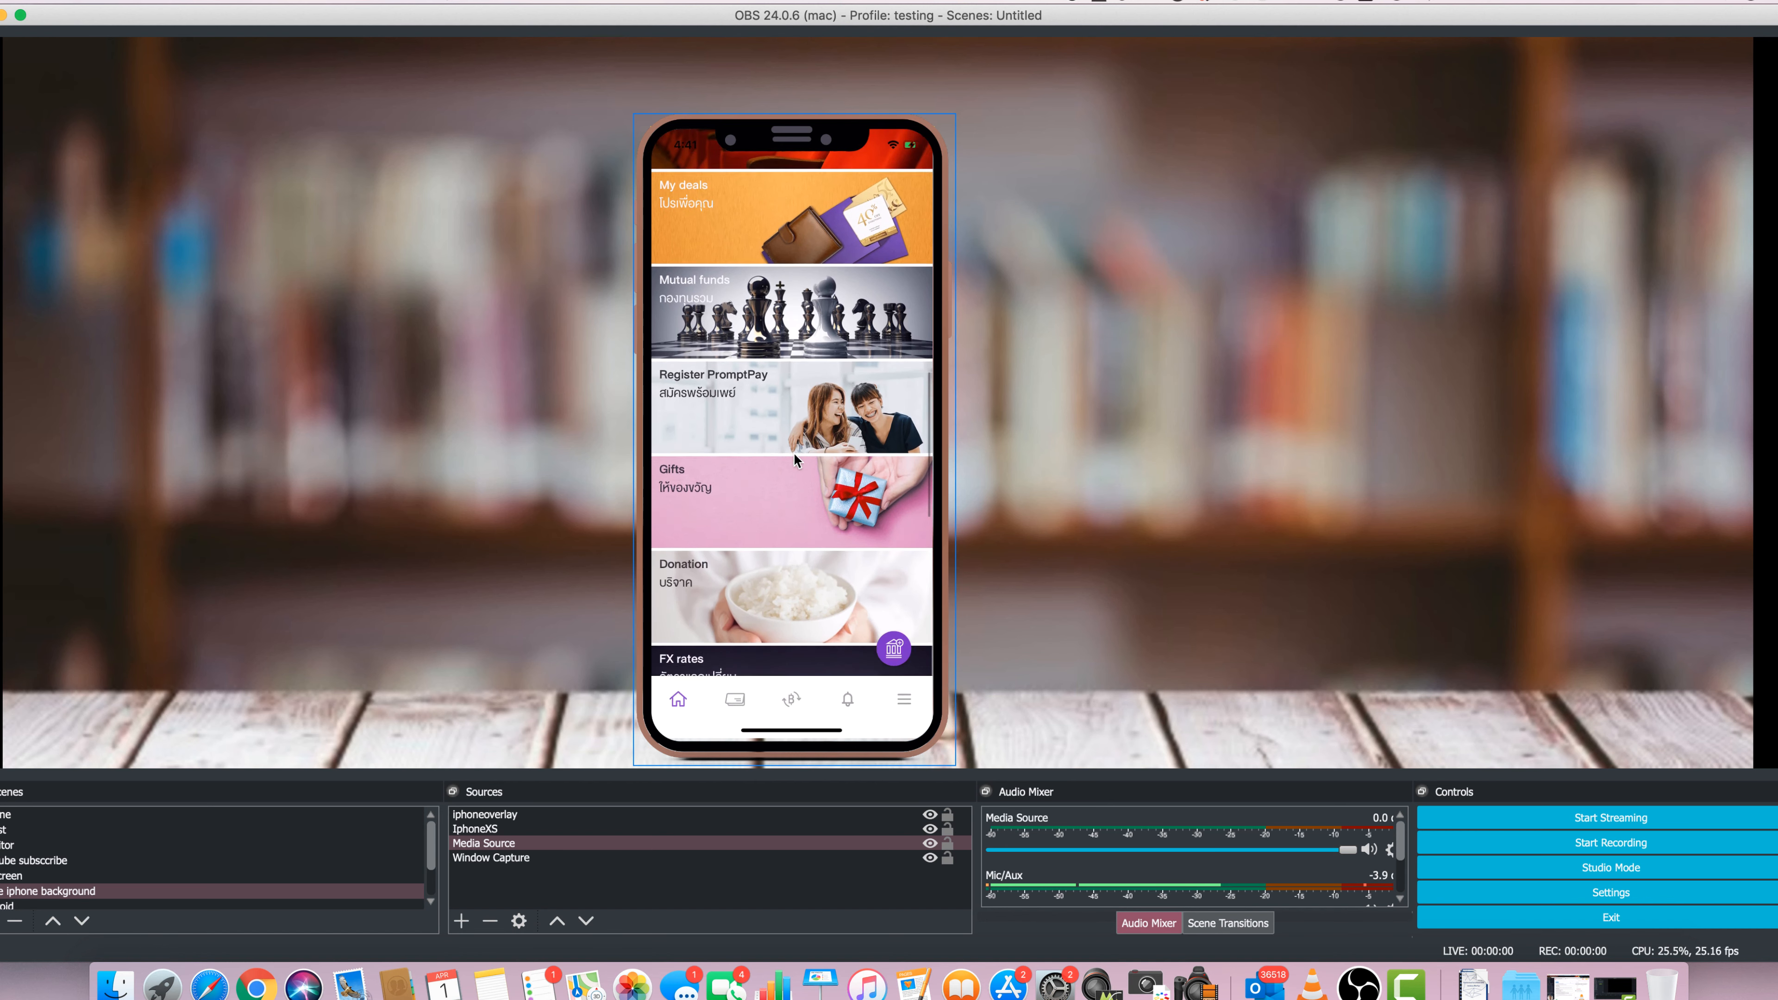
pyautogui.scroll(-3)
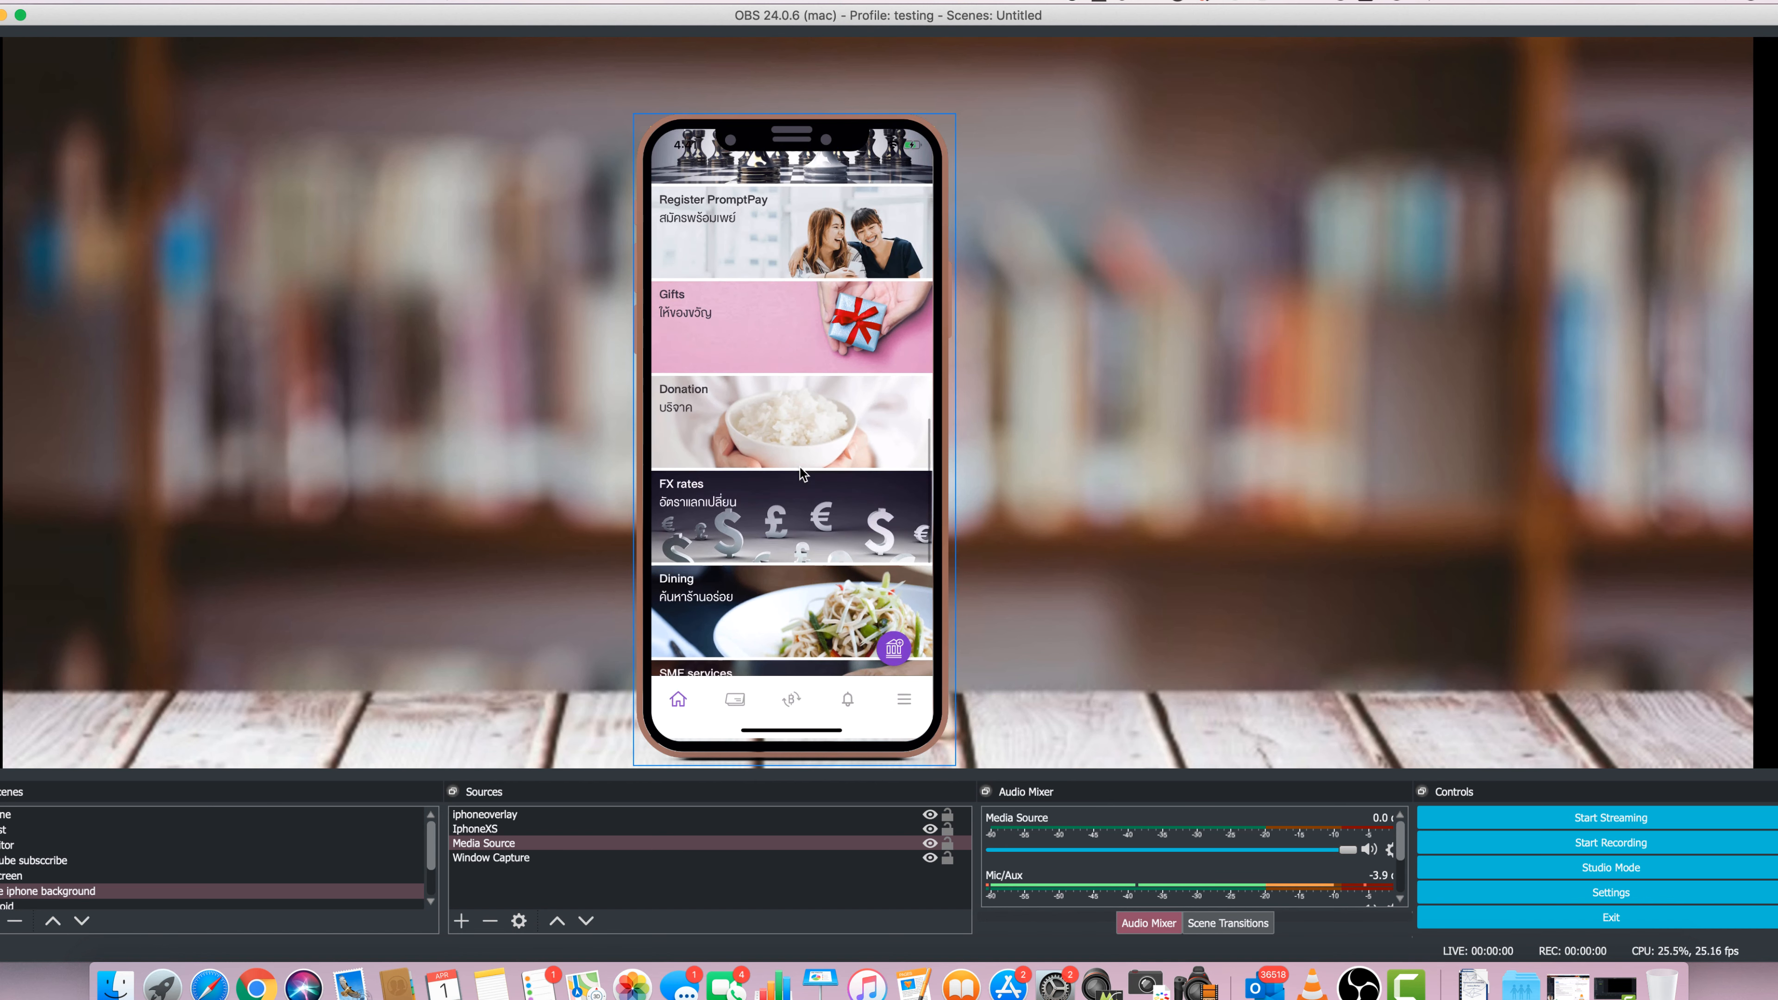
pyautogui.scroll(-3)
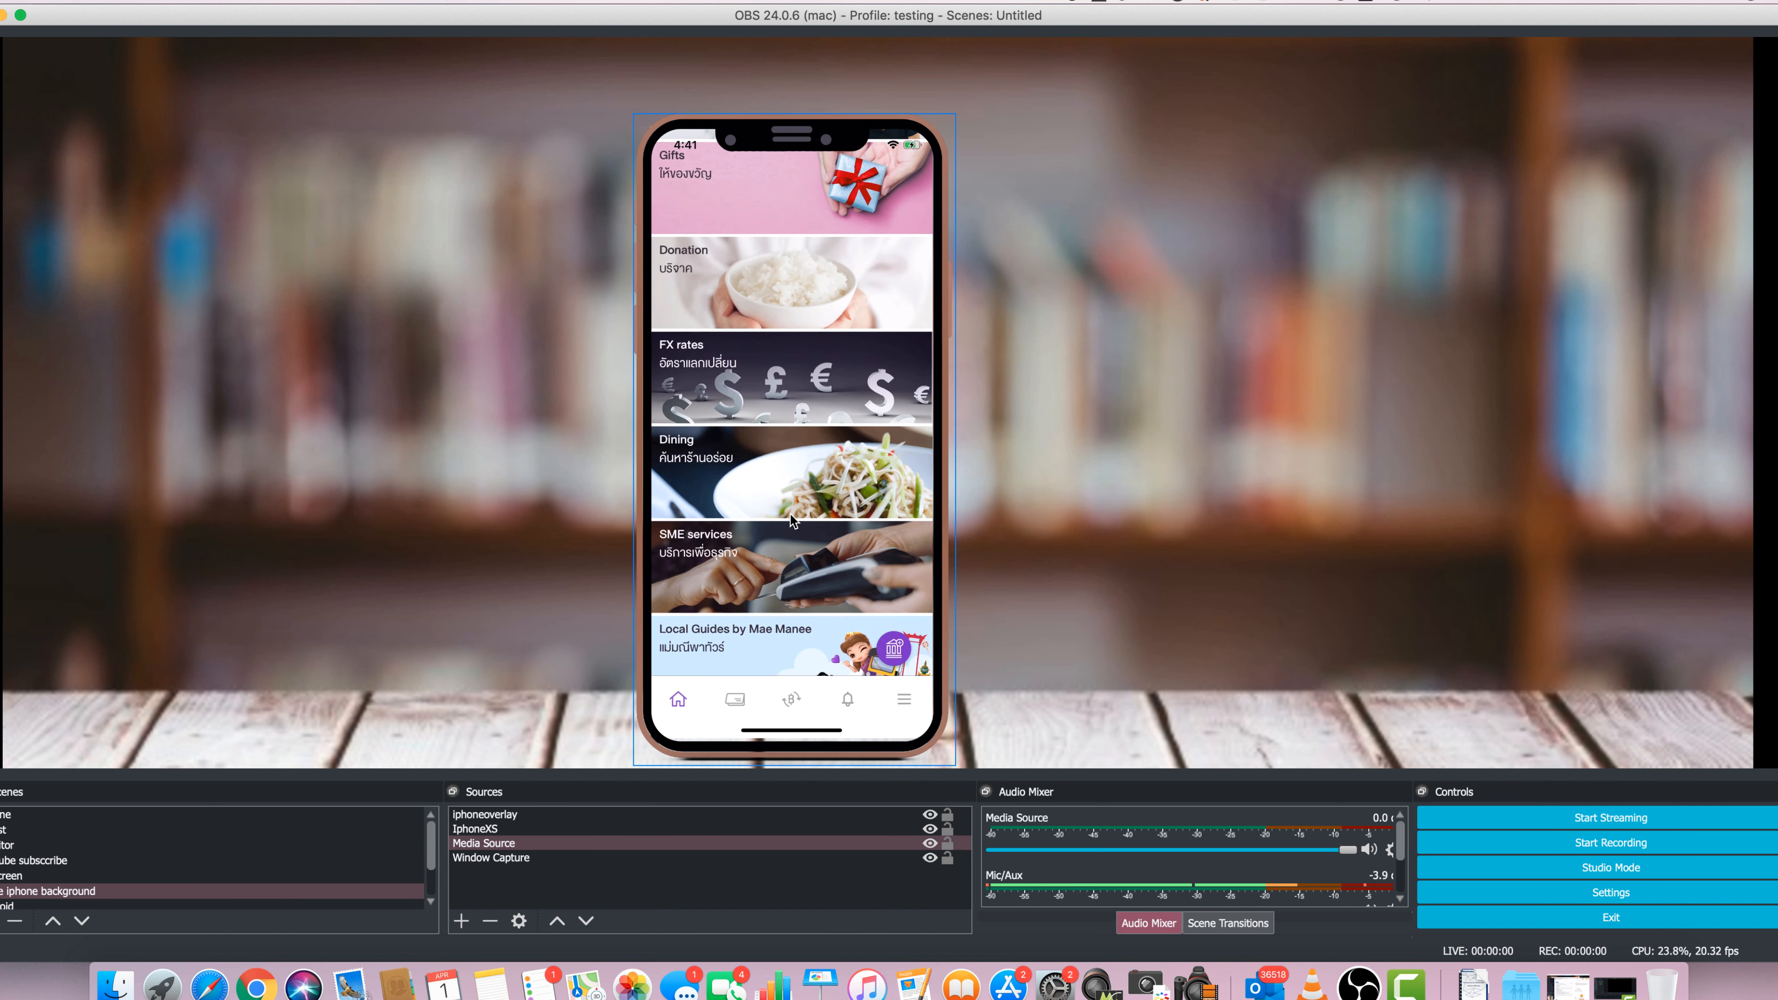
pyautogui.moveTo(794, 499)
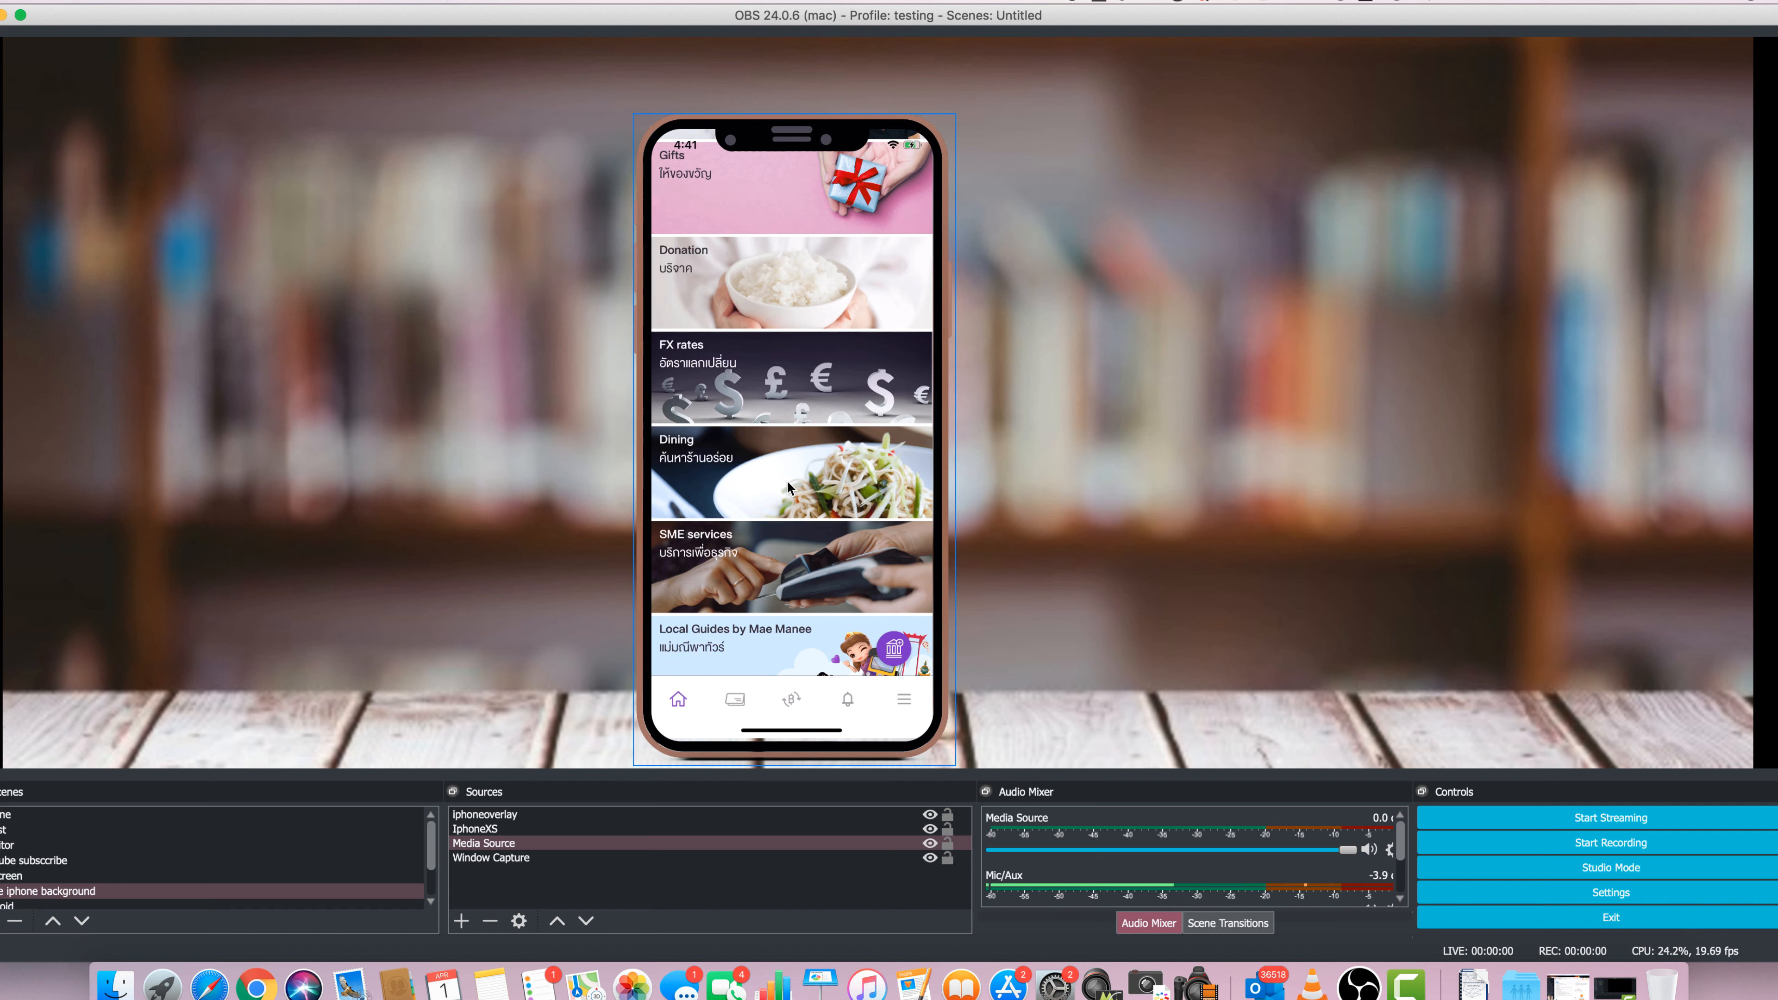
pyautogui.scroll(-3)
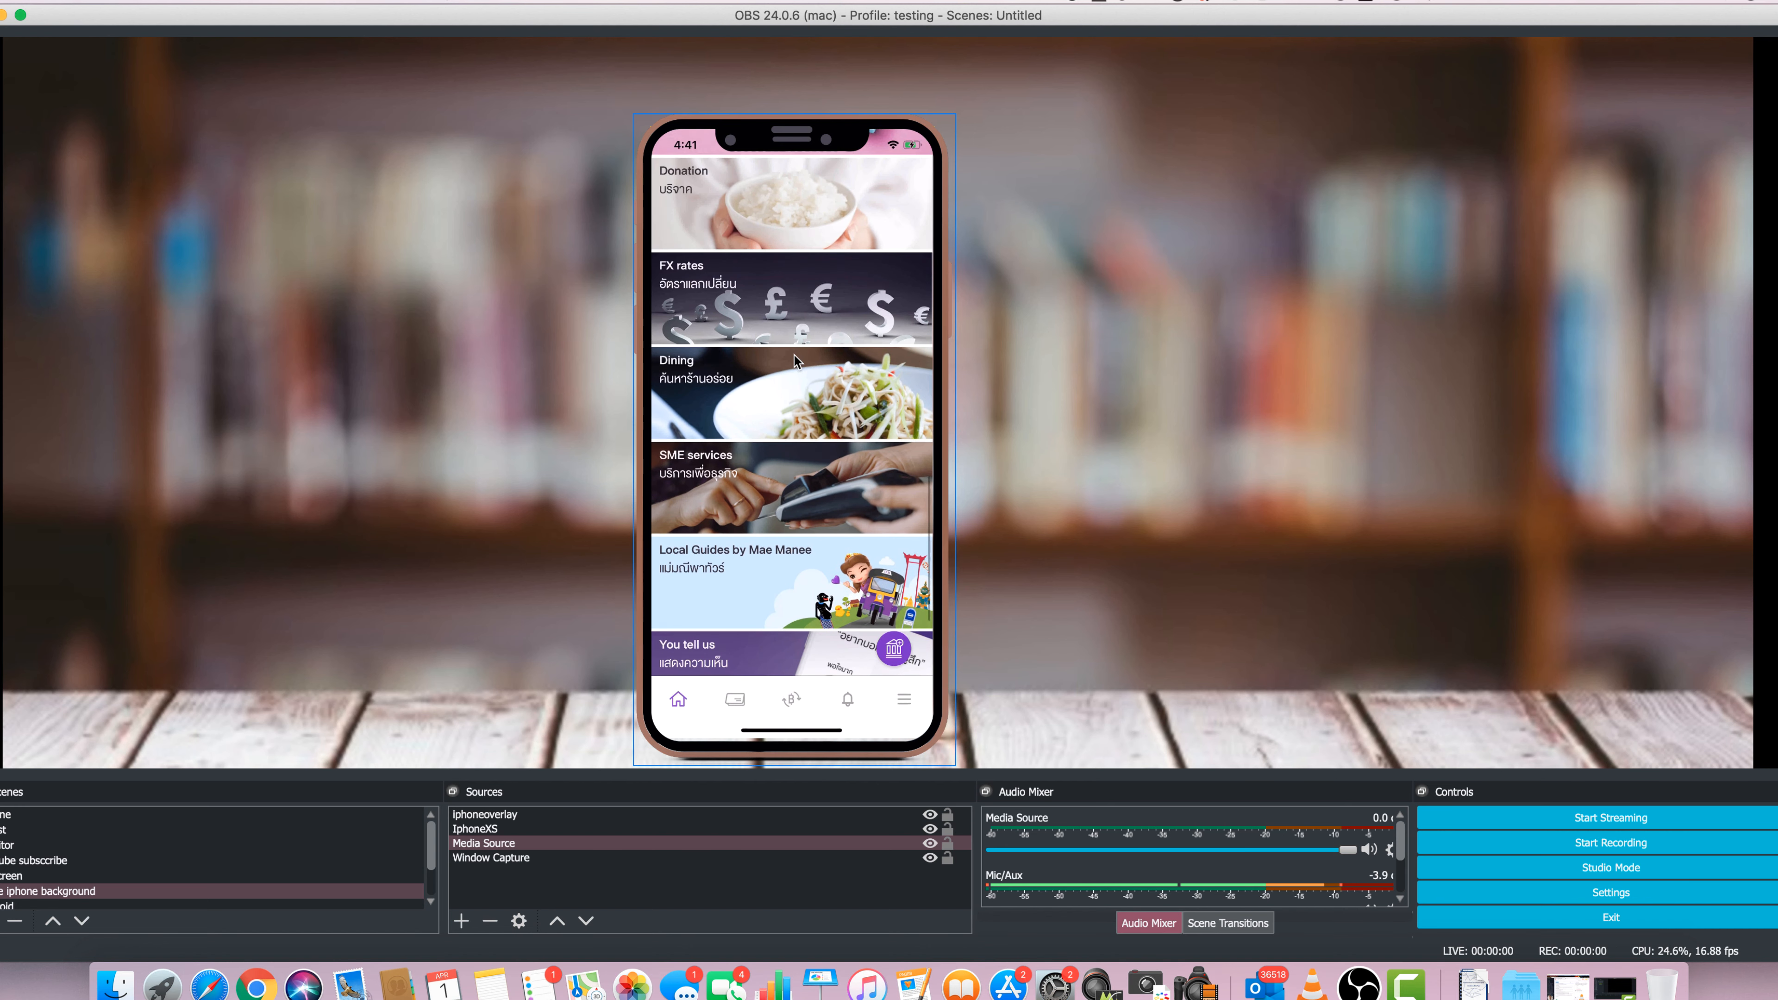
pyautogui.moveTo(790, 365)
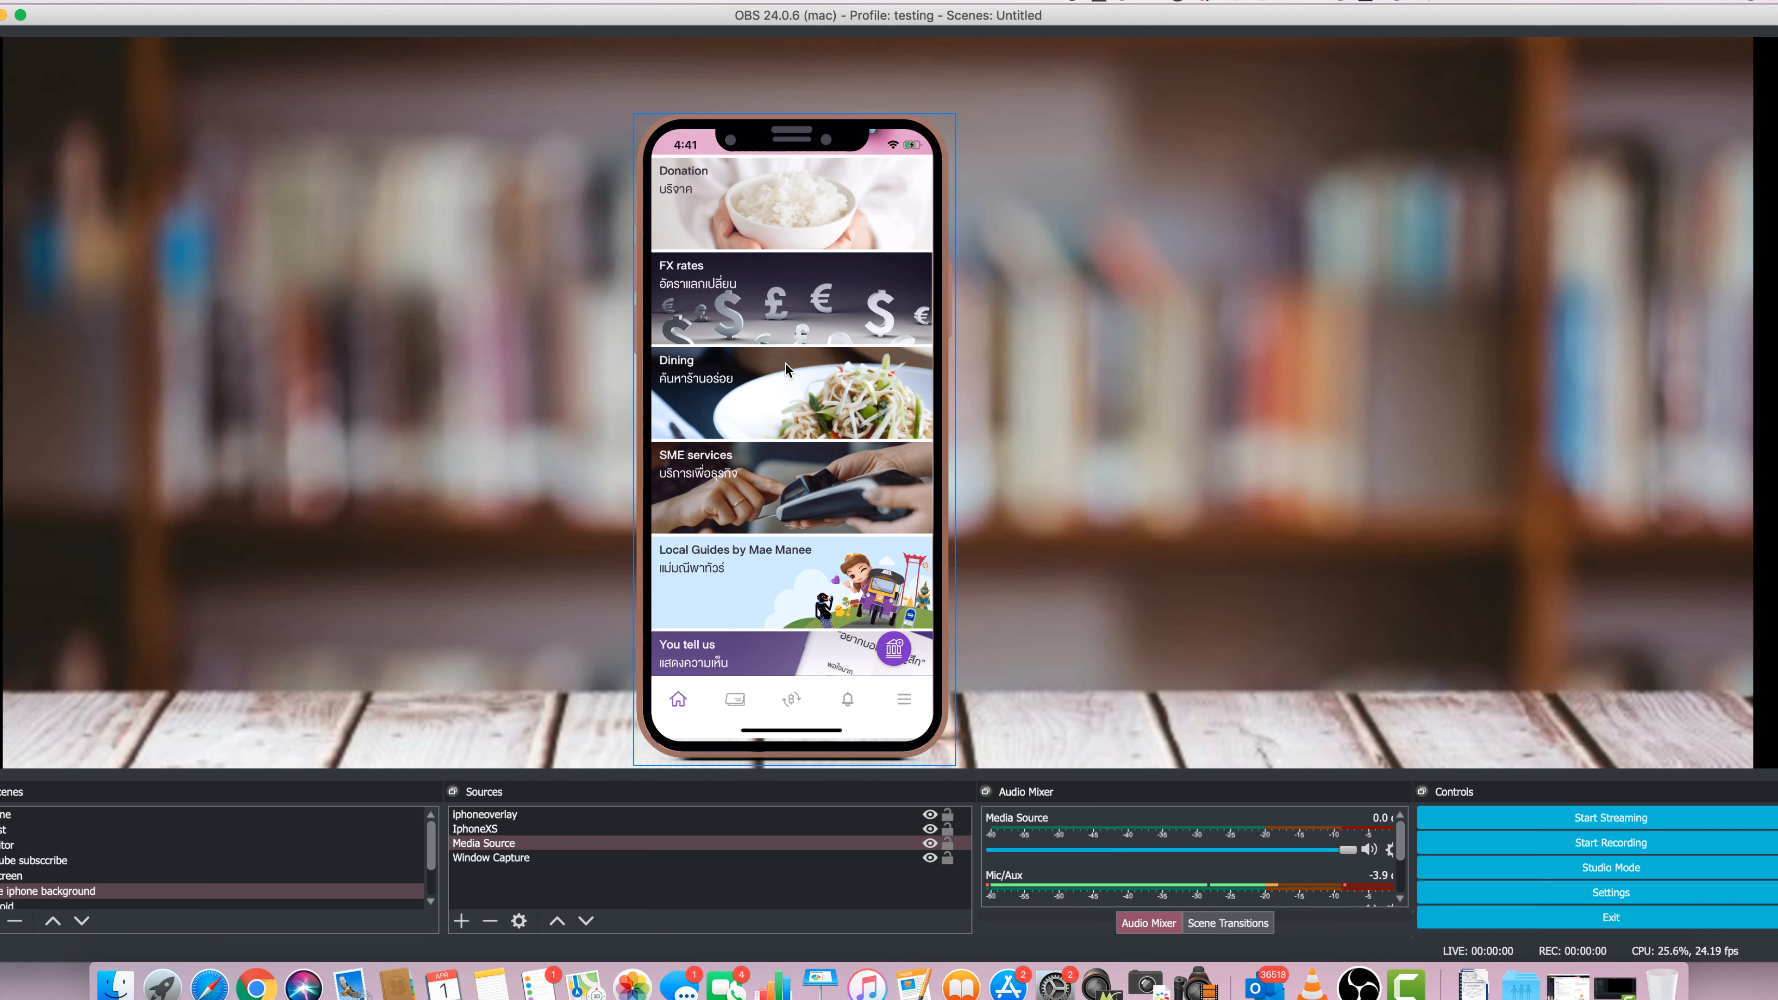
pyautogui.moveTo(780, 379)
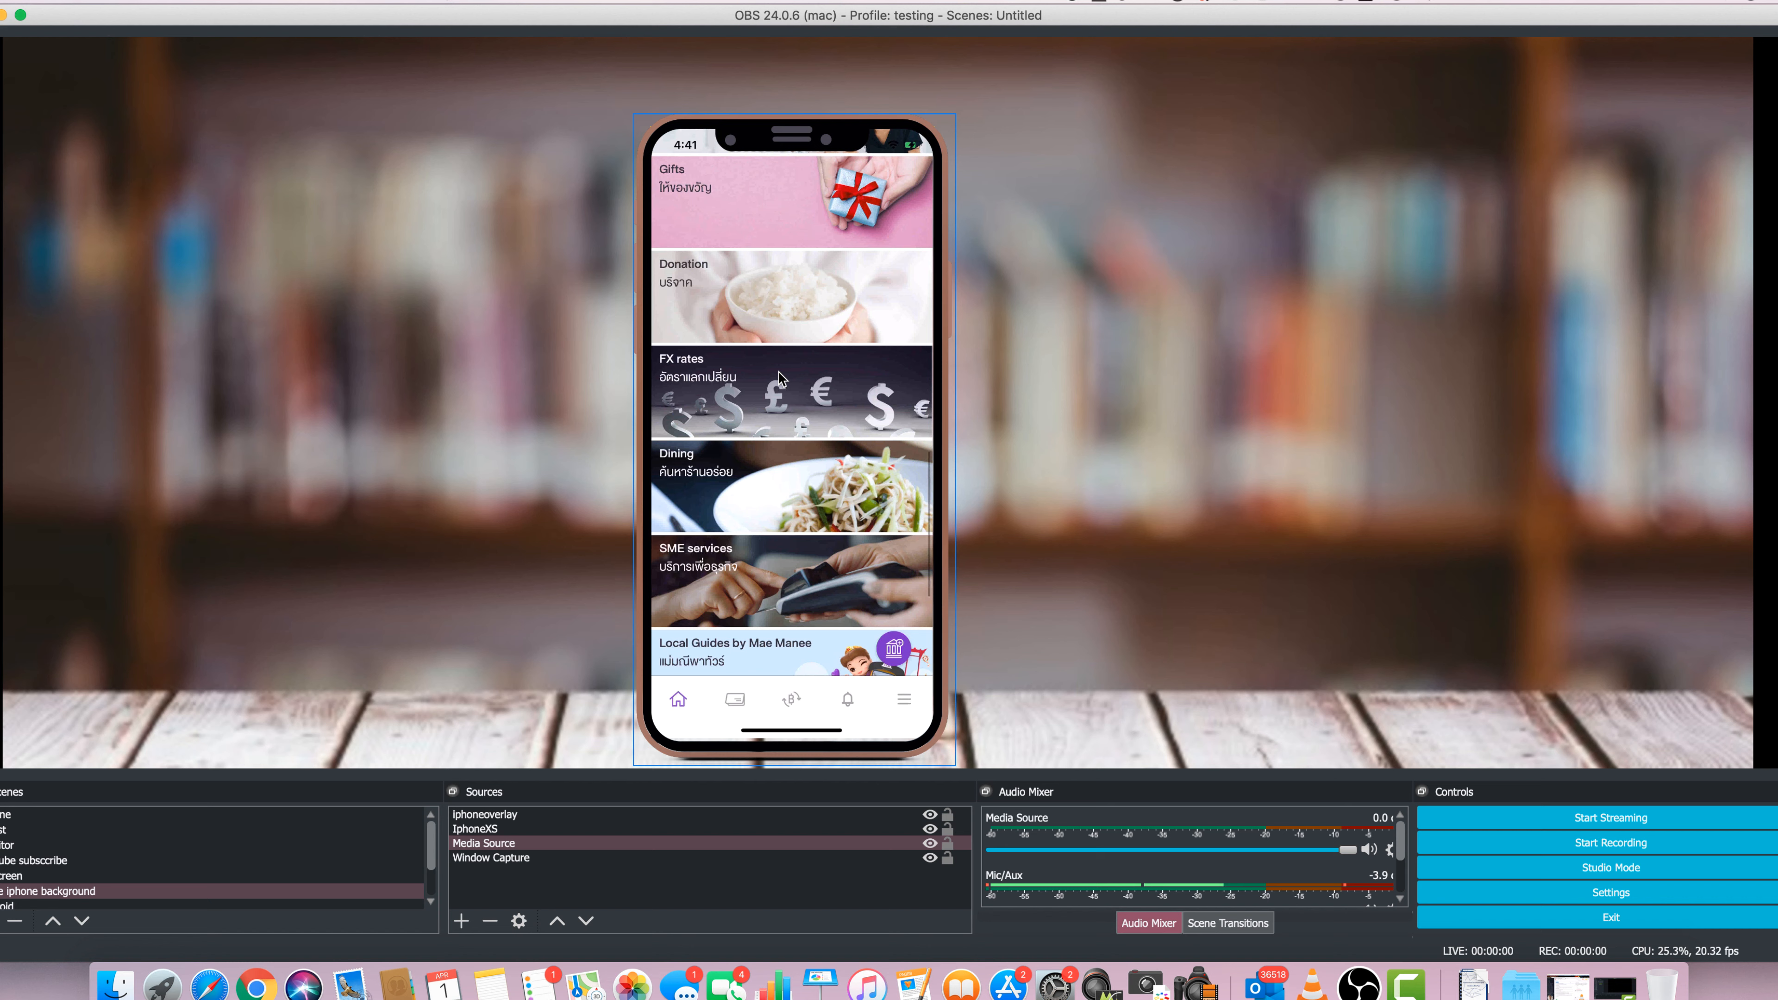
# Return to the Good afternoon header at the top of the SCB Easy home screen
pyautogui.scroll(3)
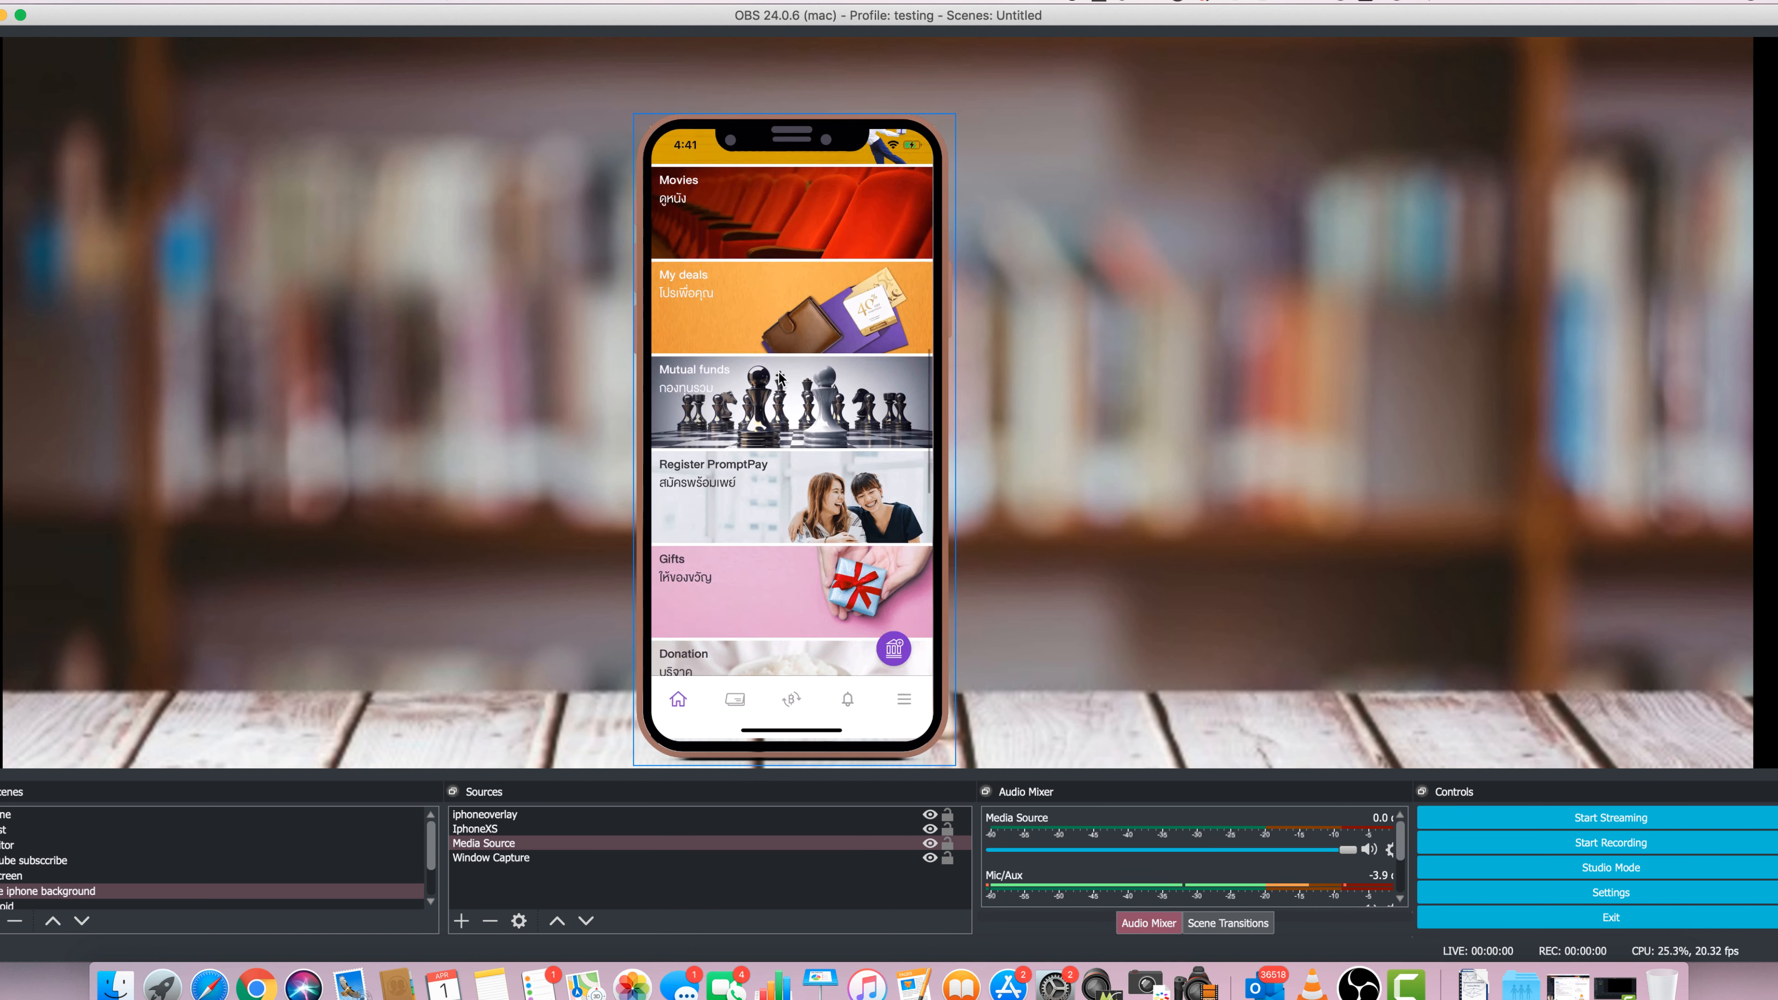
pyautogui.scroll(3)
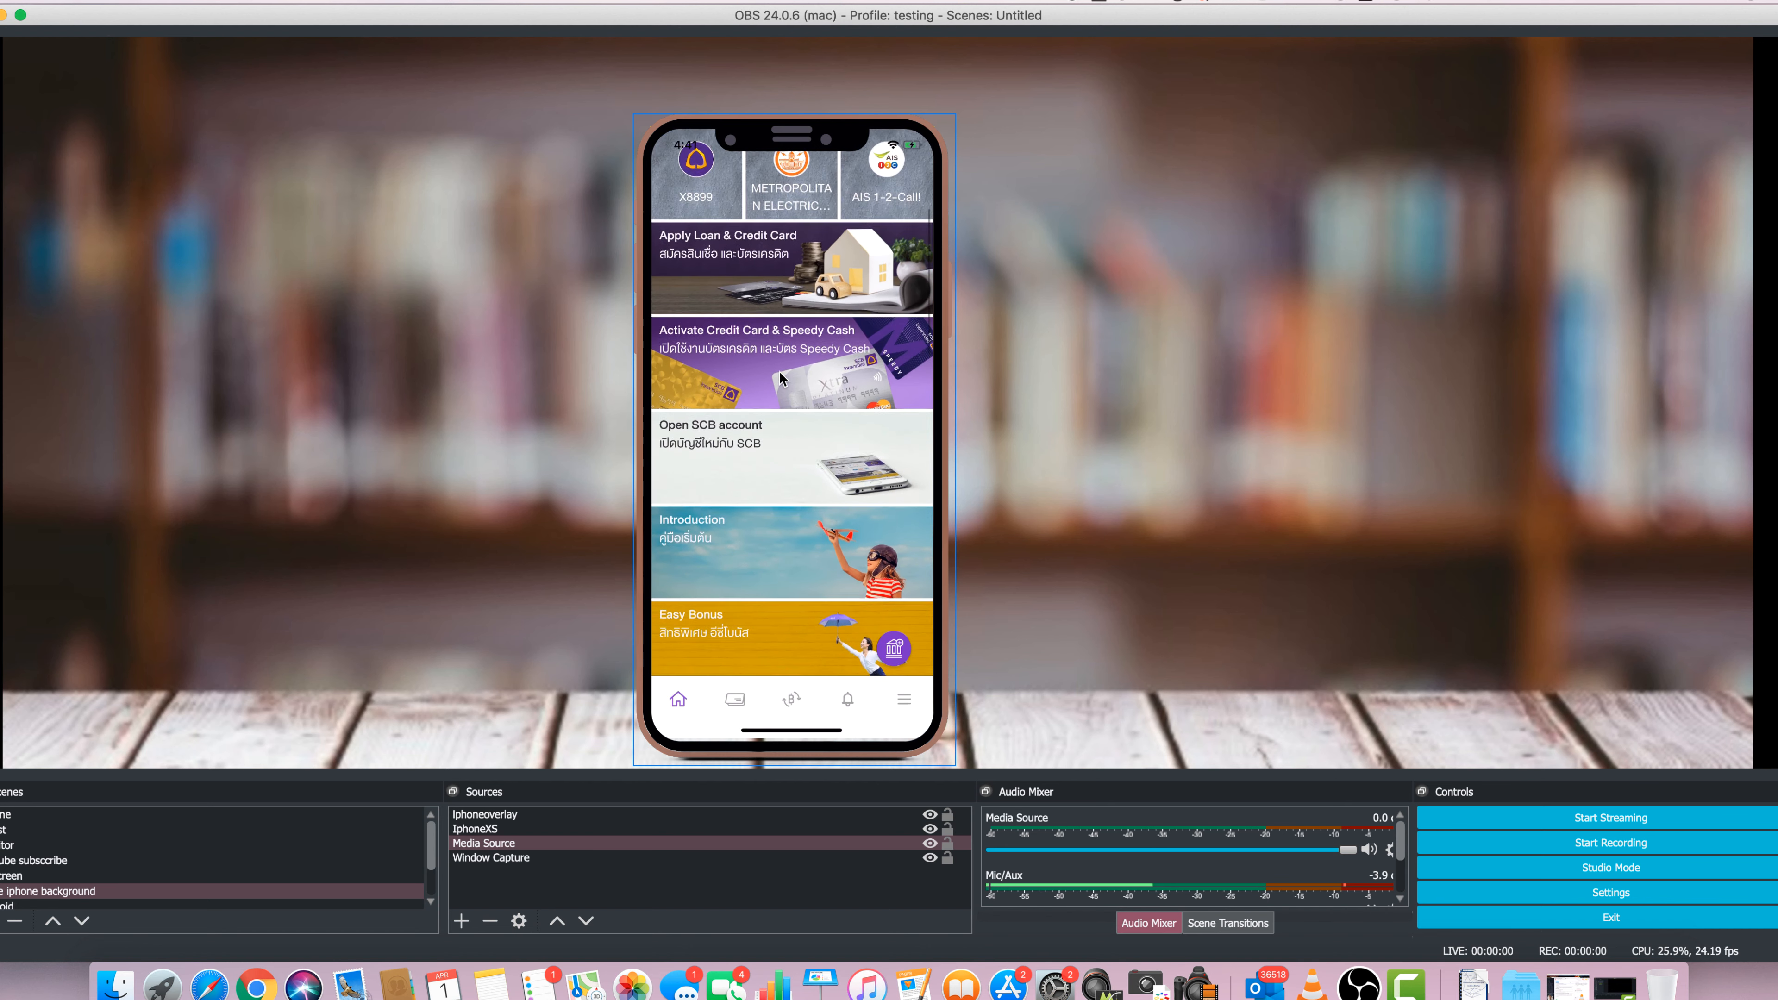
pyautogui.scroll(-3)
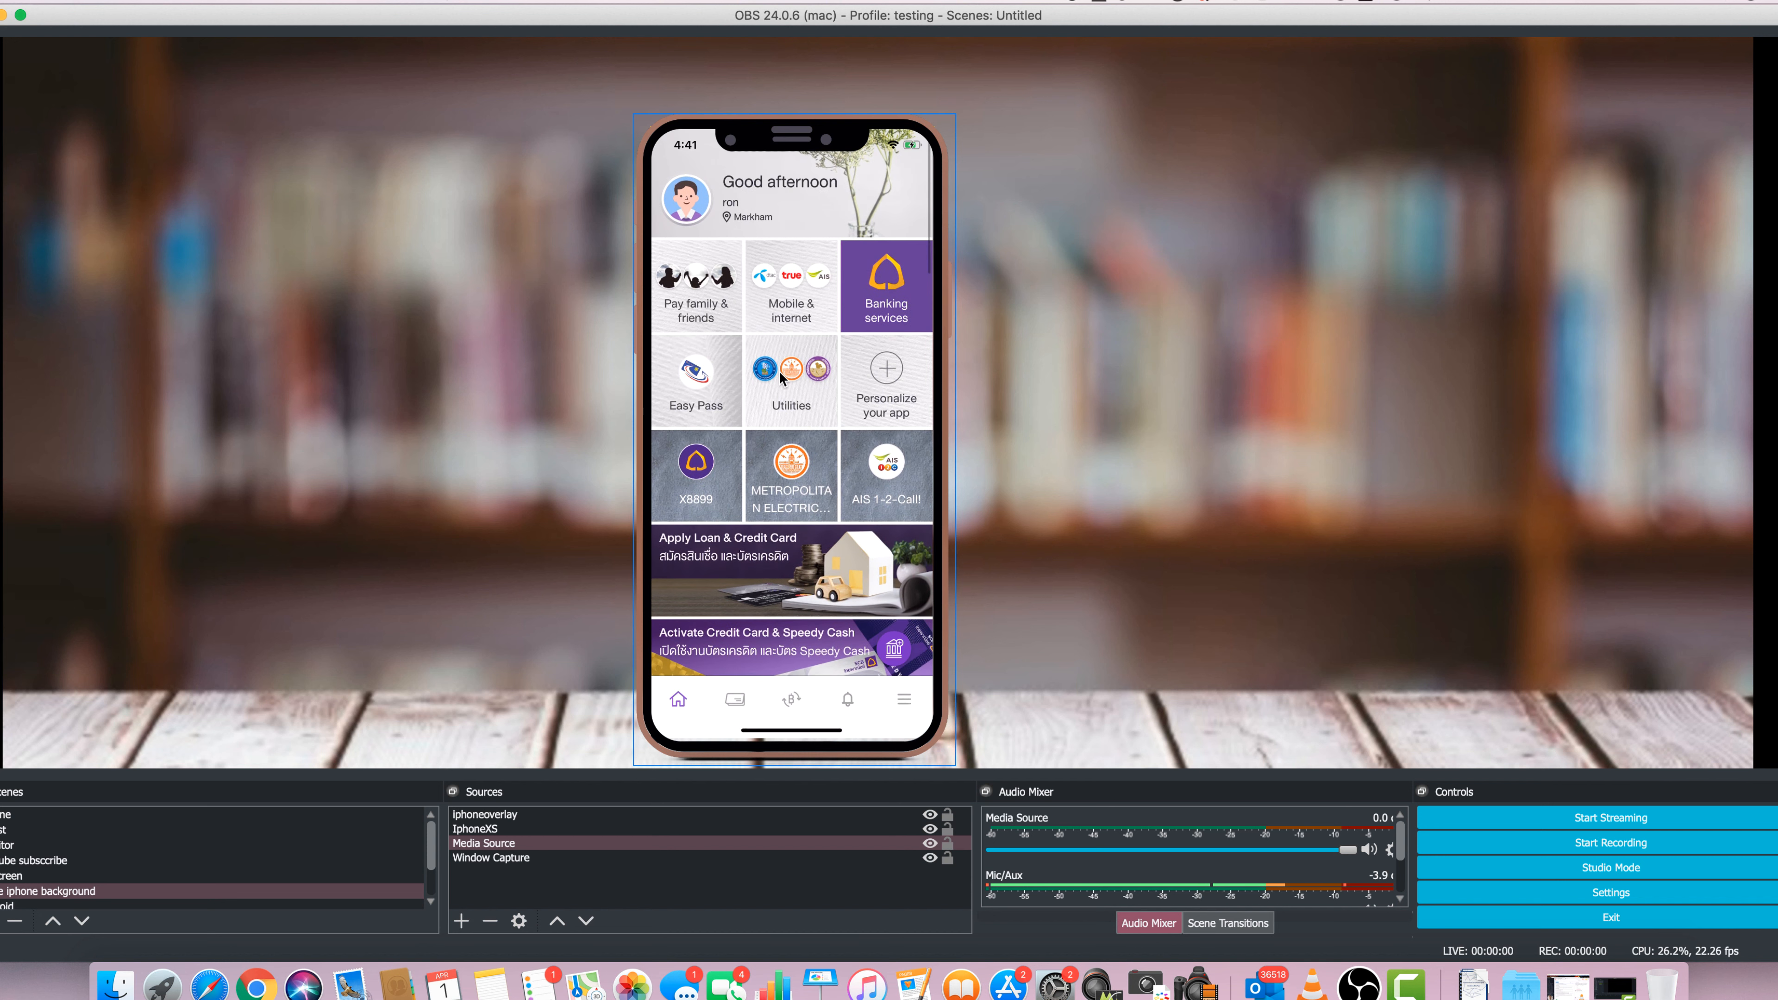